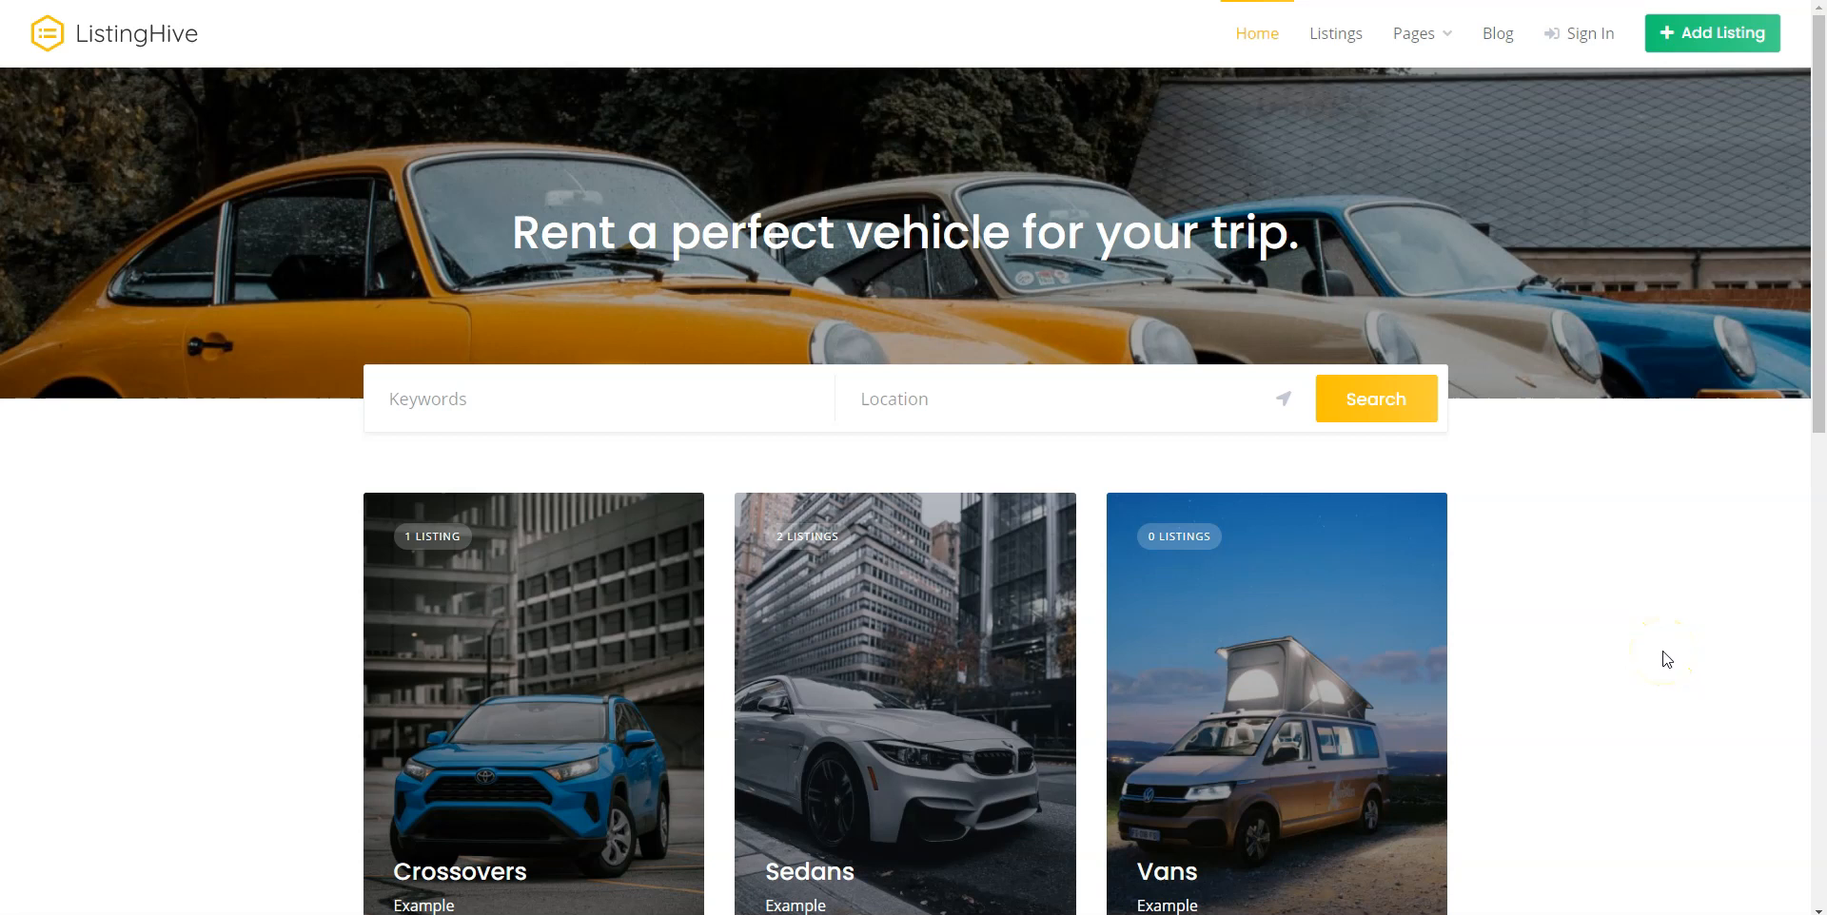
Step: Scroll down through the ListingHive demo page and back up
{"action": "scroll", "scroll_direction": "down", "scroll_amount": 3}
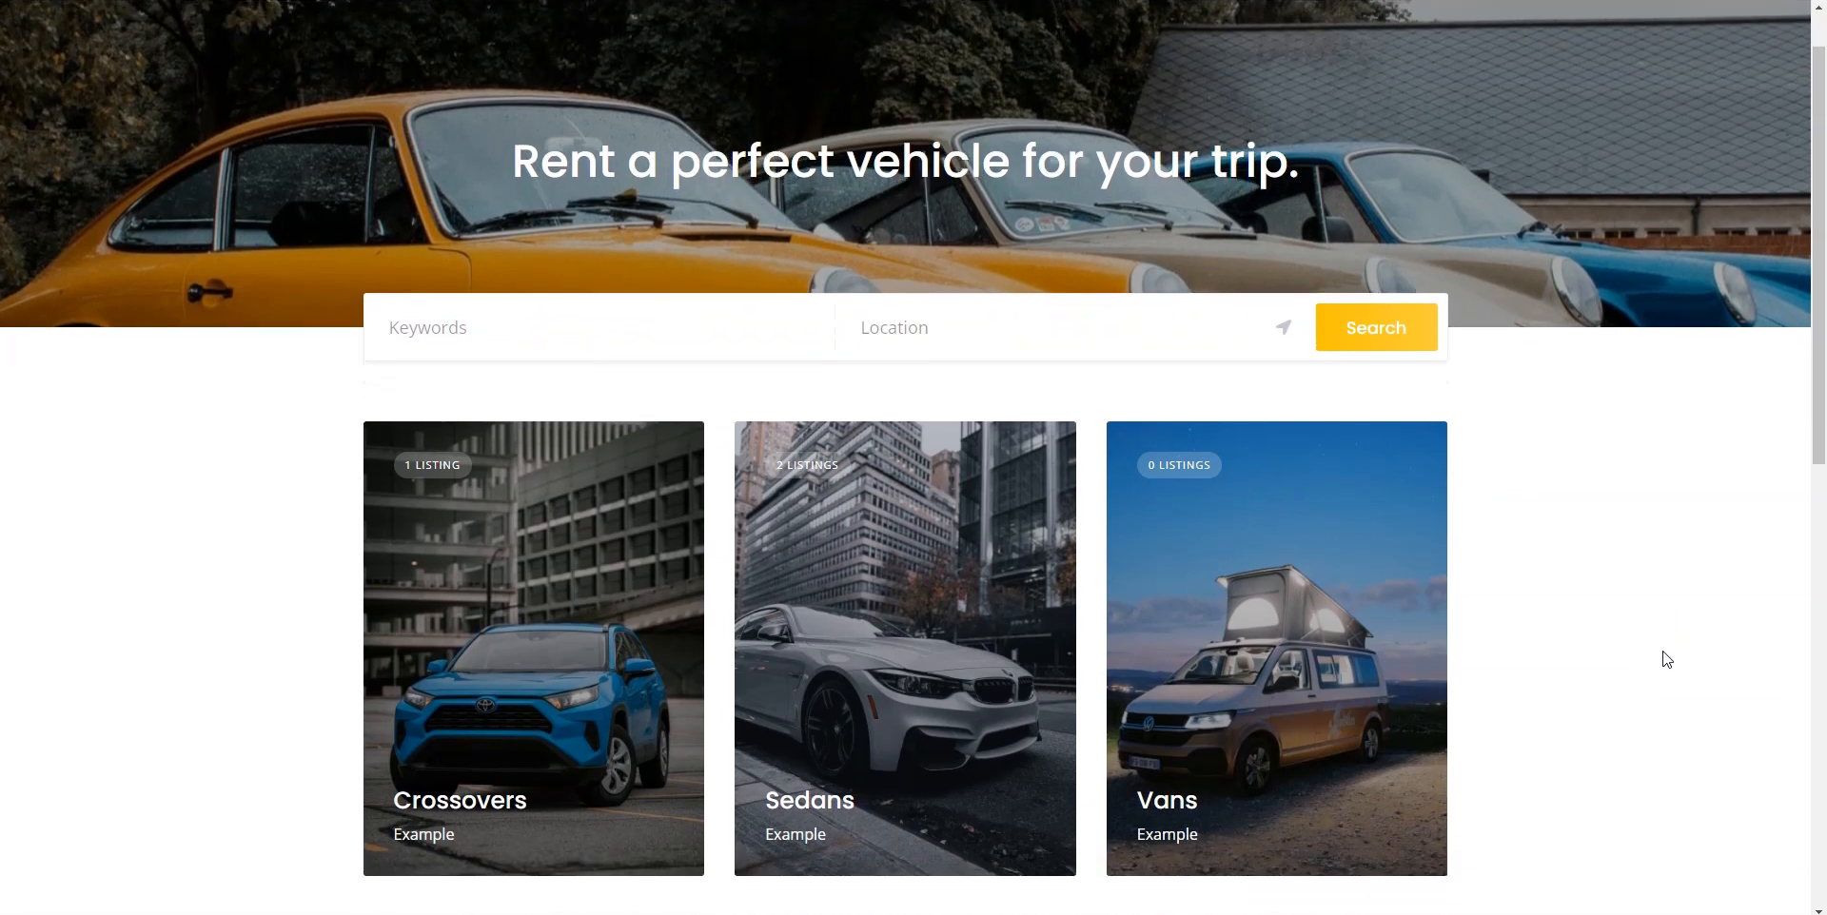
{"action": "scroll", "scroll_direction": "down", "scroll_amount": 3}
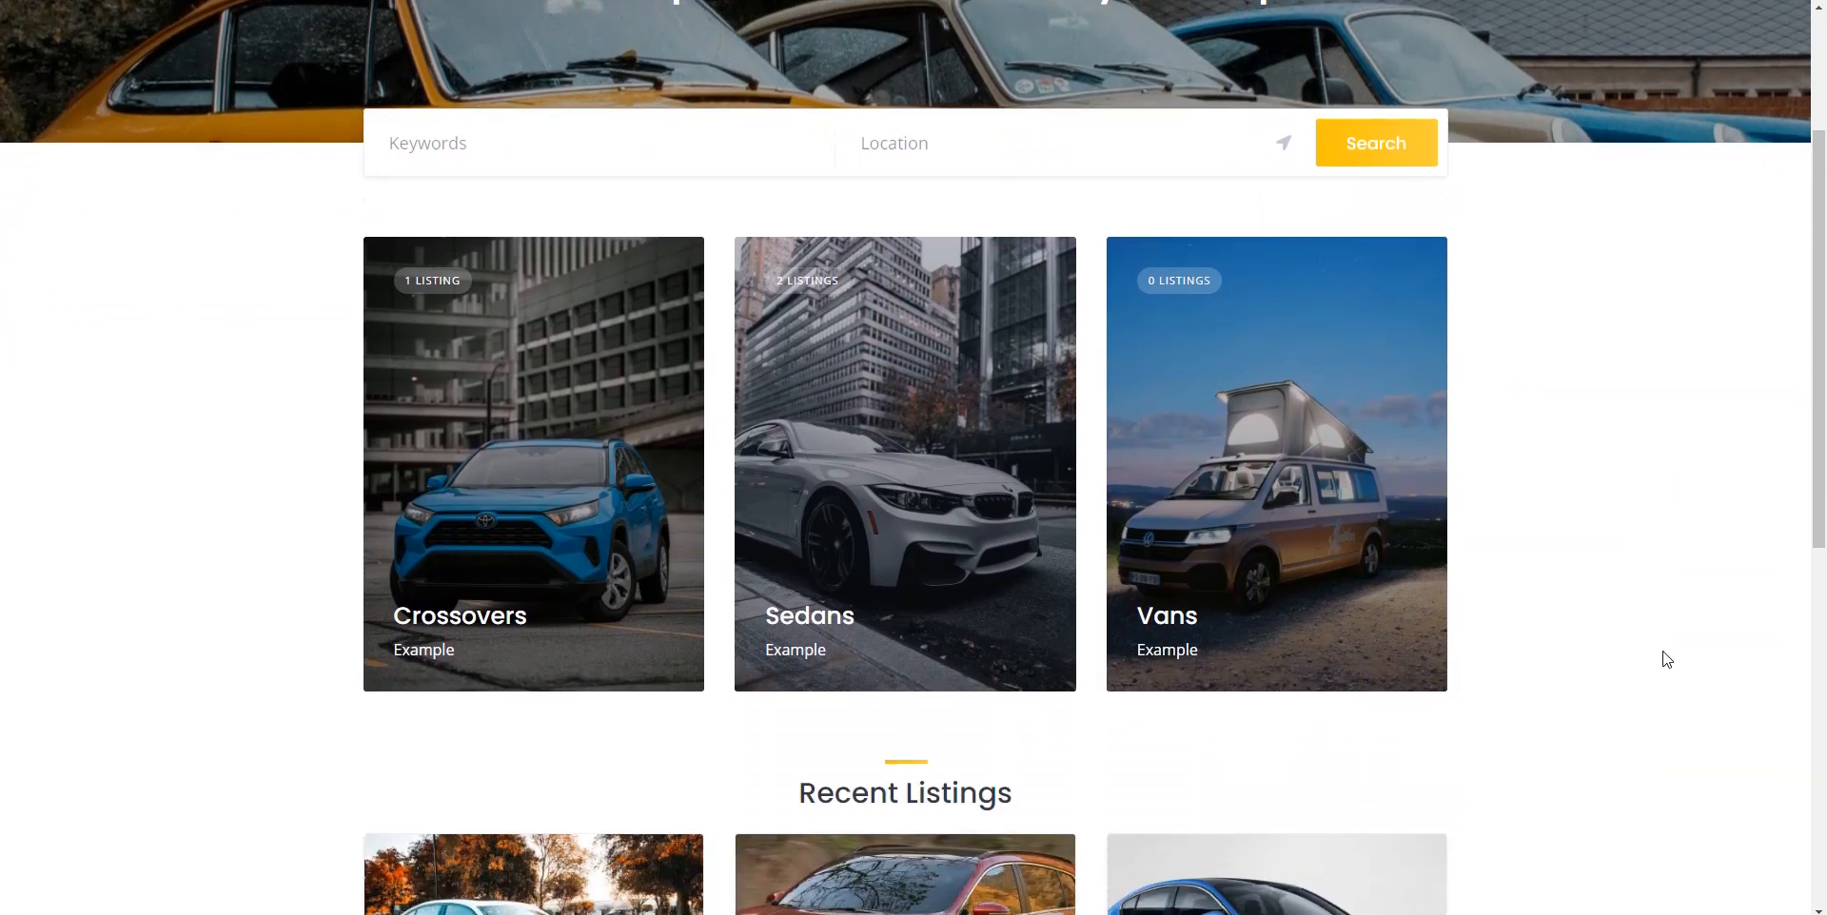
{"action": "scroll", "scroll_direction": "down", "scroll_amount": 3}
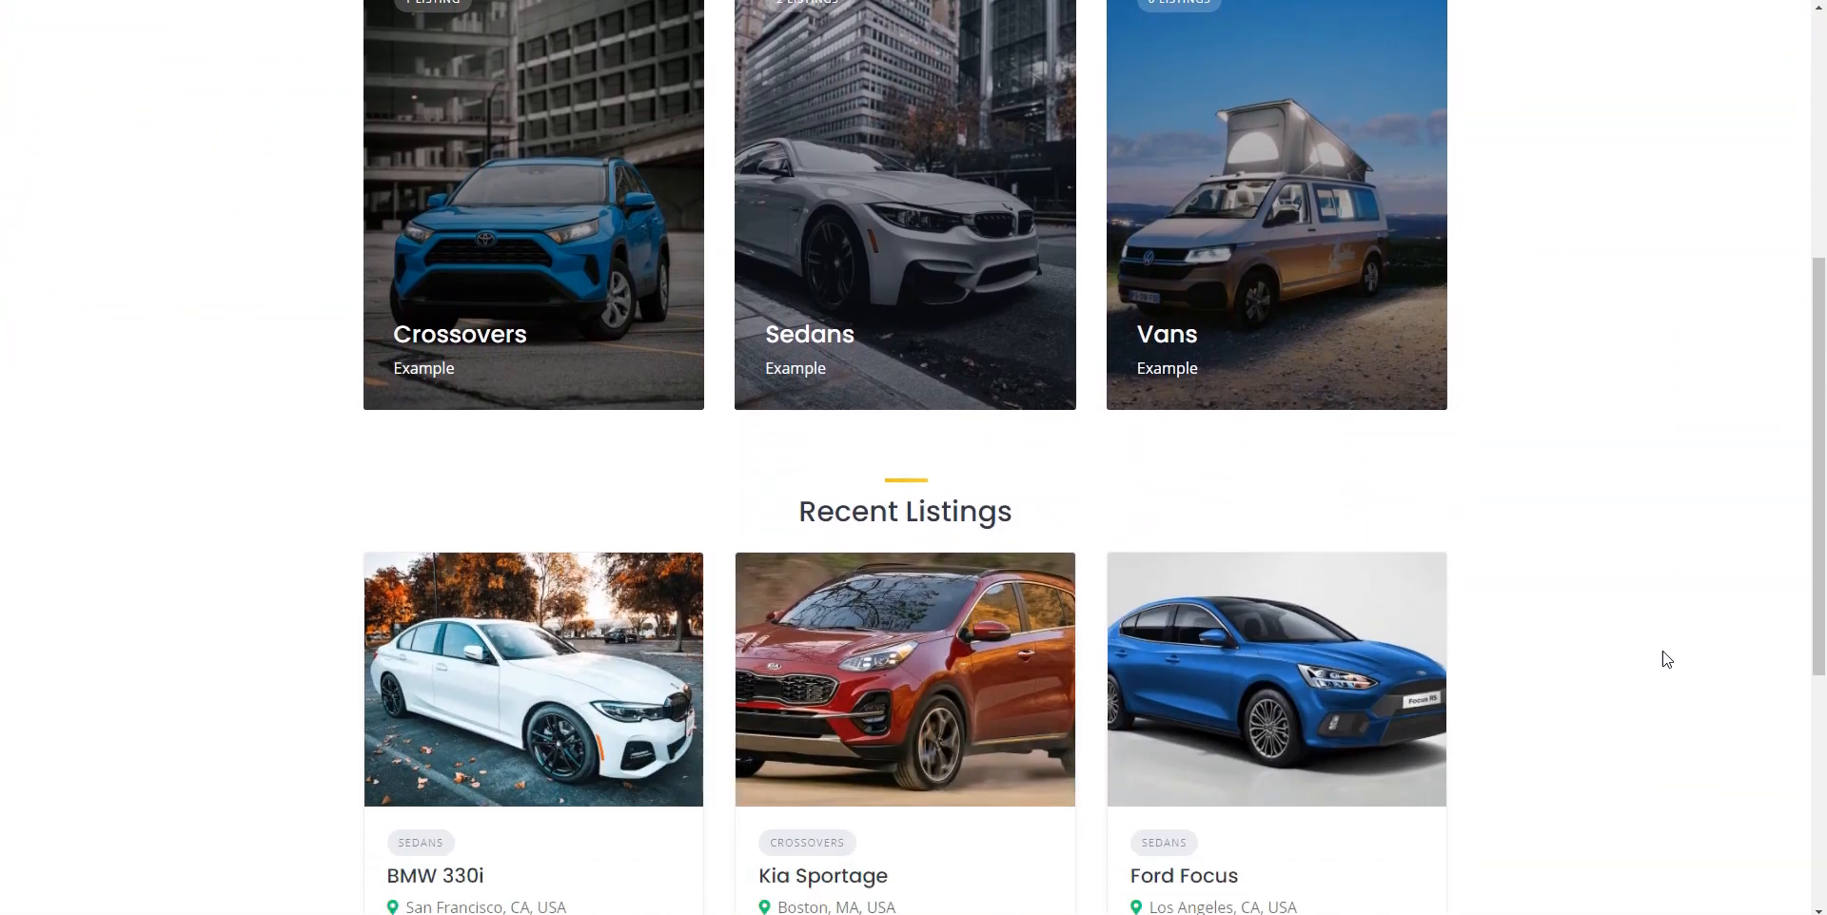
{"action": "scroll", "scroll_direction": "down", "scroll_amount": 3}
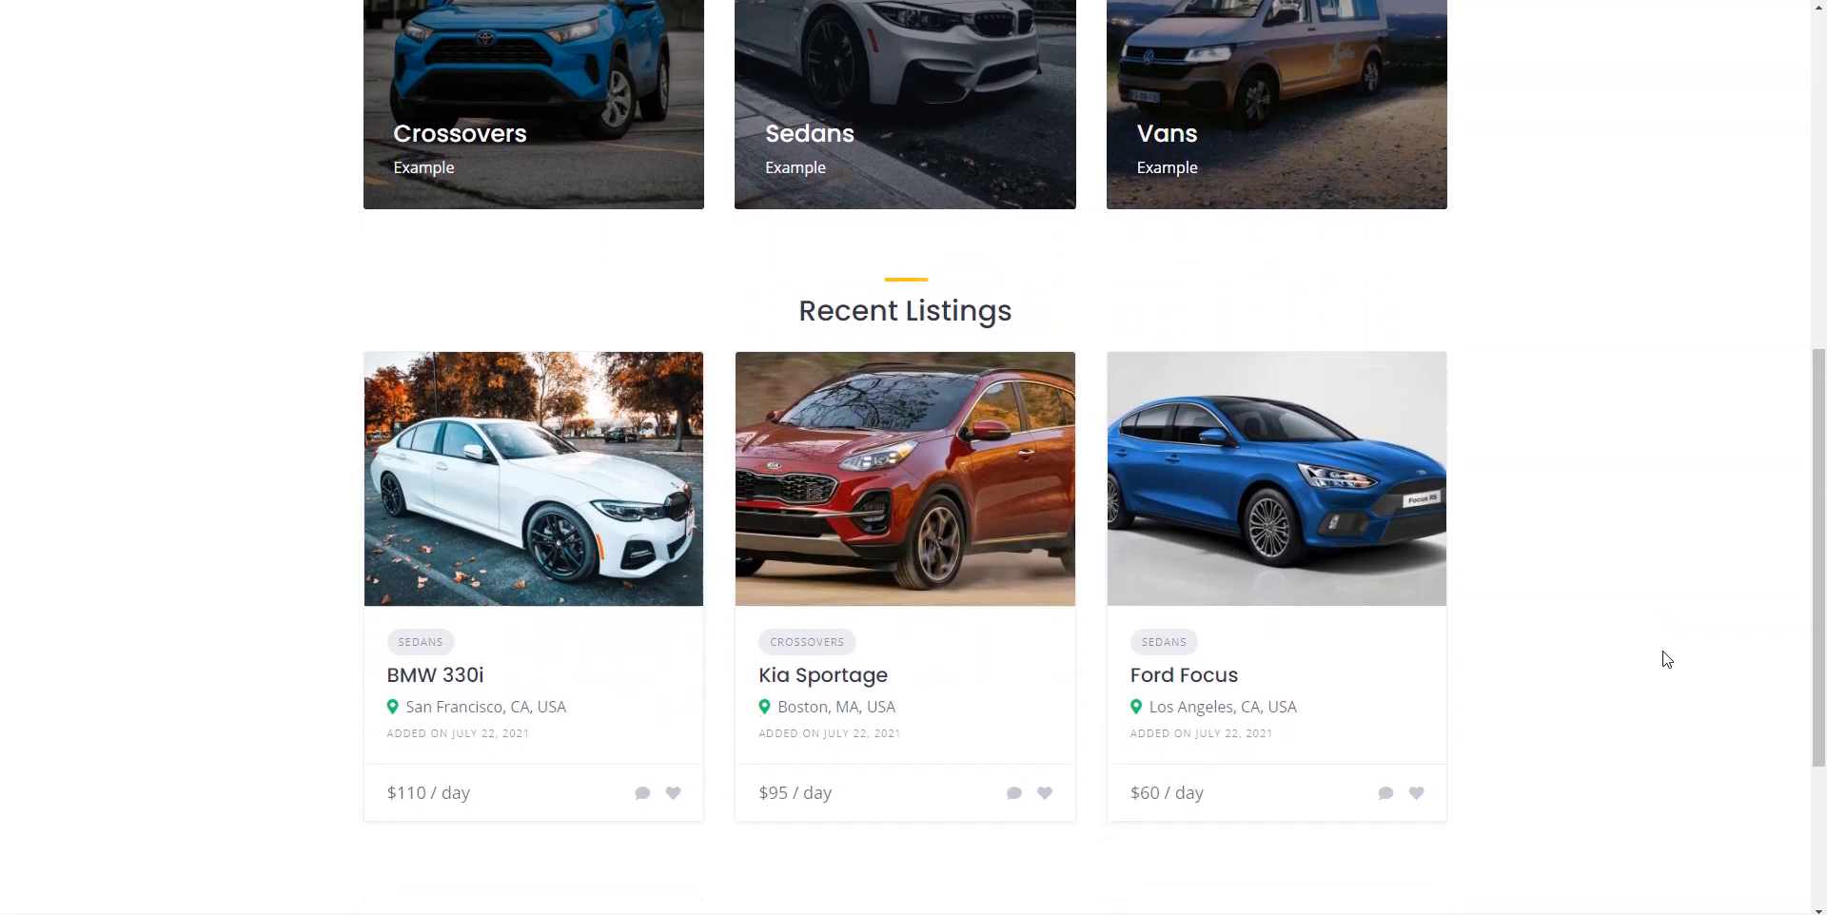
{"action": "scroll", "scroll_direction": "down", "scroll_amount": 3}
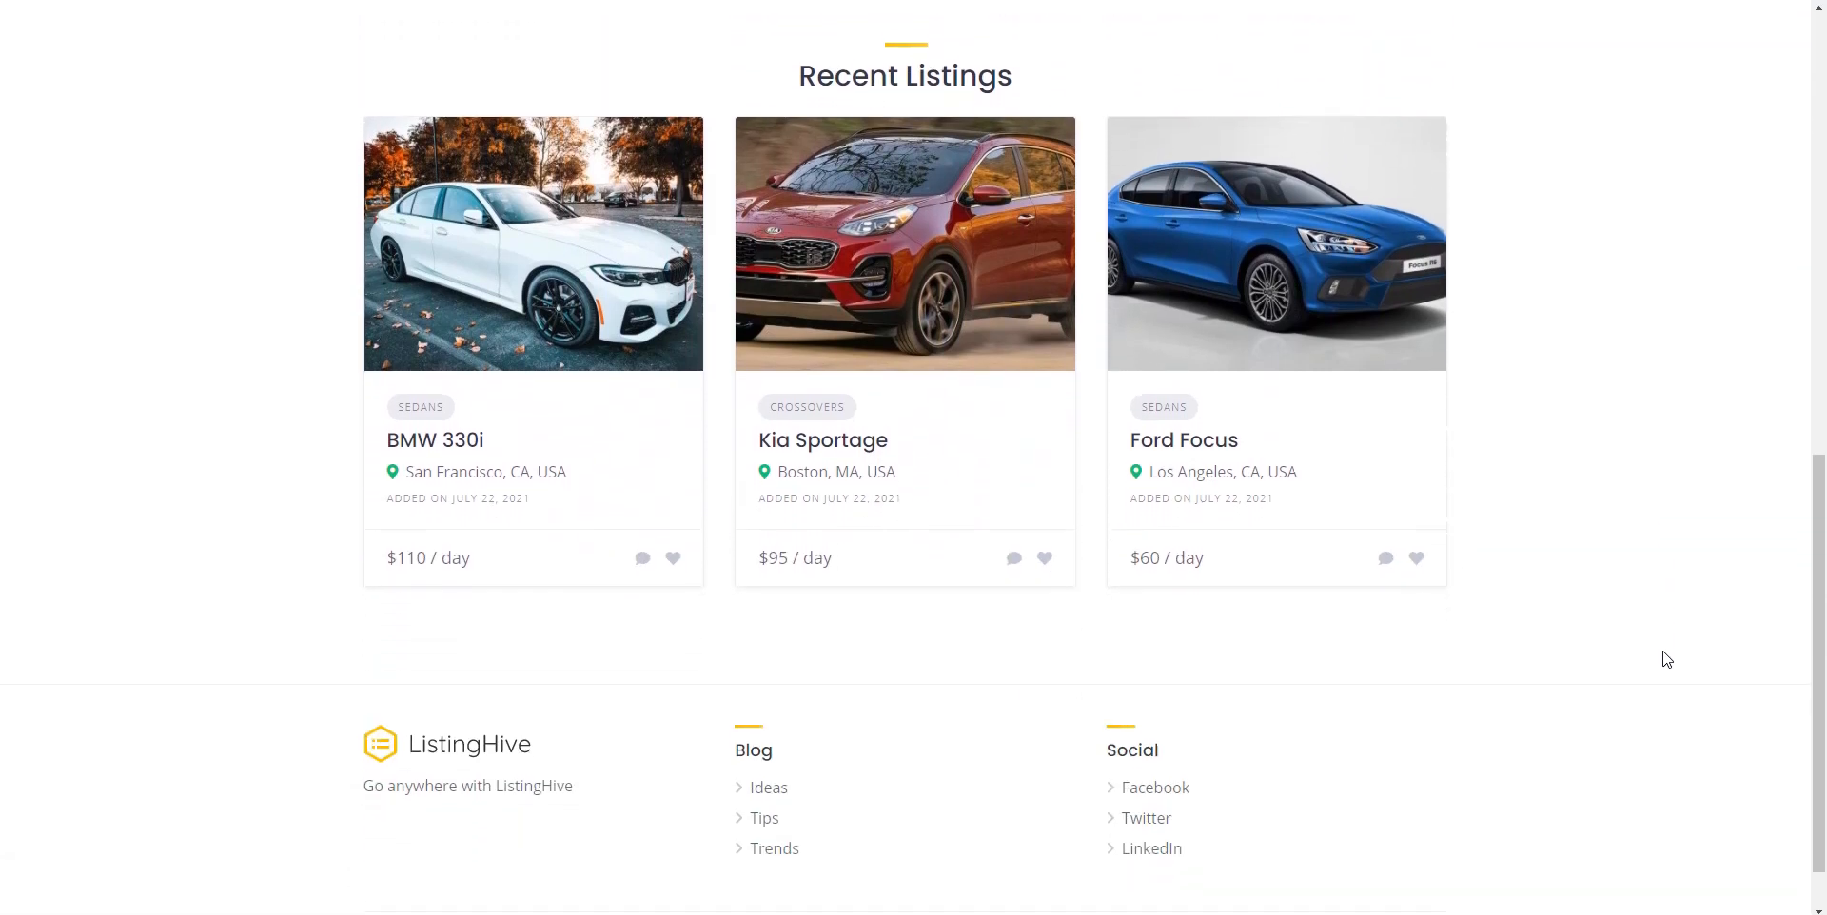
{"action": "scroll", "scroll_direction": "down", "scroll_amount": 3}
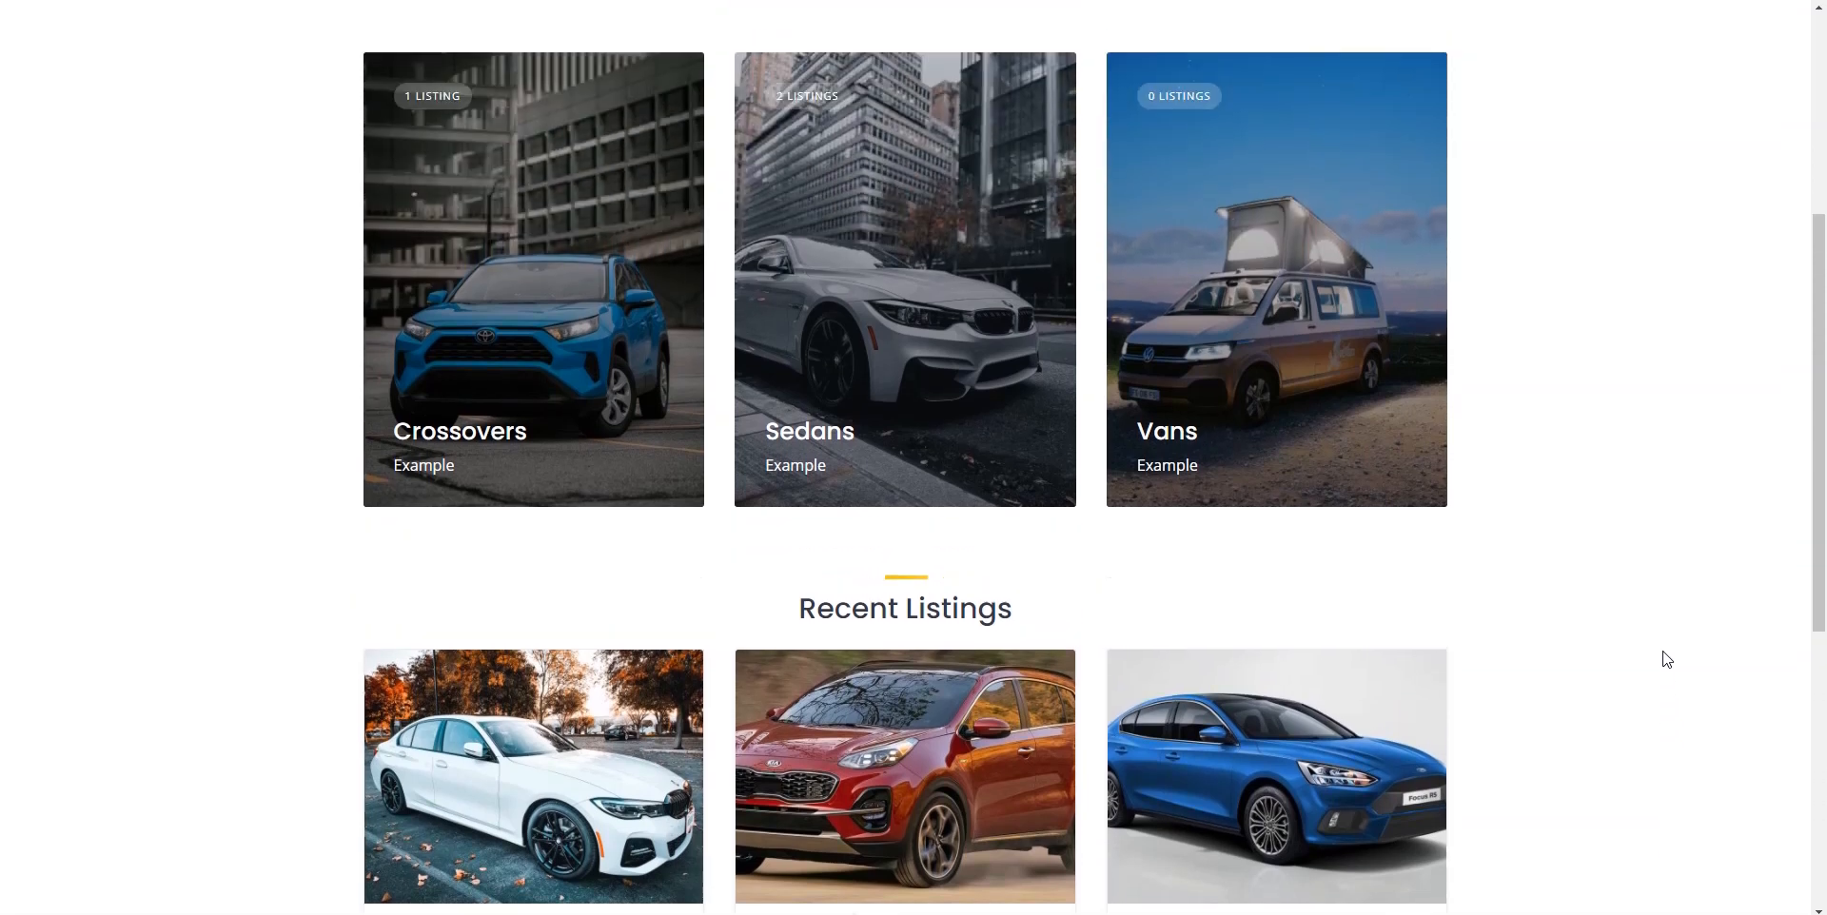
{"action": "scroll", "scroll_direction": "up", "scroll_amount": 3}
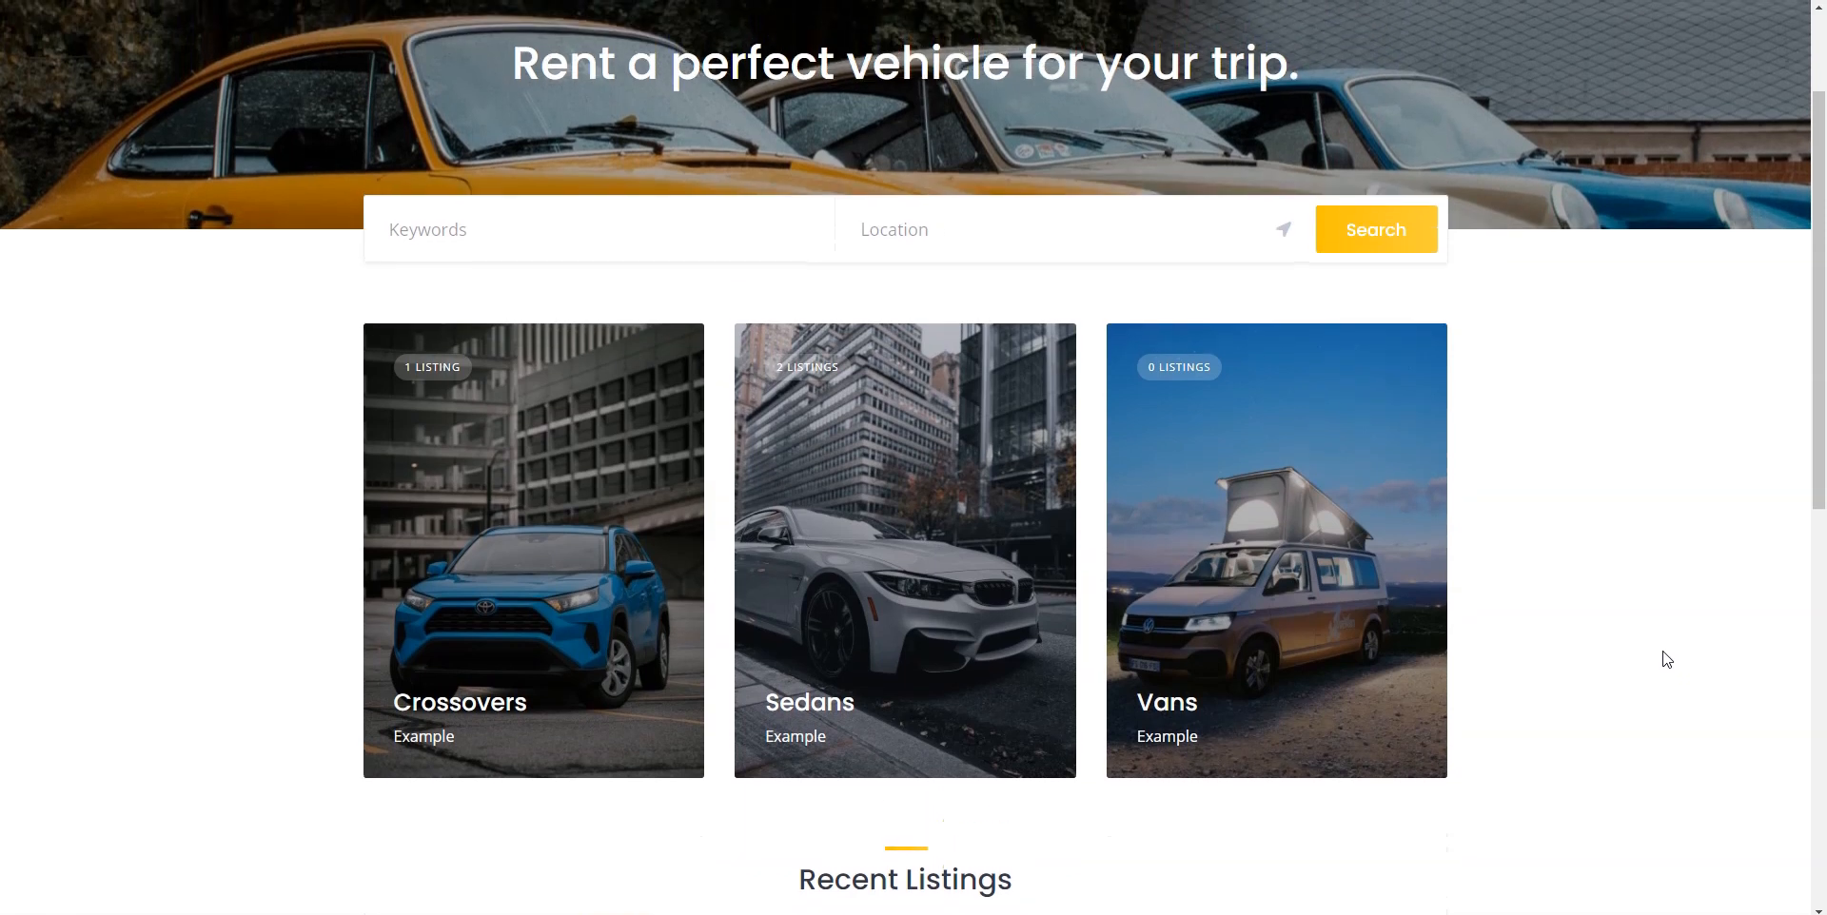
{"action": "scroll", "scroll_direction": "up", "scroll_amount": 3}
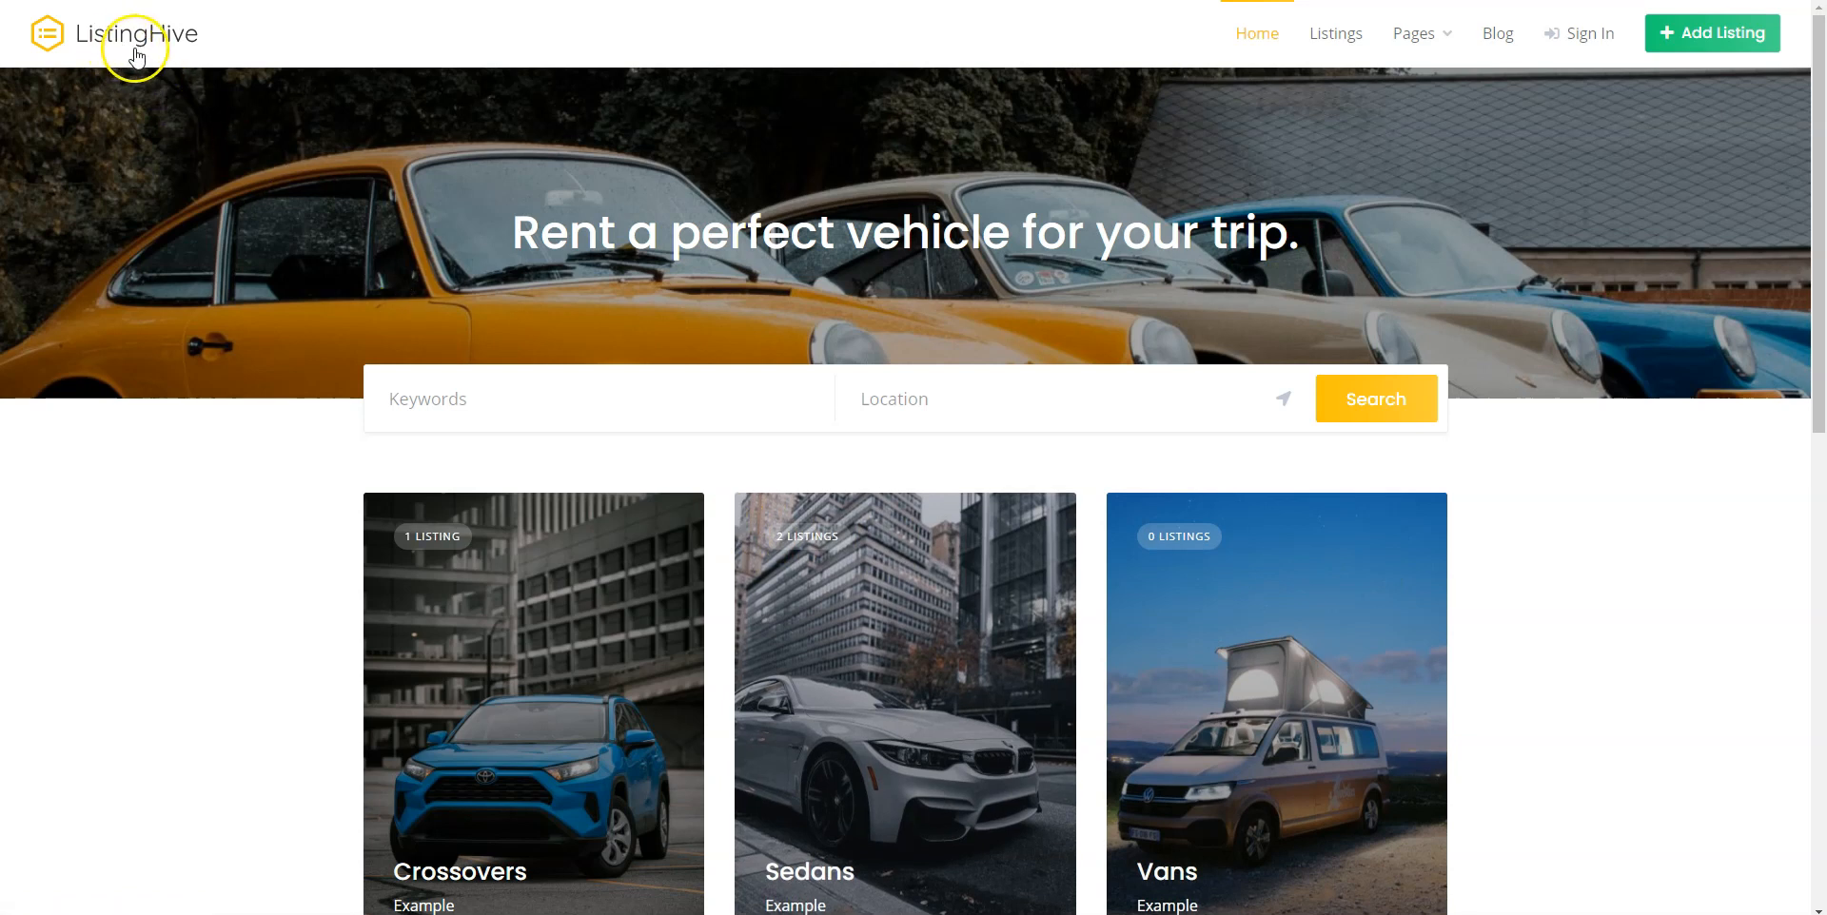
{"action": "mouse_move", "coordinate": [177, 68]}
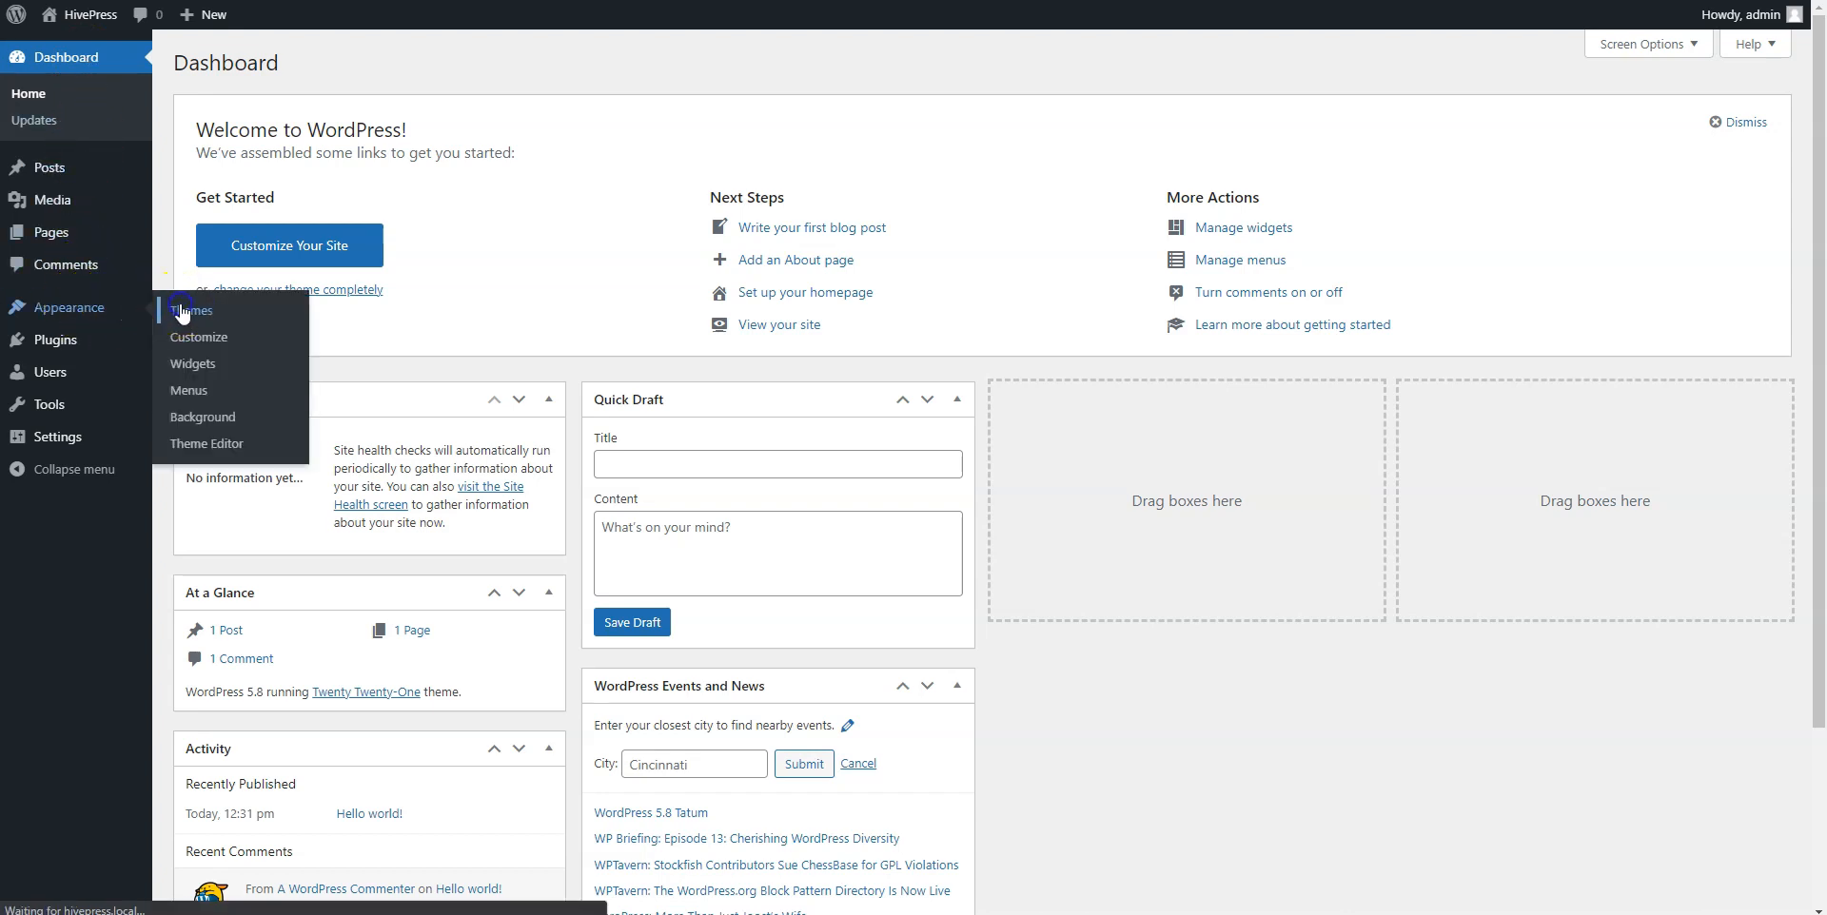
Step: Search the theme directory for 'ListingHive' and activate the ListingHive theme
{"action": "left_click", "coordinate": [192, 310]}
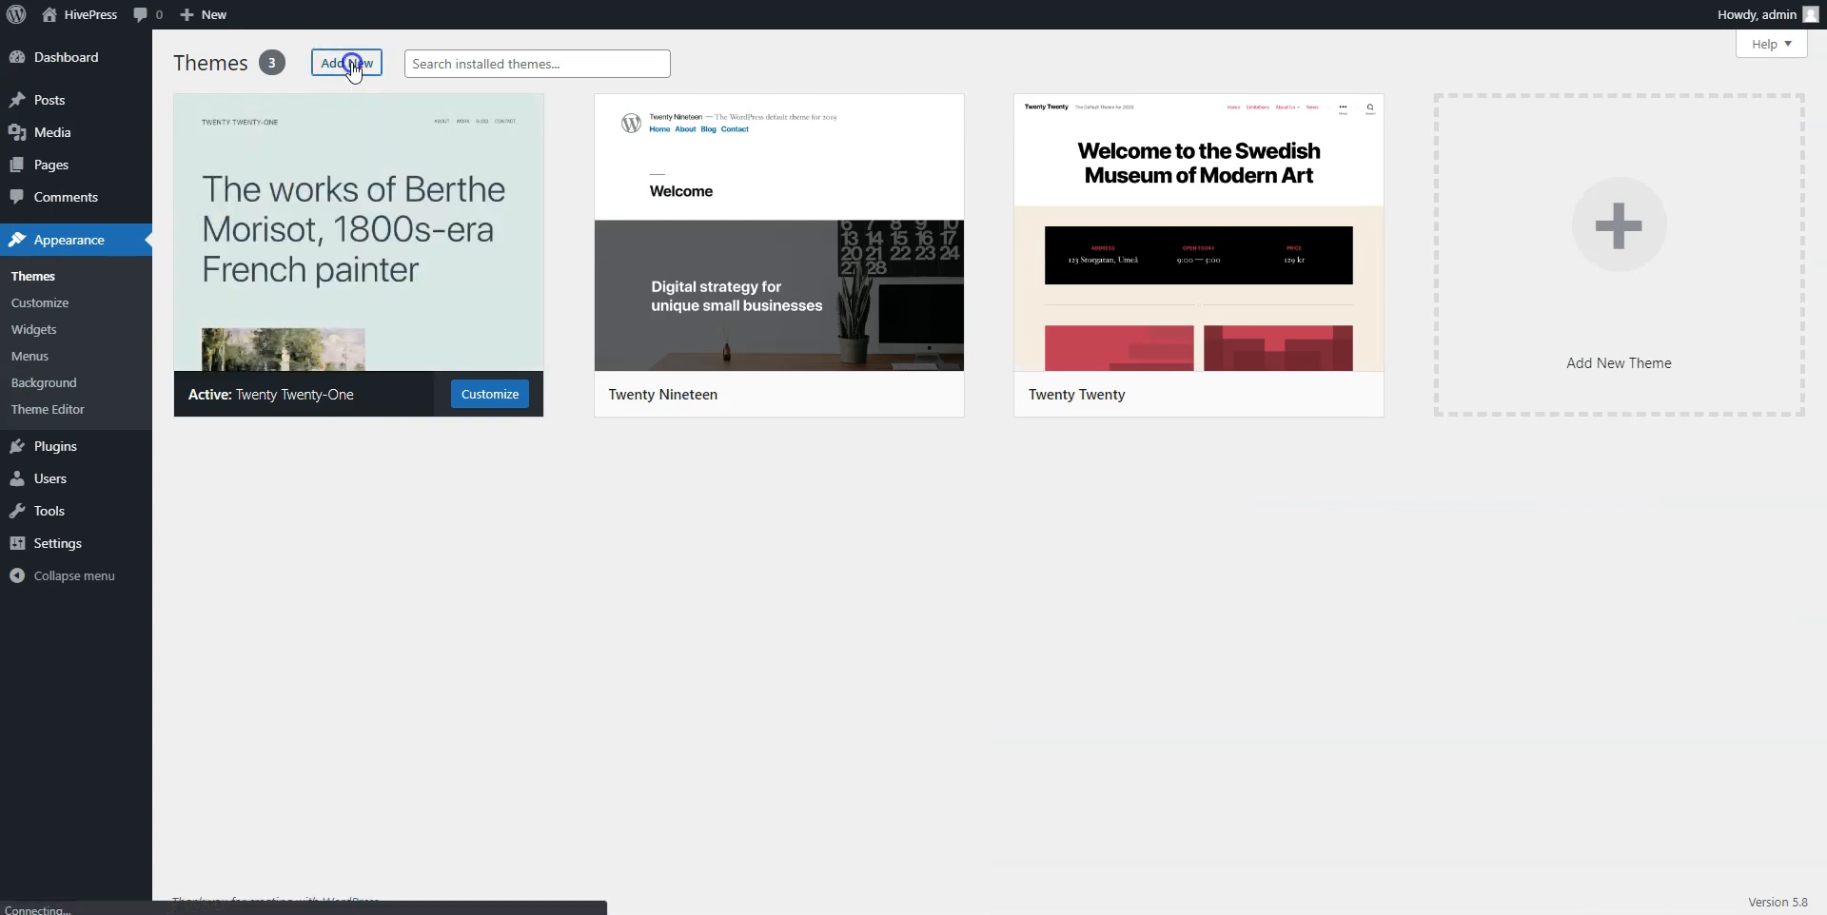
{"action": "left_click", "coordinate": [345, 63]}
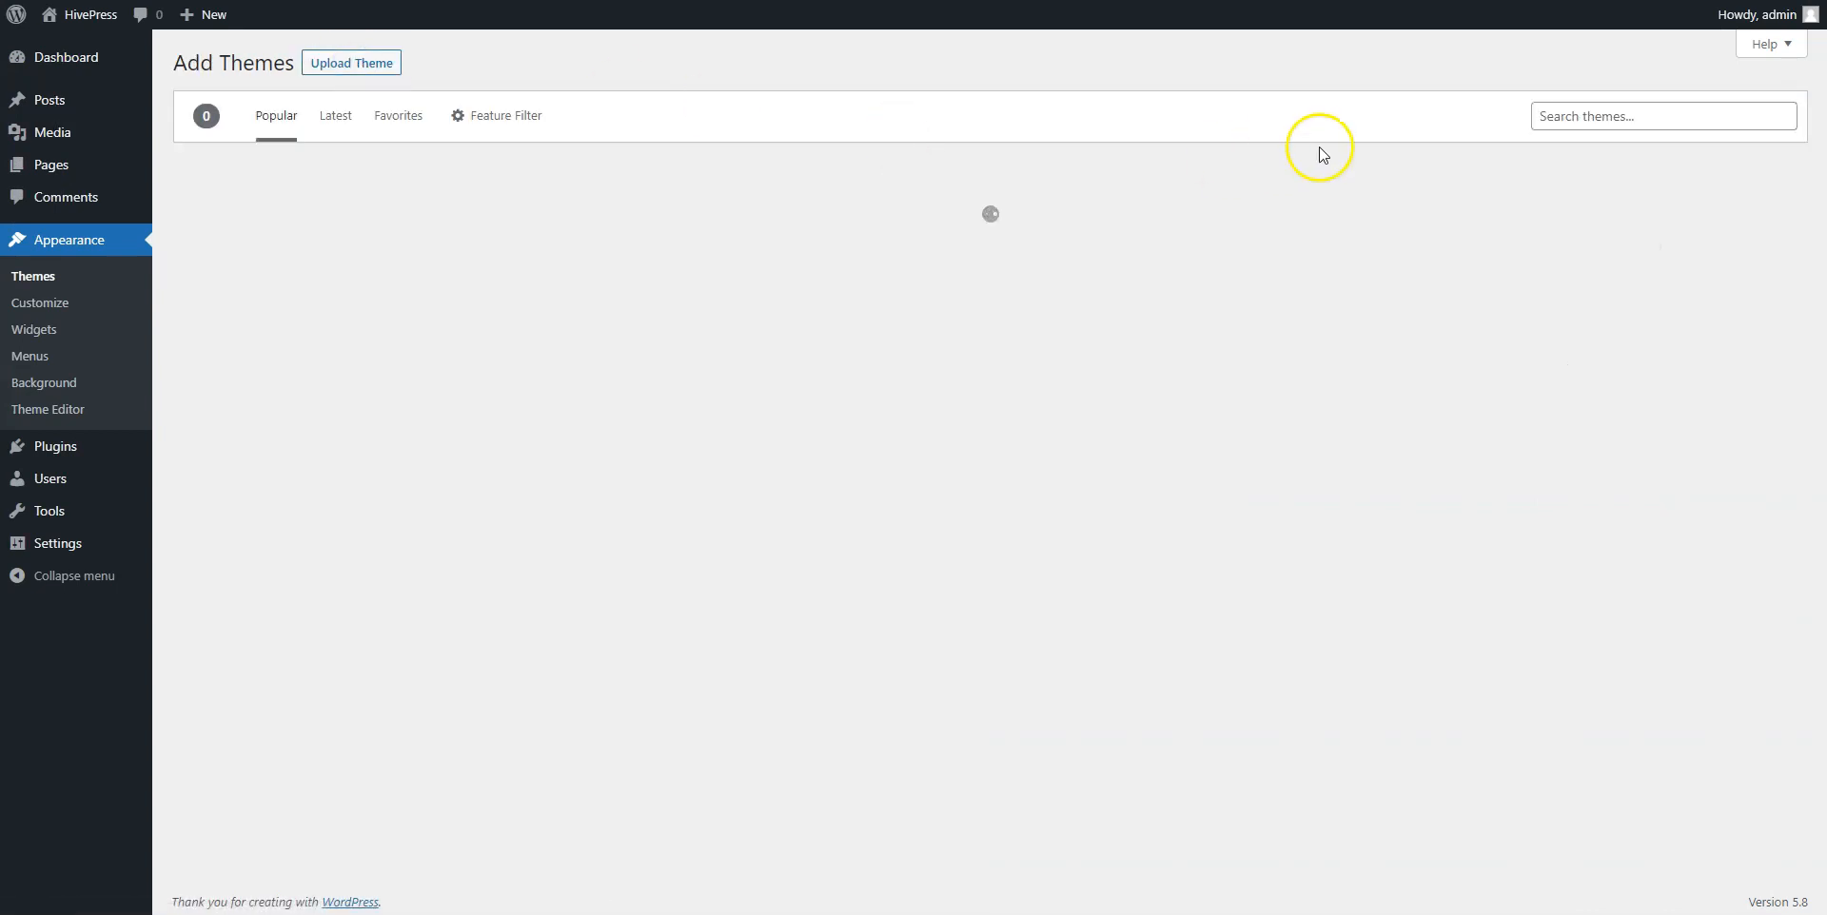
{"action": "type", "text": "ListingHive"}
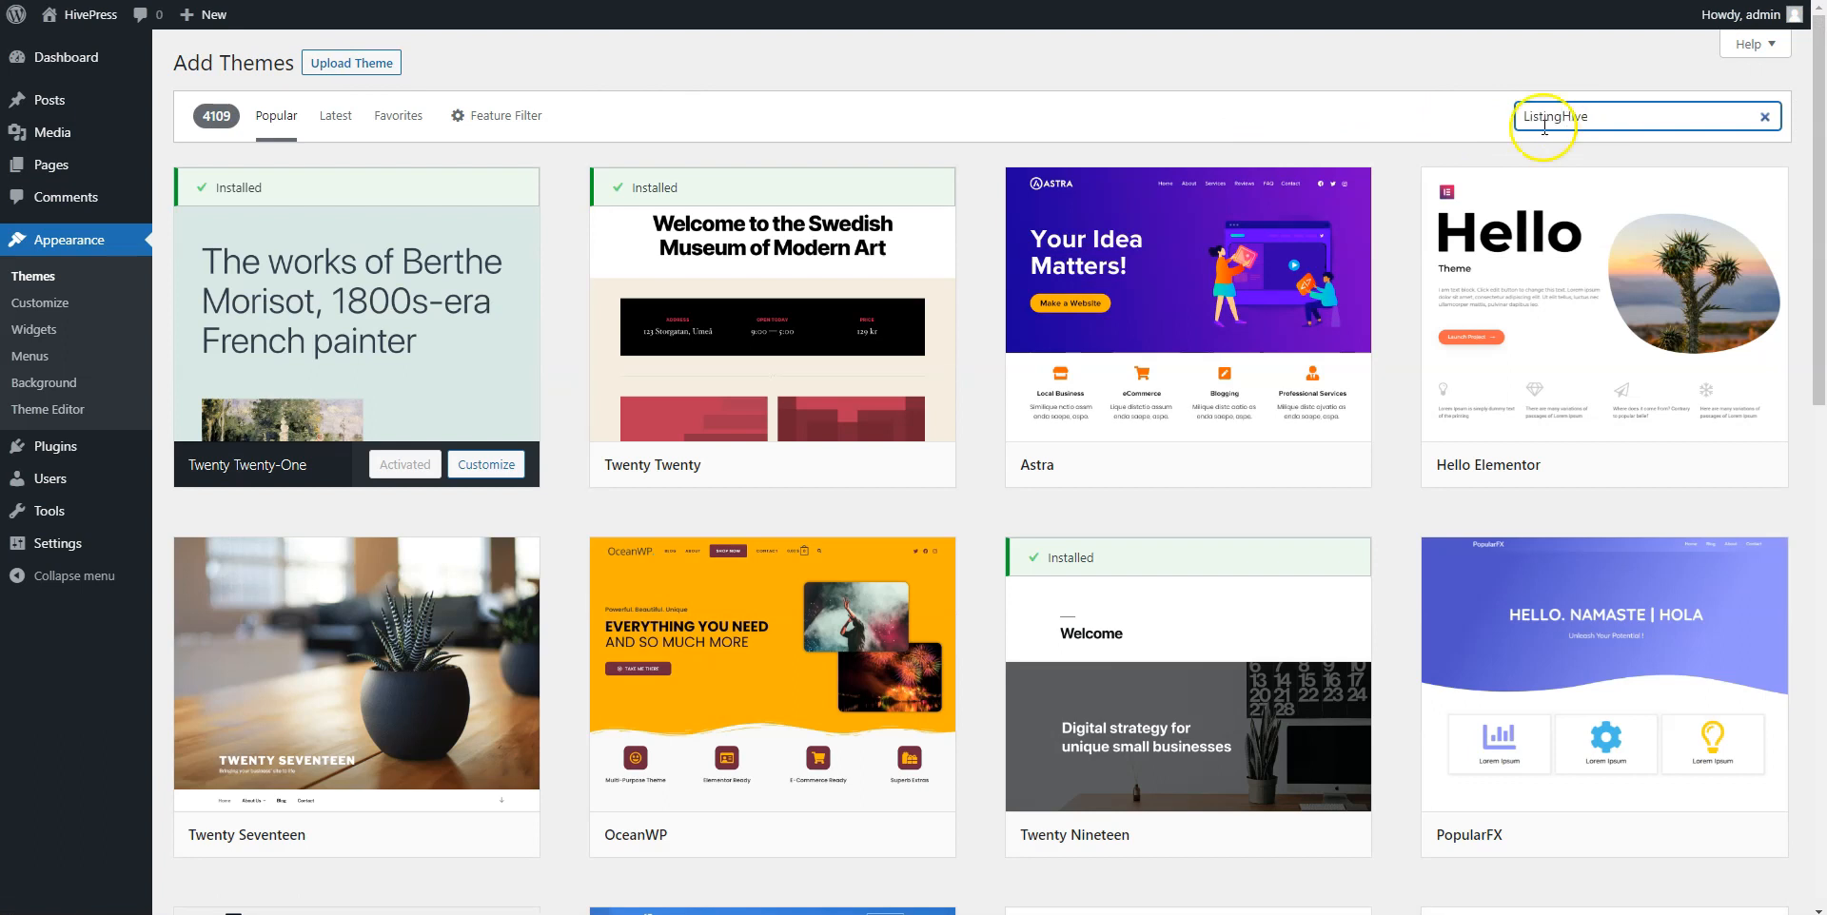
{"action": "type", "text": "ListingHive"}
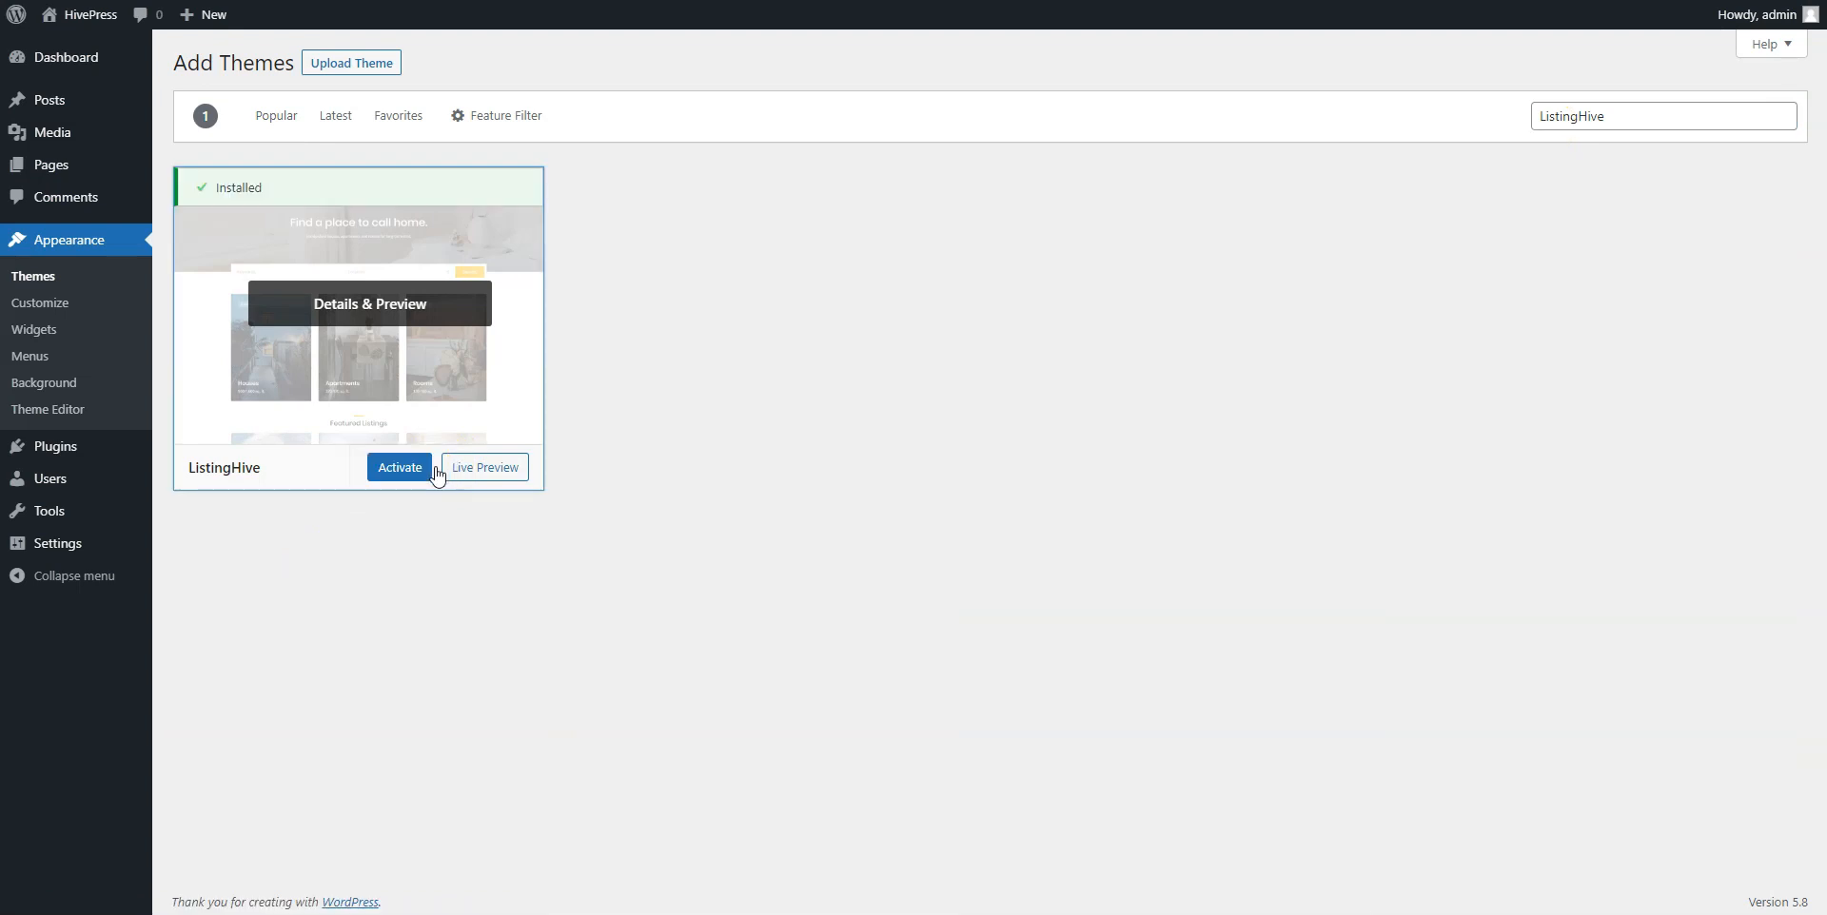
{"action": "left_click", "coordinate": [399, 467]}
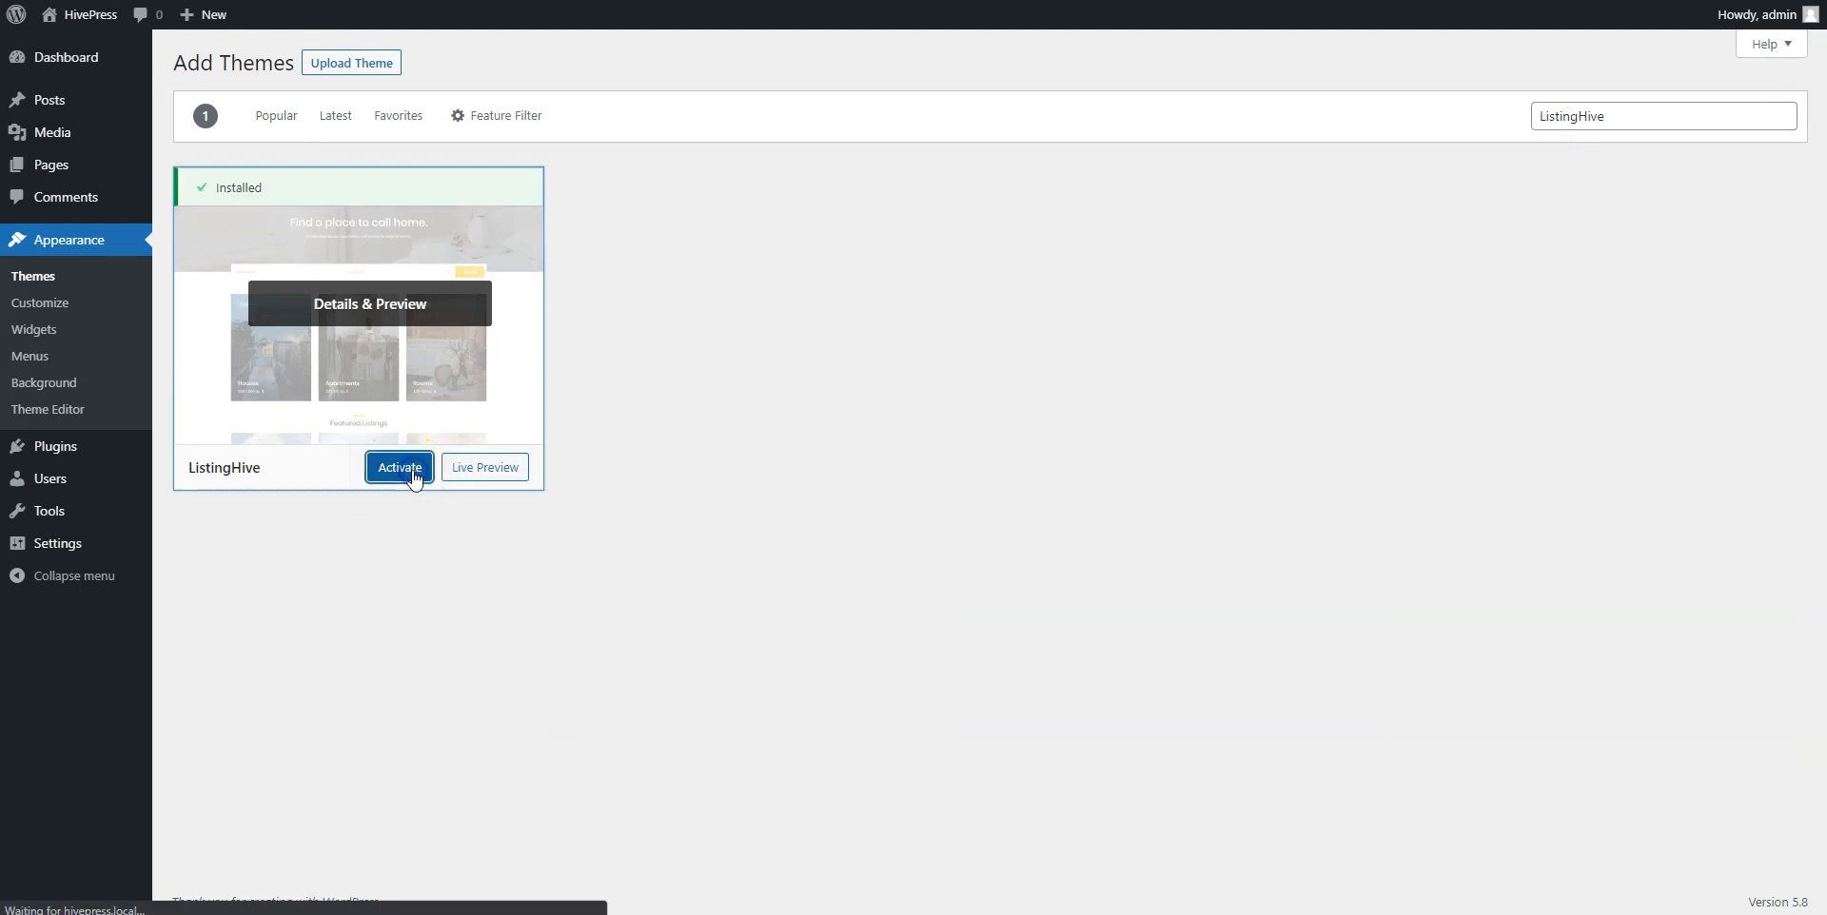
{"action": "left_click", "coordinate": [399, 467]}
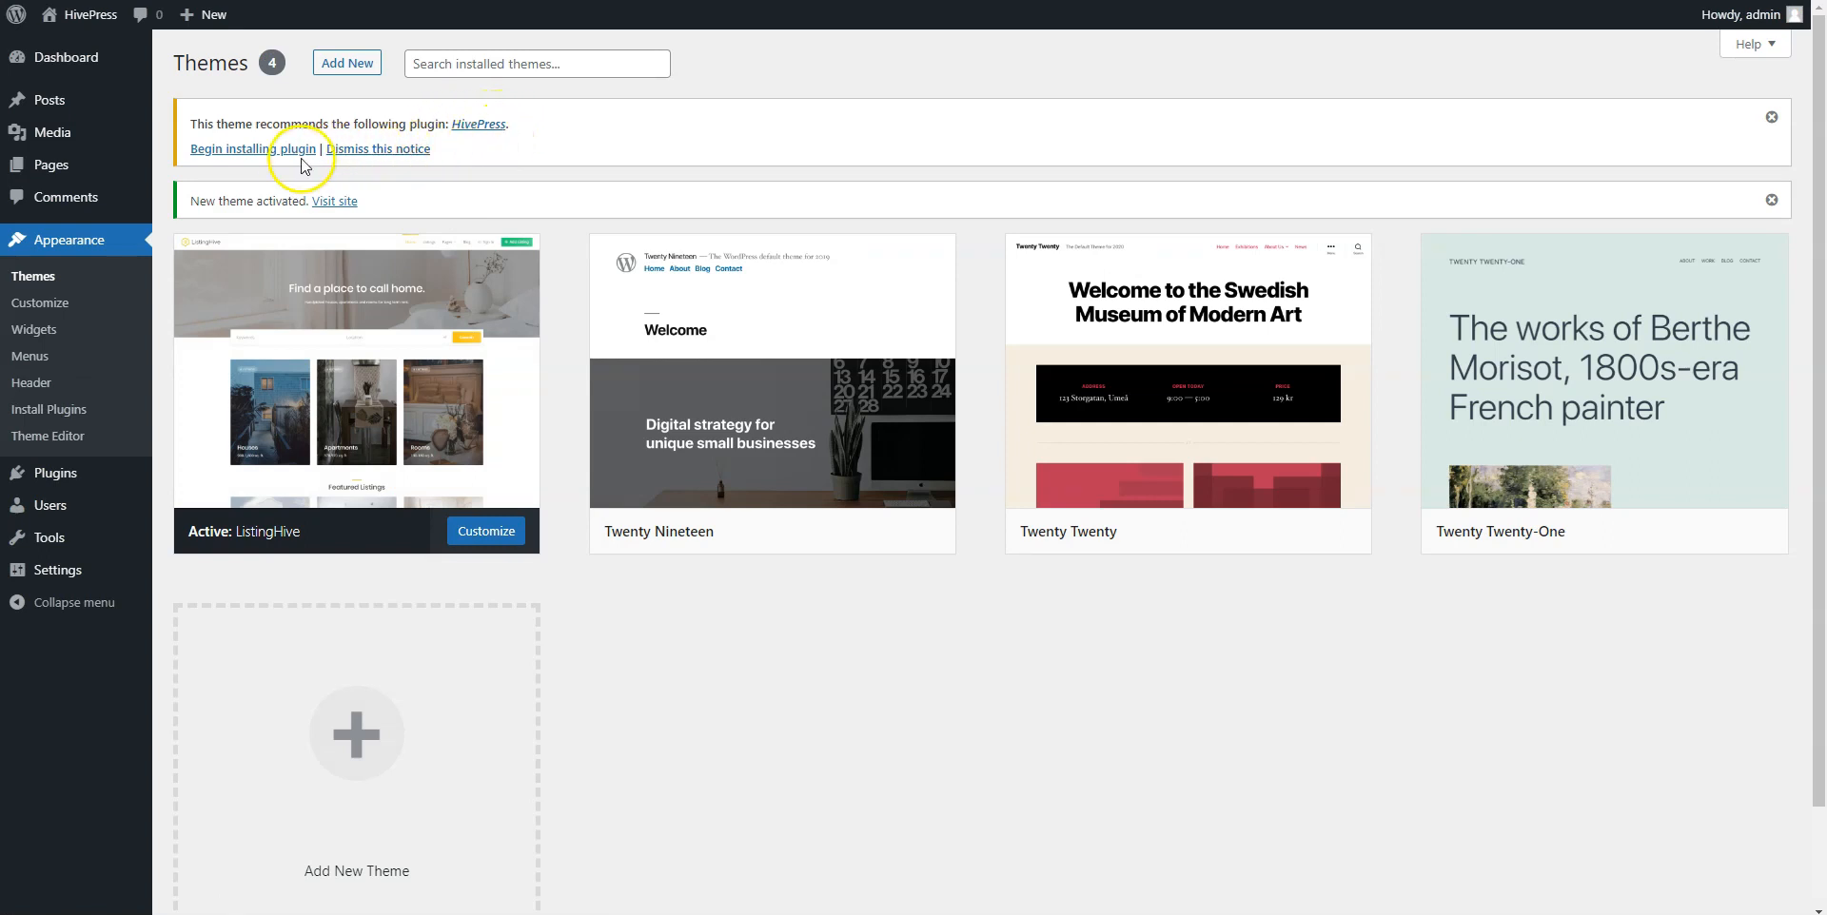
Step: Install HivePress from the recommended-plugin notice, activate it, and return to the Dashboard
{"action": "left_click", "coordinate": [249, 150]}
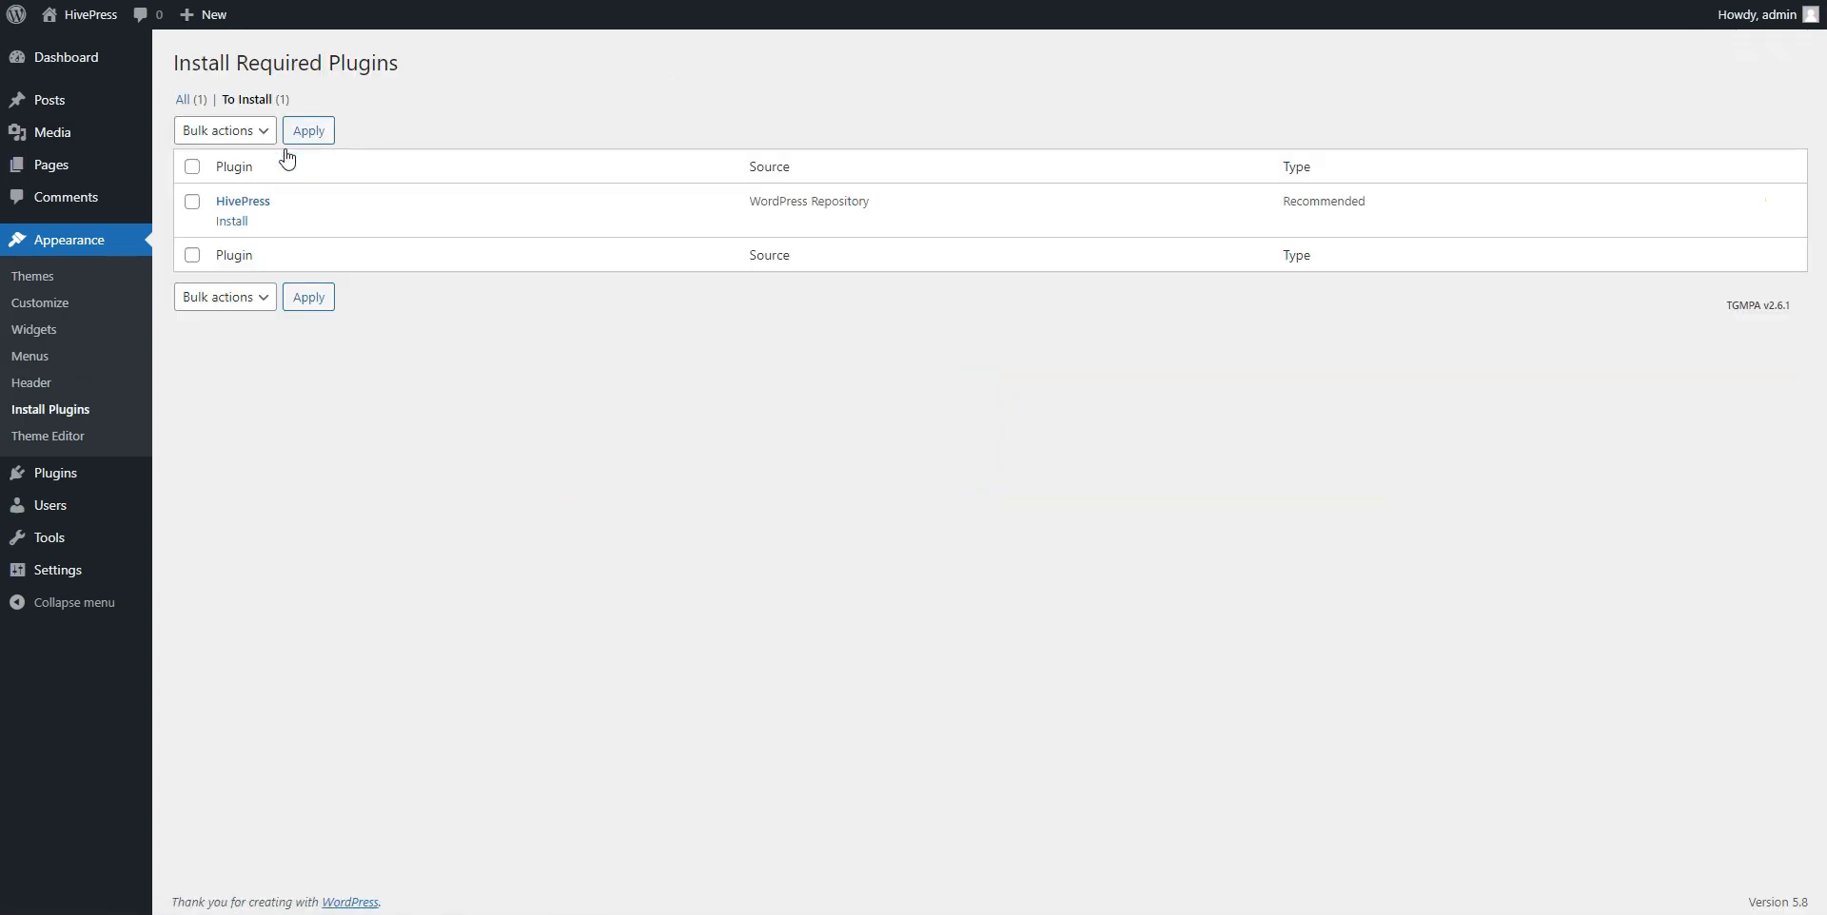
{"action": "left_click", "coordinate": [230, 221]}
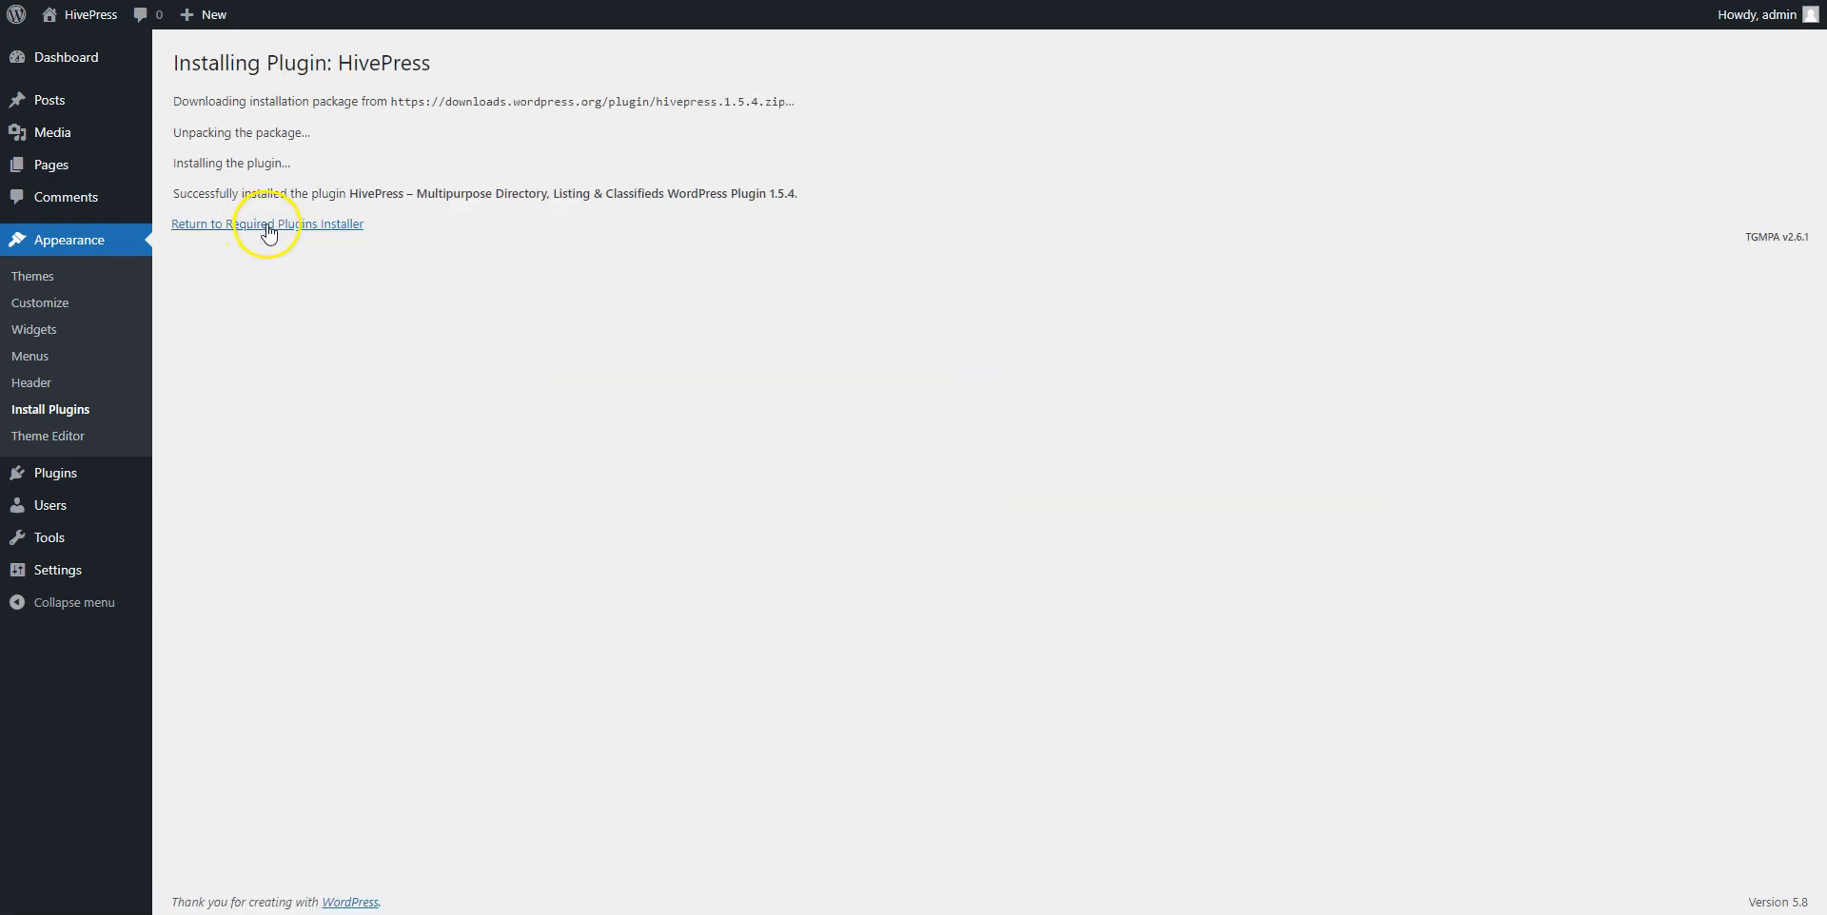
{"action": "left_click", "coordinate": [267, 223]}
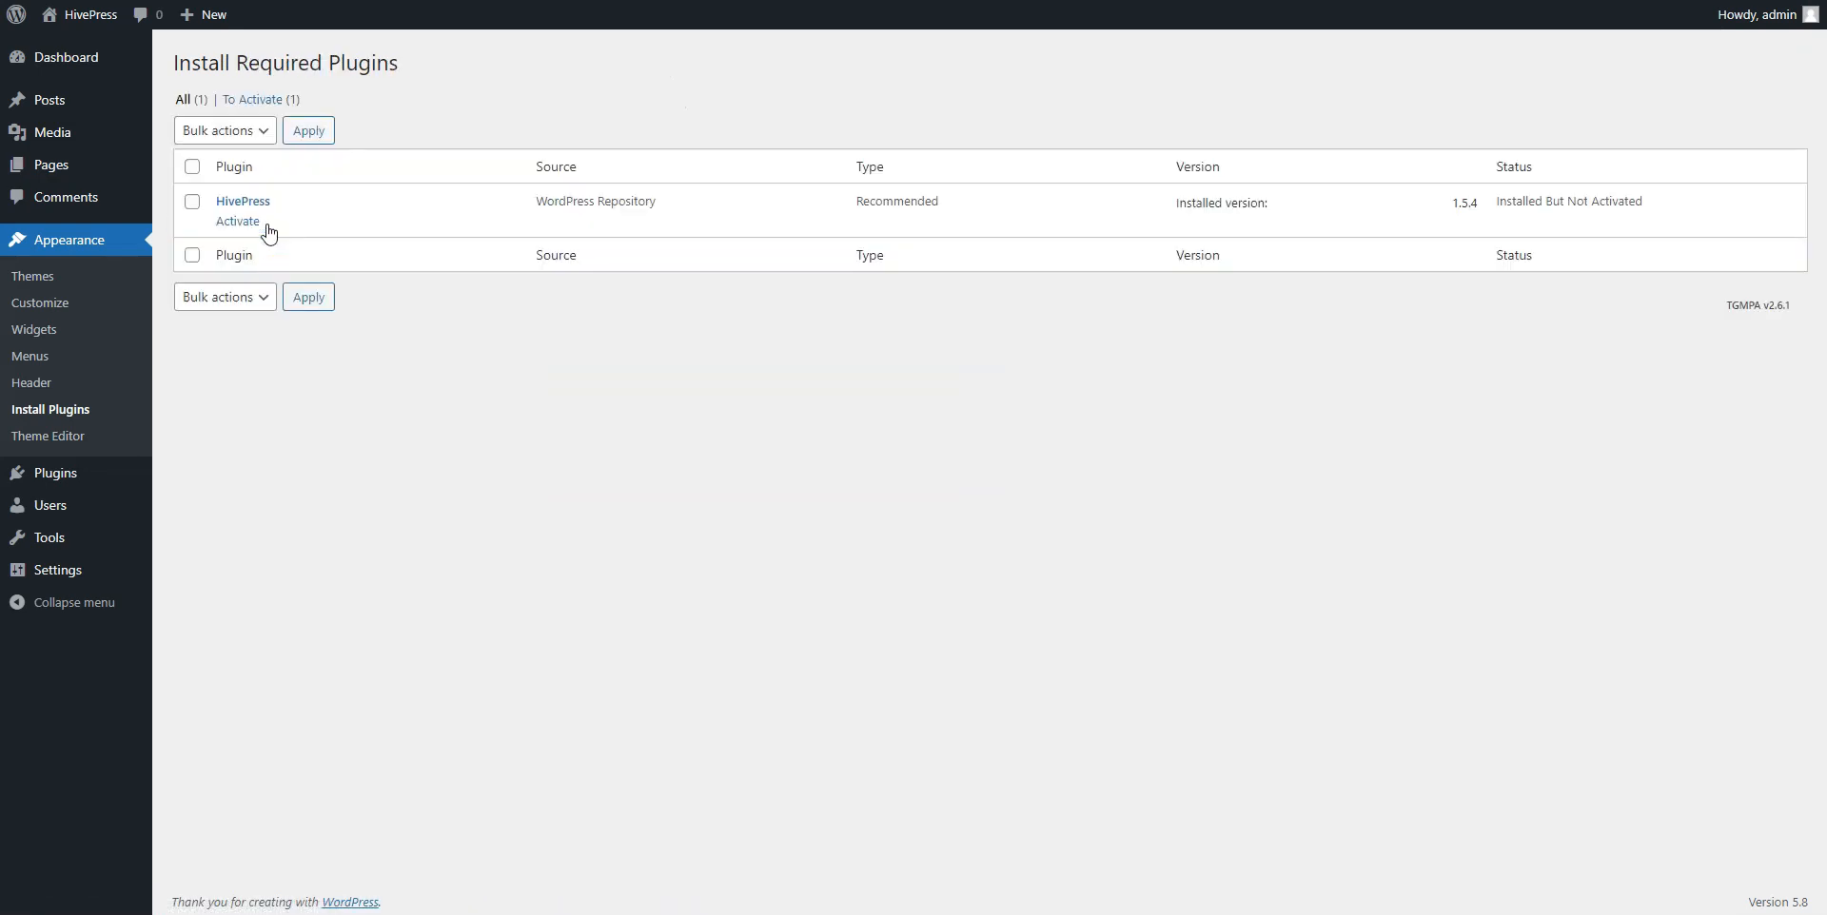
{"action": "left_click", "coordinate": [237, 222]}
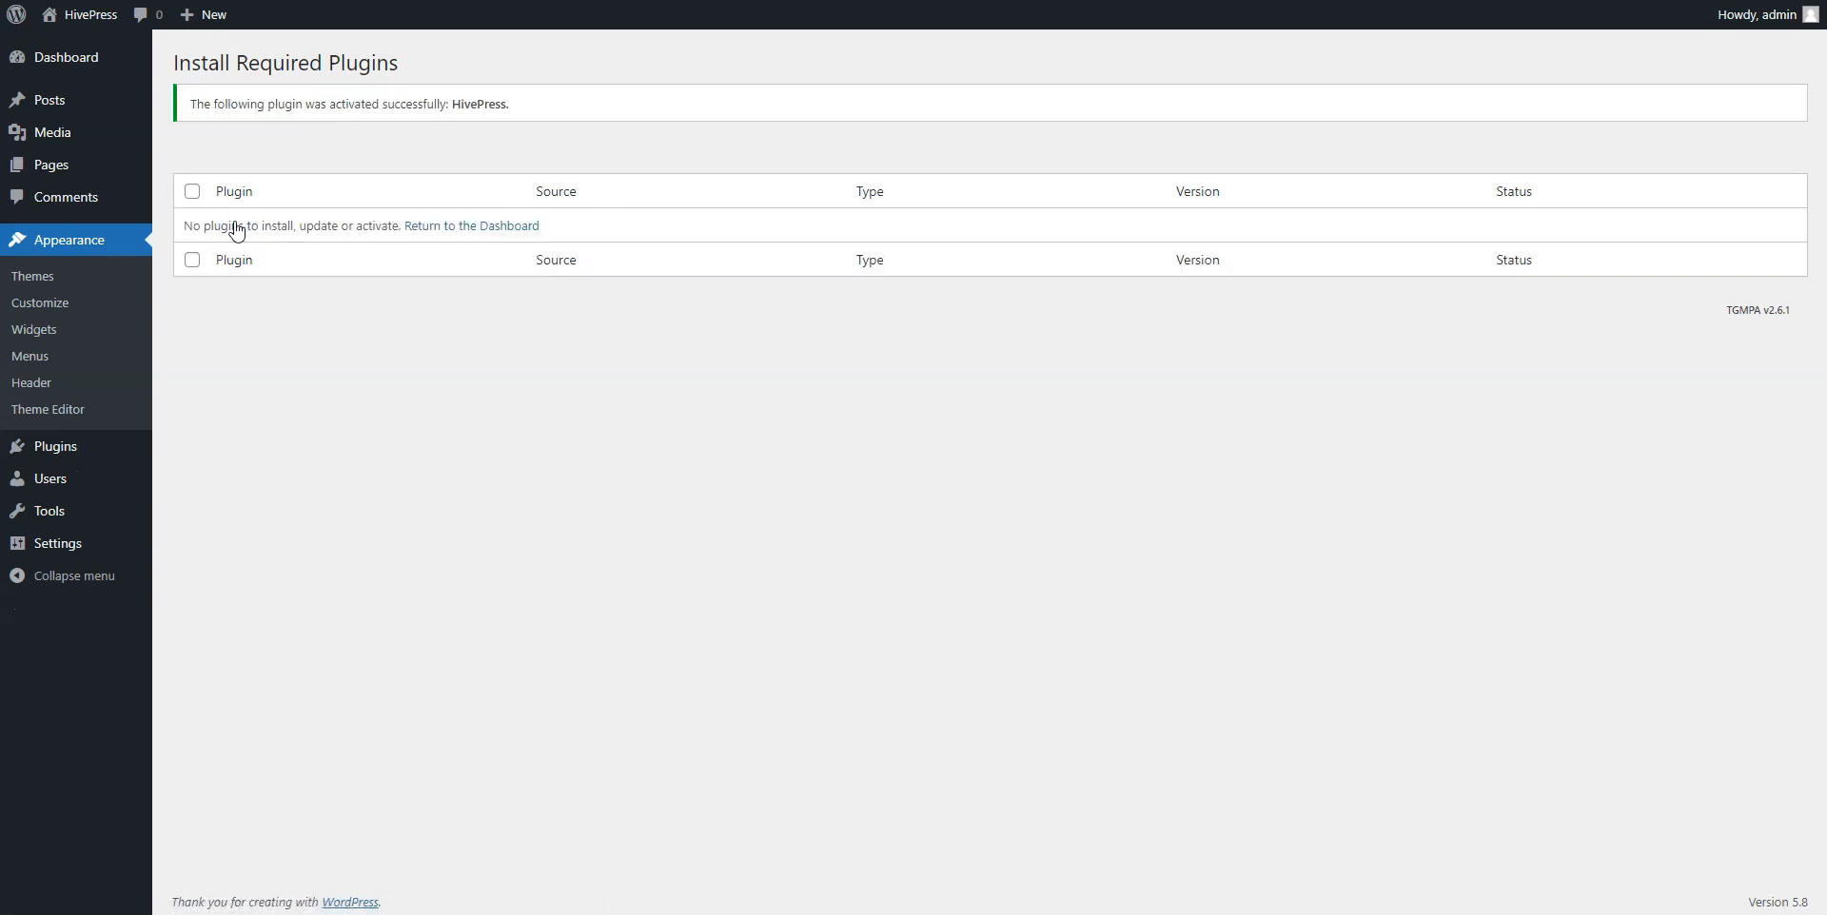
{"action": "left_click", "coordinate": [67, 57]}
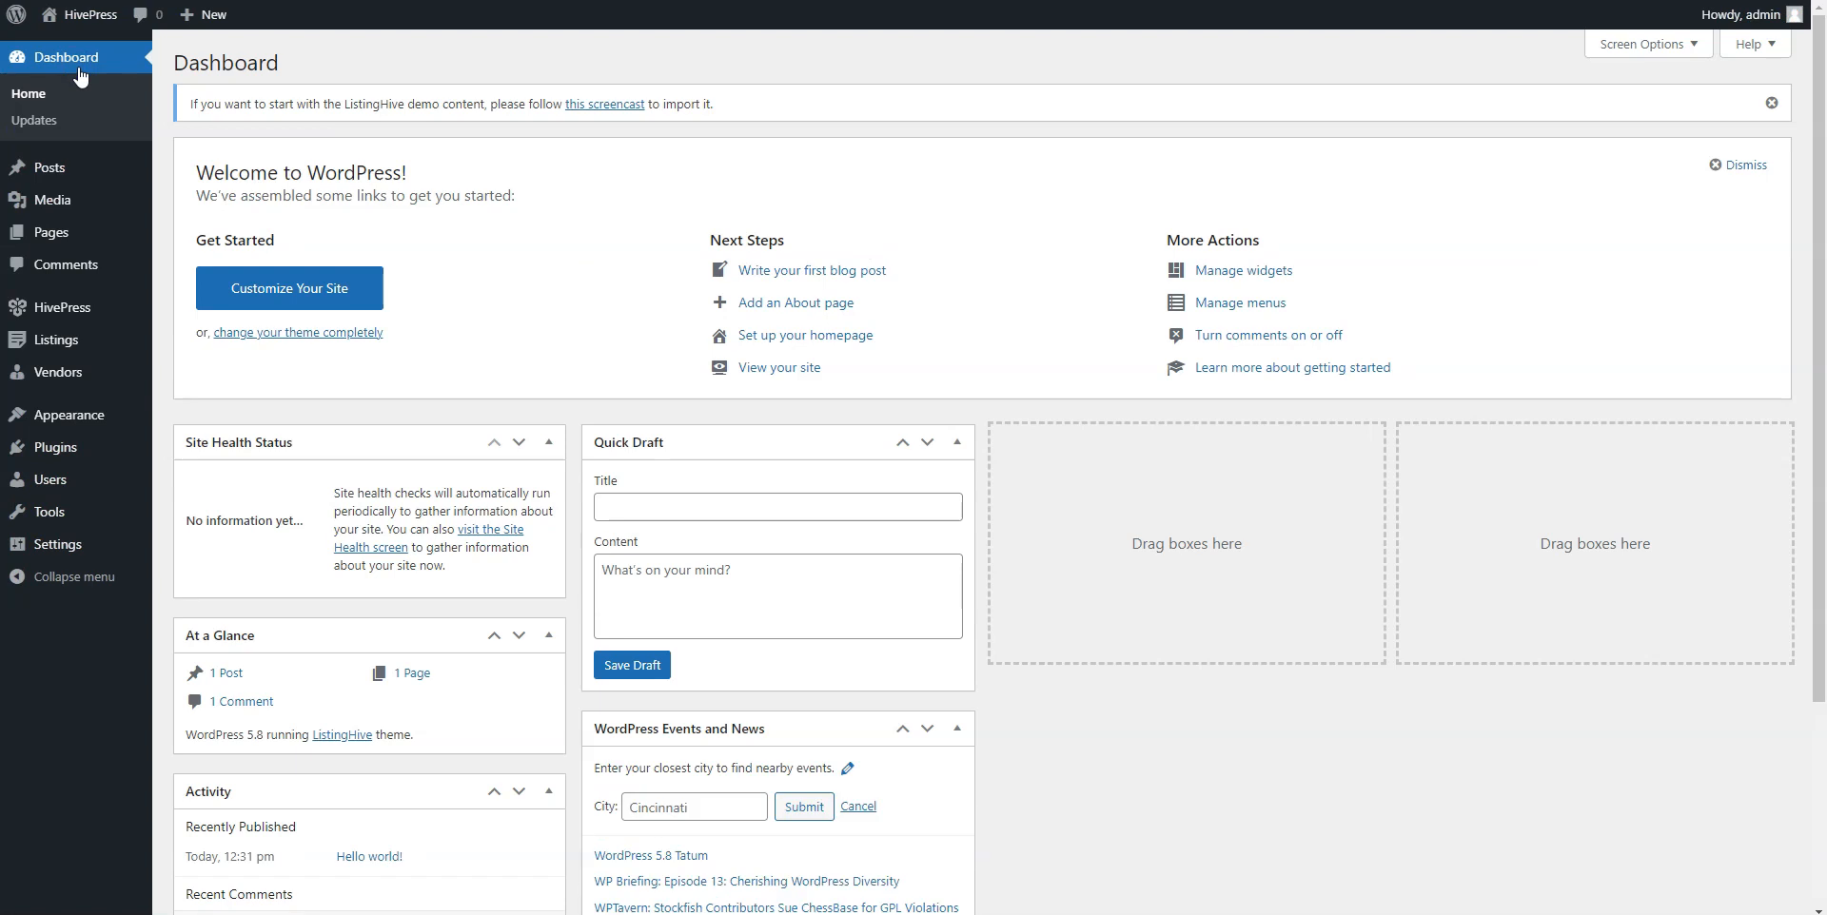
{"action": "mouse_move", "coordinate": [51, 448]}
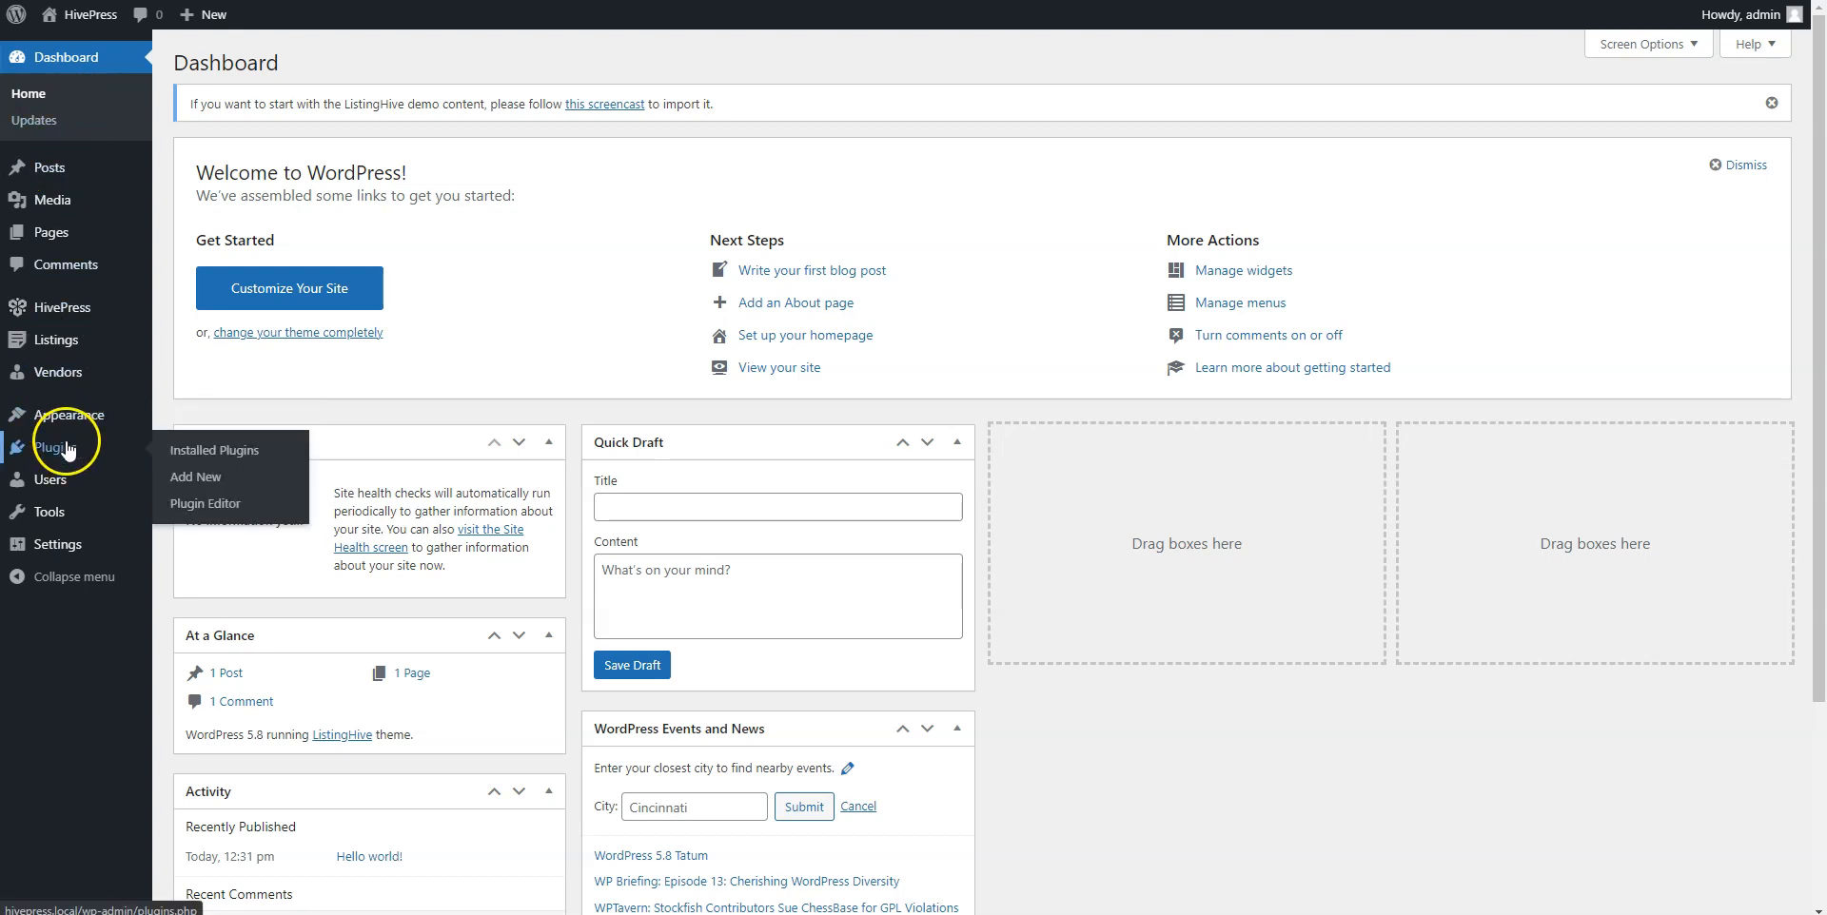
Step: Upload hivepress-bookings.zip as a new plugin, install it and activate it
{"action": "left_click", "coordinate": [194, 477]}
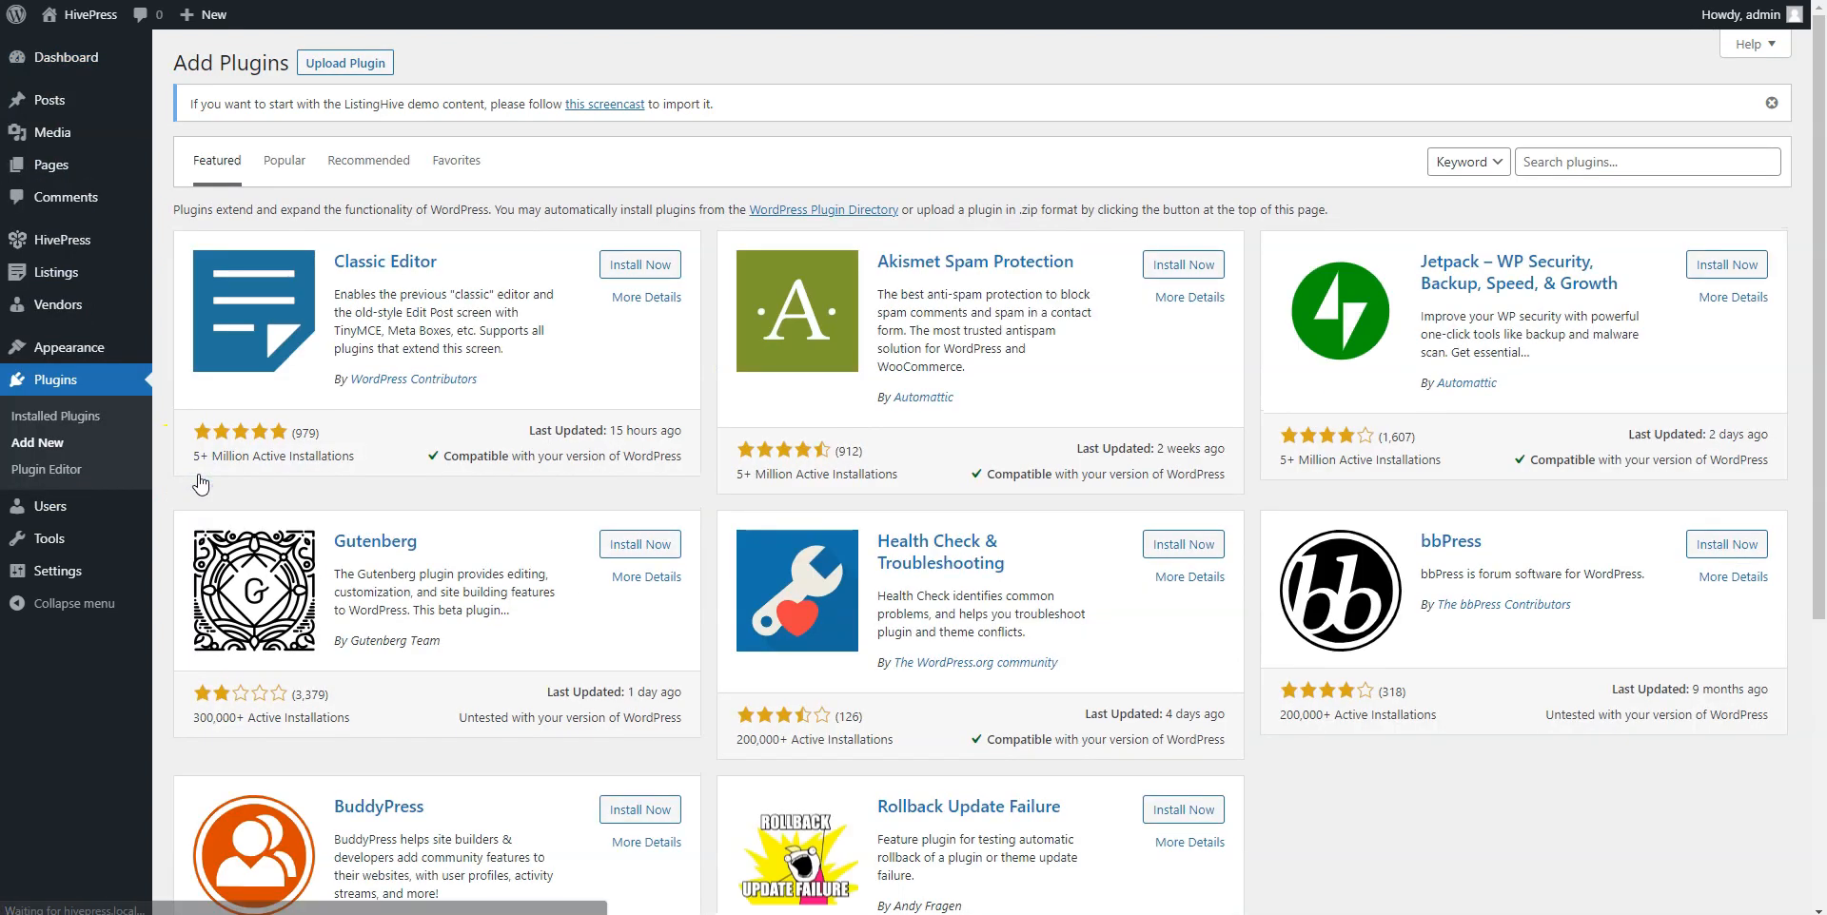
{"action": "left_click", "coordinate": [344, 62]}
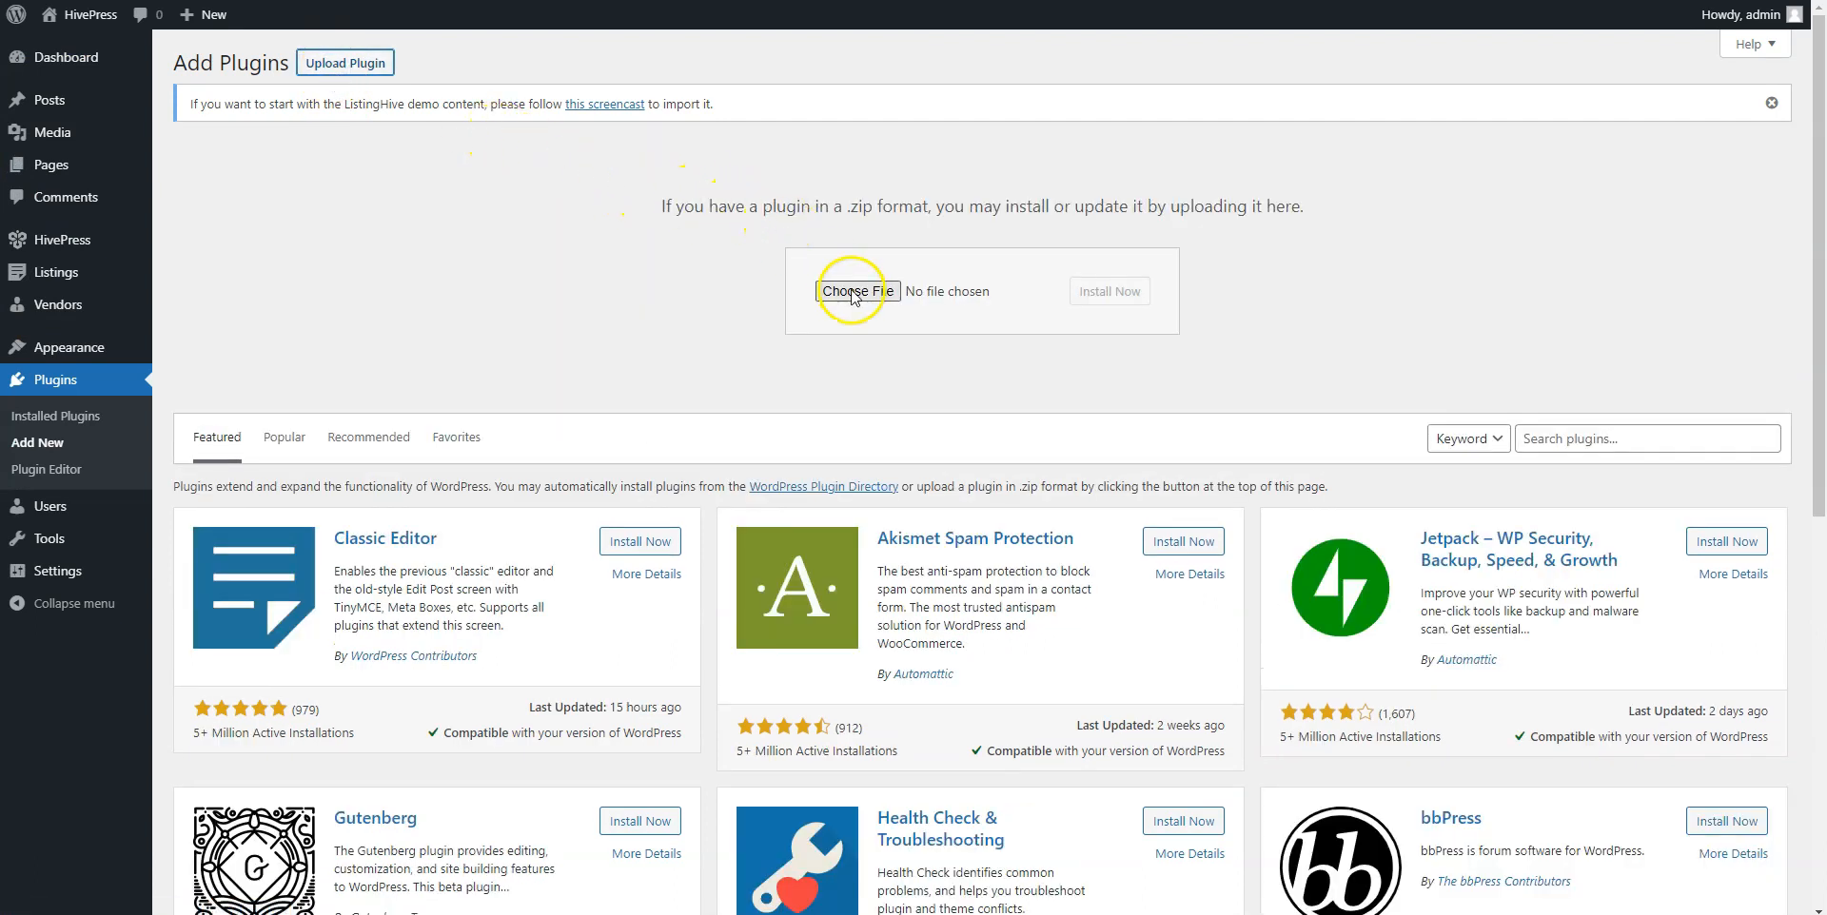
{"action": "left_click", "coordinate": [852, 291]}
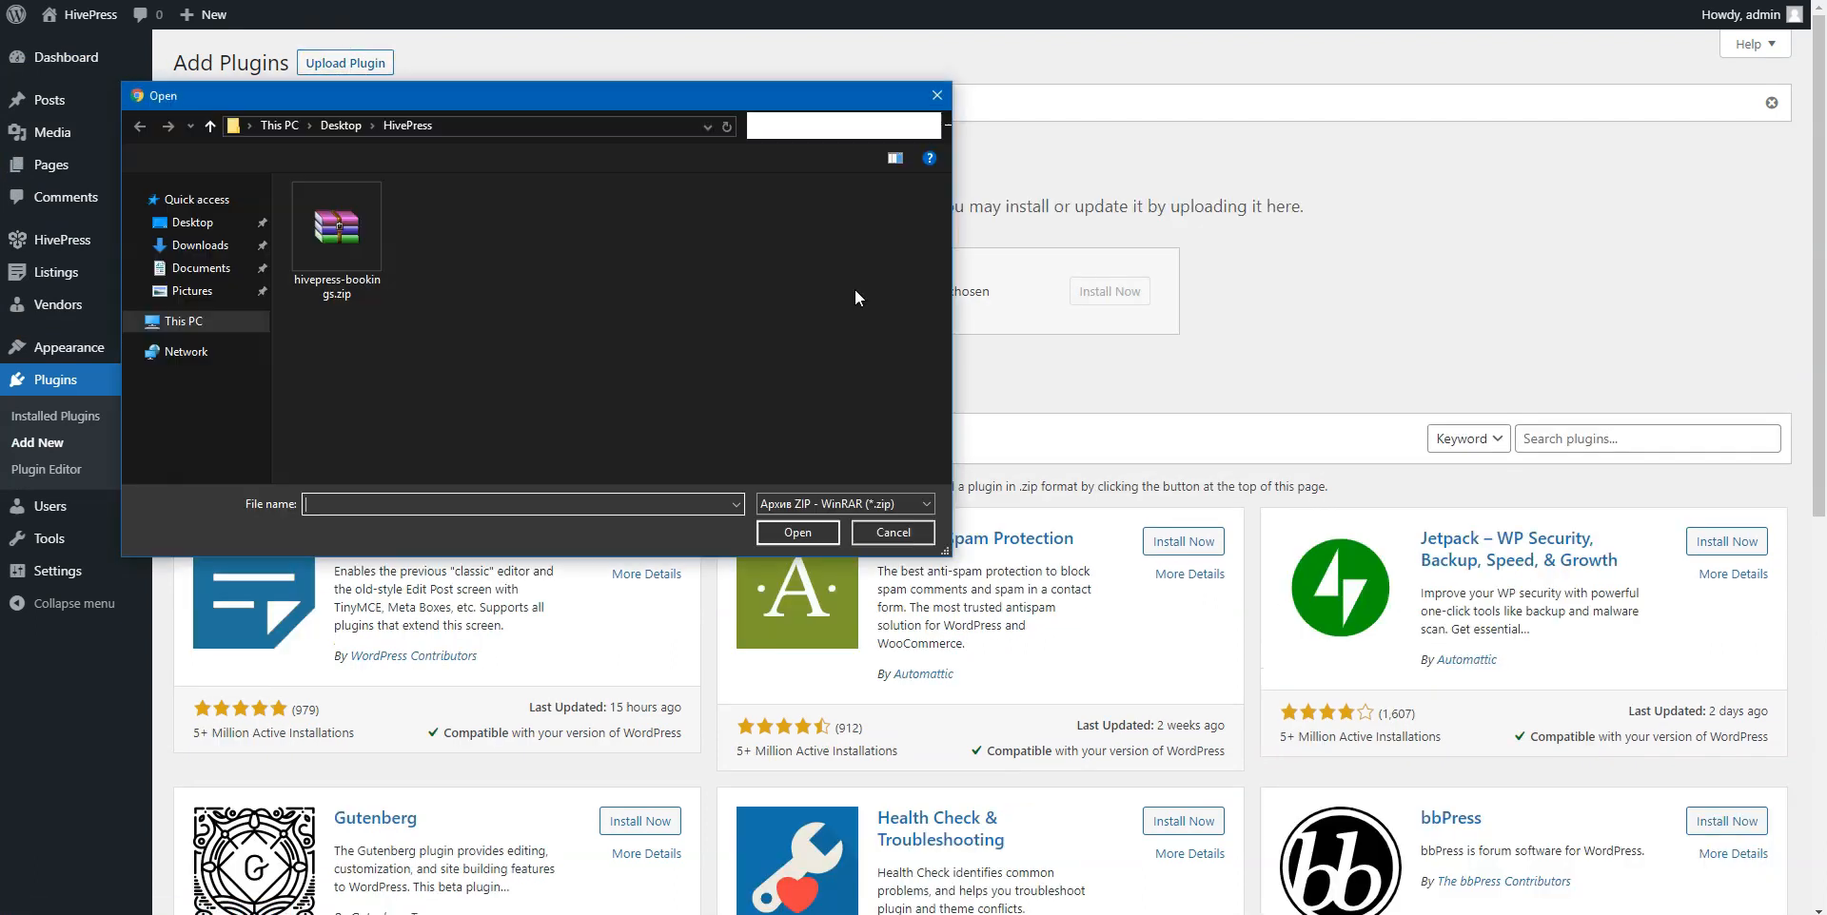
{"action": "left_click", "coordinate": [798, 532]}
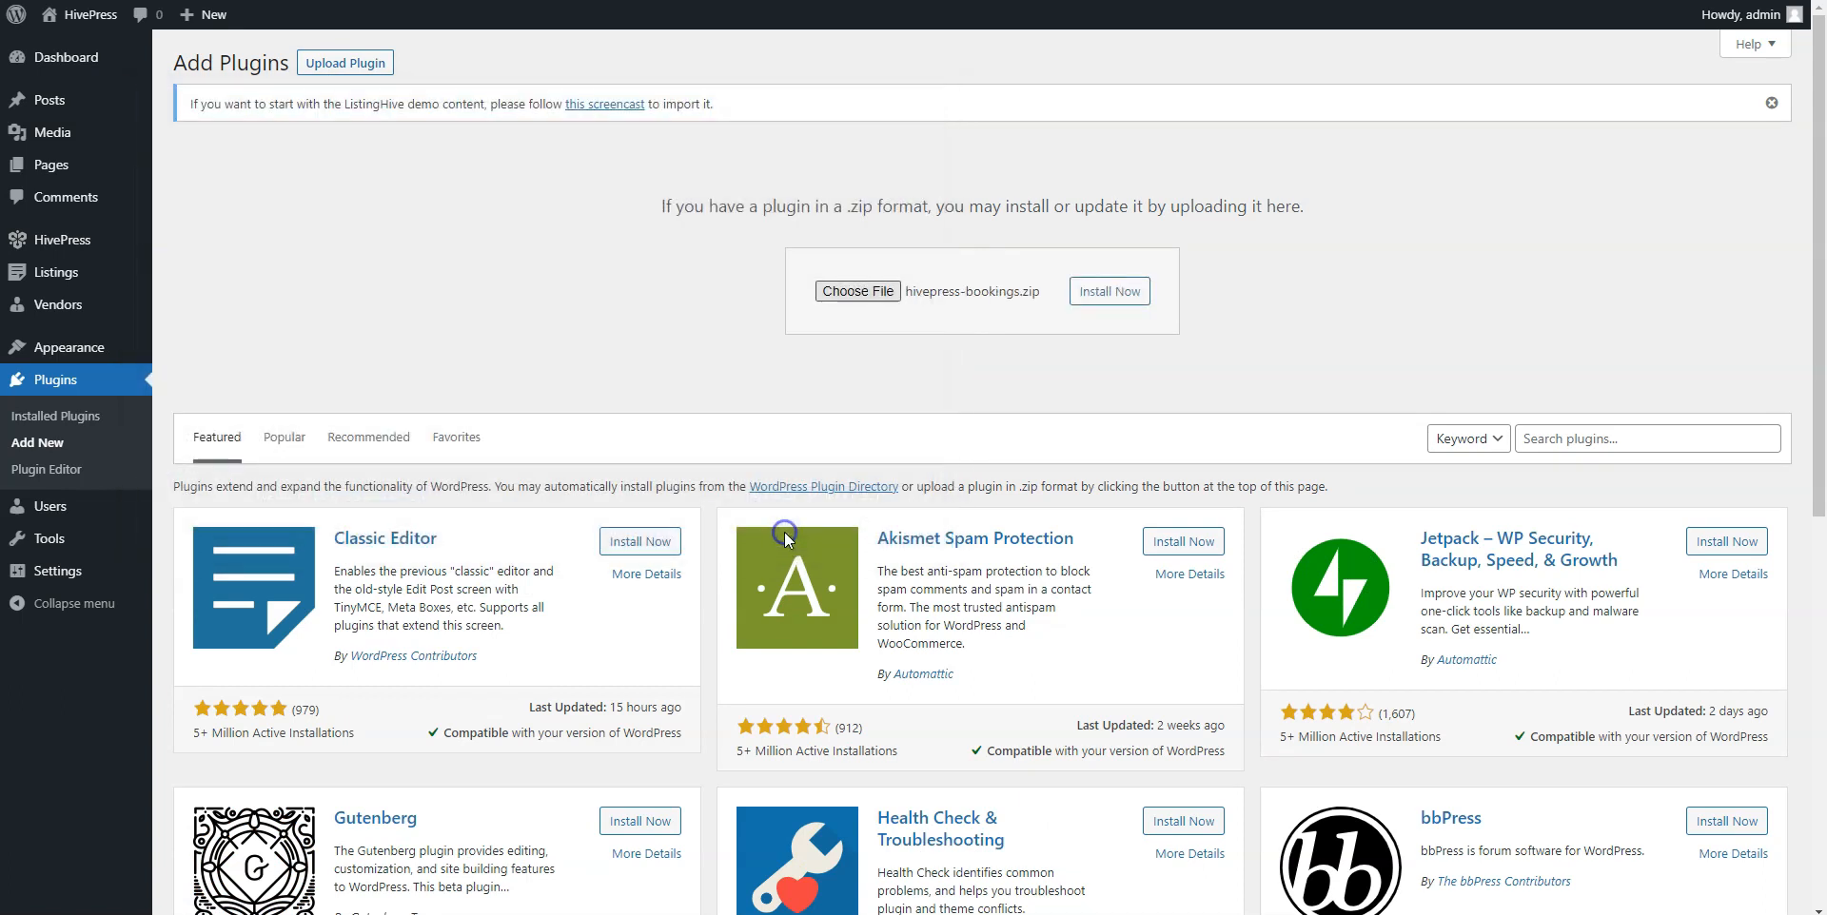
{"action": "left_click", "coordinate": [1107, 292]}
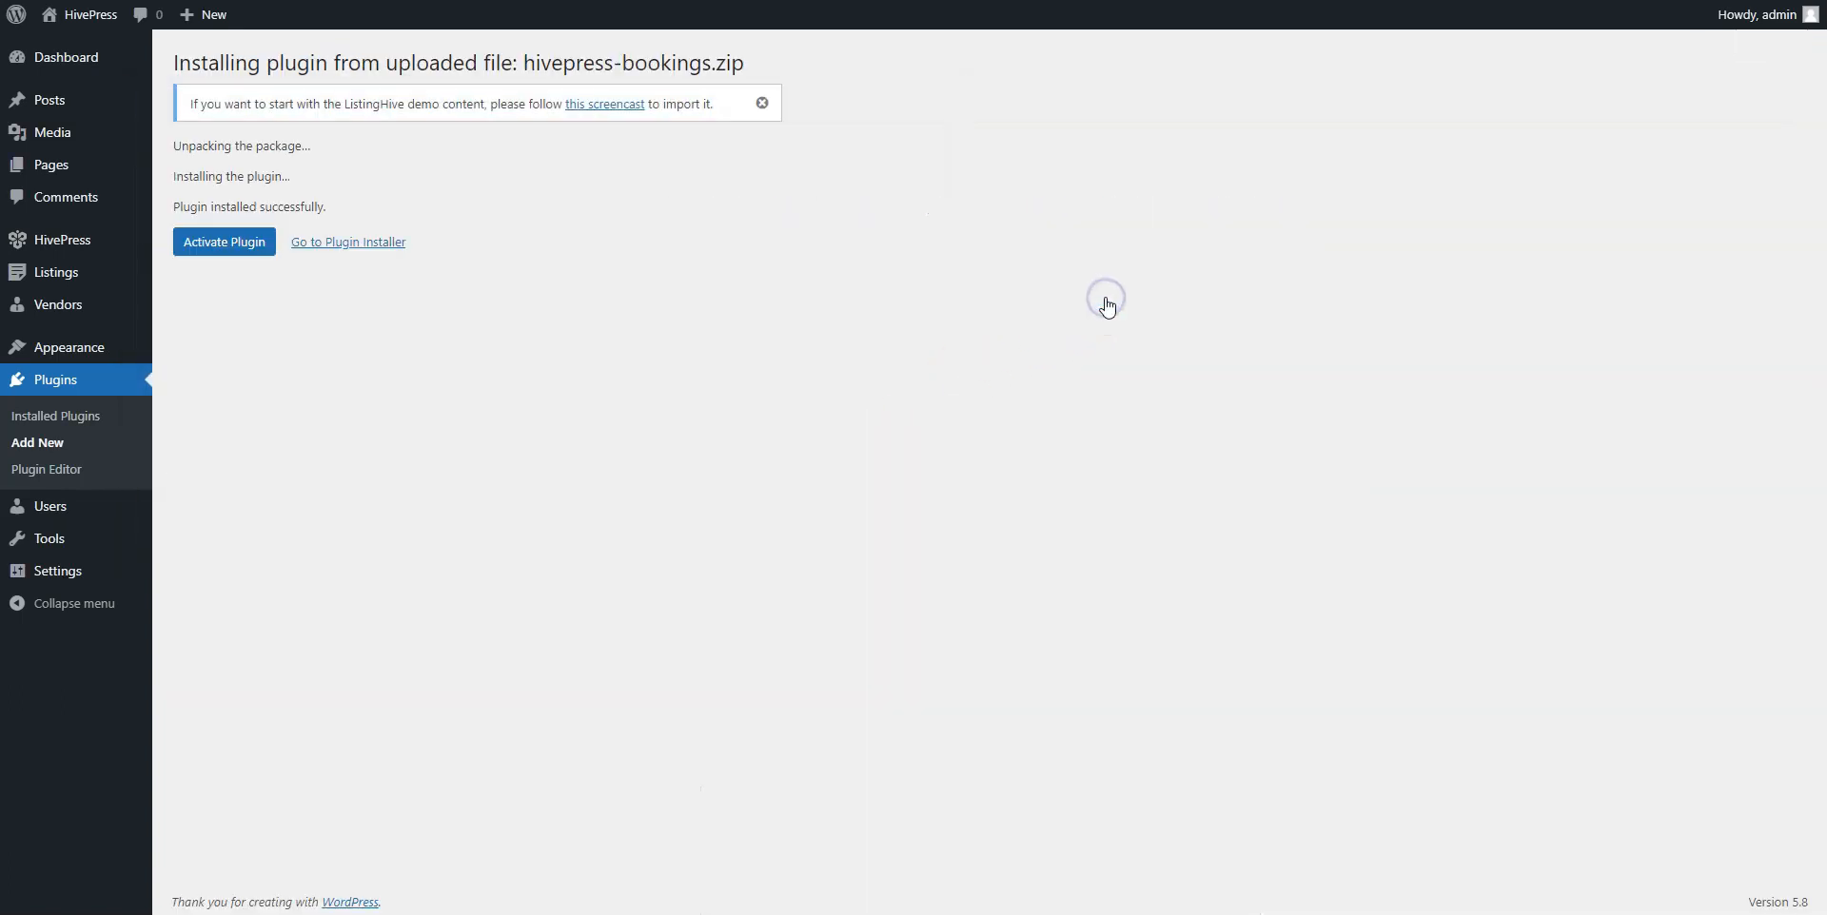
{"action": "left_click", "coordinate": [223, 242]}
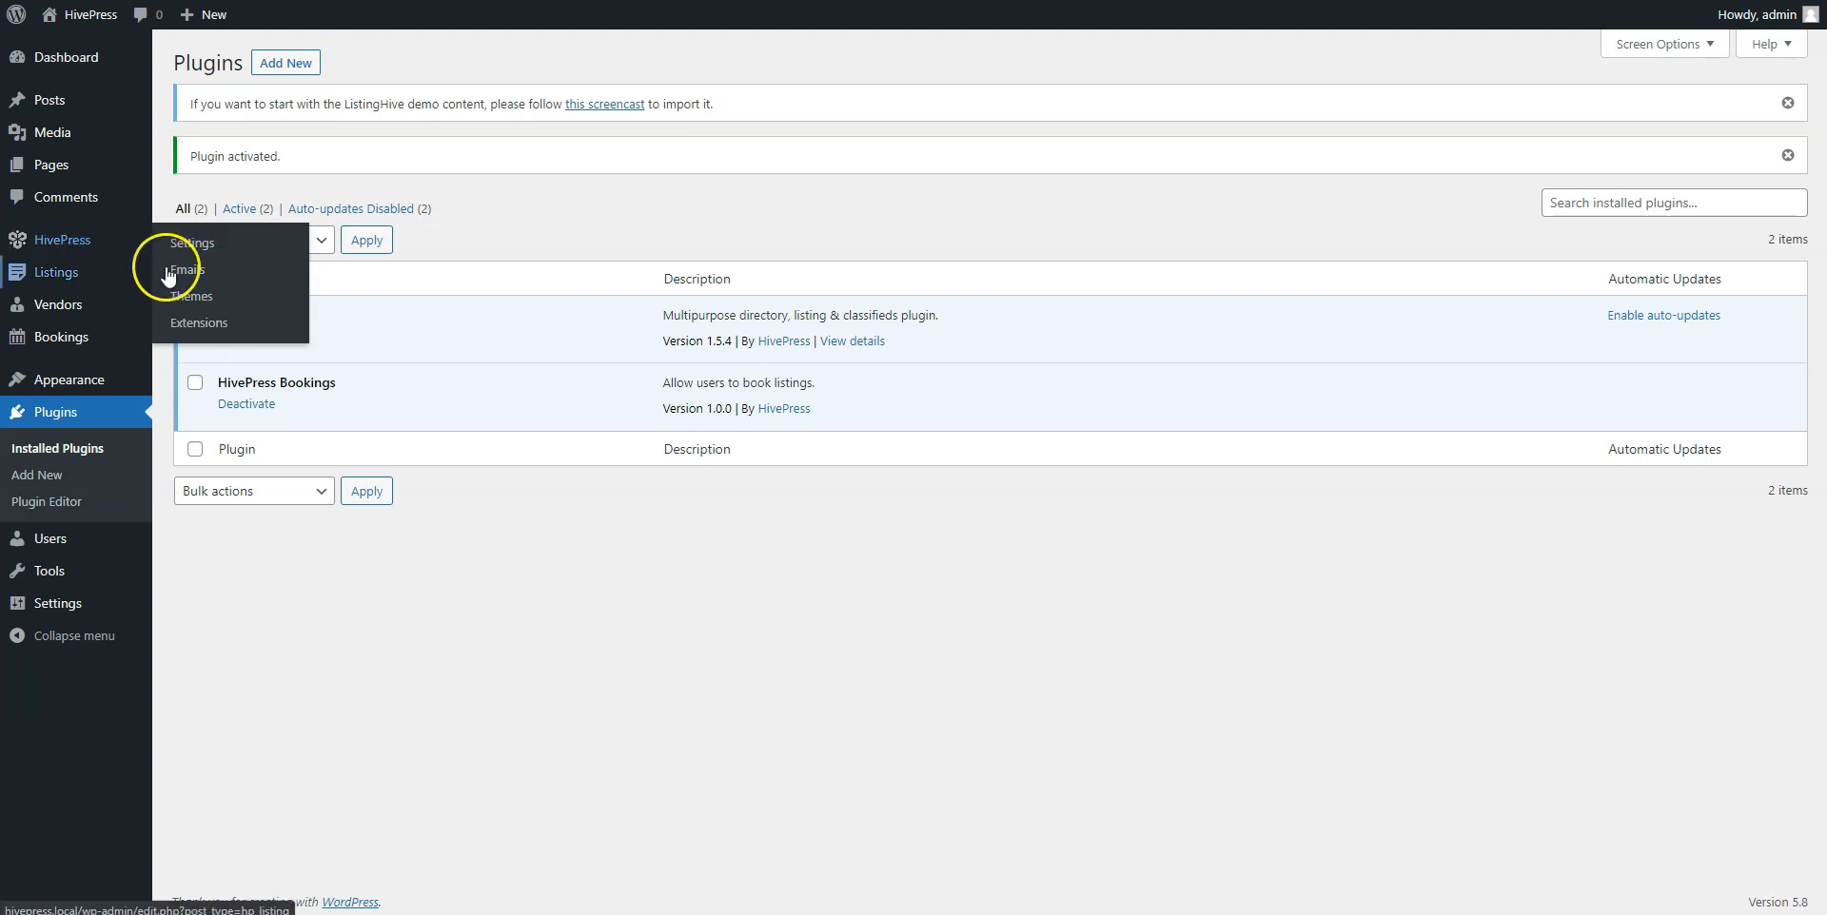
Step: Install the free Reviews 1.2.5 extension from the HivePress Extensions list
{"action": "left_click", "coordinate": [198, 322]}
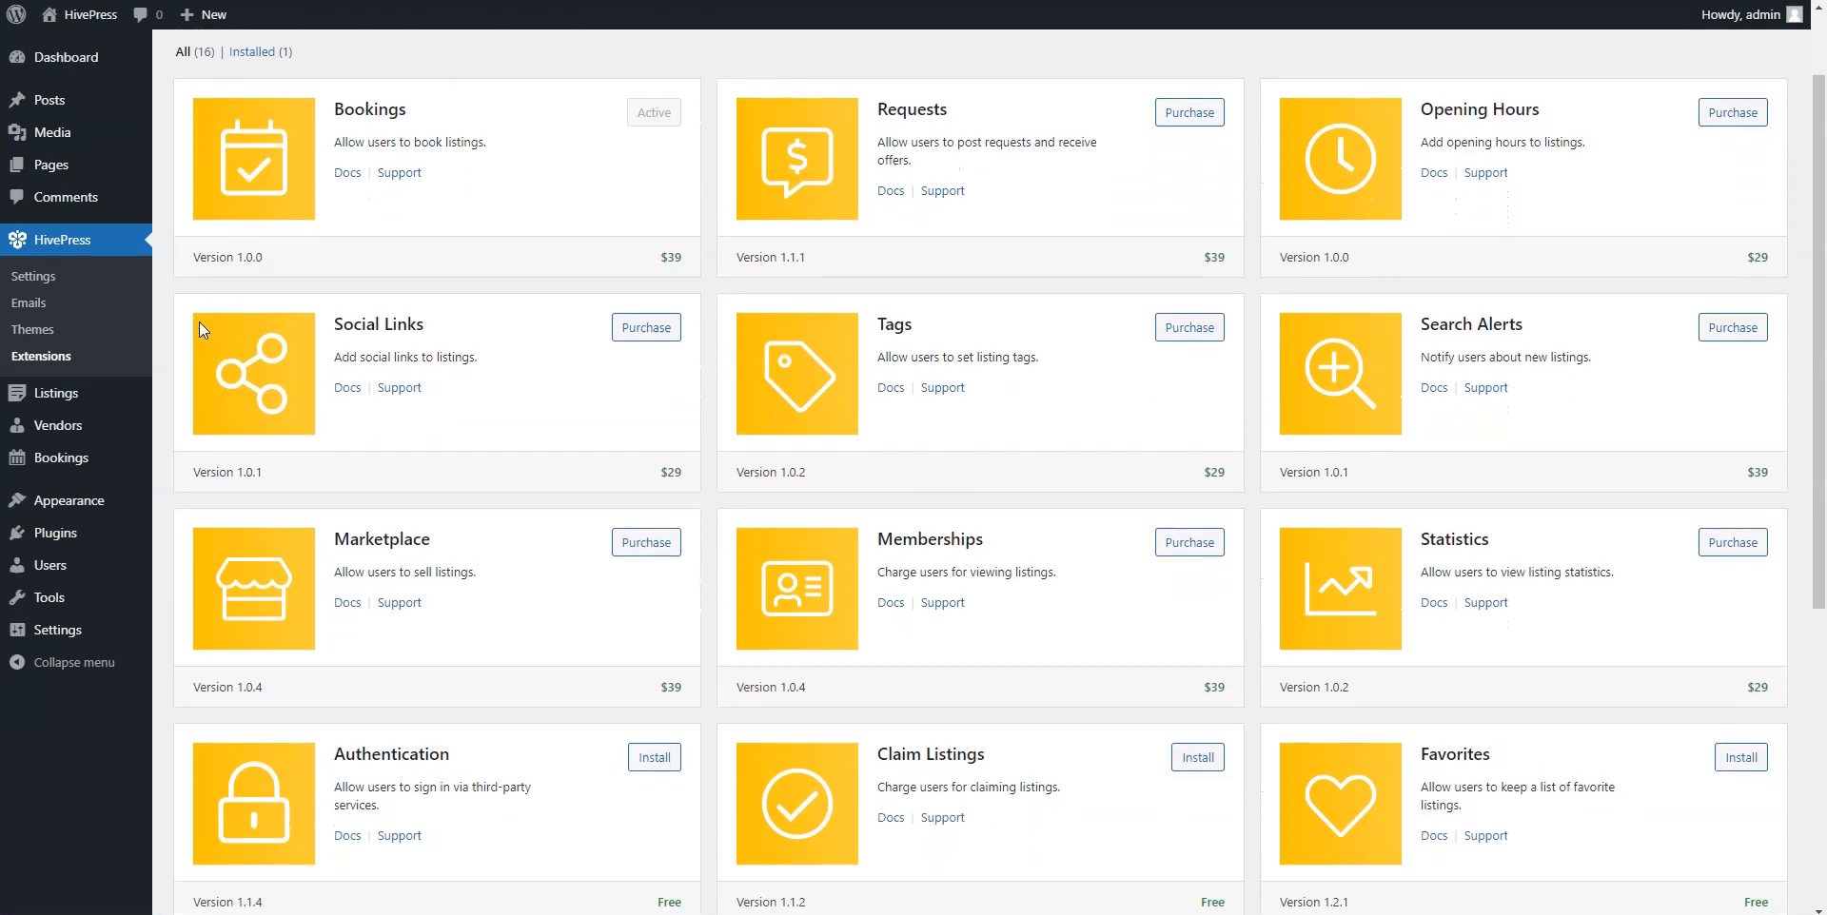
{"action": "scroll", "scroll_direction": "down", "scroll_amount": 3}
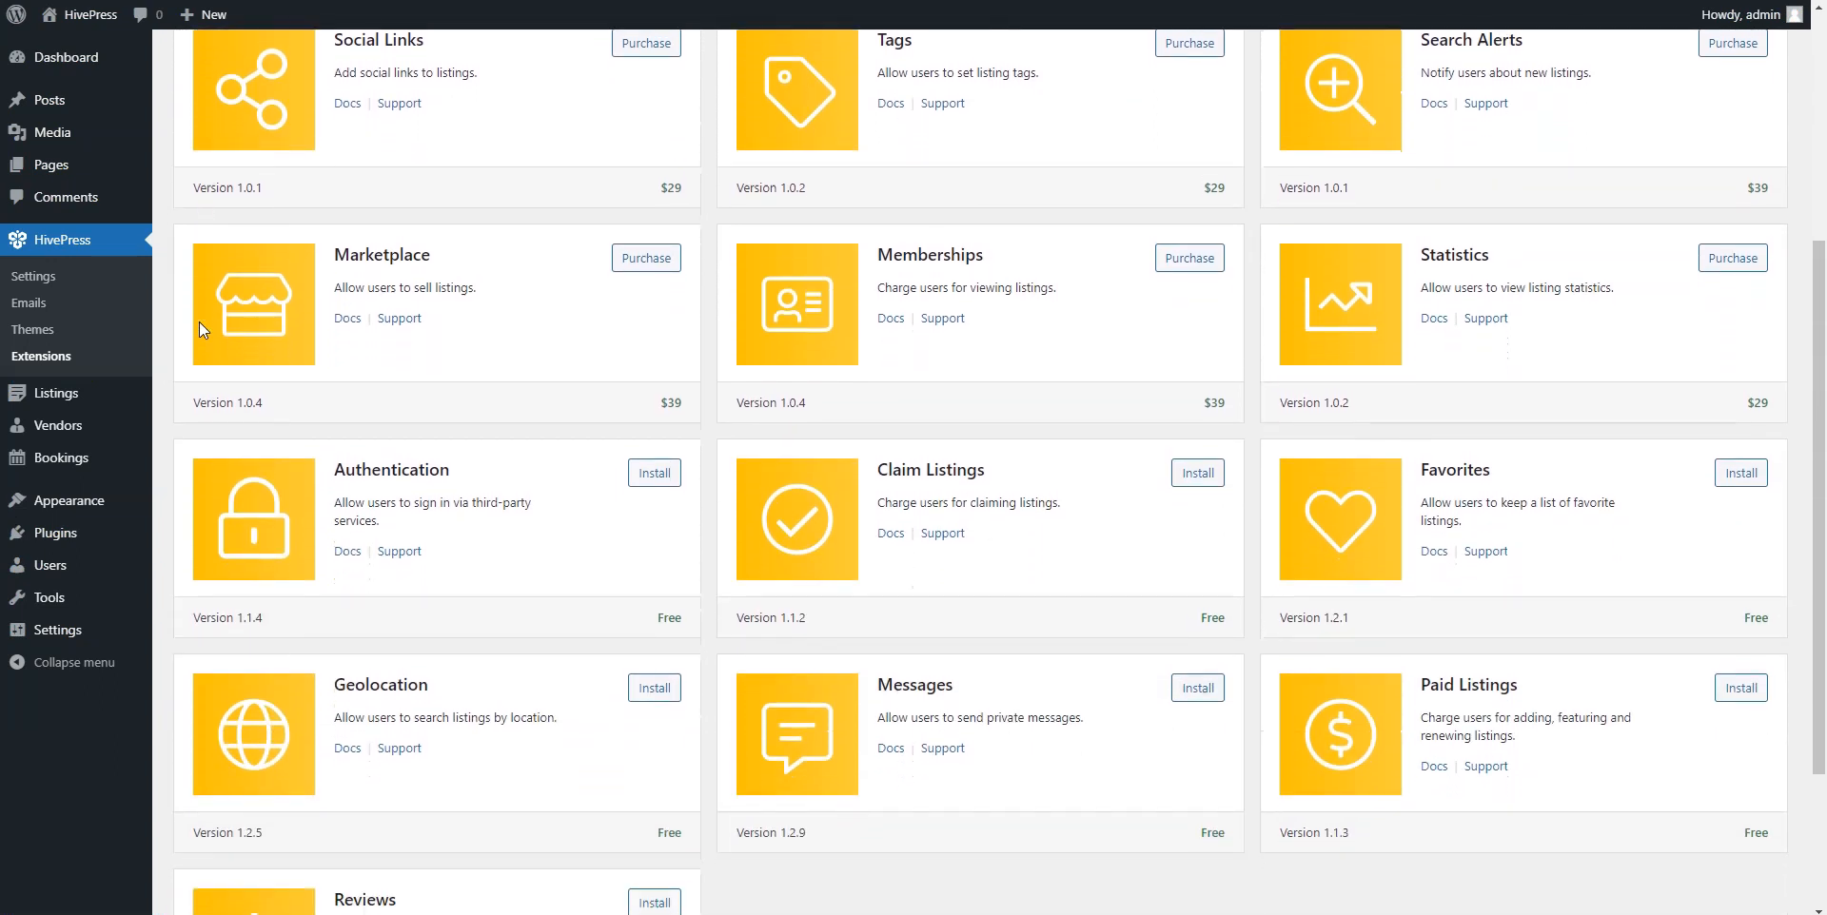
{"action": "scroll", "scroll_direction": "down", "scroll_amount": 3}
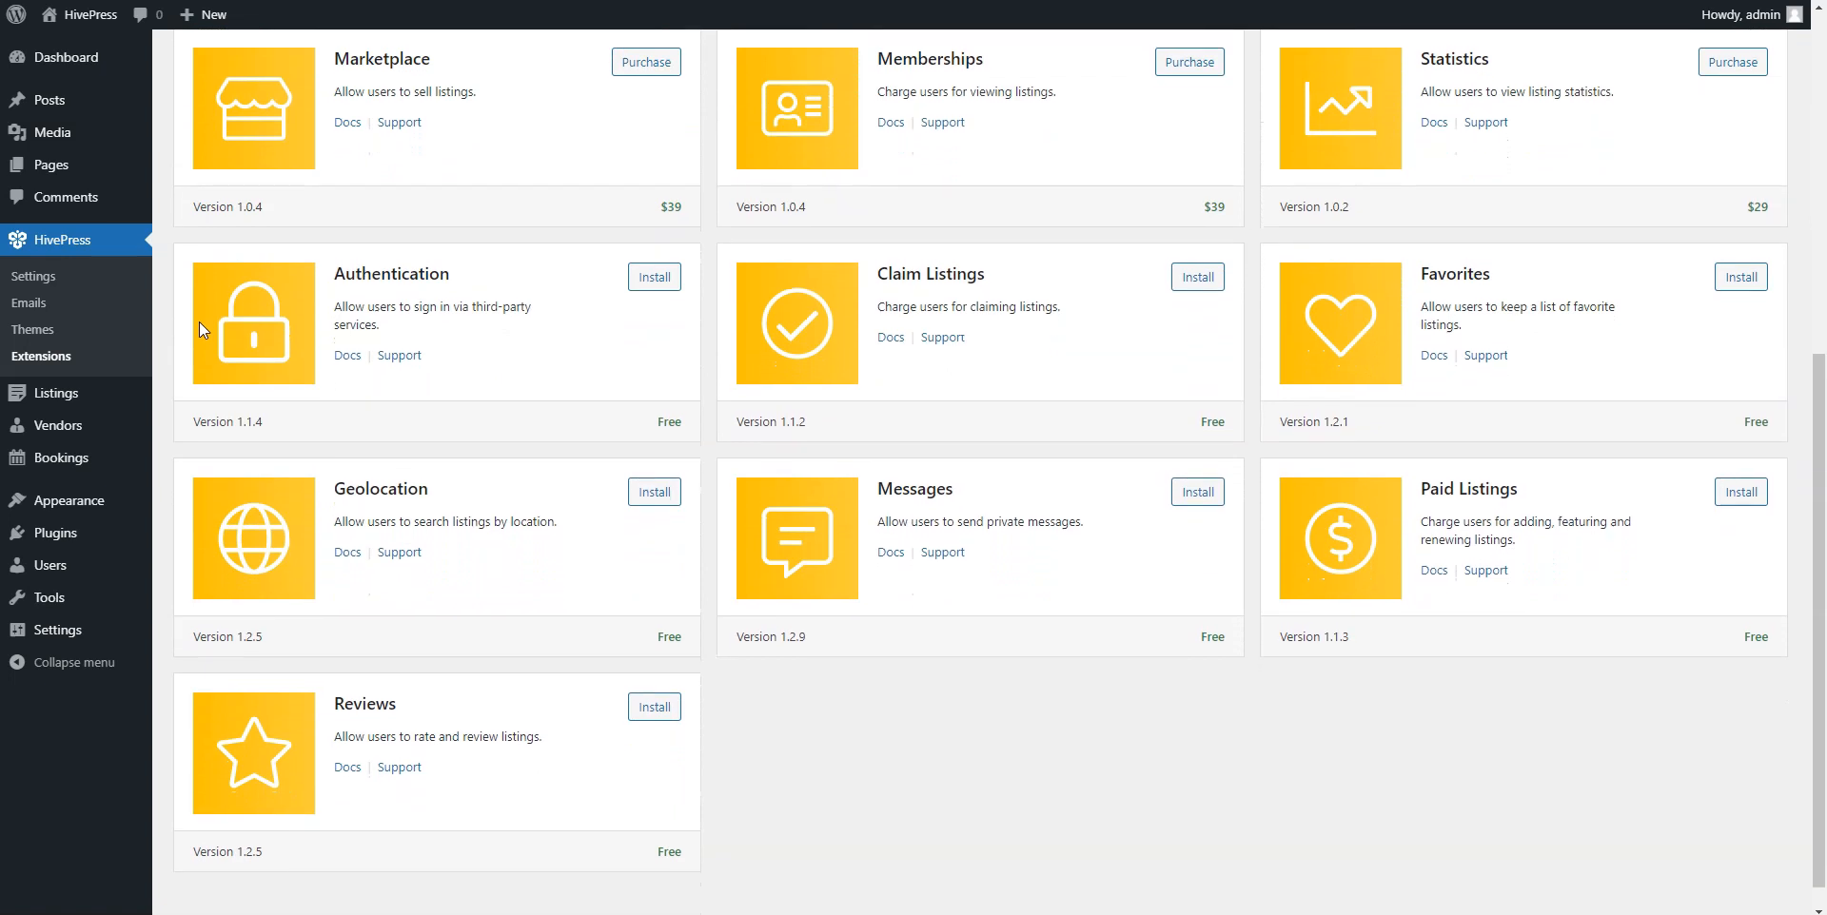
{"action": "scroll", "scroll_direction": "down", "scroll_amount": 3}
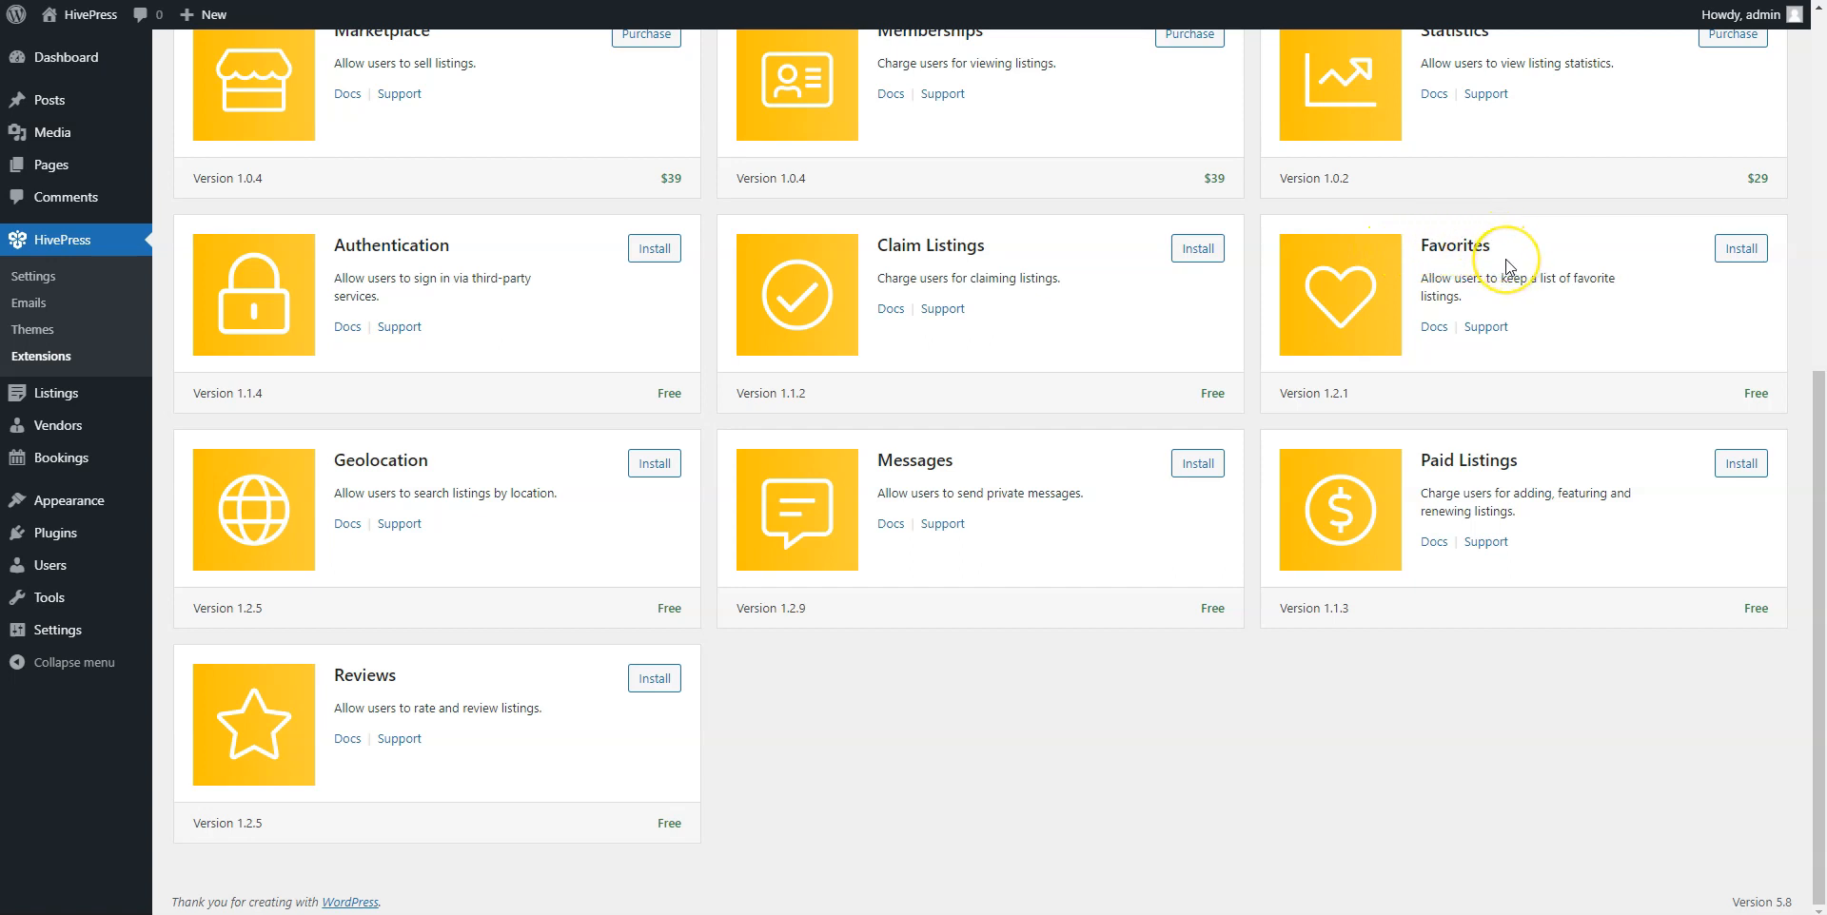
{"action": "mouse_move", "coordinate": [1069, 367]}
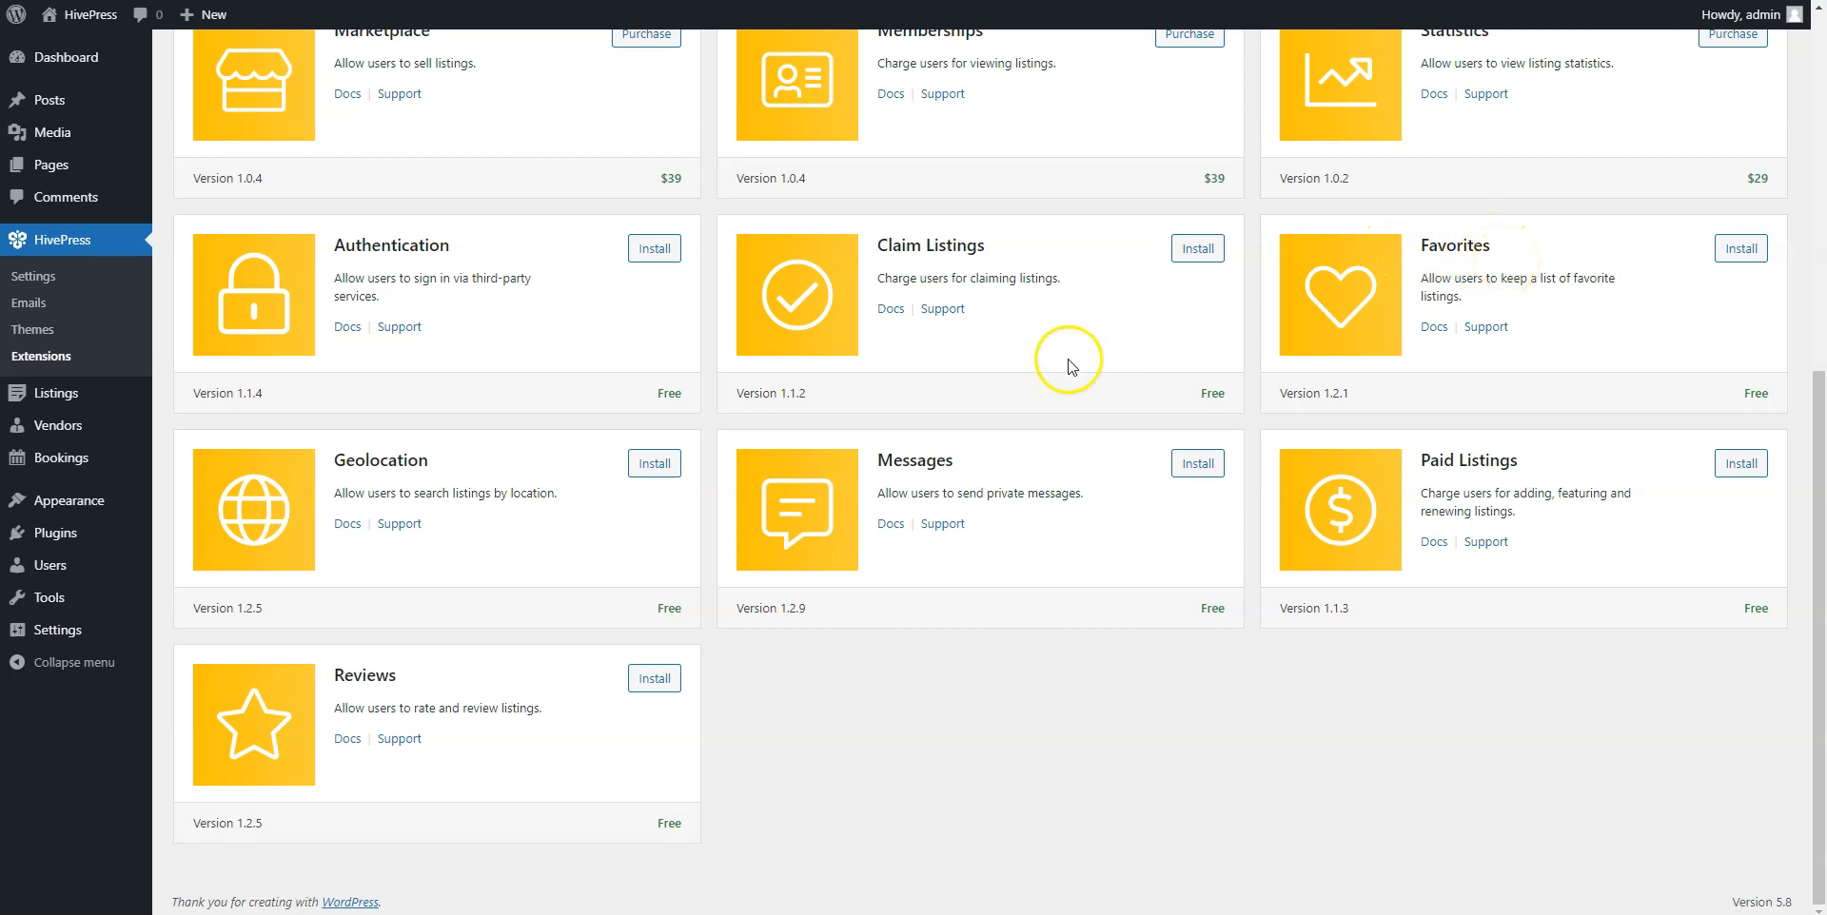
{"action": "mouse_move", "coordinate": [441, 470]}
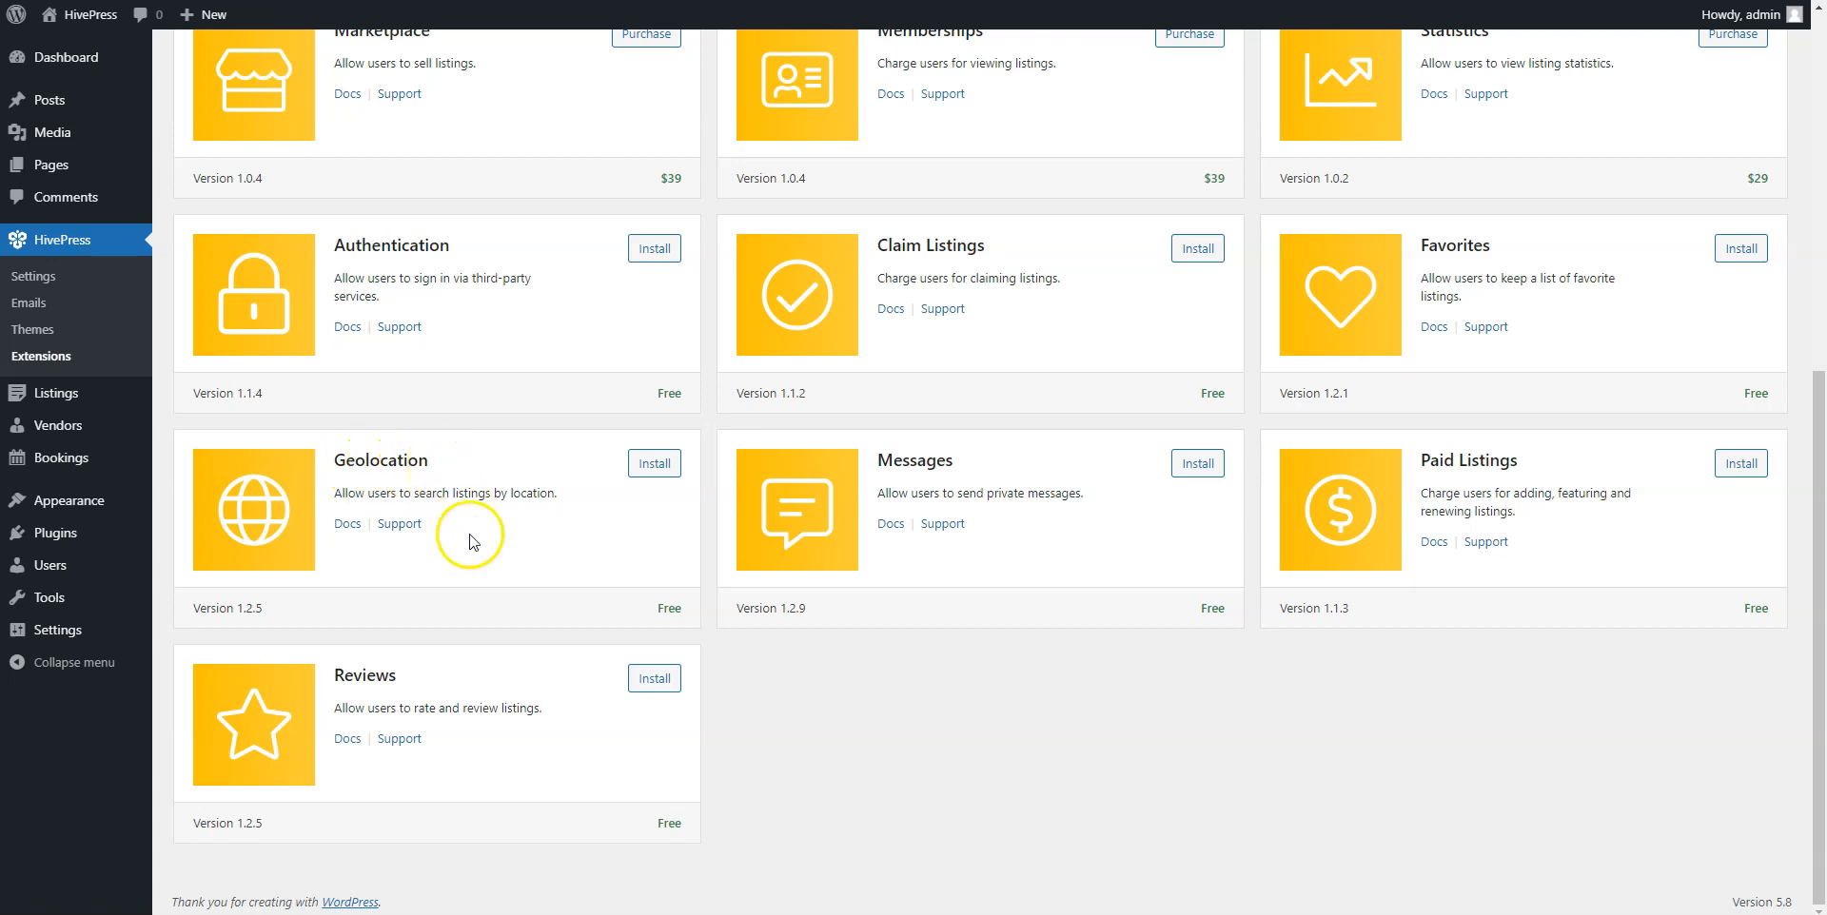
{"action": "mouse_move", "coordinate": [554, 714]}
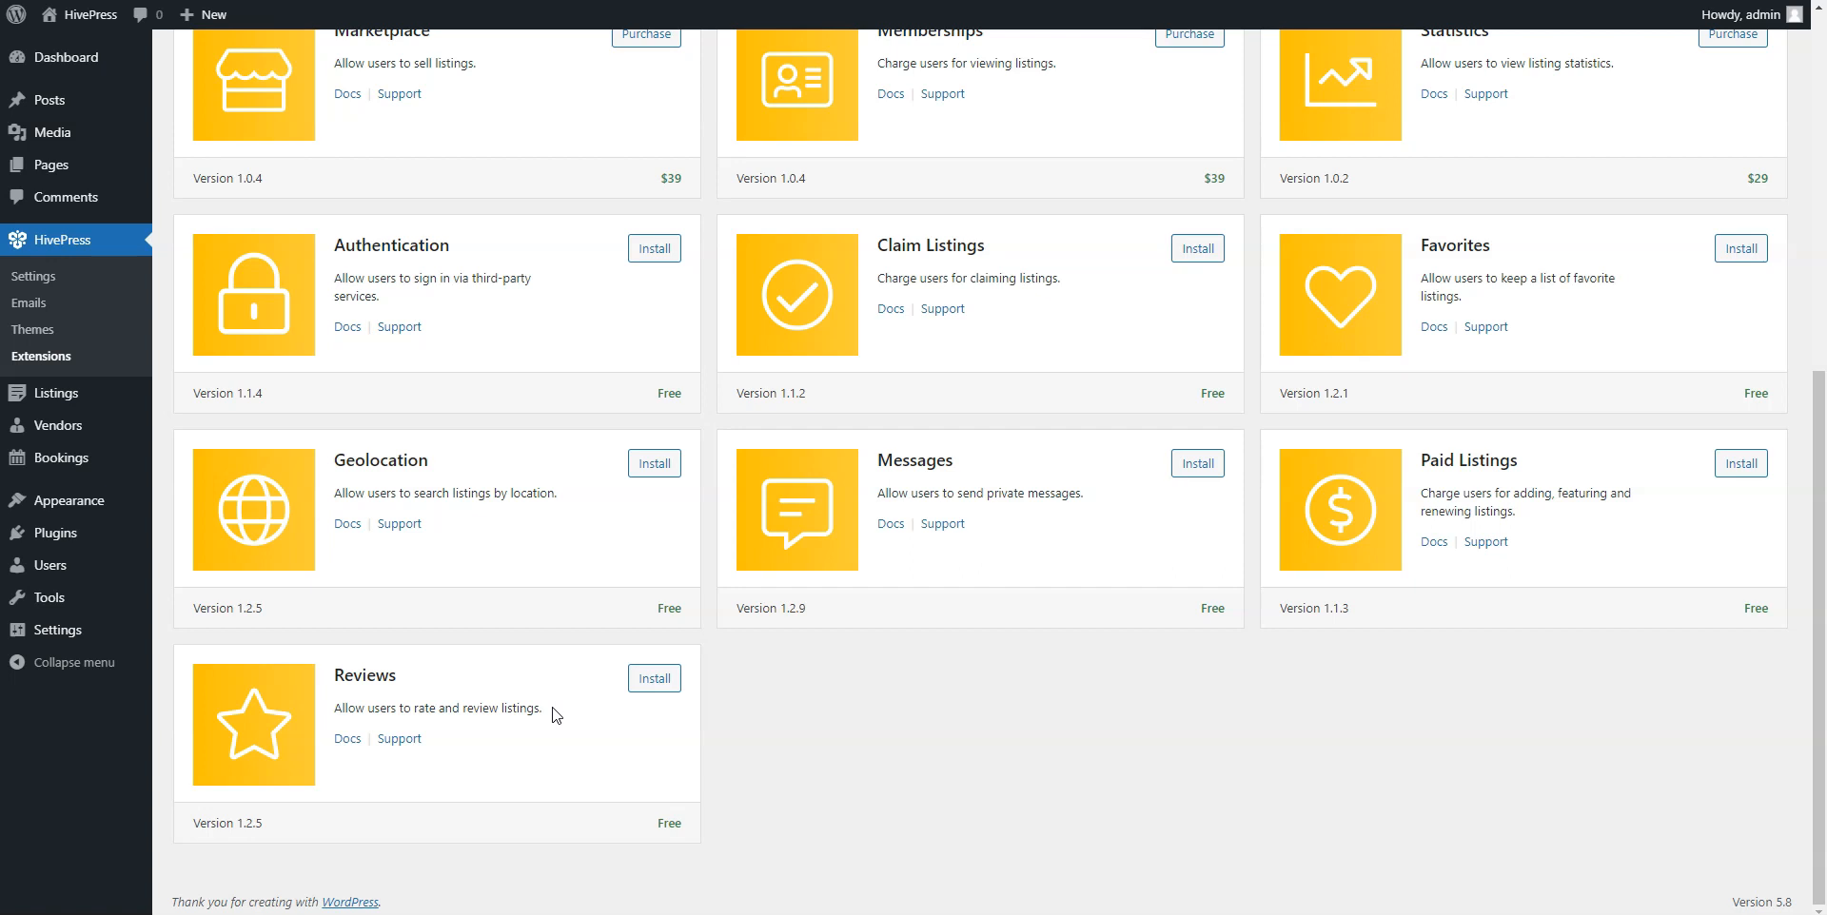
{"action": "left_click", "coordinate": [654, 678]}
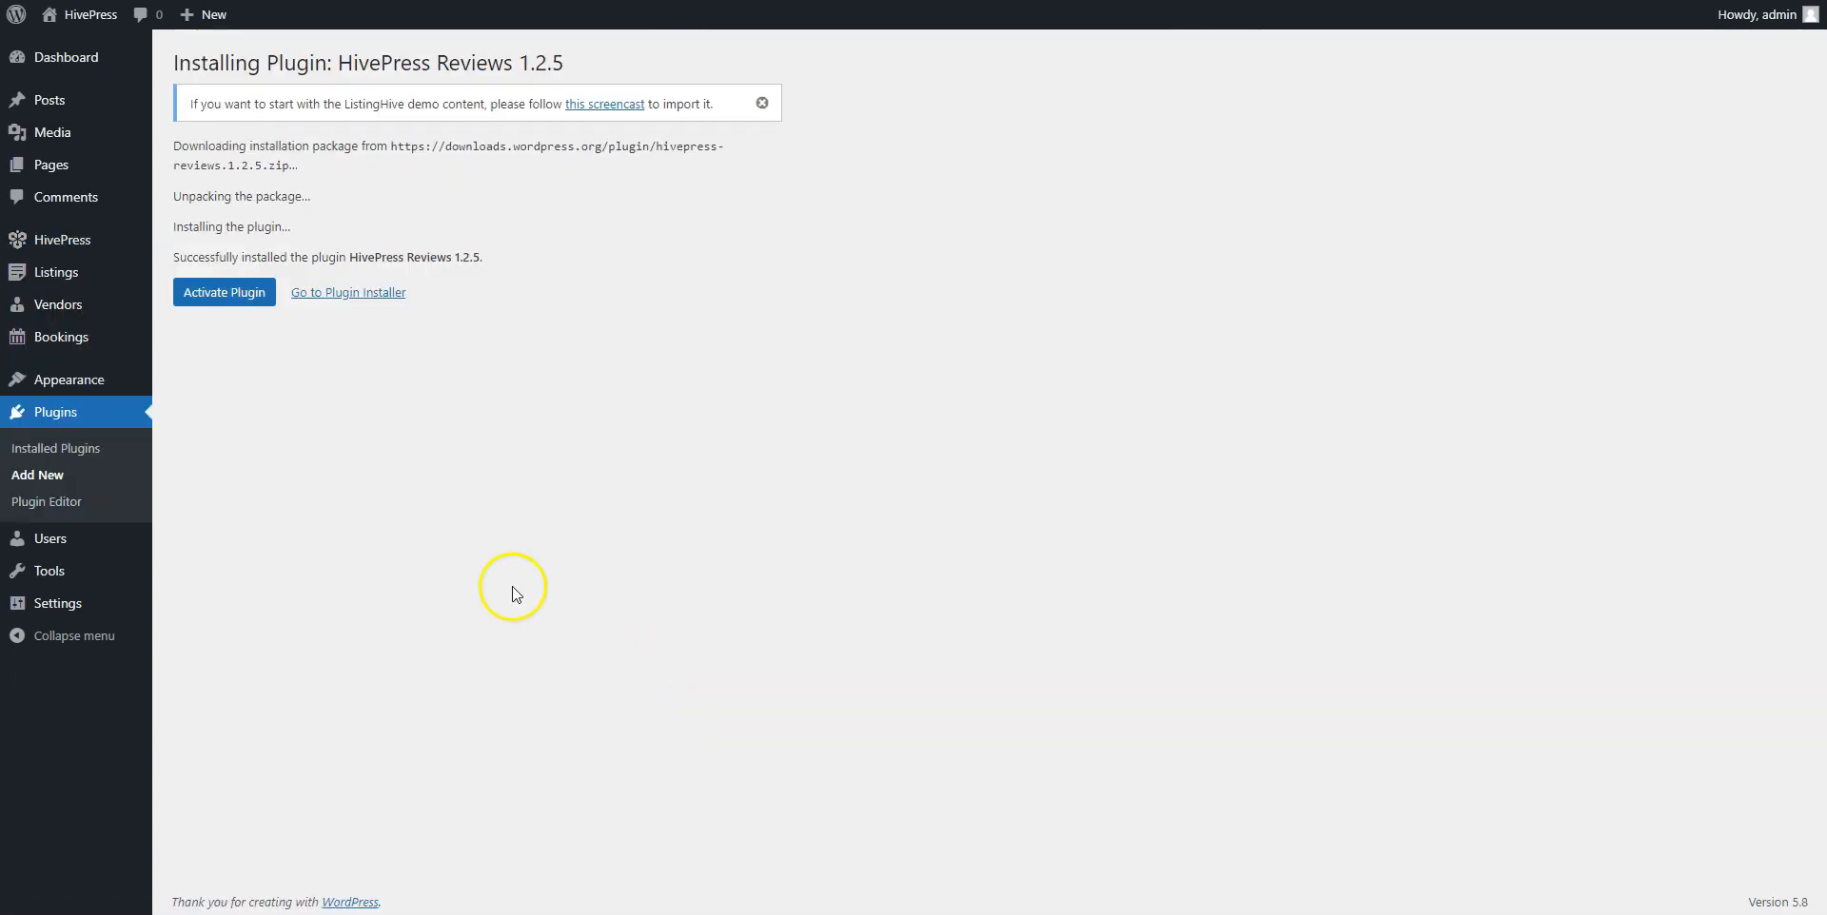
Step: Activate the HivePress Reviews plugin from the installation result page
{"action": "left_click", "coordinate": [224, 292]}
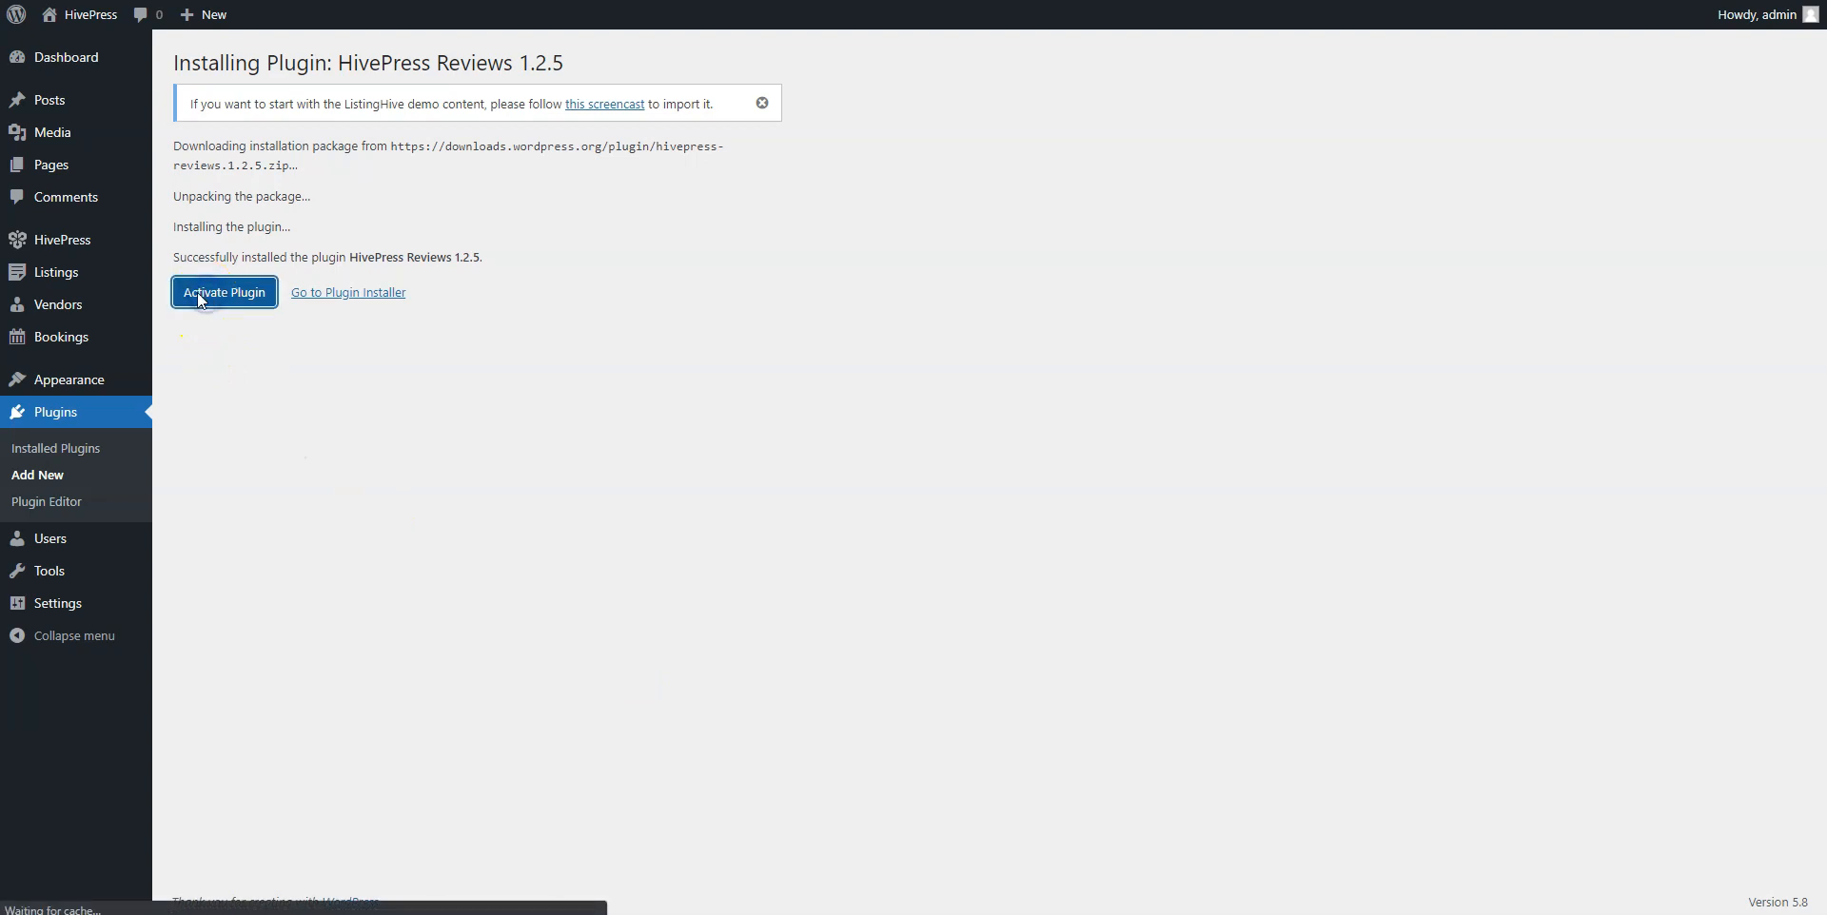
{"action": "left_click", "coordinate": [224, 293]}
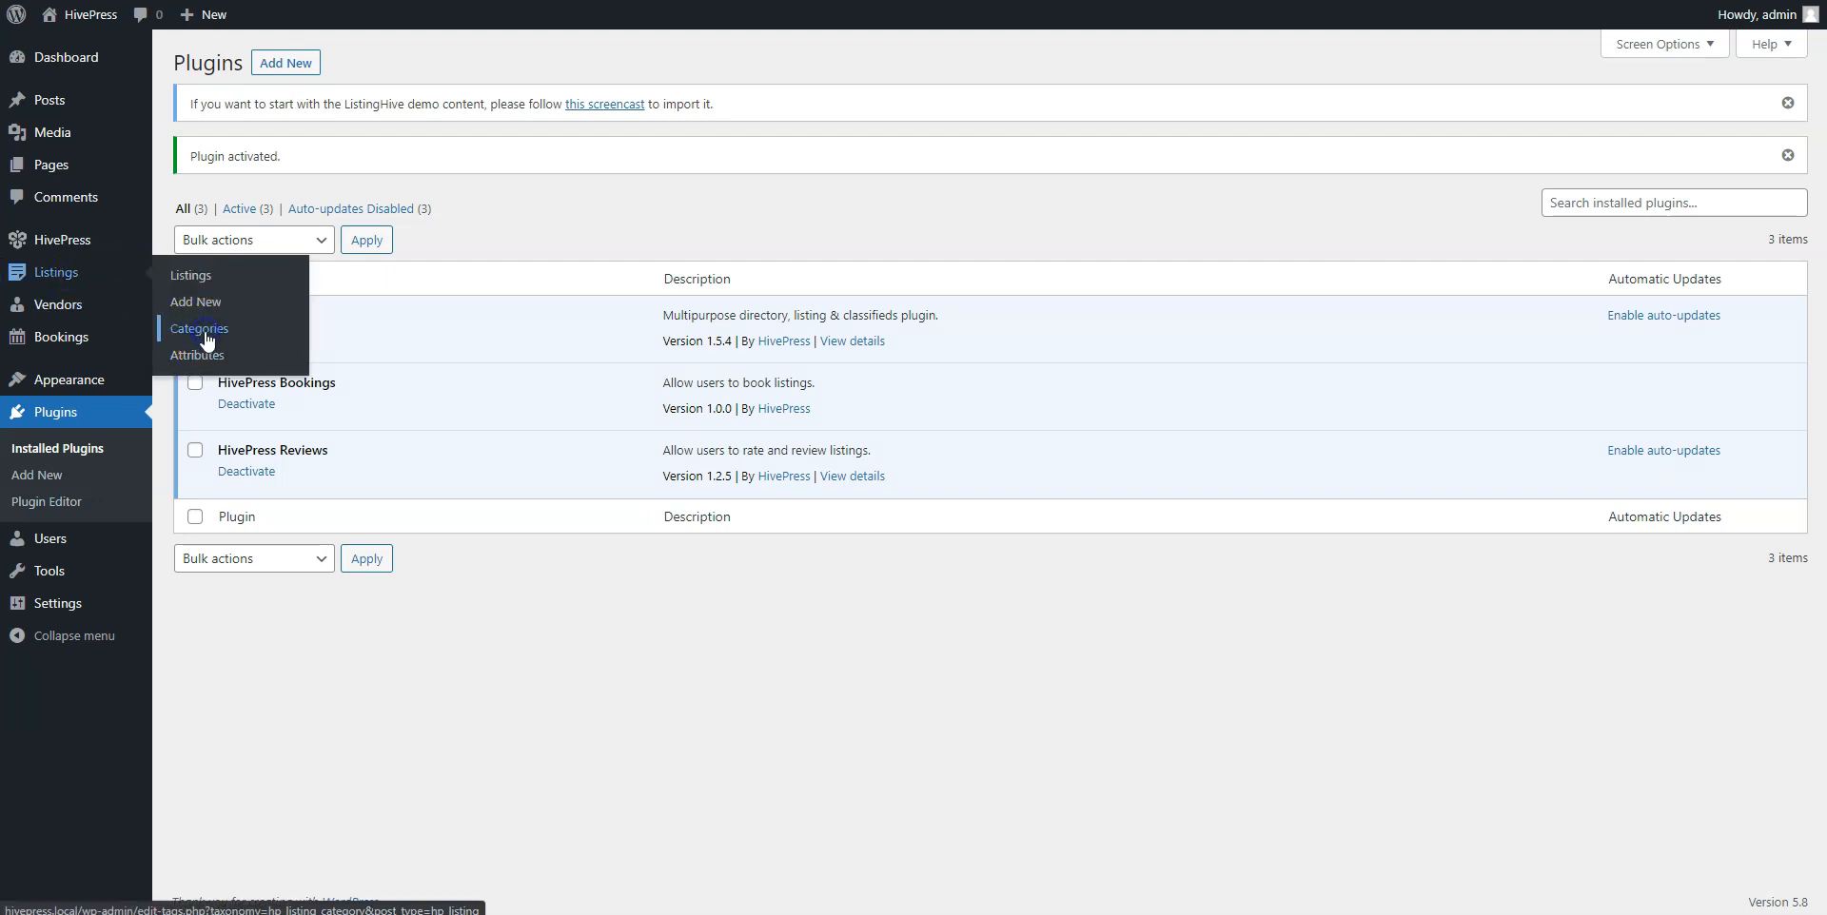
Step: Add listing category 'Crossovers' with description 'Example' and the blue car photo as image
{"action": "left_click", "coordinate": [198, 329]}
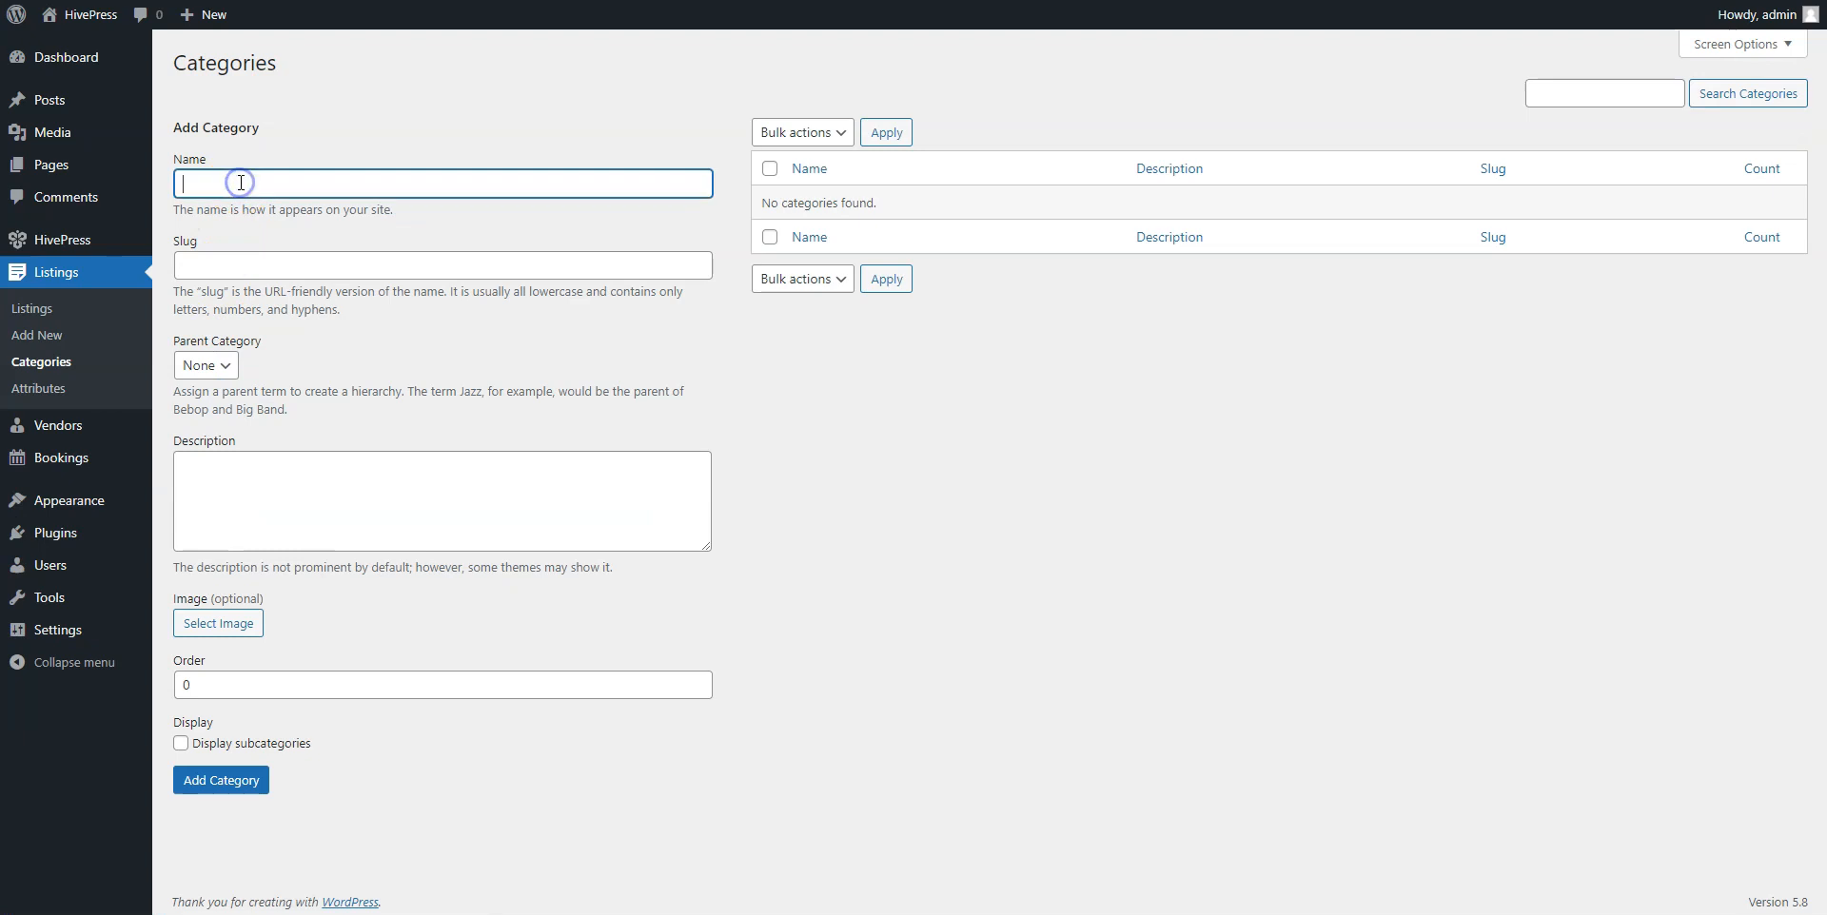
{"action": "type", "text": "Crossovers"}
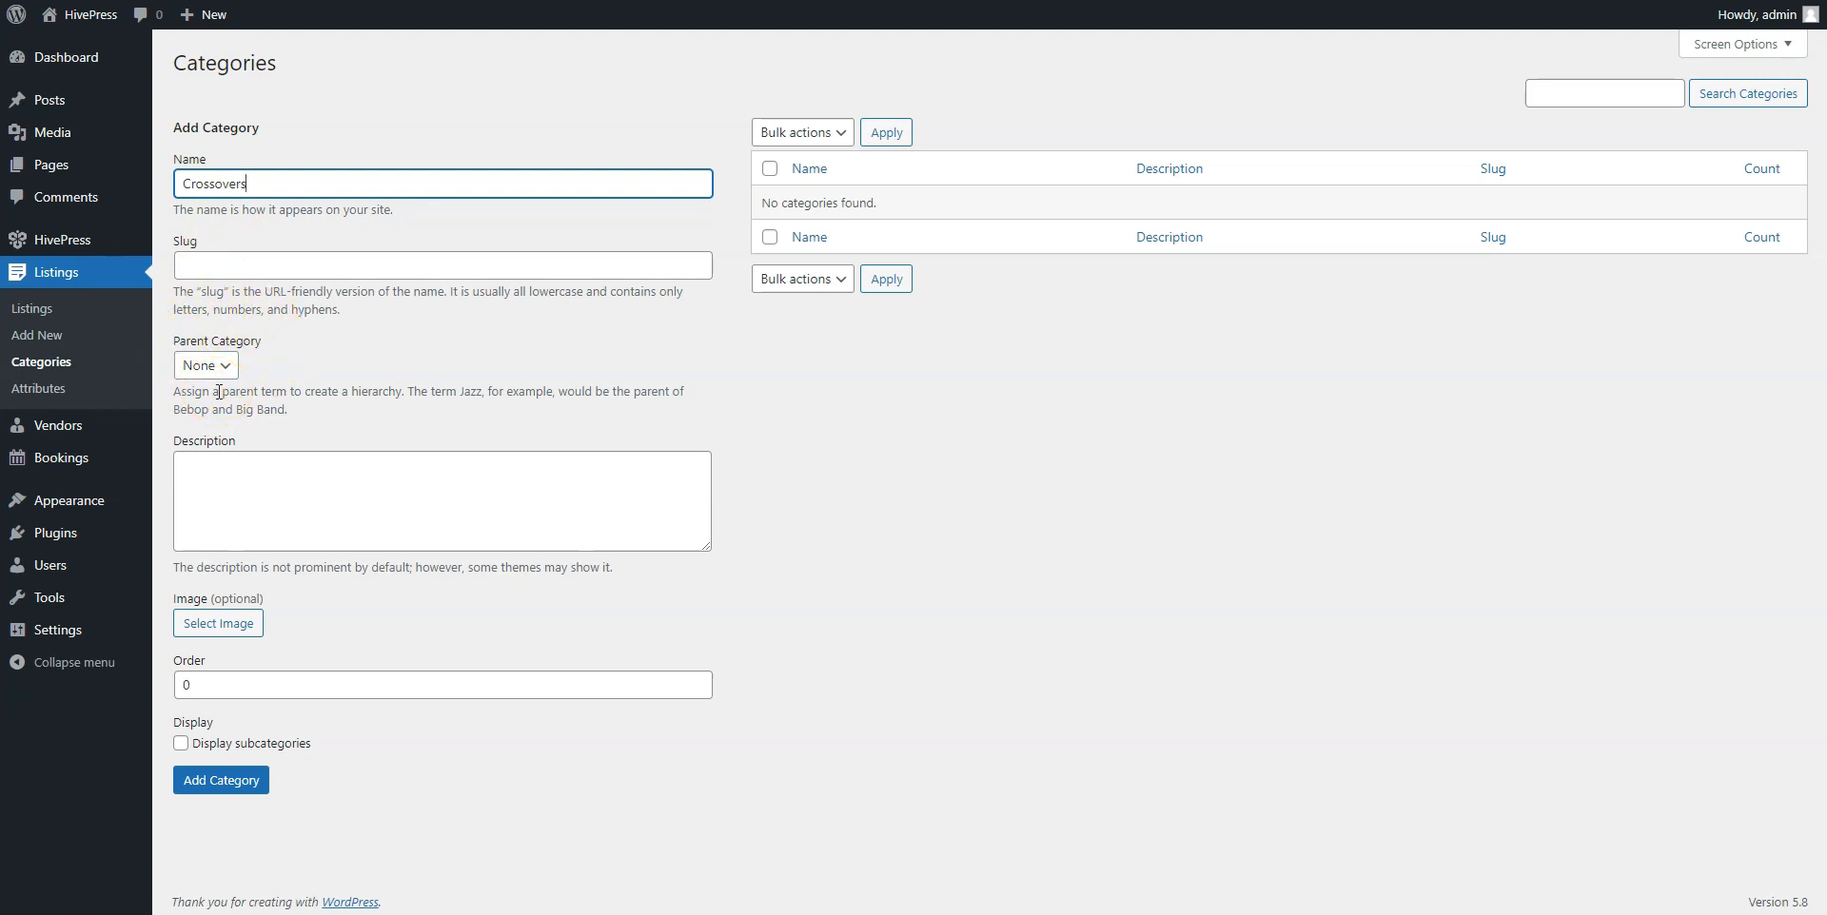
{"action": "type", "text": "E"}
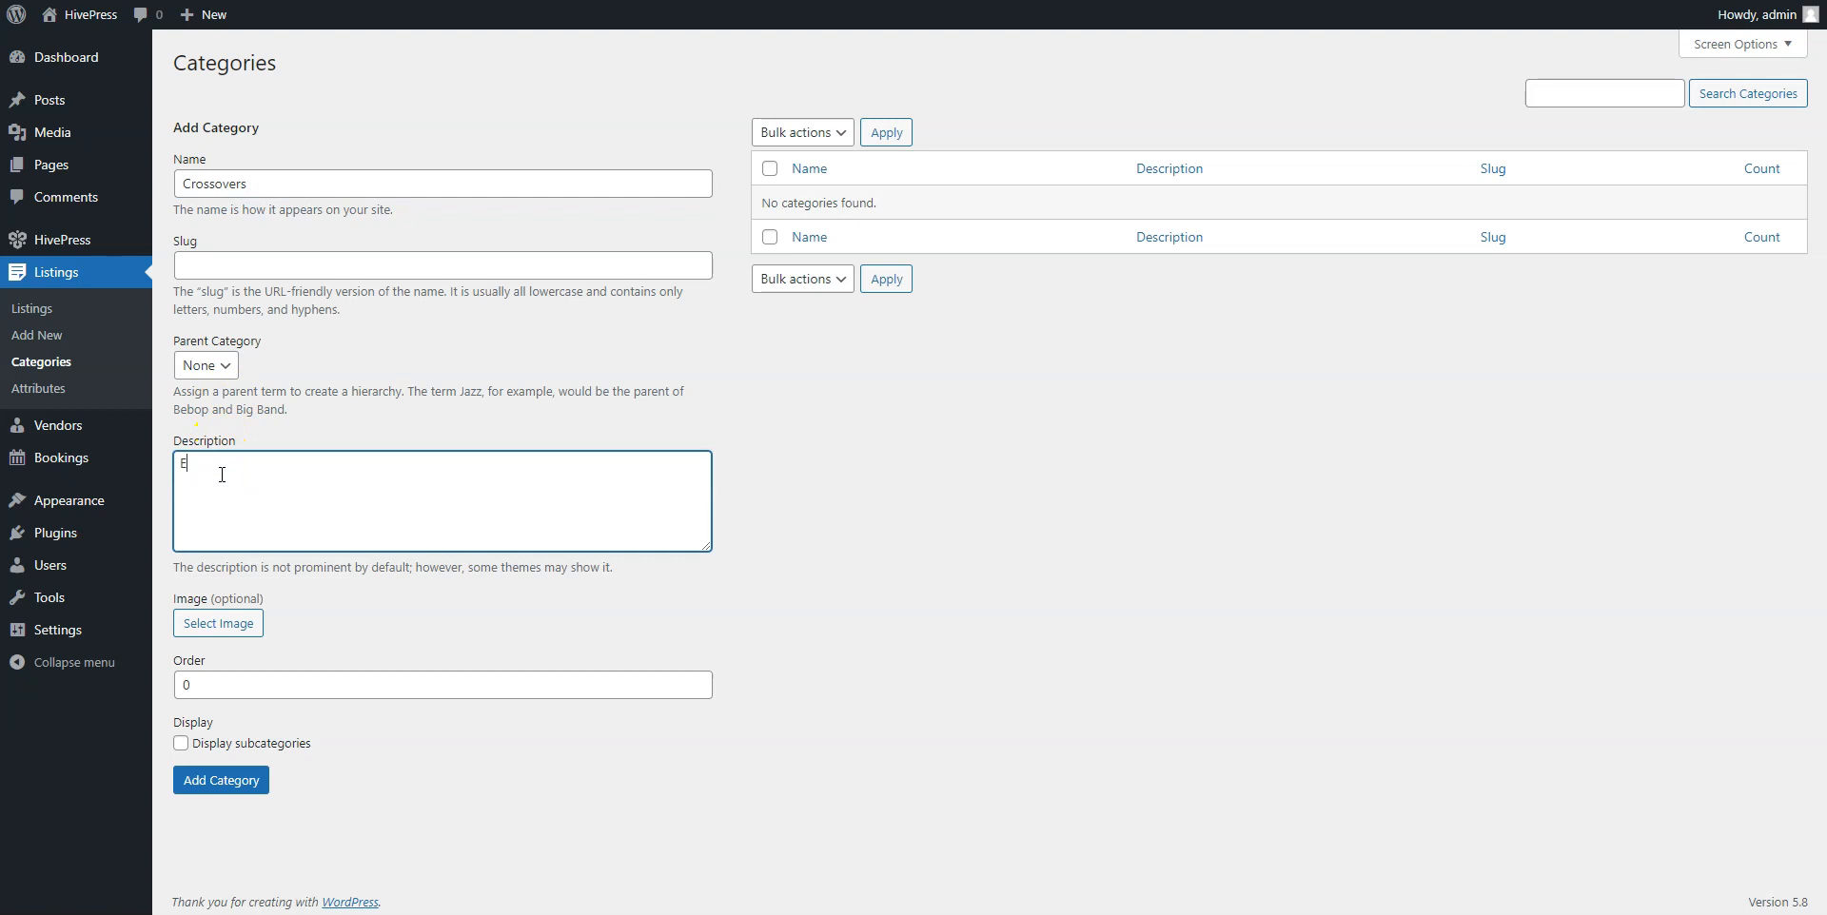
{"action": "type", "text": "xample"}
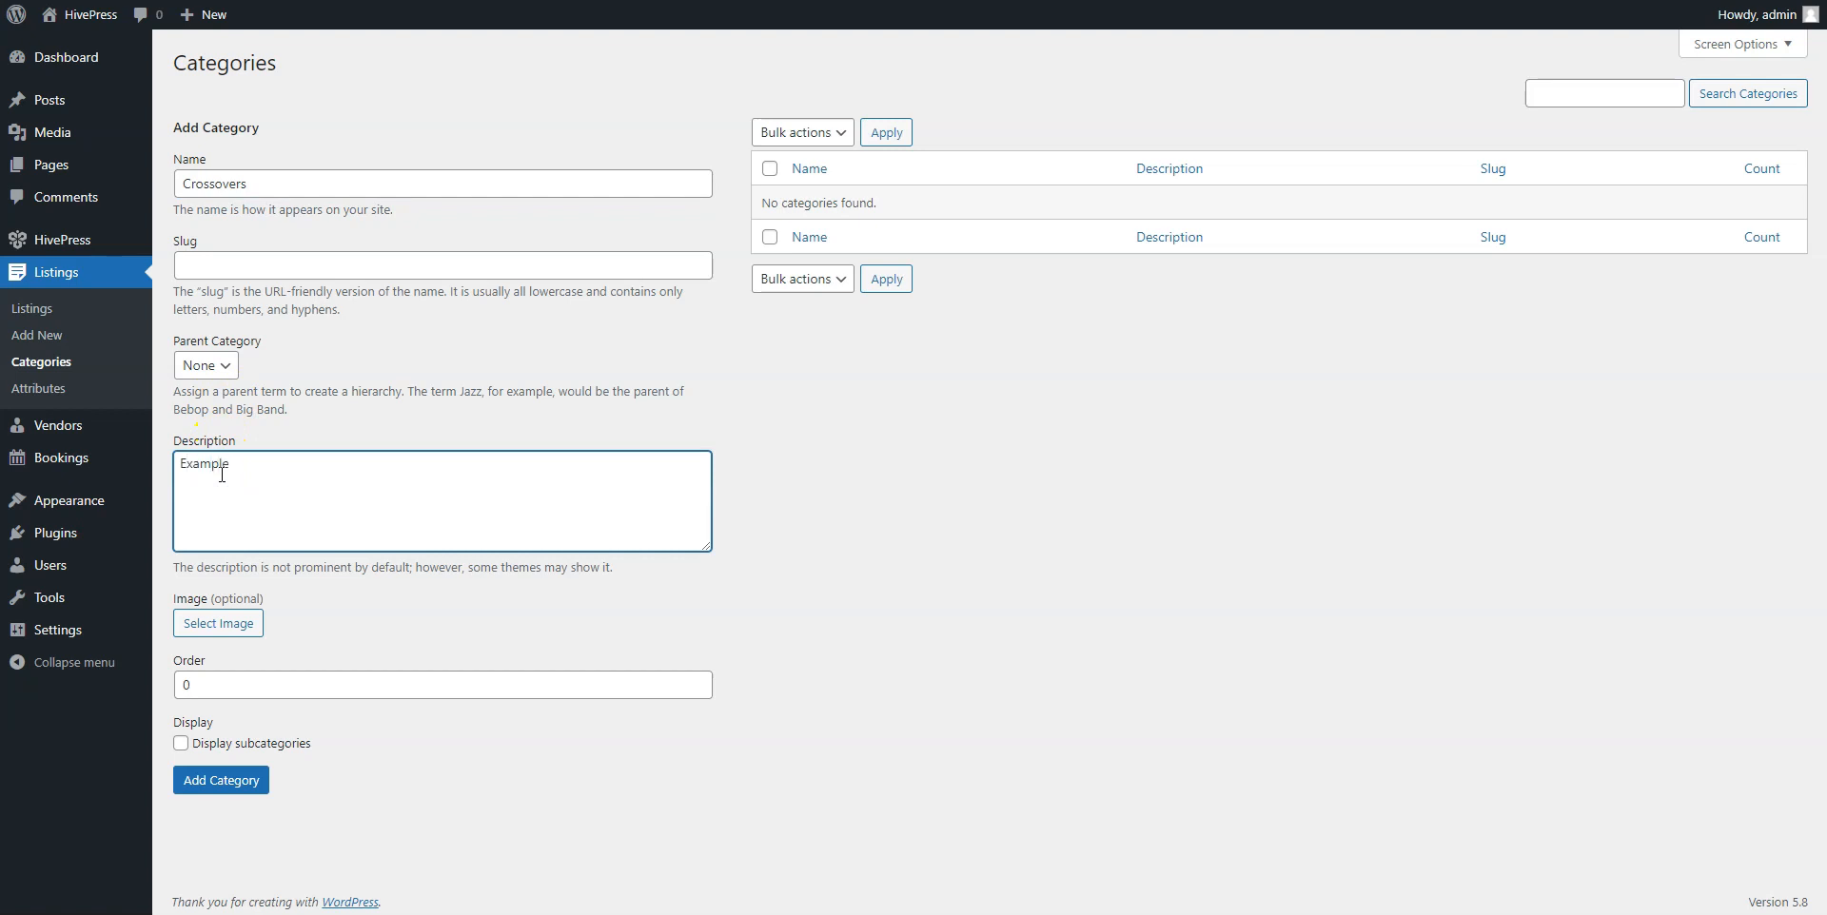
{"action": "left_click", "coordinate": [218, 624]}
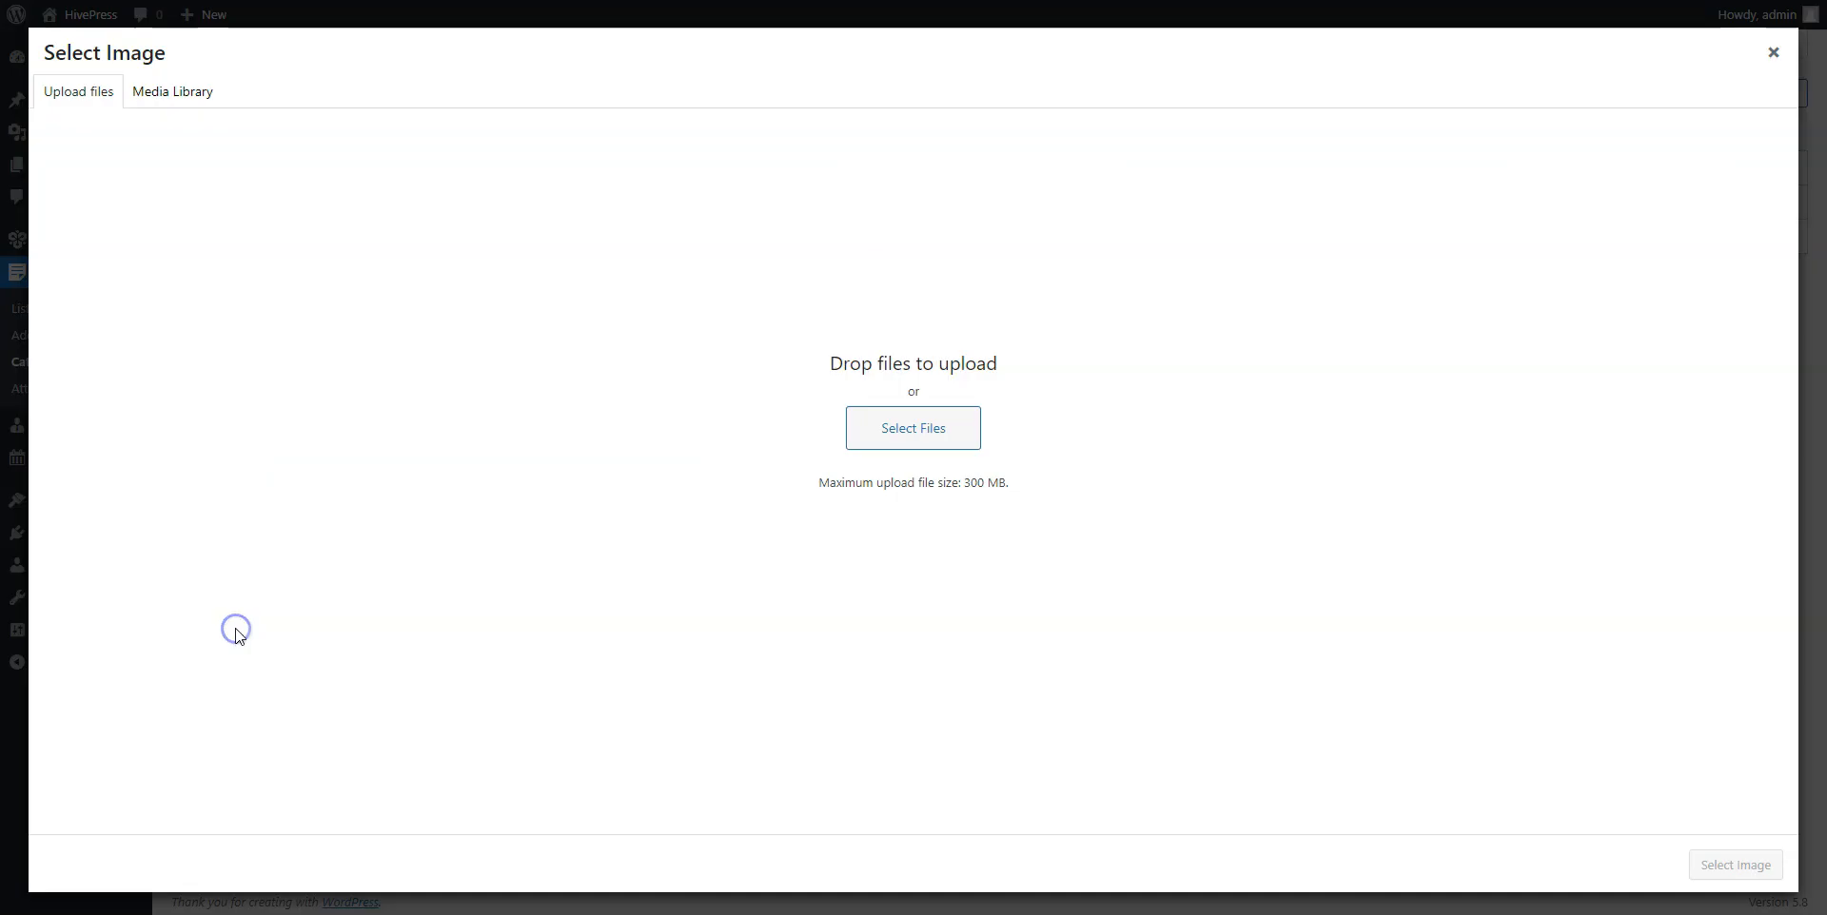
{"action": "left_click", "coordinate": [912, 427]}
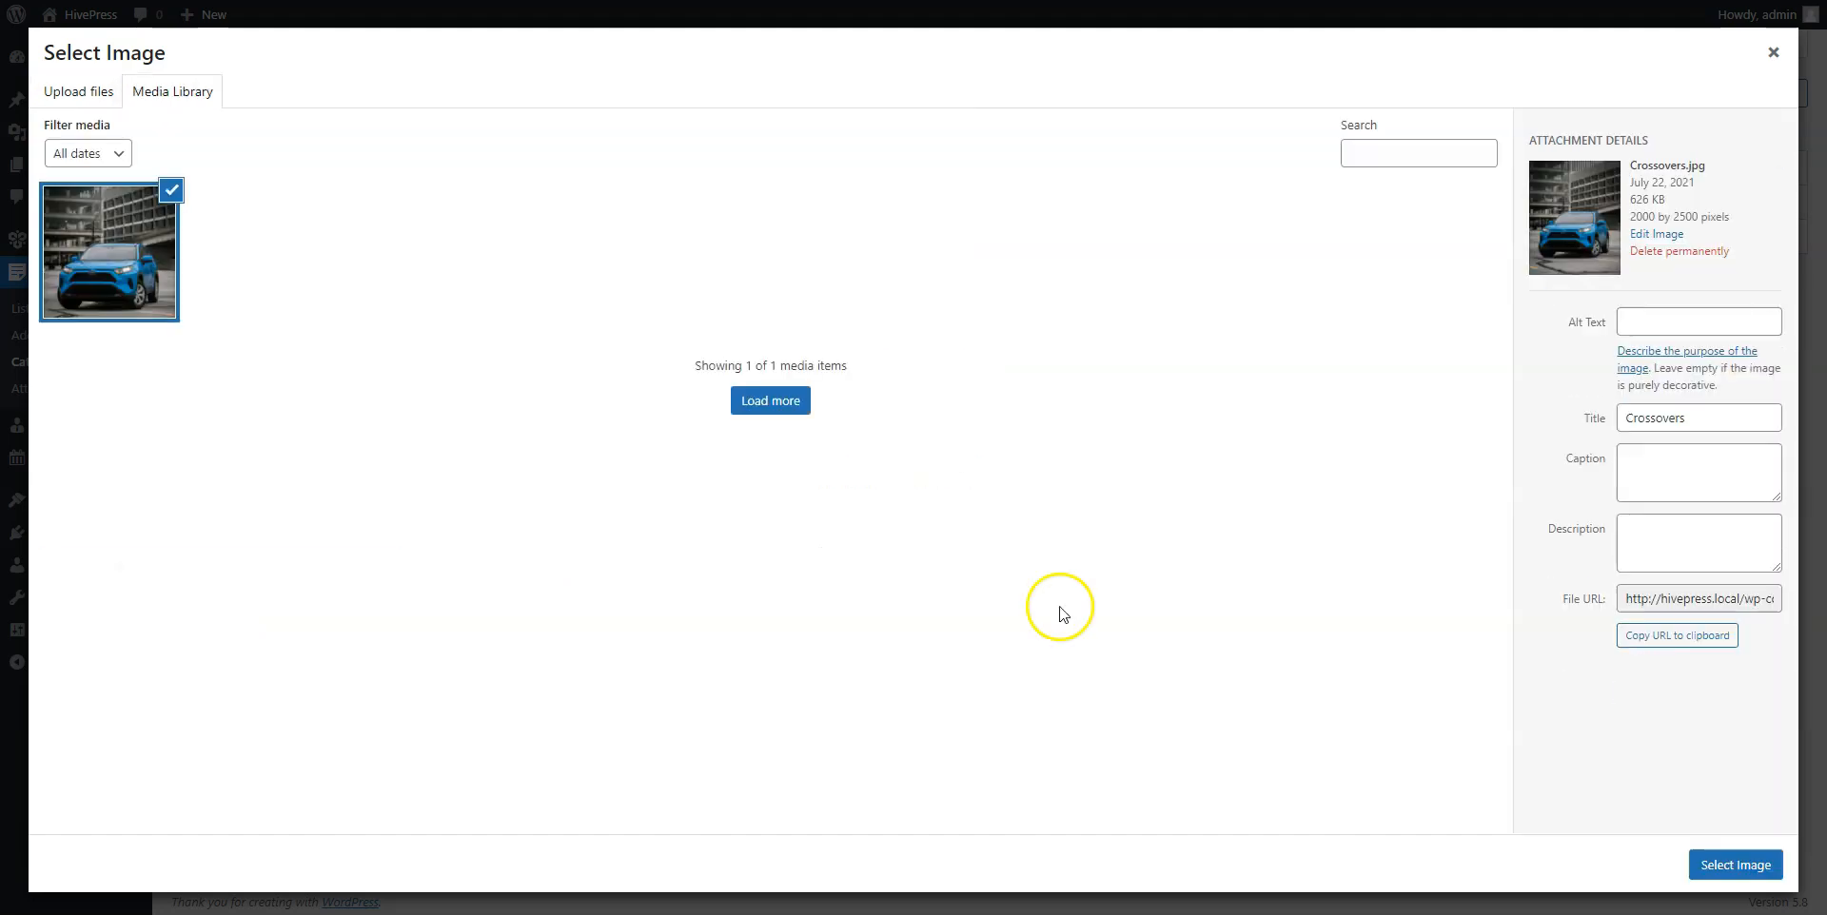
{"action": "left_click", "coordinate": [1734, 865]}
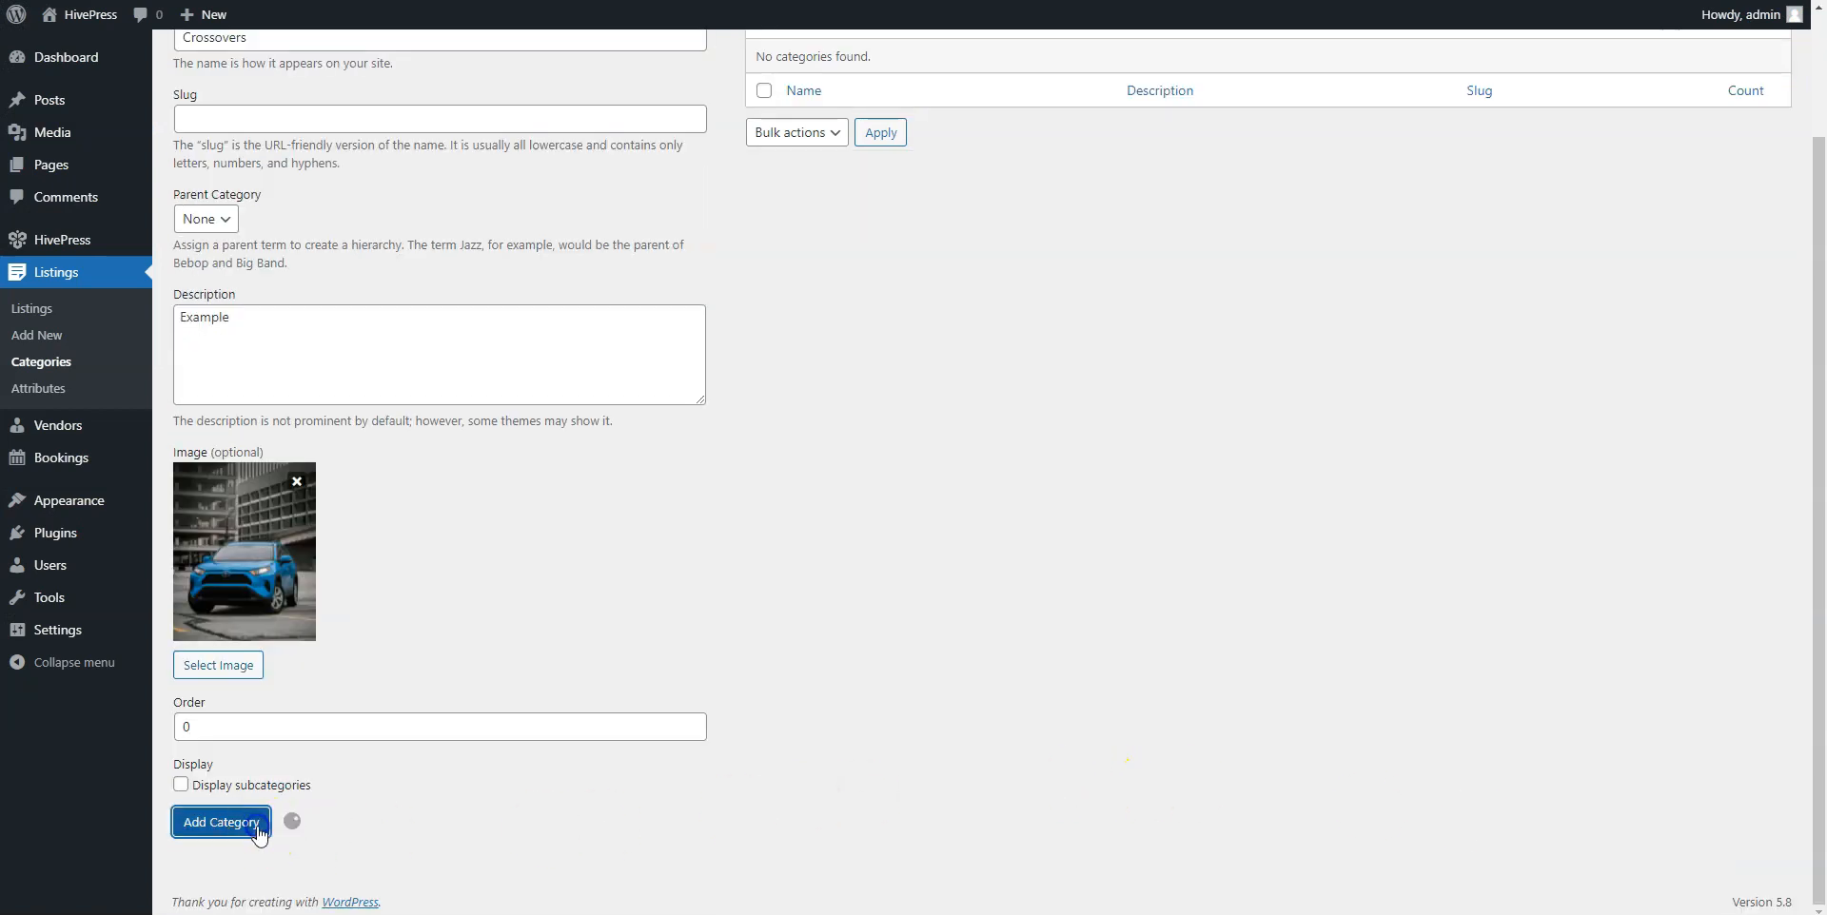
{"action": "left_click", "coordinate": [219, 821]}
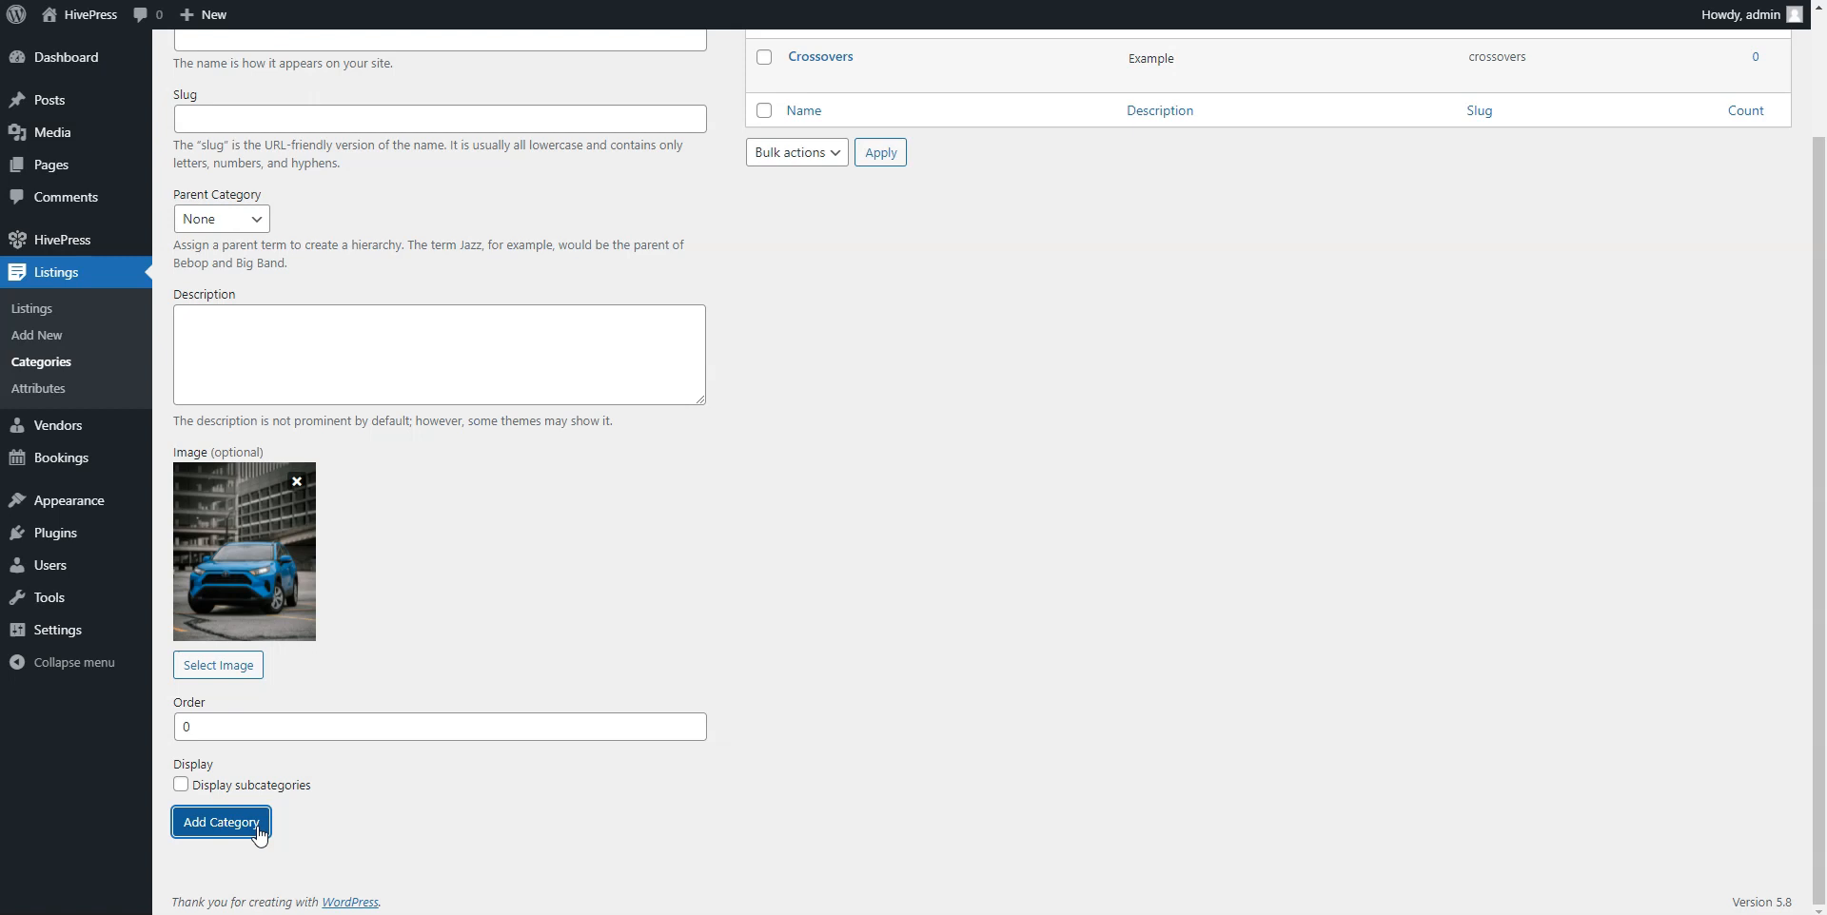
{"action": "mouse_move", "coordinate": [38, 388]}
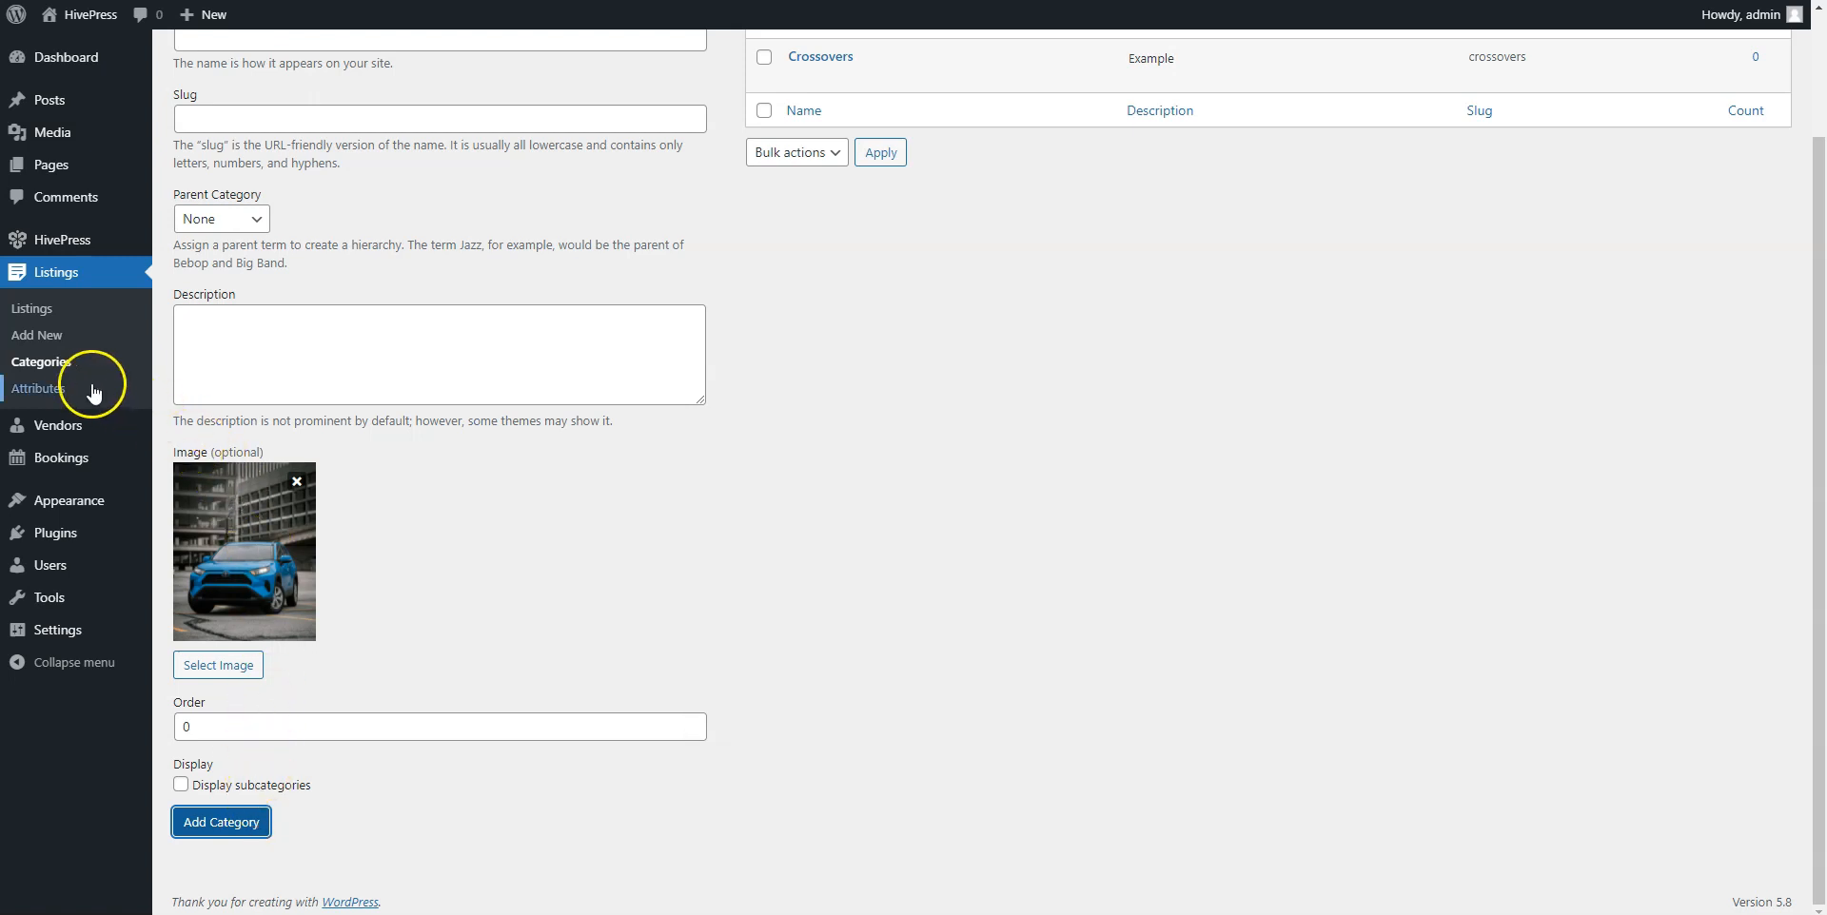
Step: Start a new listing attribute titled 'Price'
{"action": "left_click", "coordinate": [42, 389]}
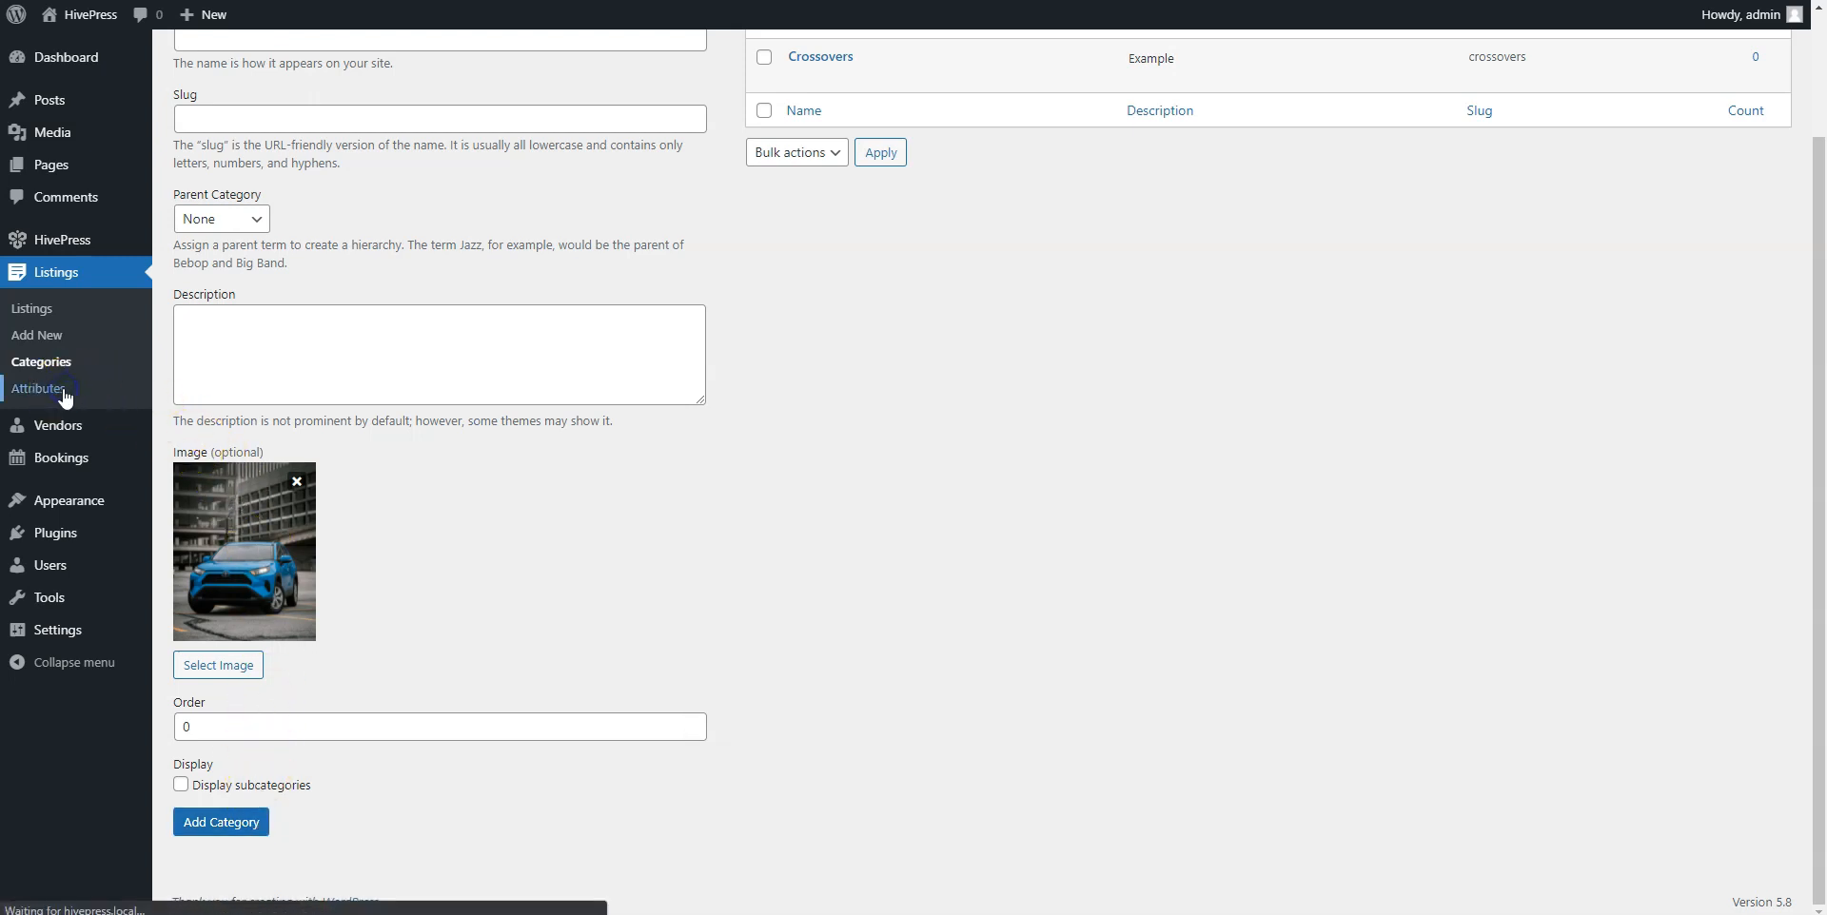
{"action": "left_click", "coordinate": [38, 390]}
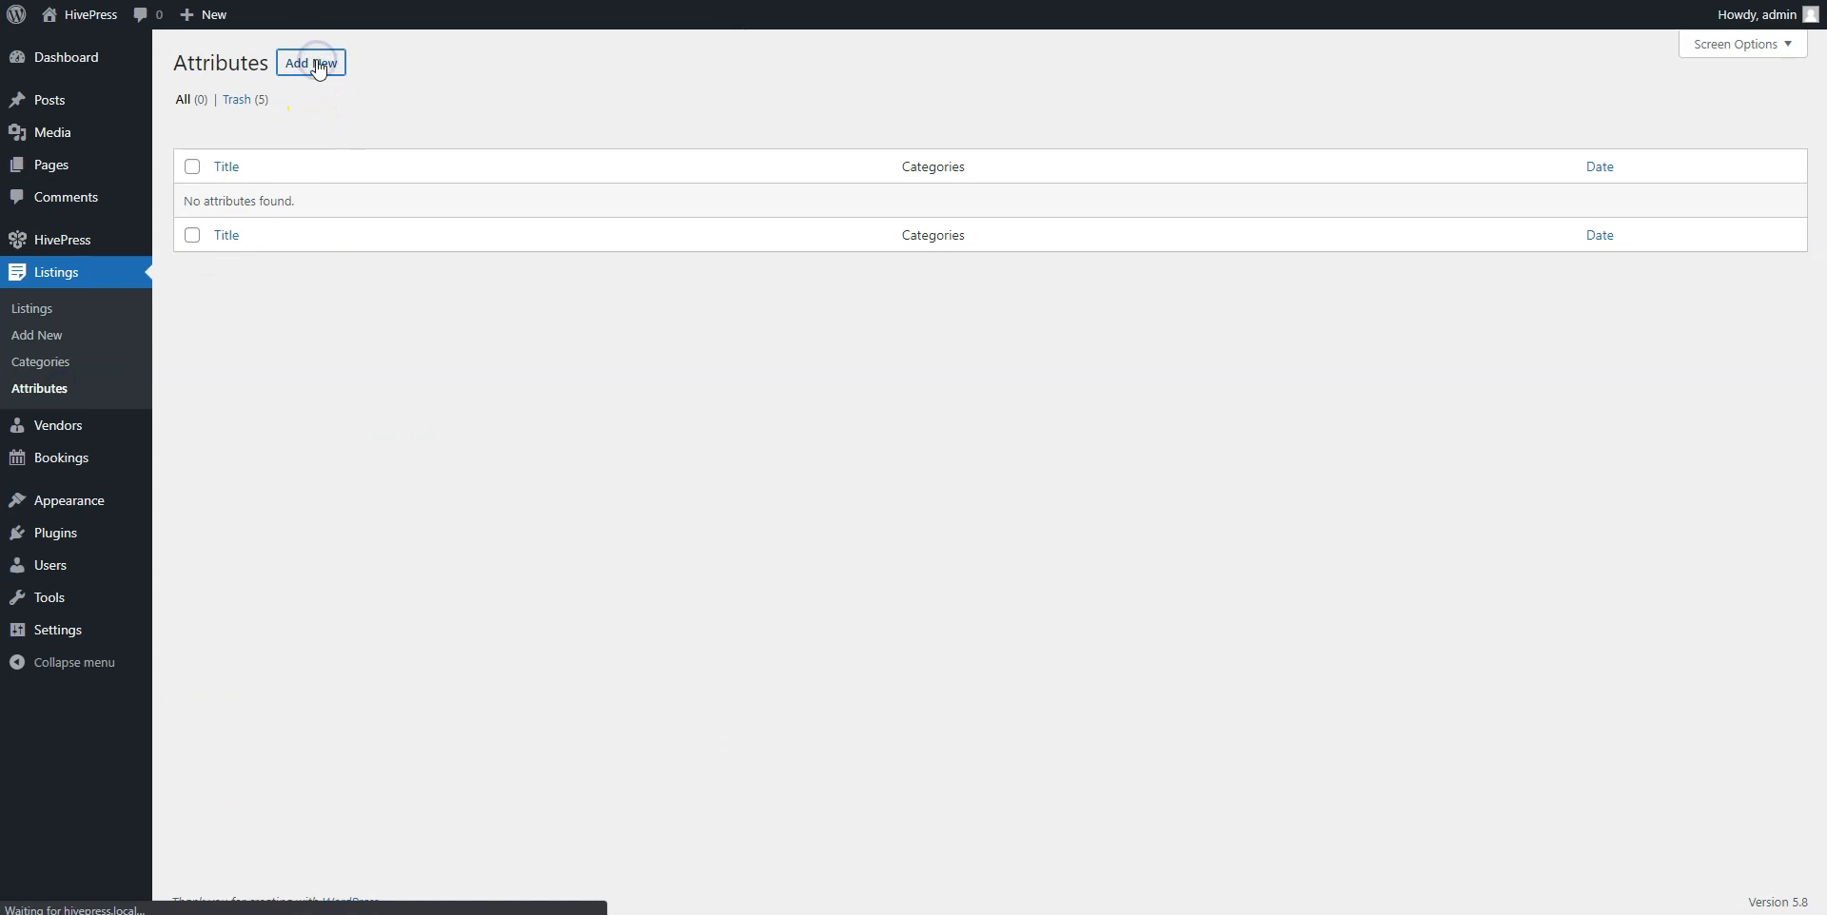
{"action": "left_click", "coordinate": [310, 63]}
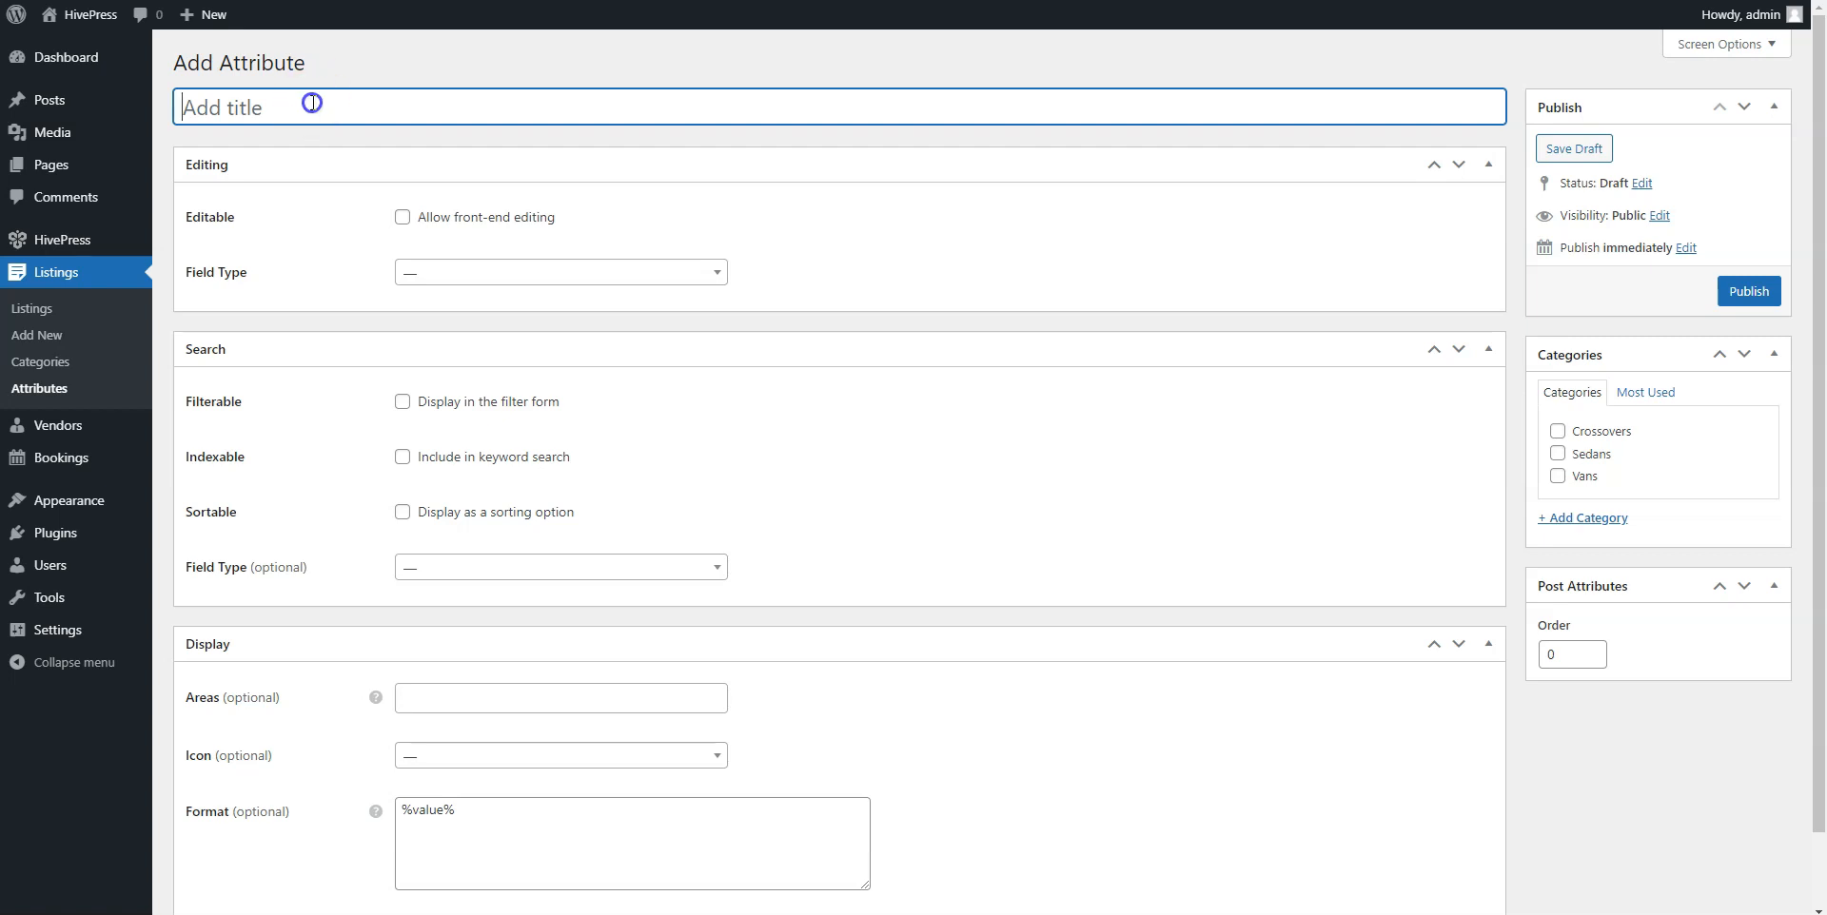
{"action": "type", "text": "Price"}
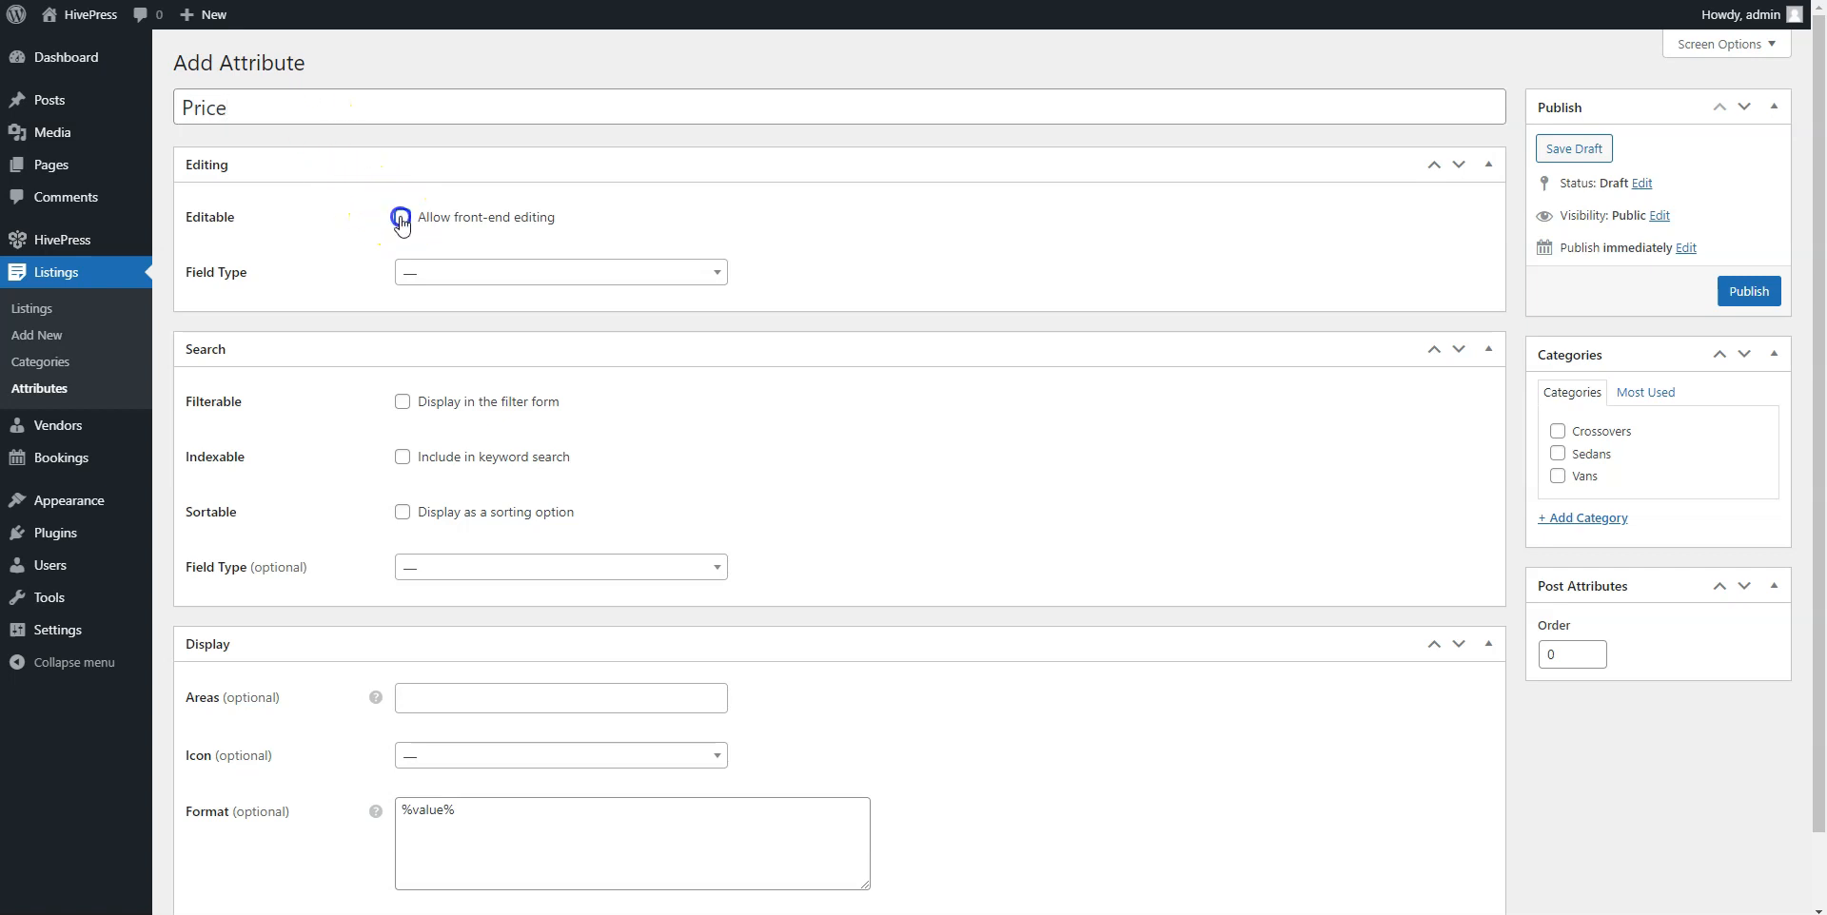
Step: Make Price an editable Number field, filterable and sortable, with Number Range search
{"action": "left_click", "coordinate": [401, 218]}
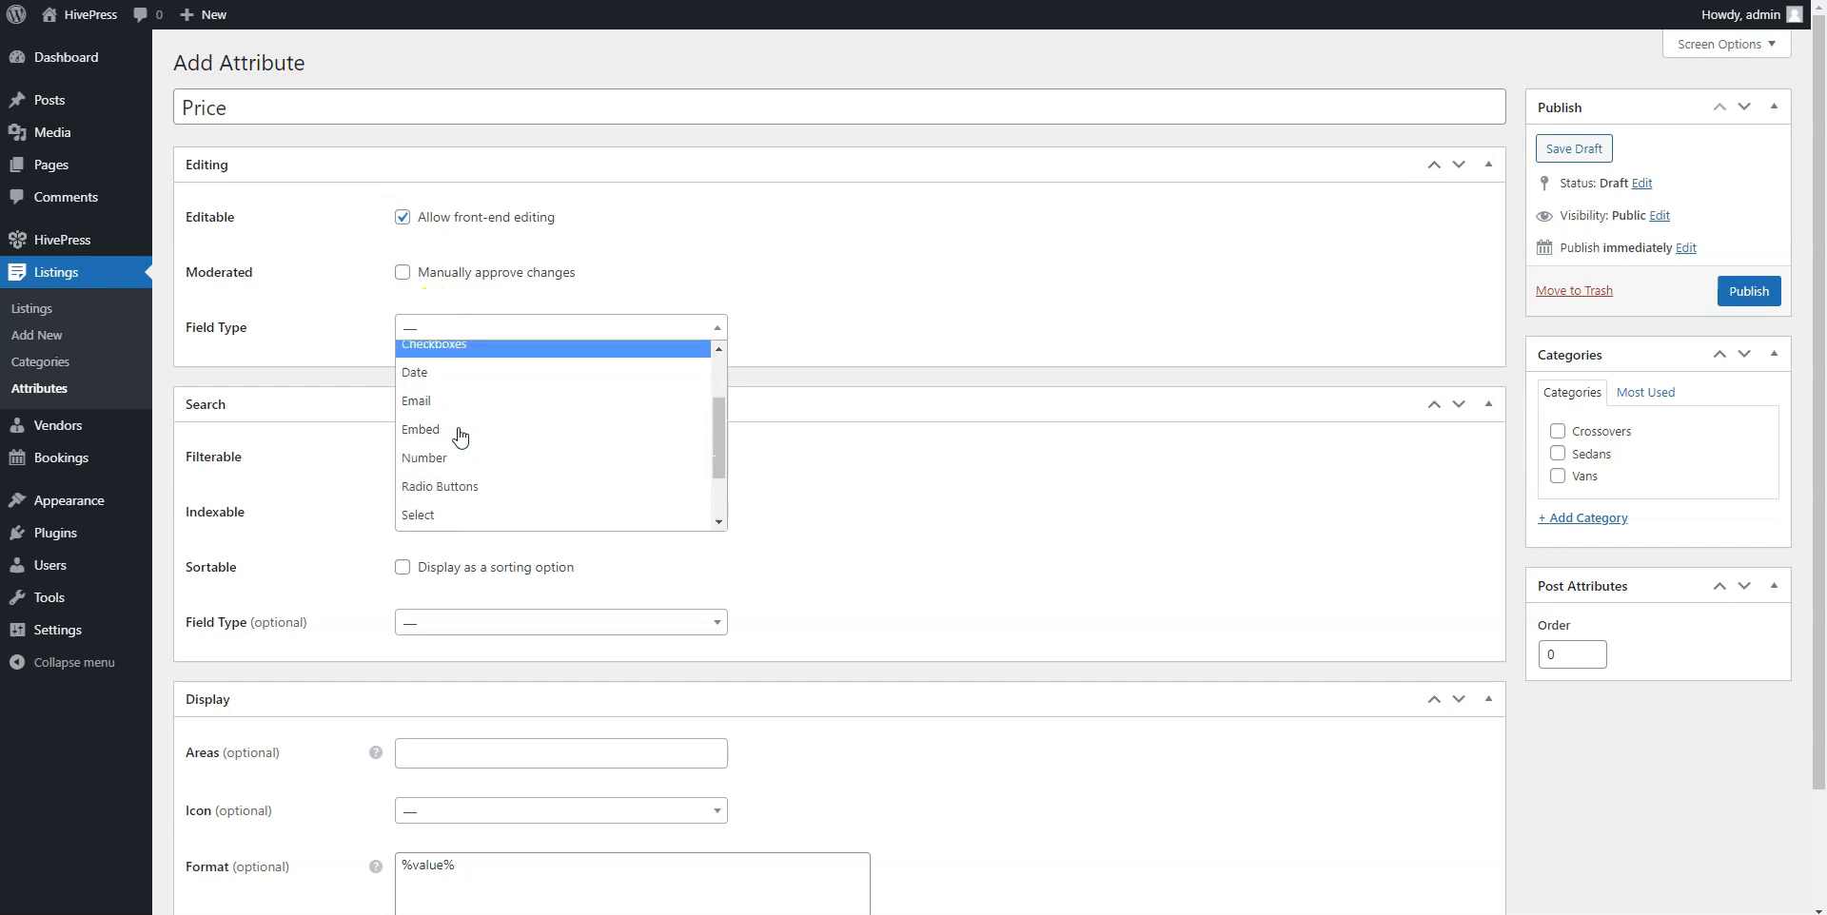
{"action": "mouse_move", "coordinate": [455, 444]}
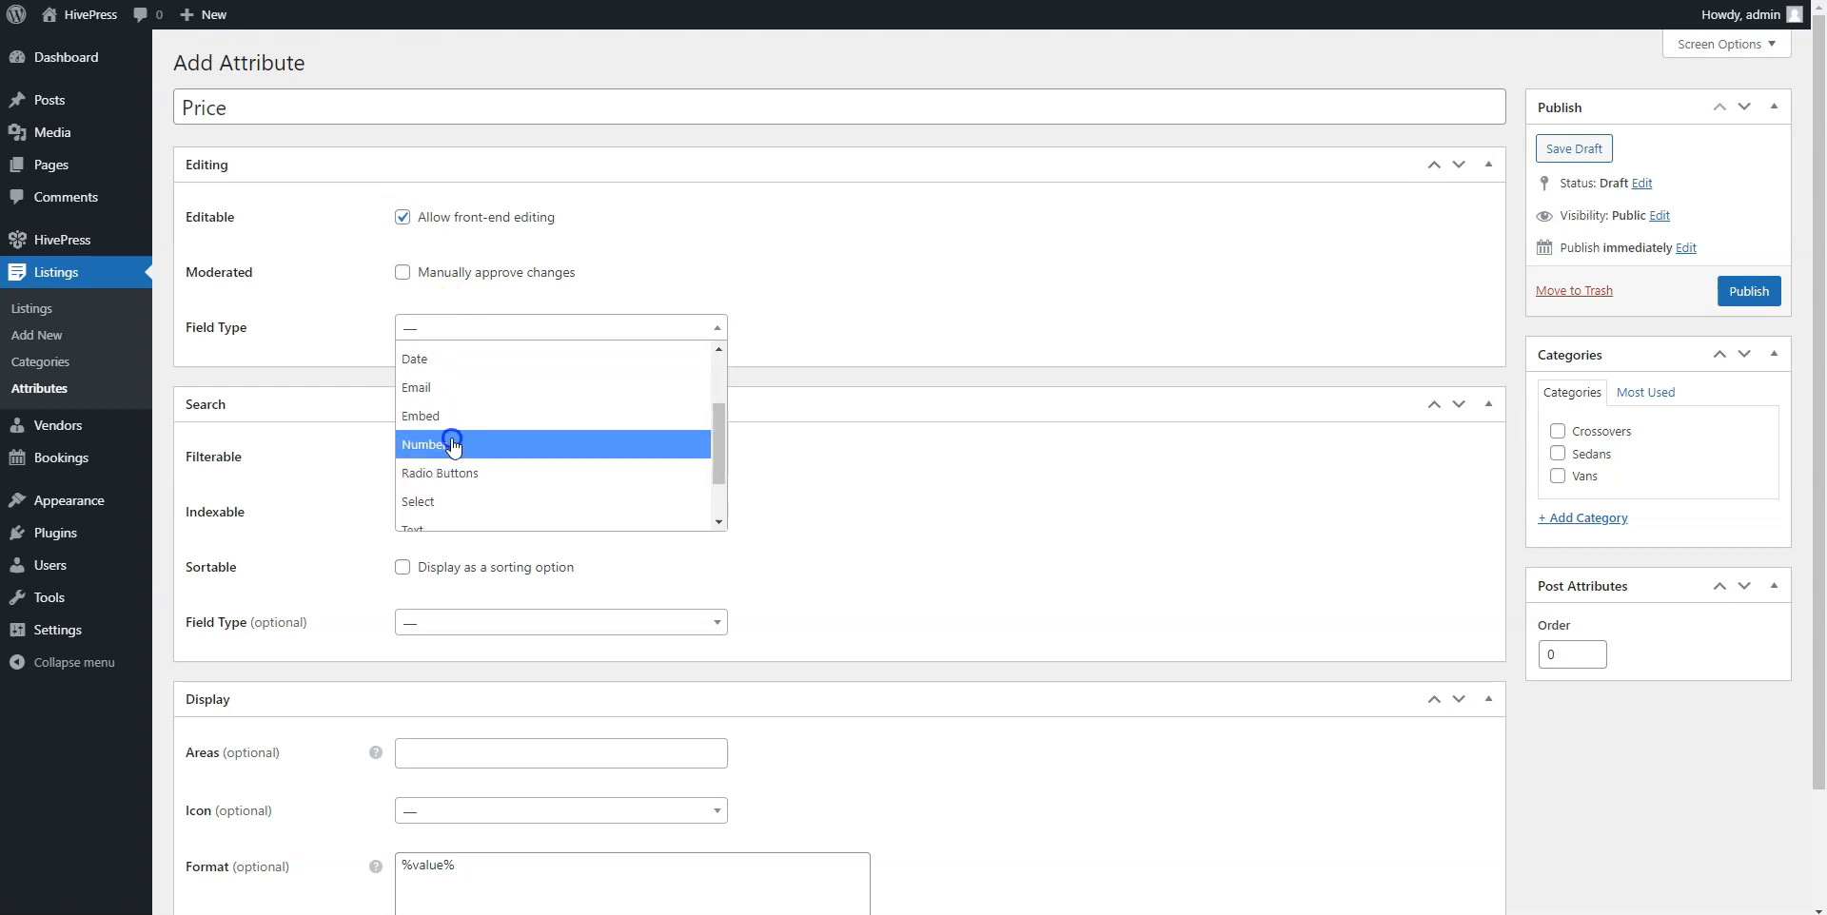
{"action": "left_click", "coordinate": [431, 443]}
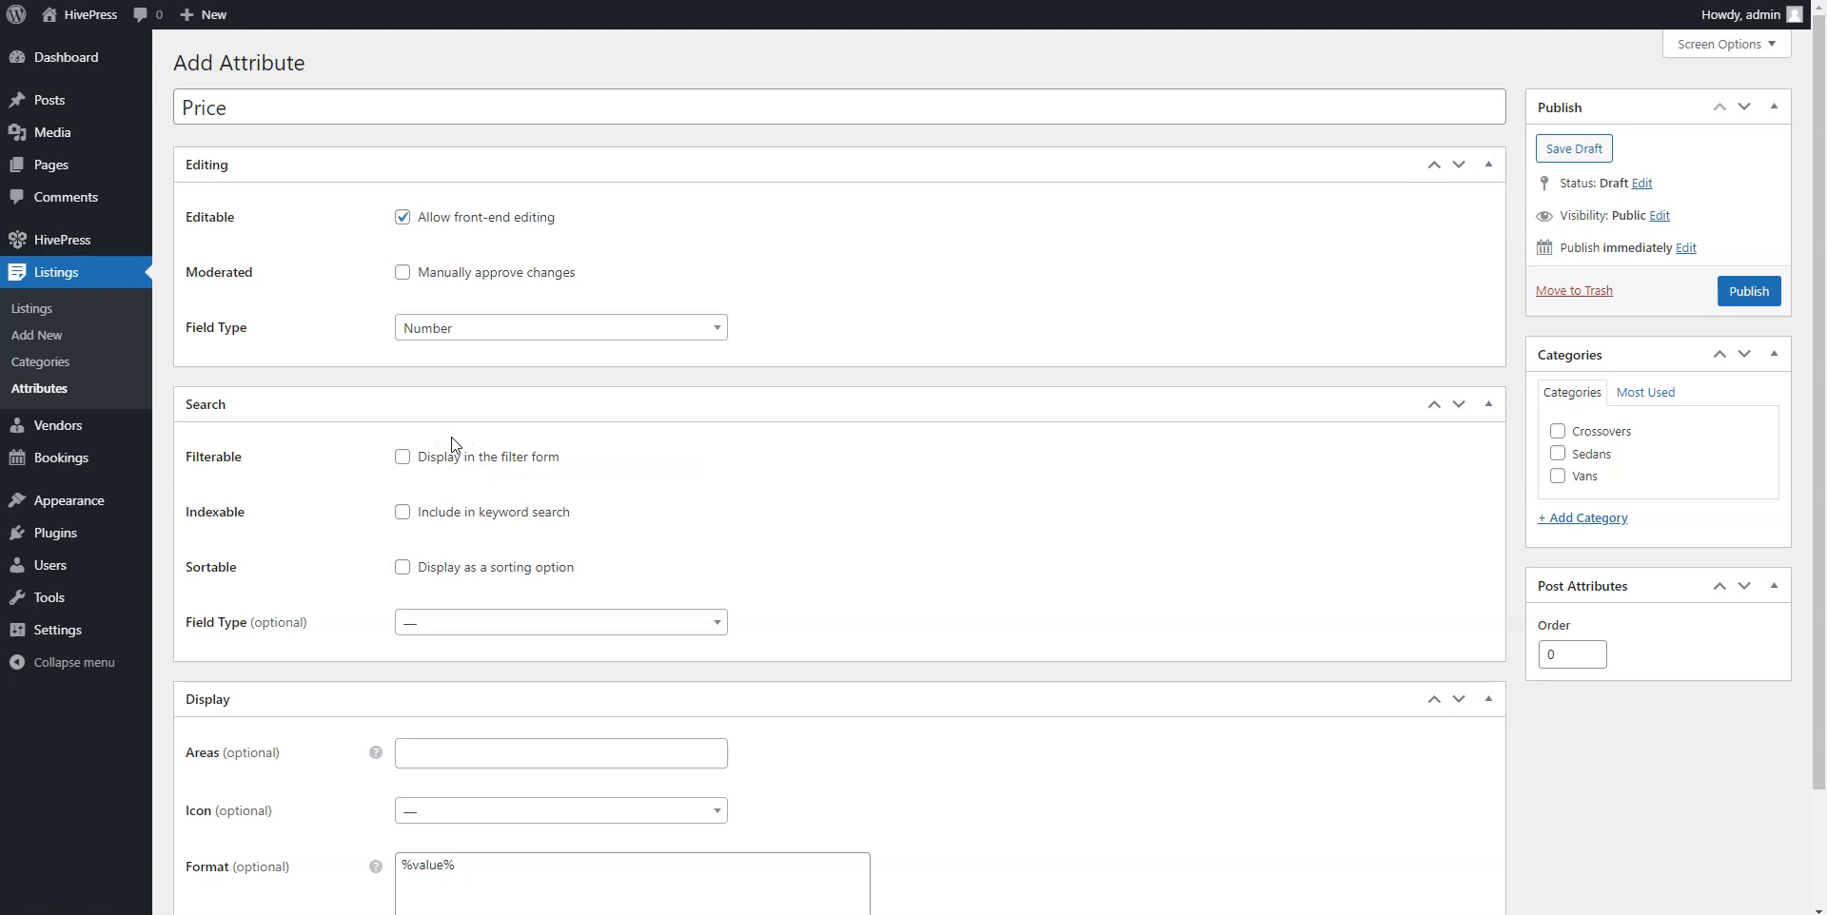
{"action": "left_click", "coordinate": [402, 457]}
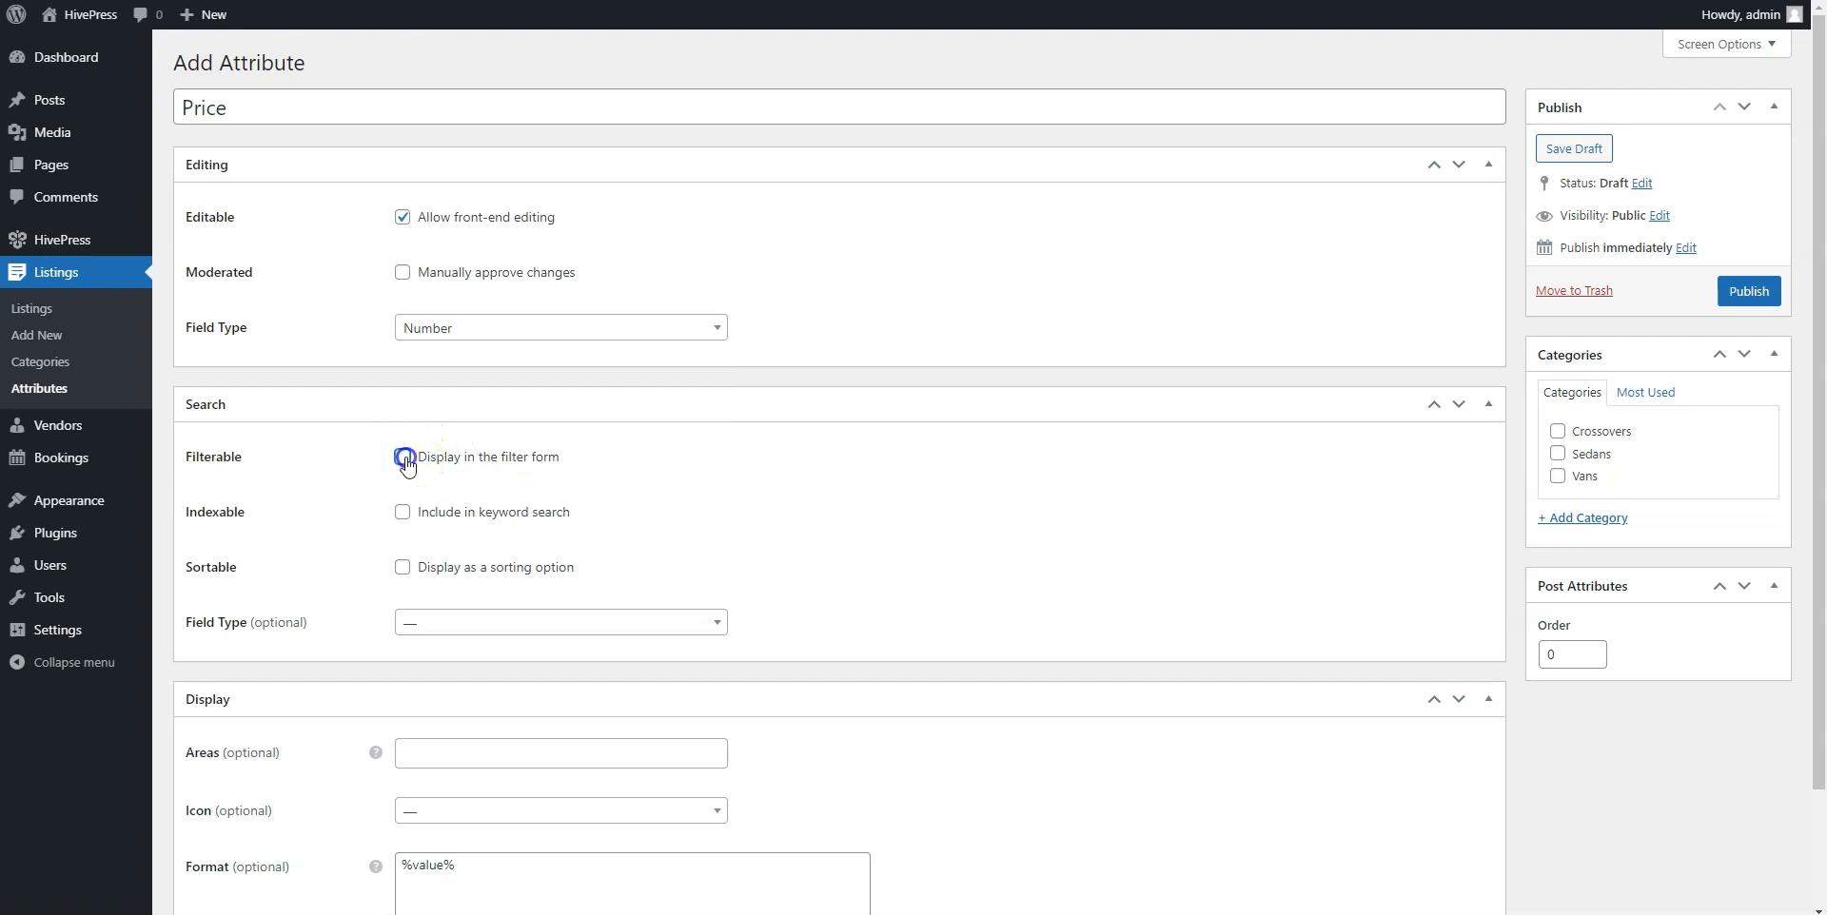
{"action": "left_click", "coordinate": [401, 457]}
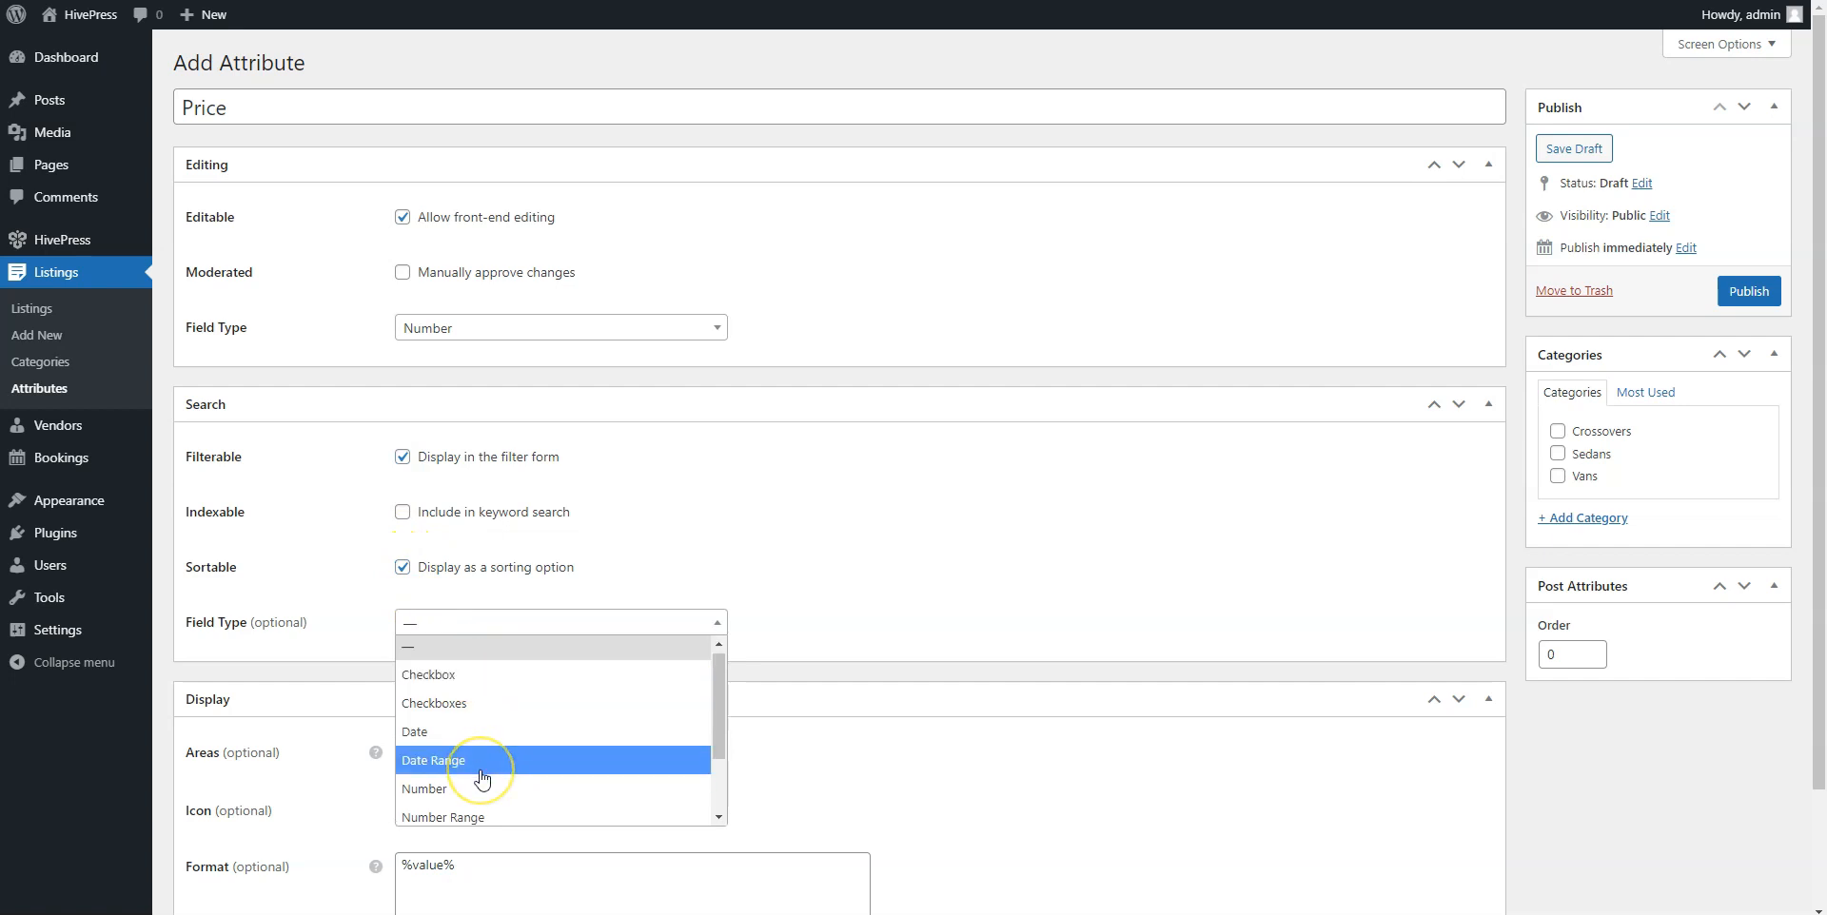
{"action": "left_click", "coordinate": [442, 816]}
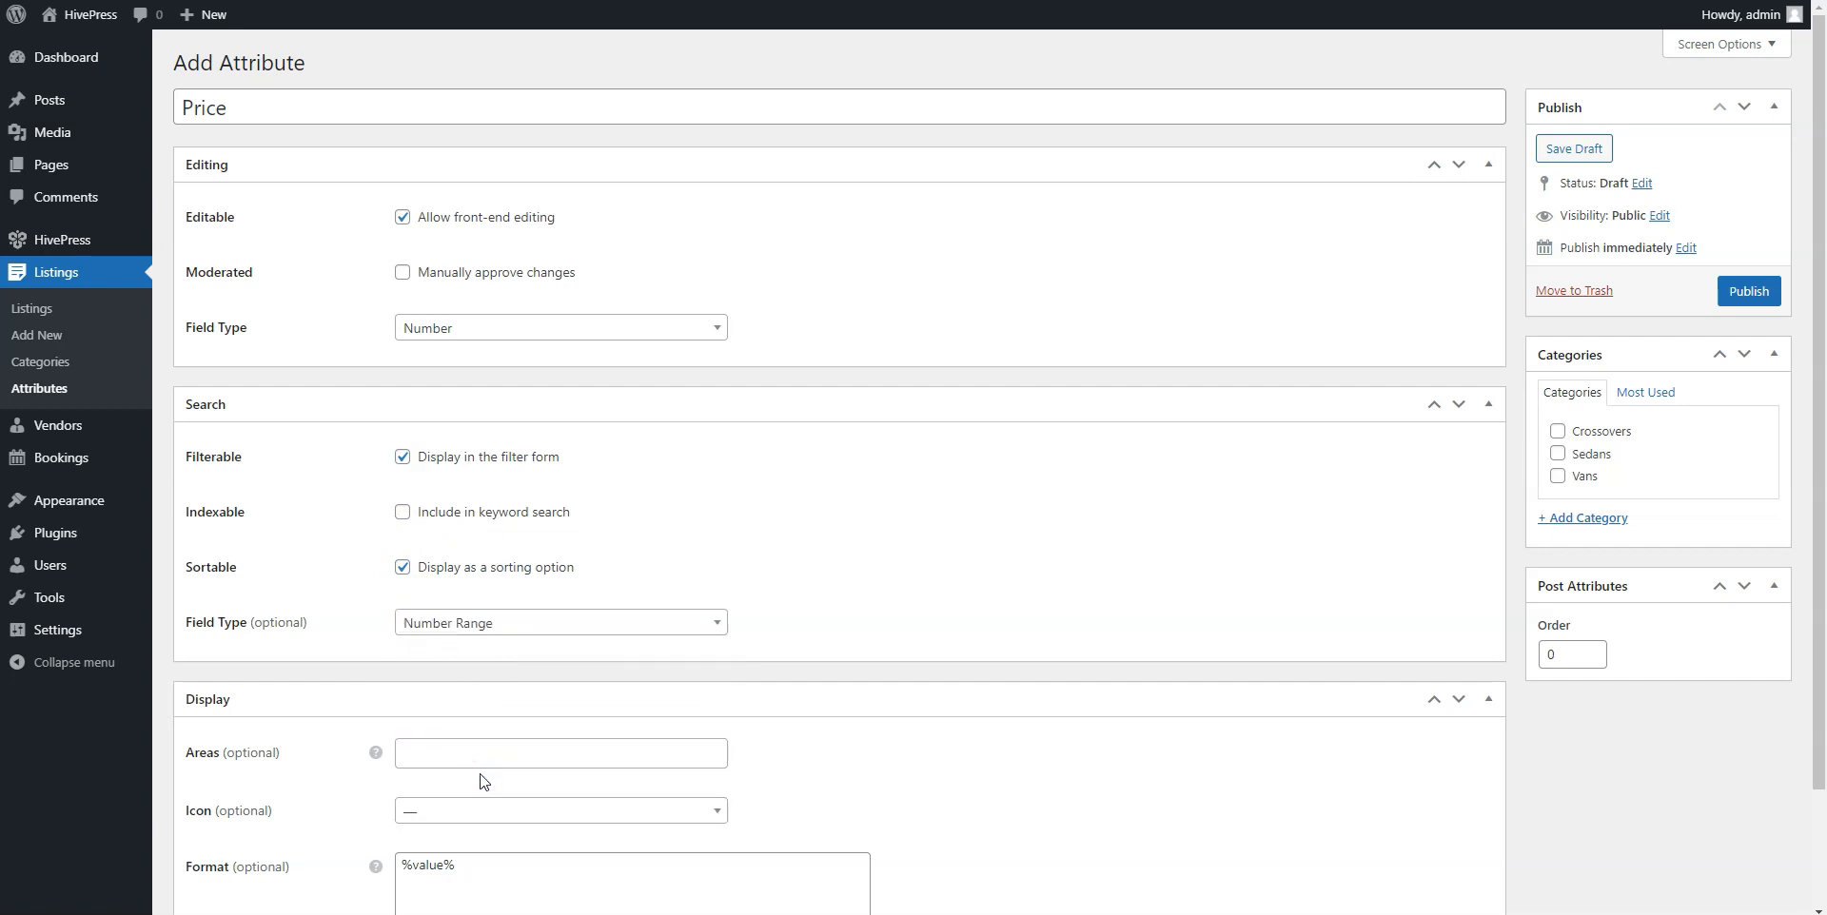
Step: Show Price in Block and Page primary areas, format '$%value% / day', and publish
{"action": "scroll", "scroll_direction": "down", "scroll_amount": 3}
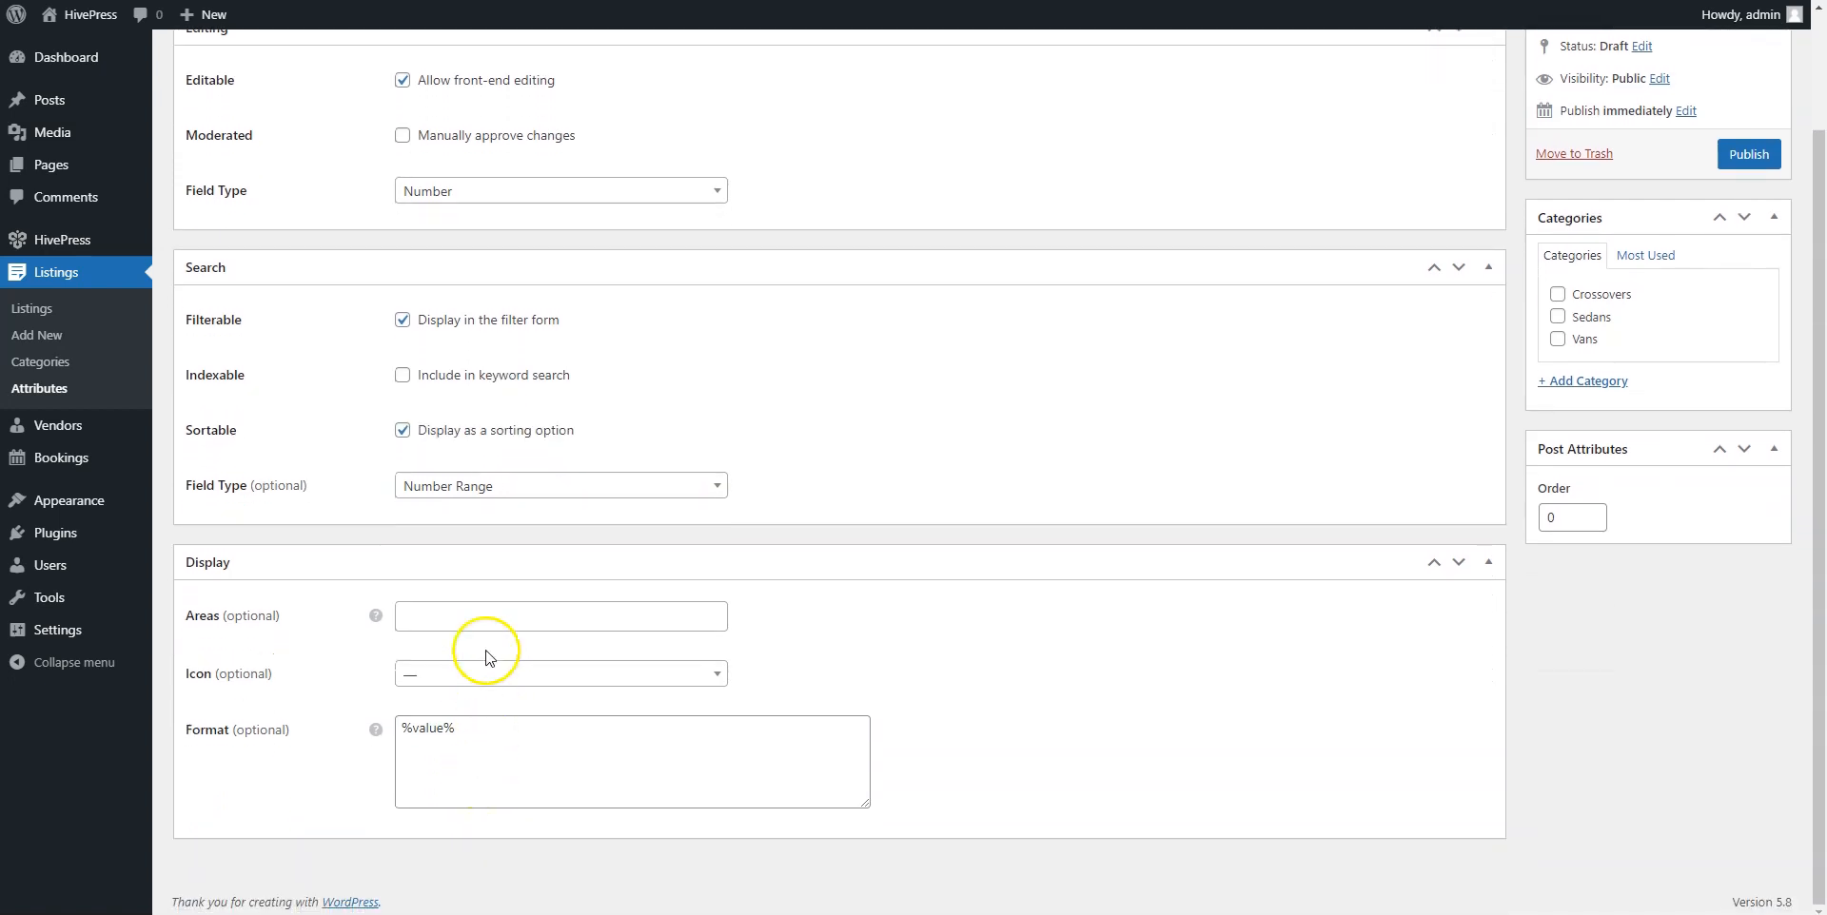
{"action": "left_click", "coordinate": [559, 616]}
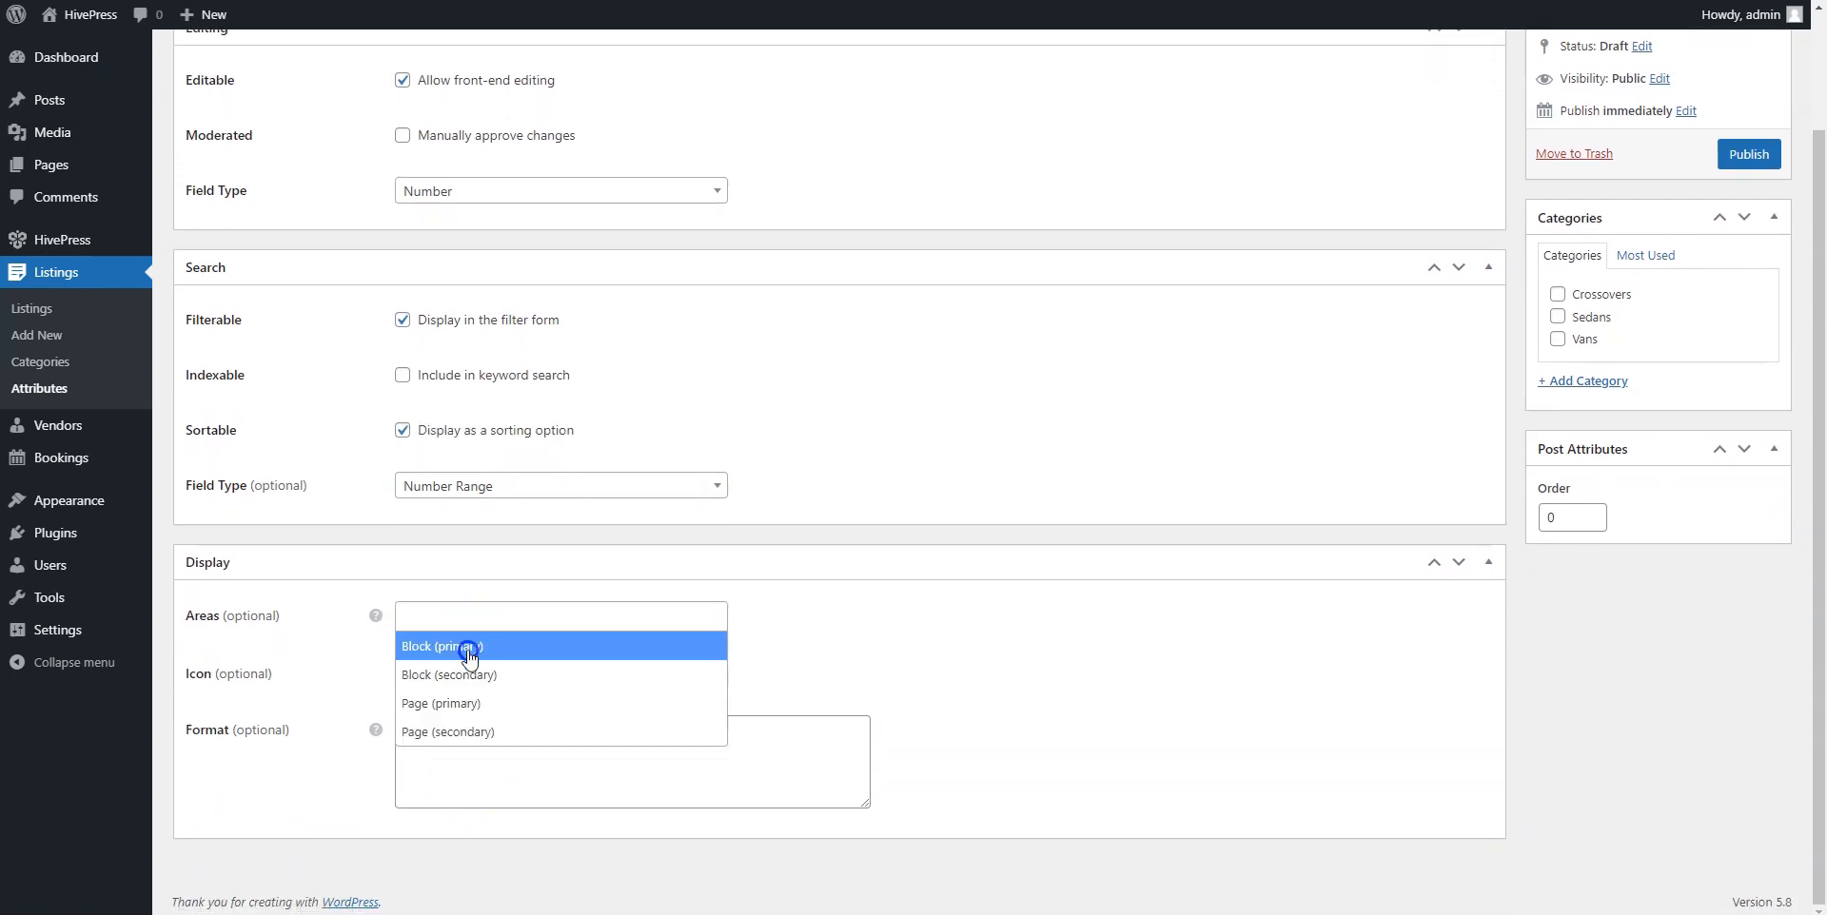
{"action": "left_click", "coordinate": [441, 646]}
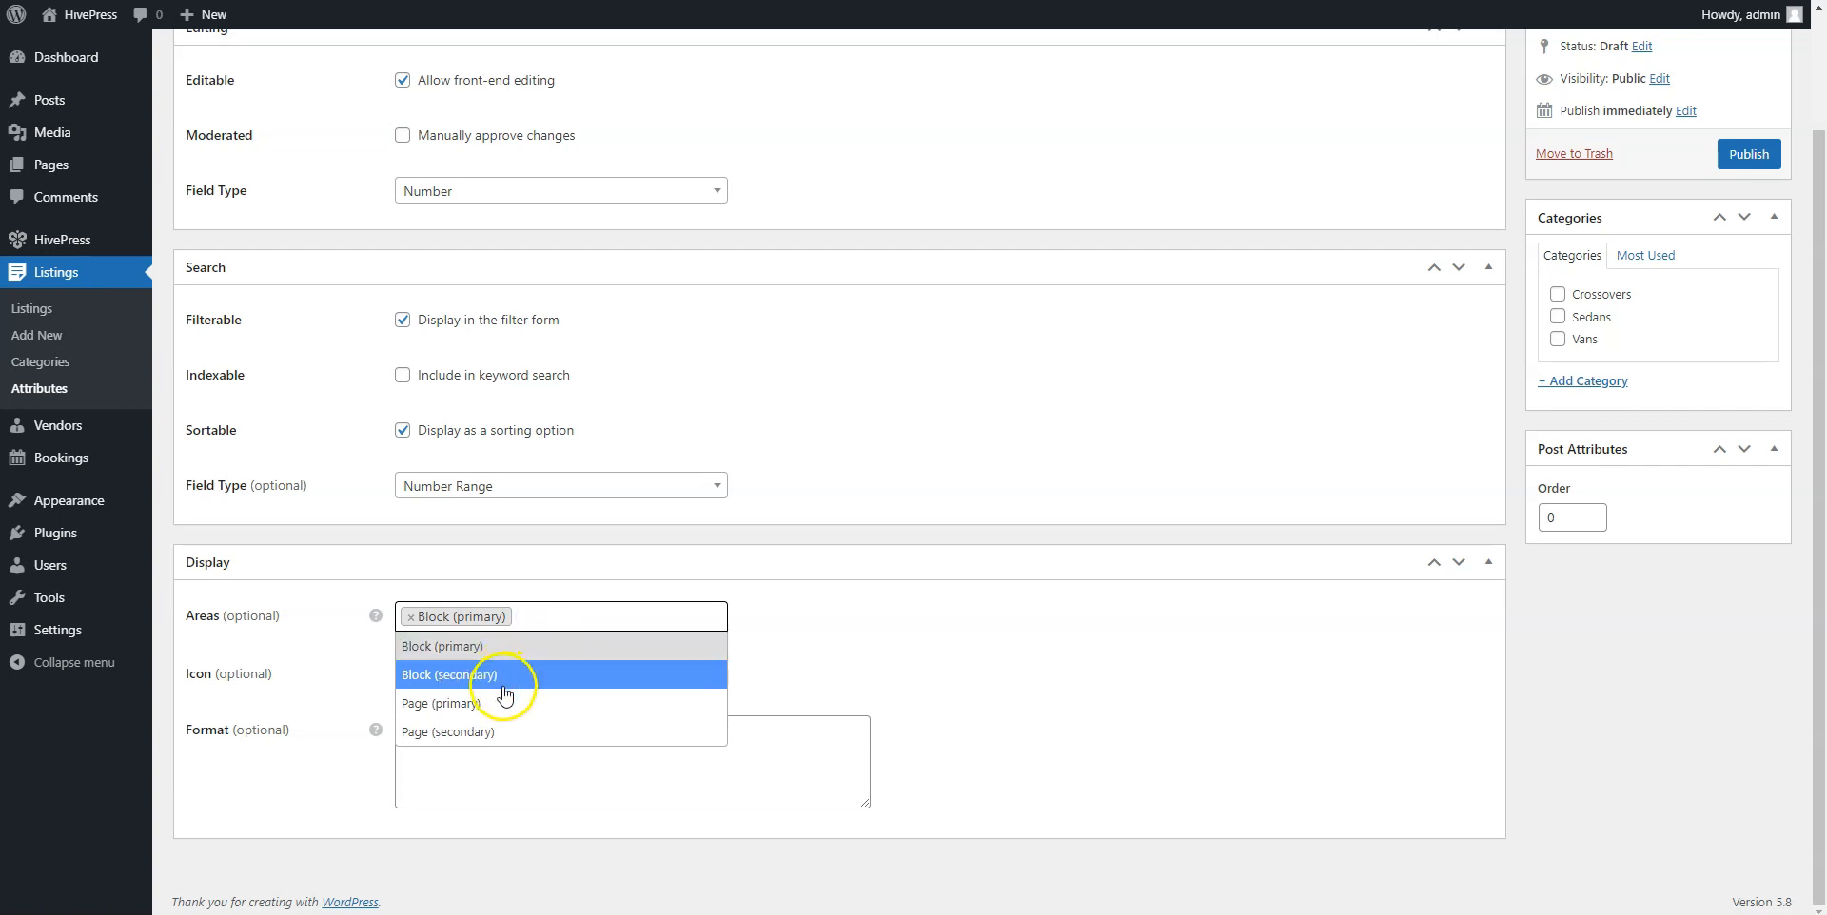
{"action": "left_click", "coordinate": [440, 703]}
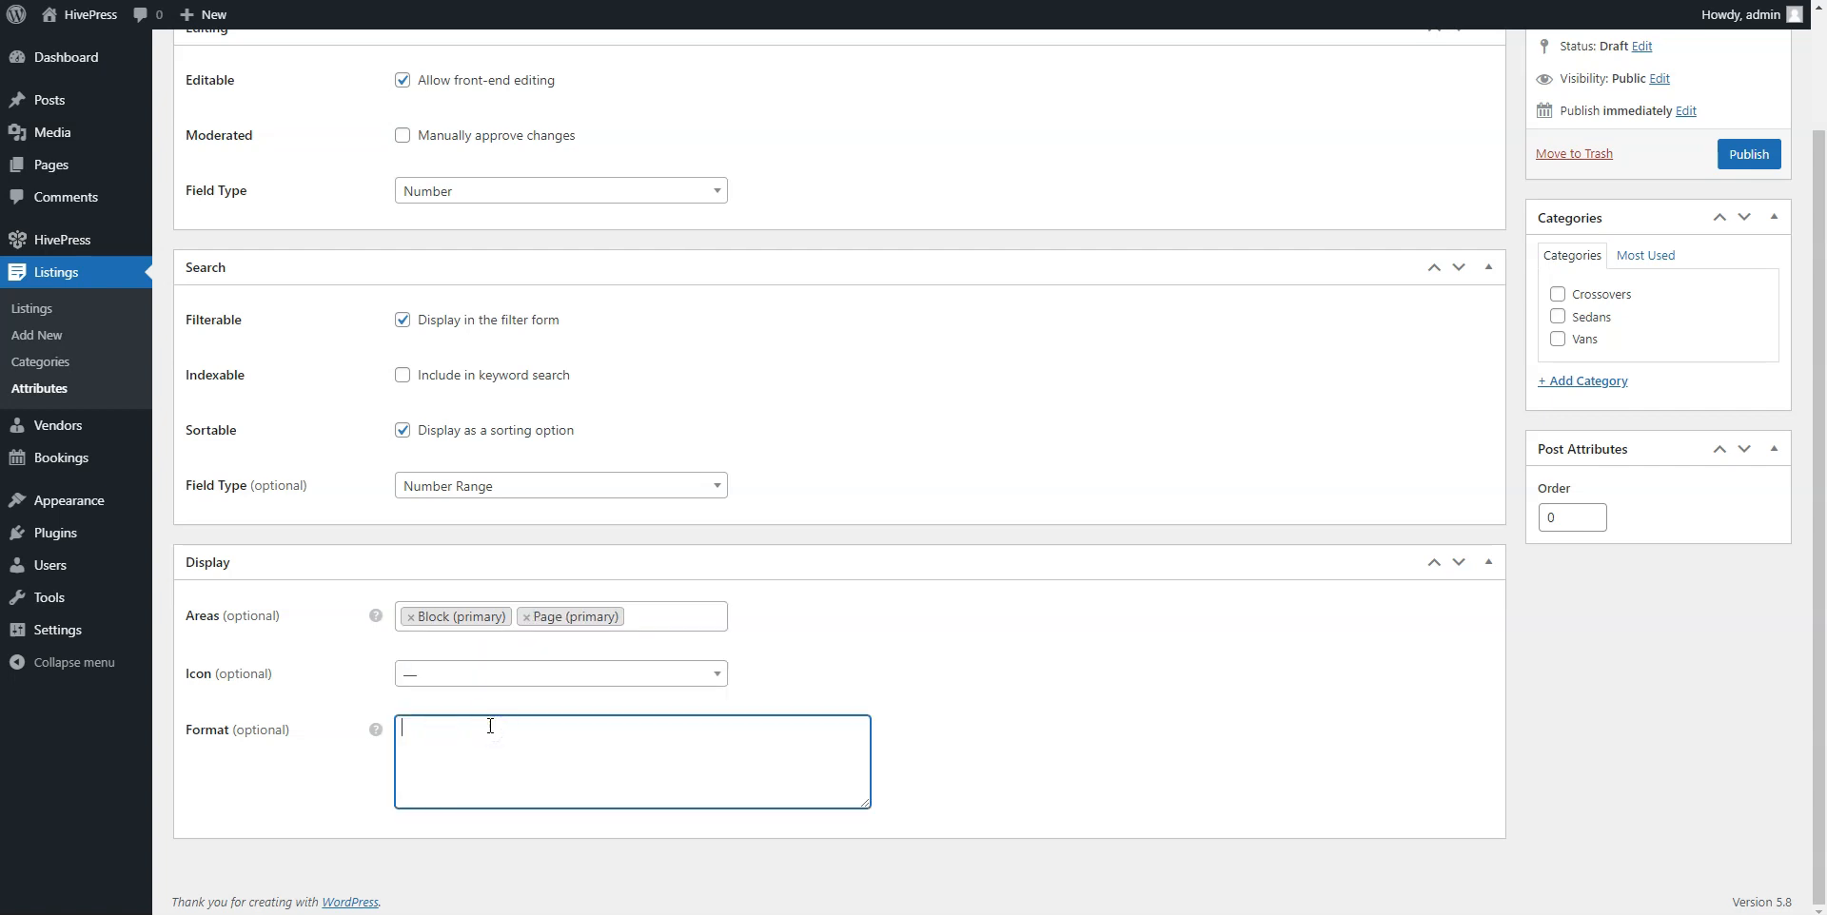
{"action": "type", "text": "$%value% / day"}
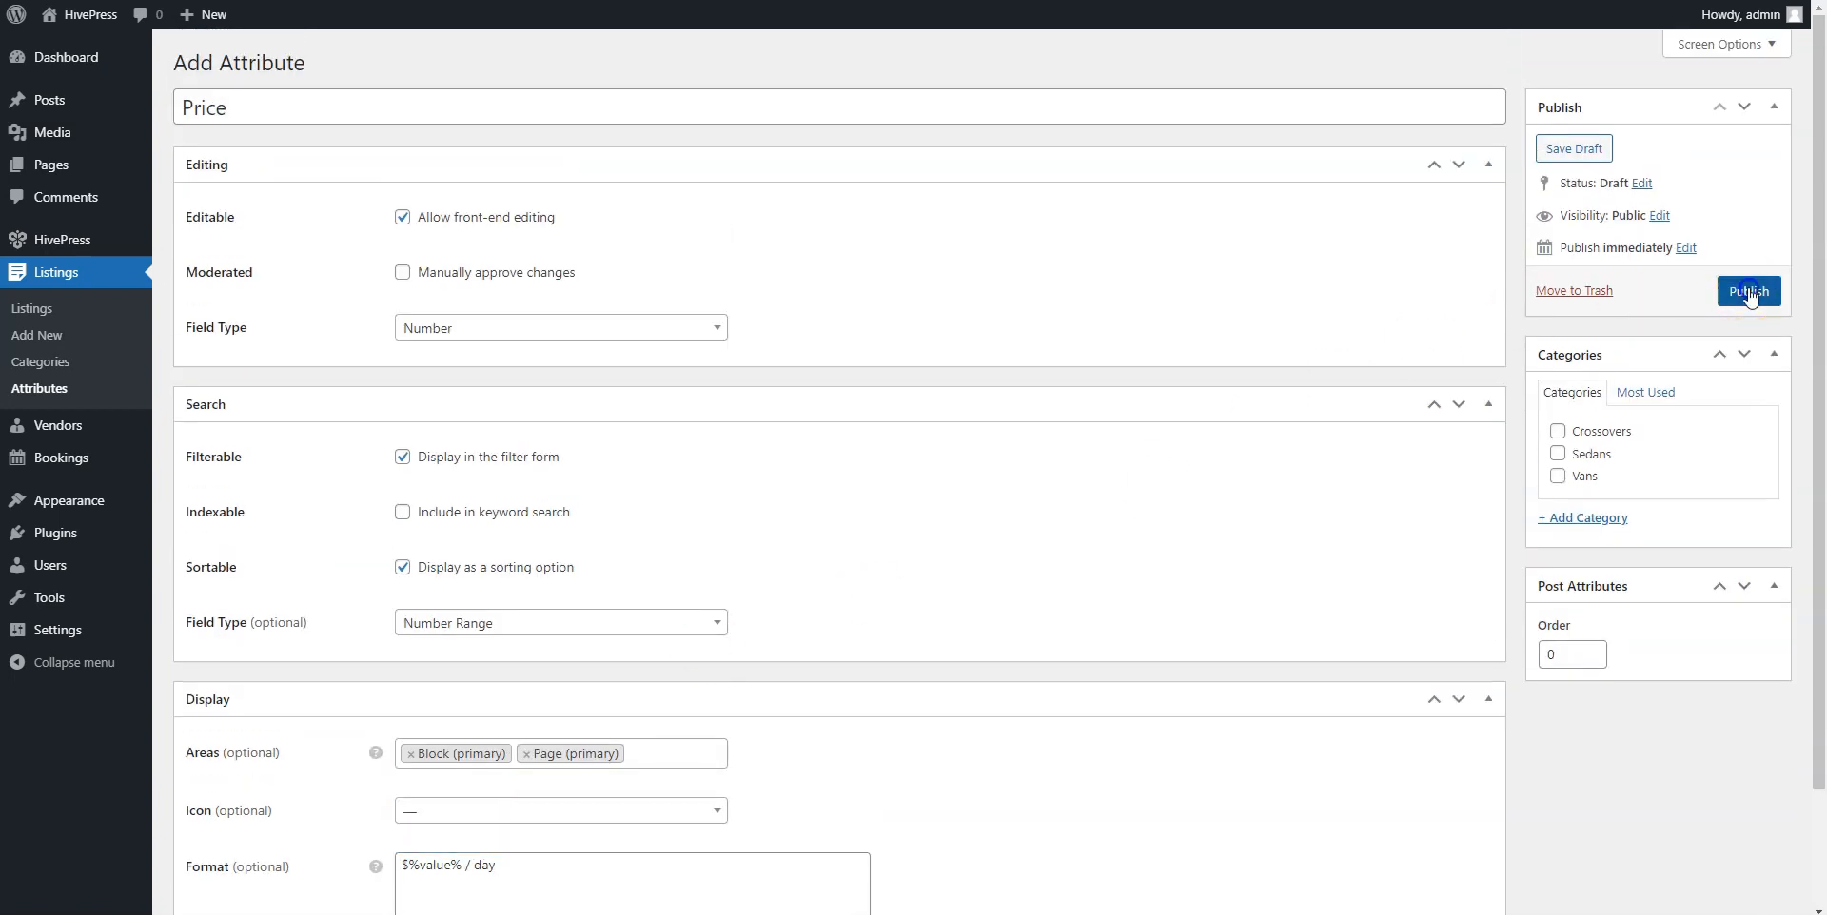
{"action": "left_click", "coordinate": [1747, 291]}
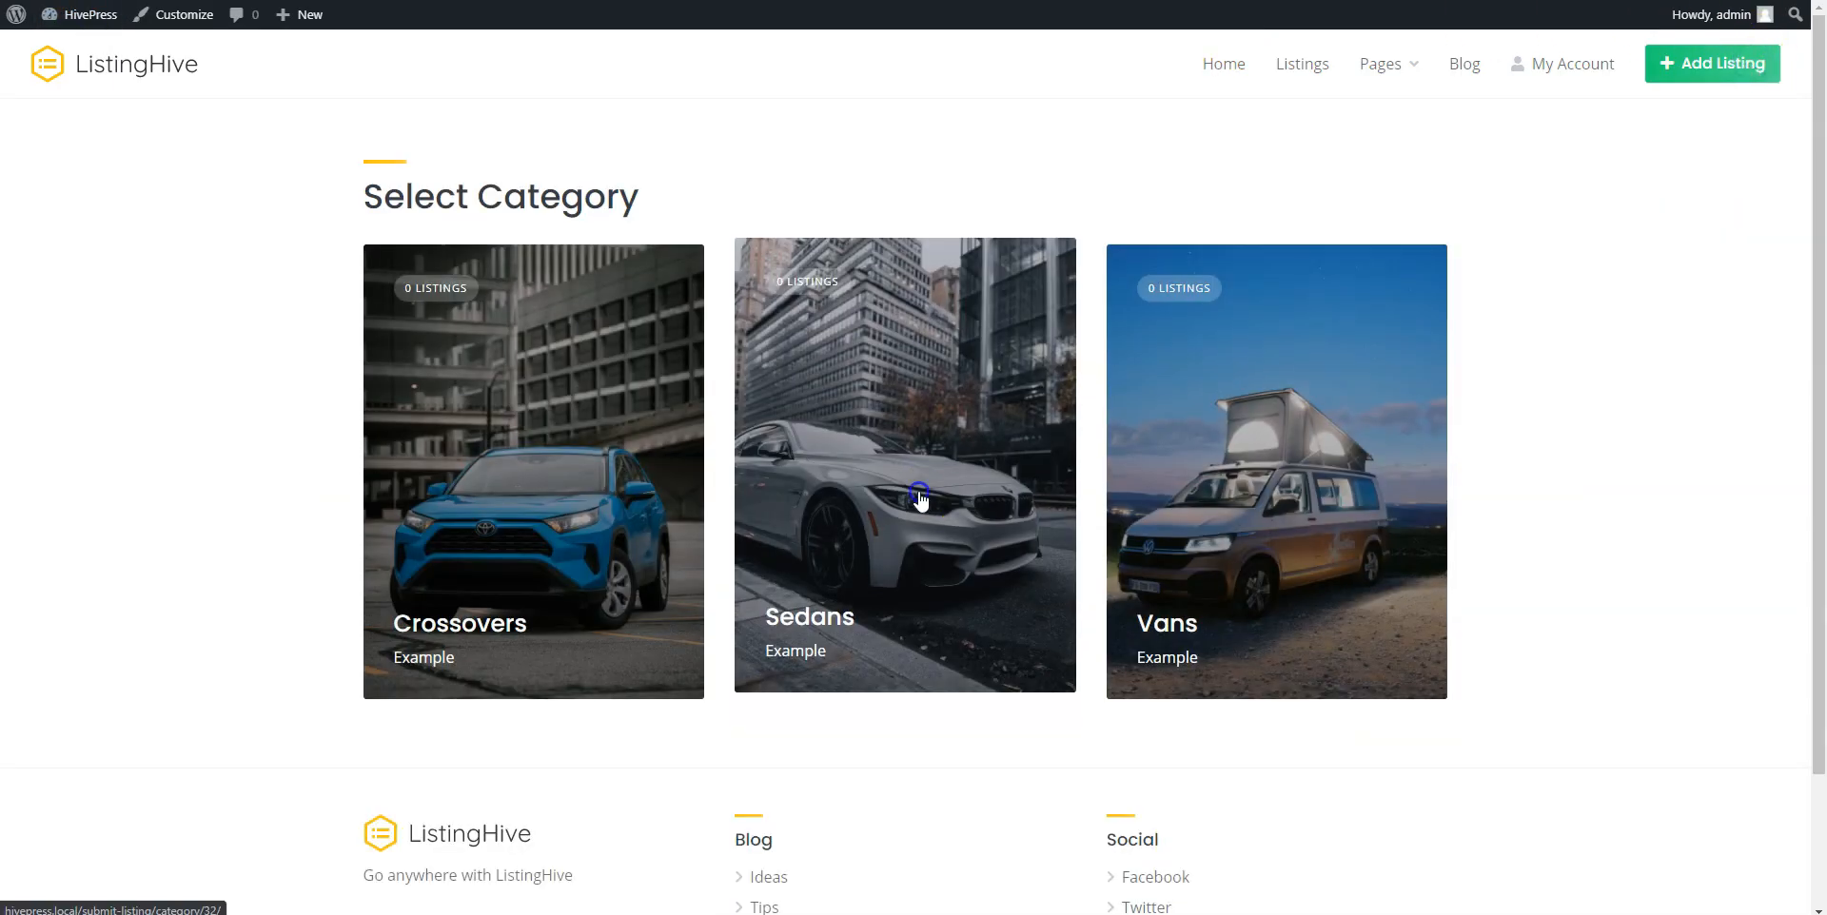
Step: Choose the Sedans category and attach Ford Focus.jpg as the listing photo
{"action": "left_click", "coordinate": [905, 471]}
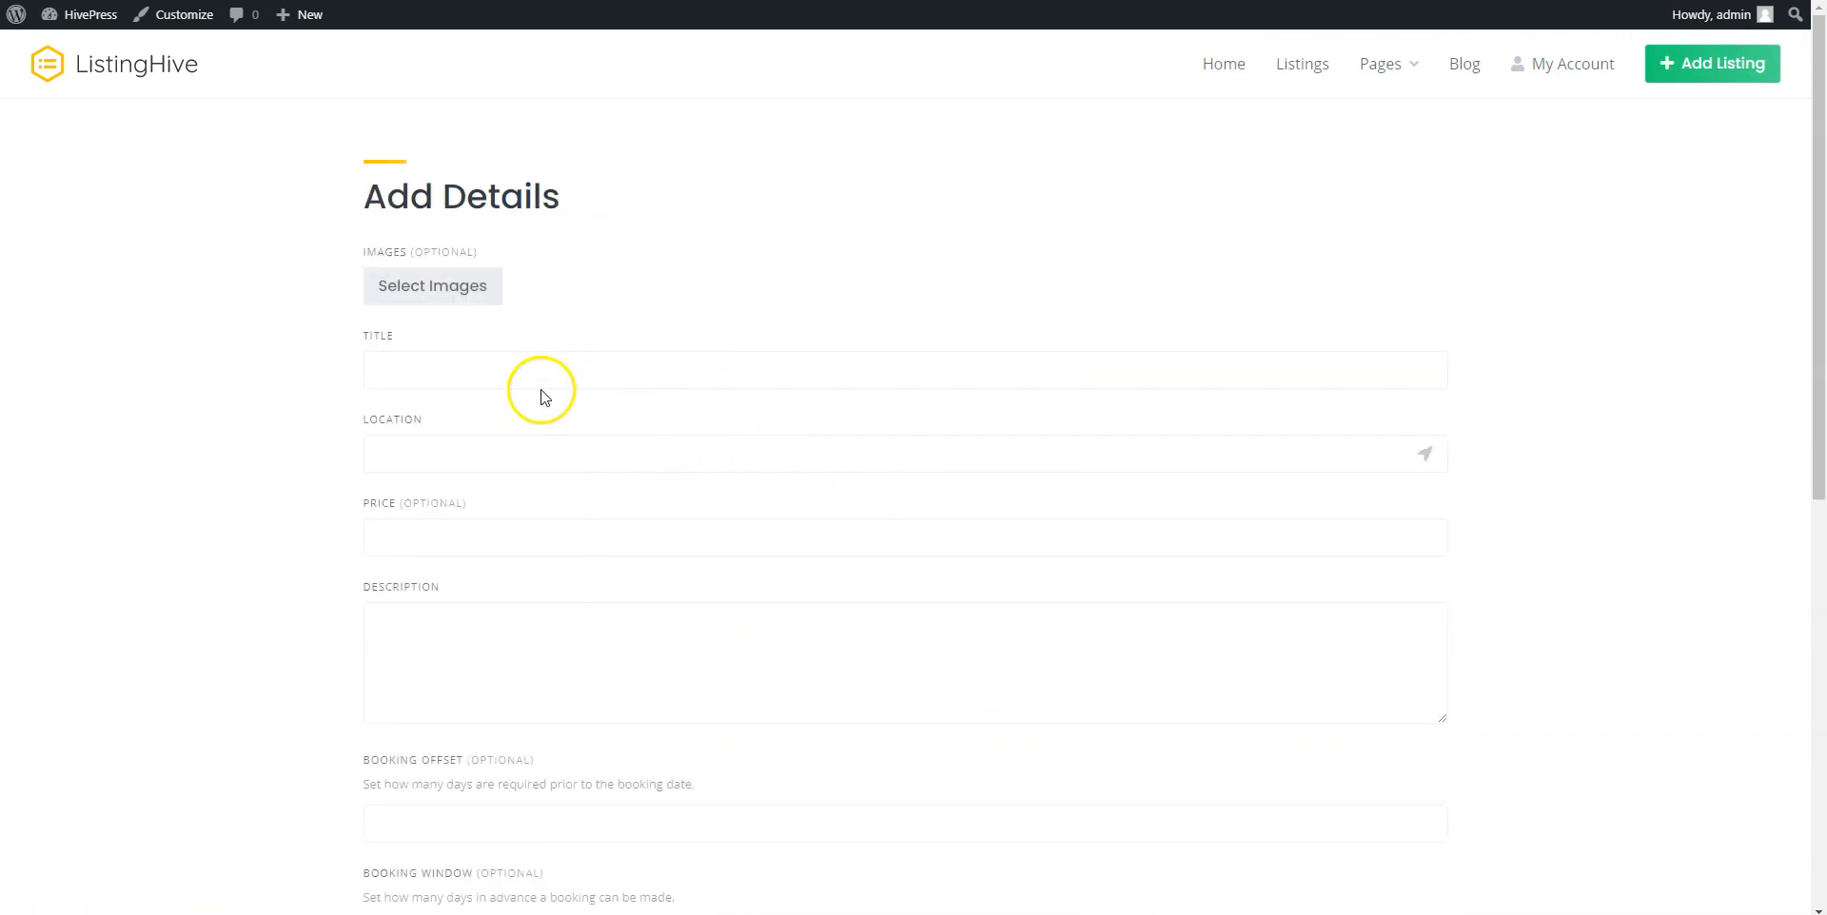
{"action": "left_click", "coordinate": [431, 285]}
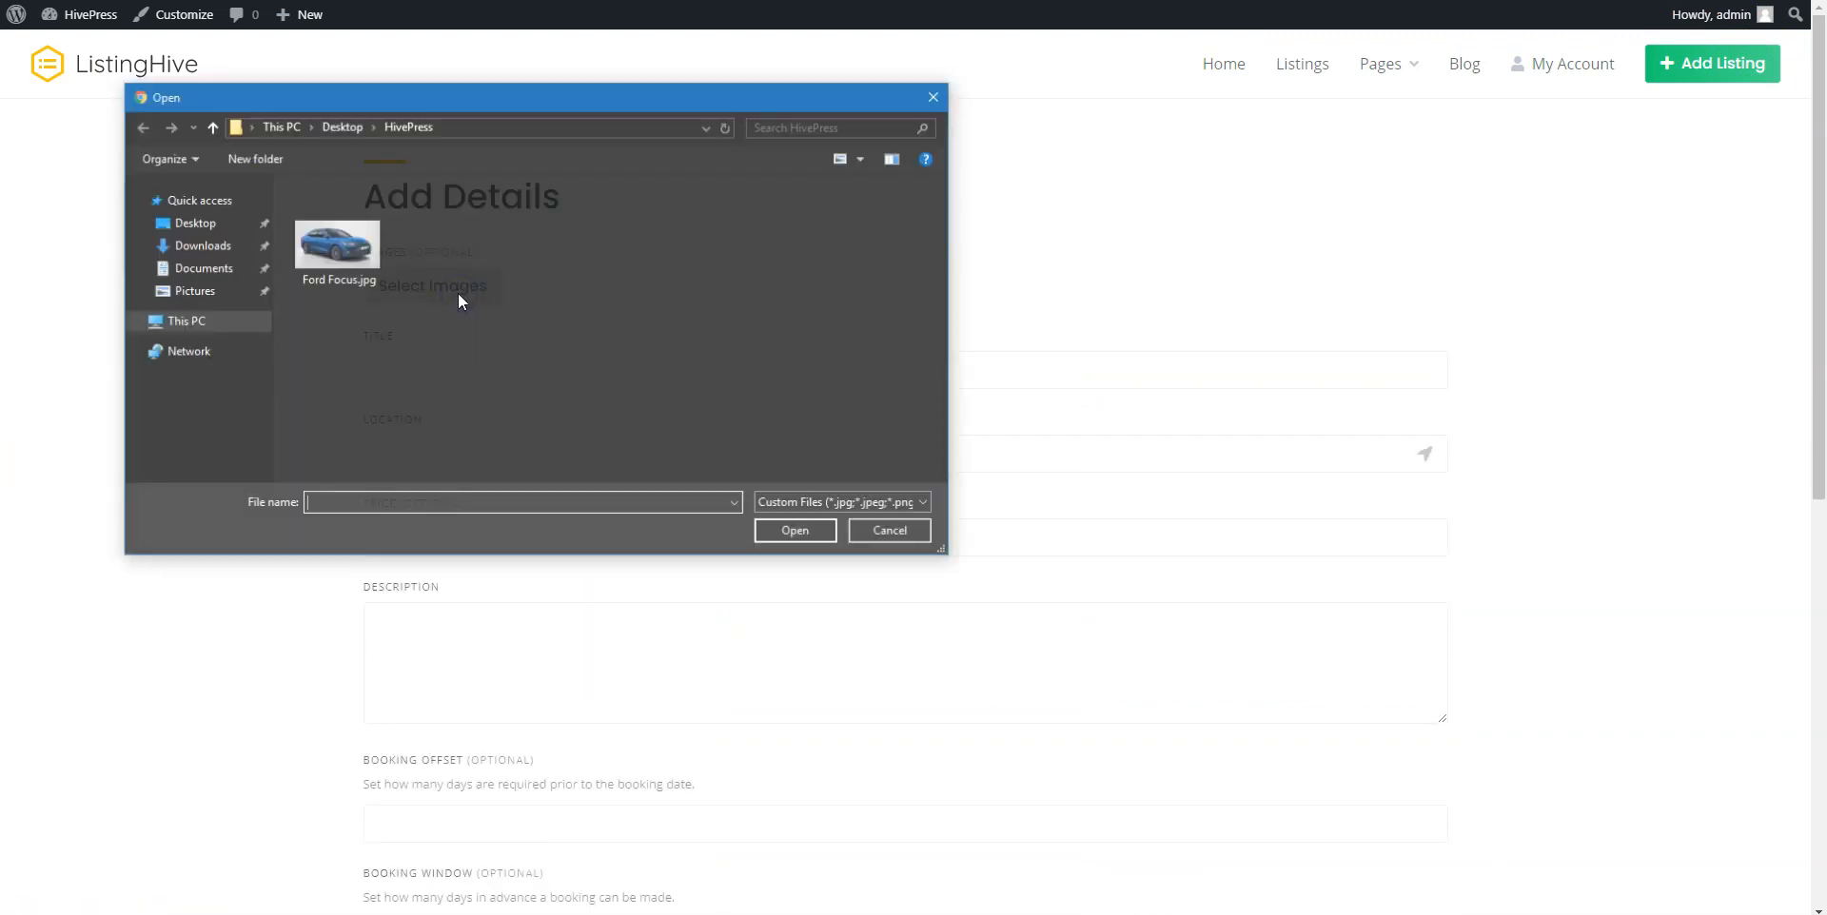
{"action": "left_click", "coordinate": [795, 530]}
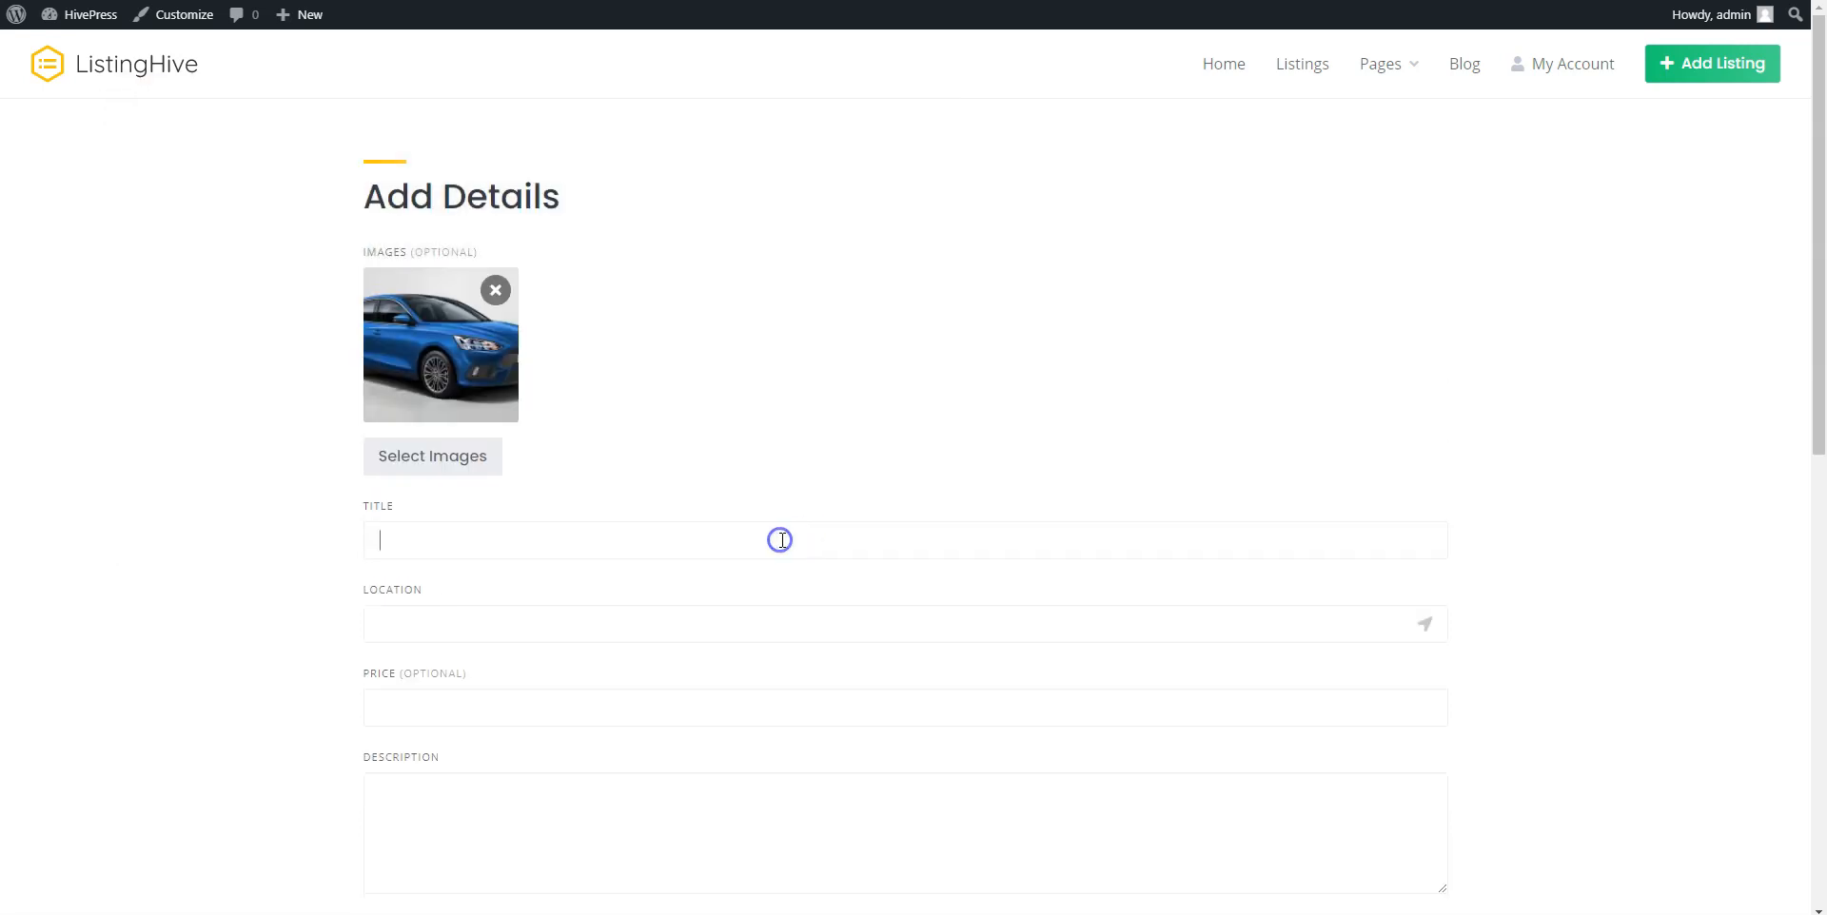
Step: Enter title Ford Focus, location Los Angeles, price 60 and description 'Example'
{"action": "type", "text": "Ford"}
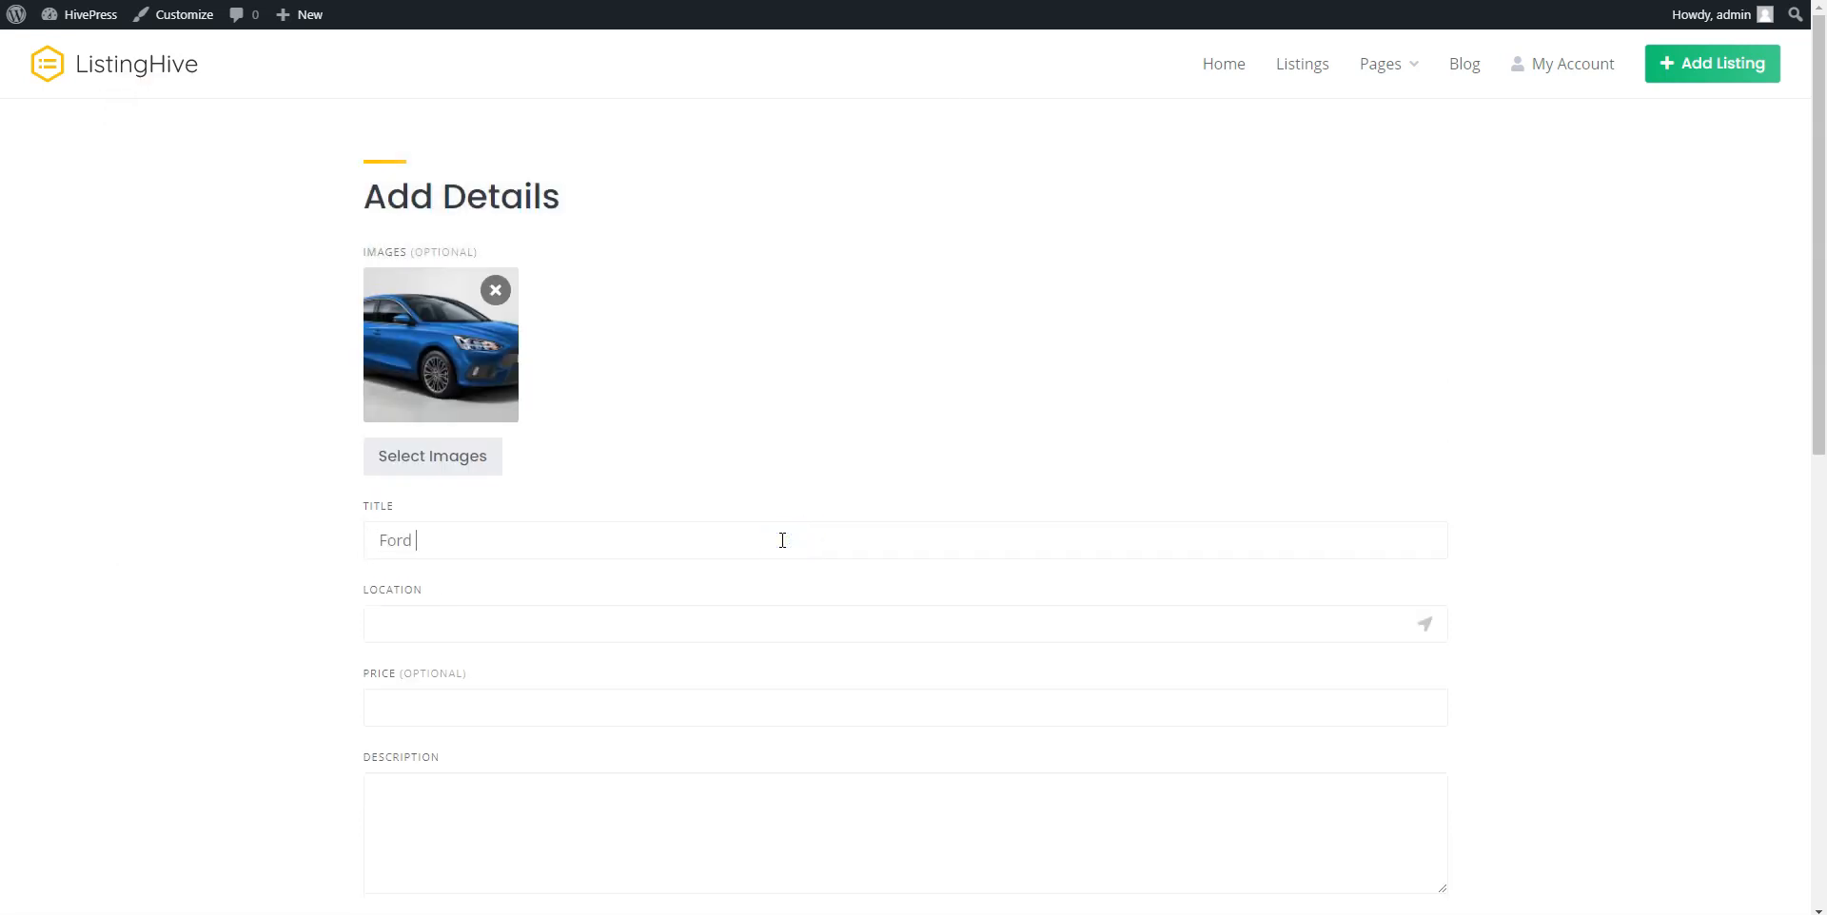
{"action": "type", "text": "Focus"}
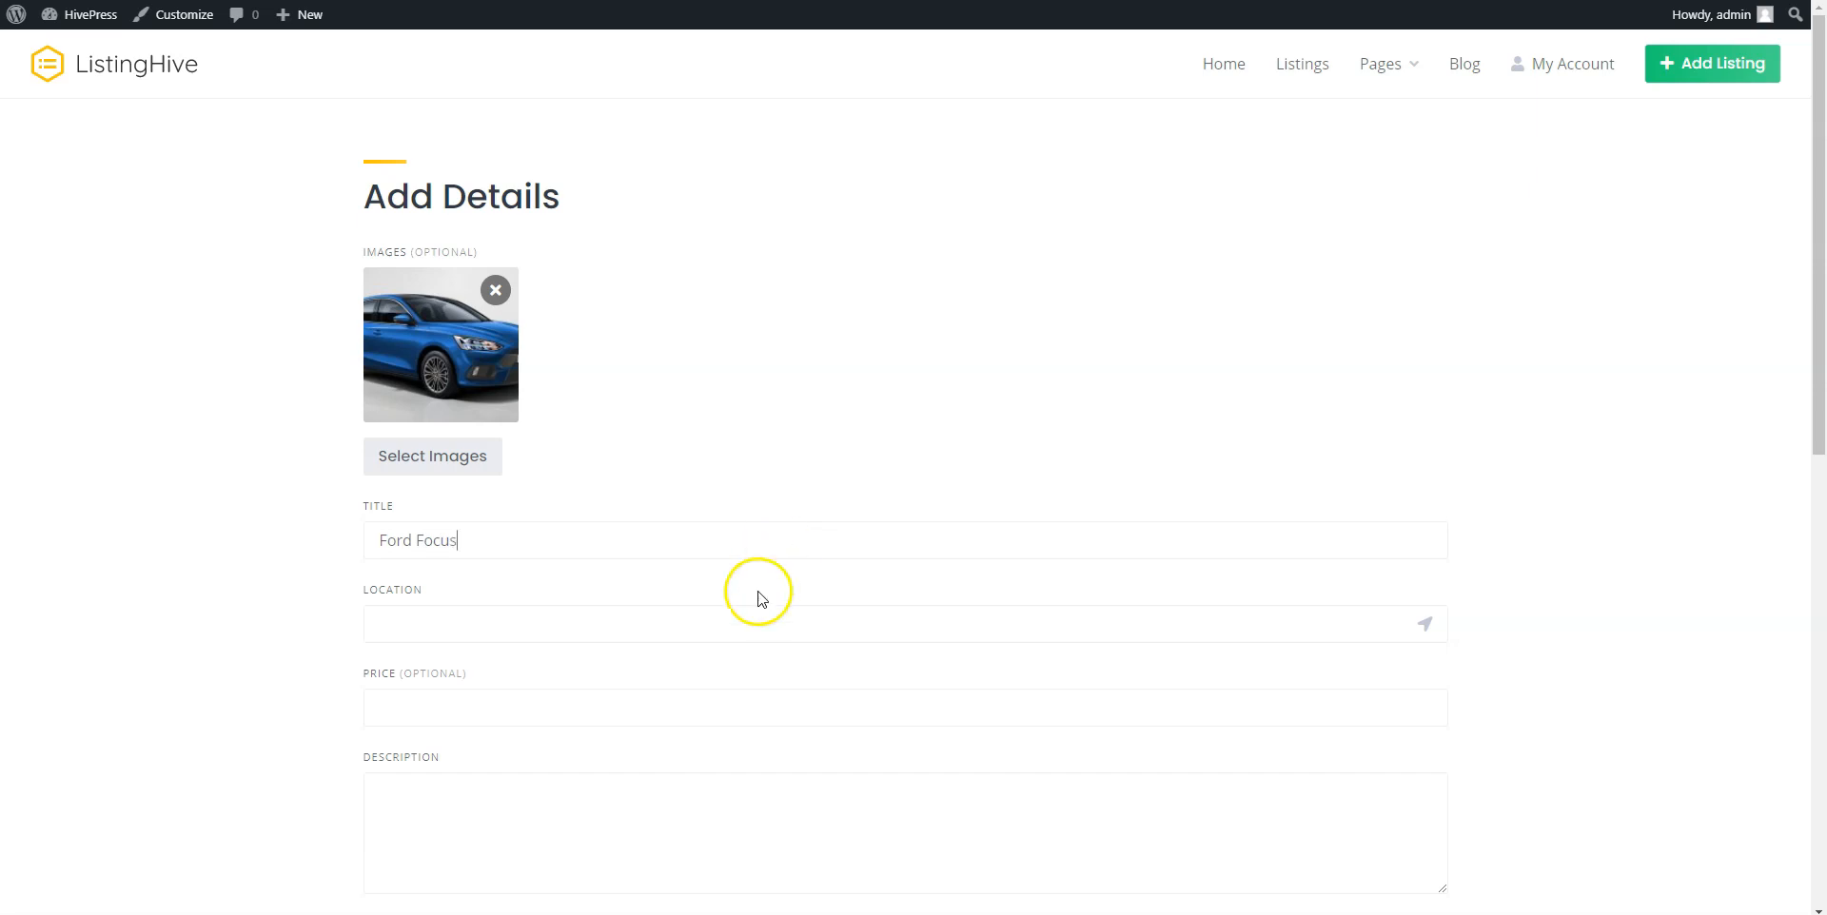
{"action": "type", "text": "Los"}
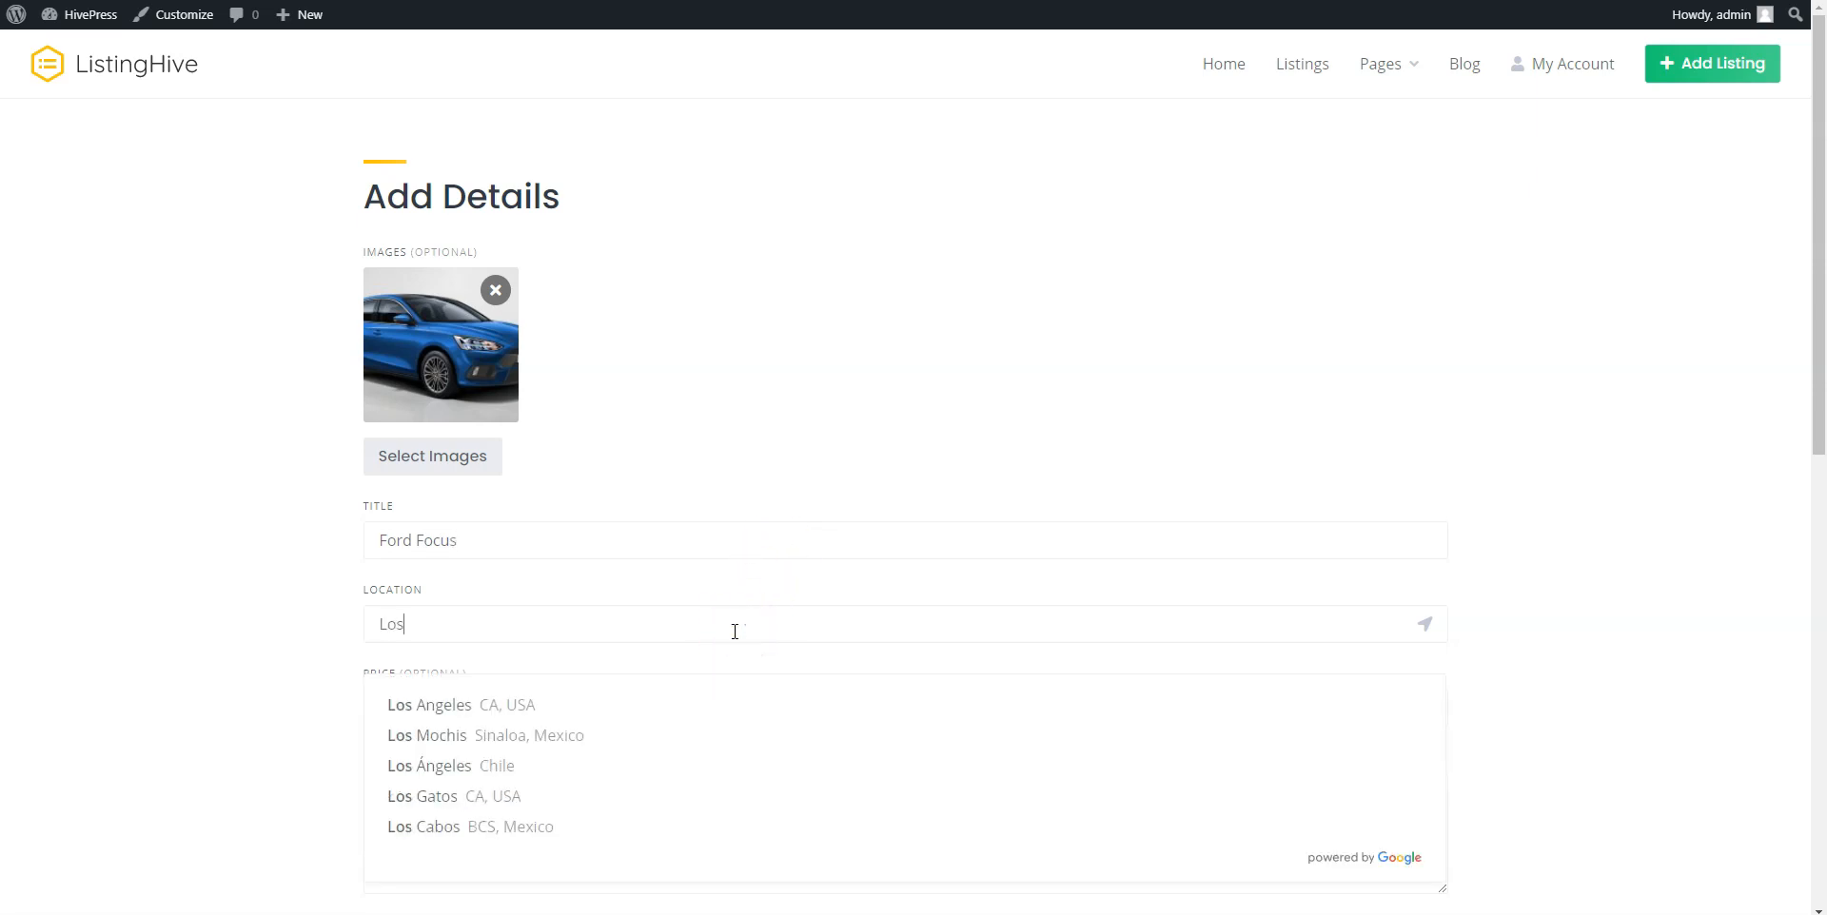
{"action": "left_click", "coordinate": [427, 704]}
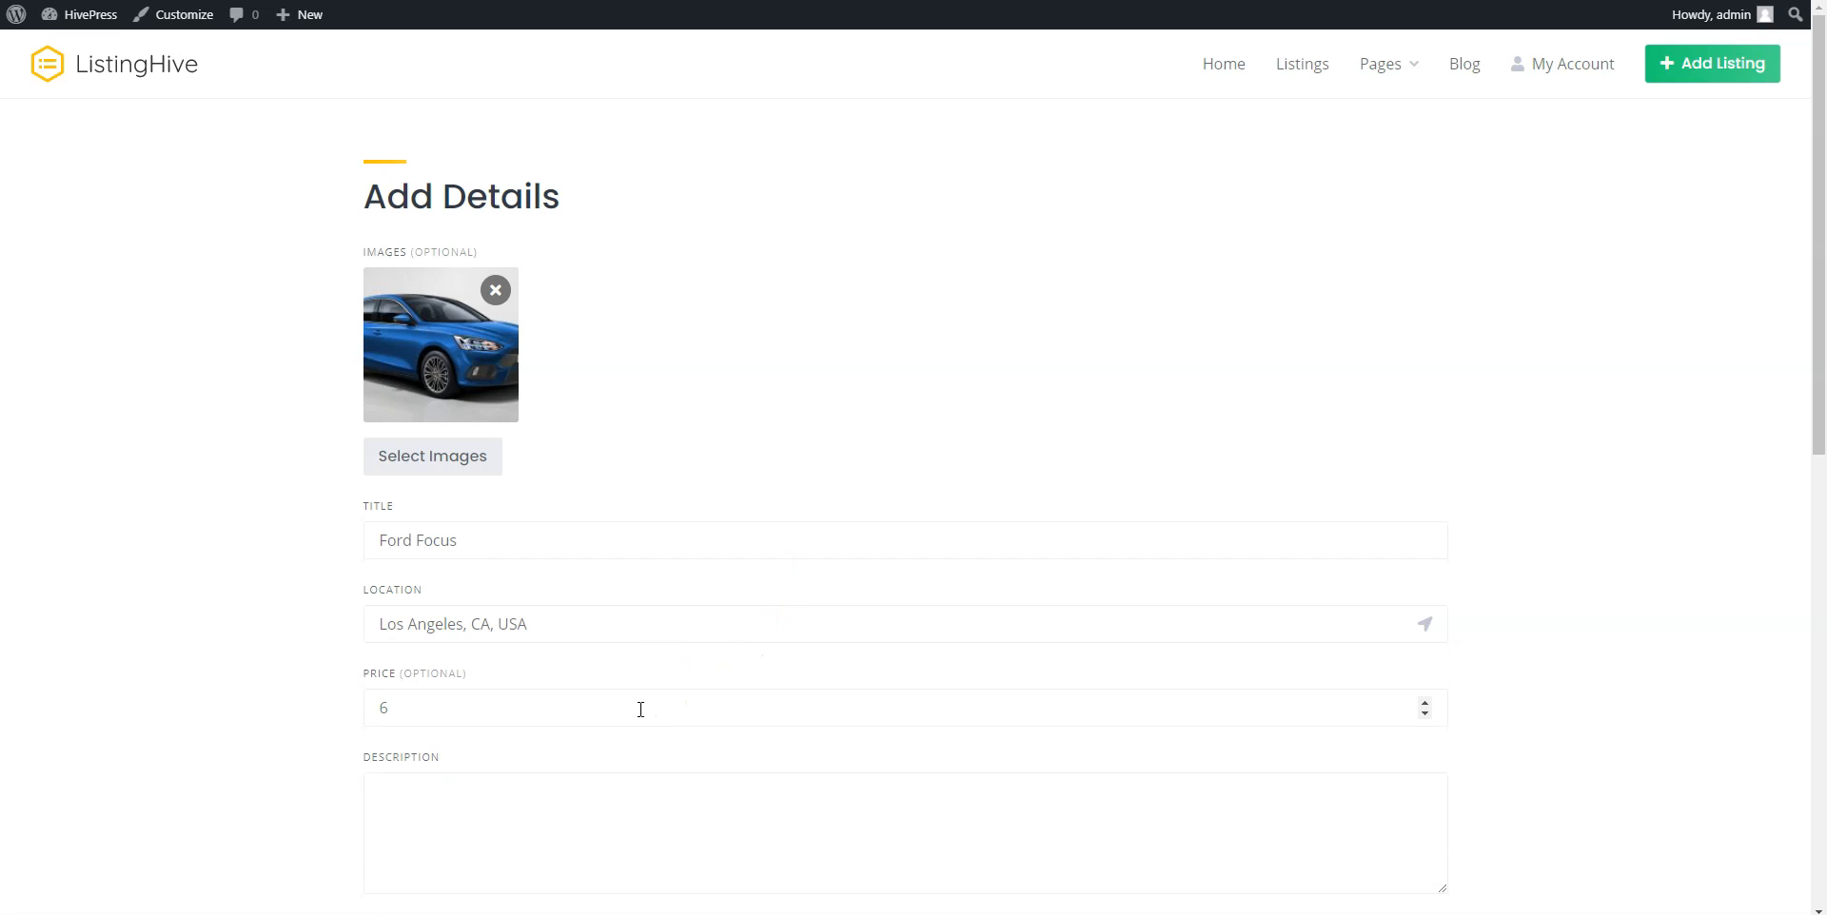
{"action": "type", "text": "0"}
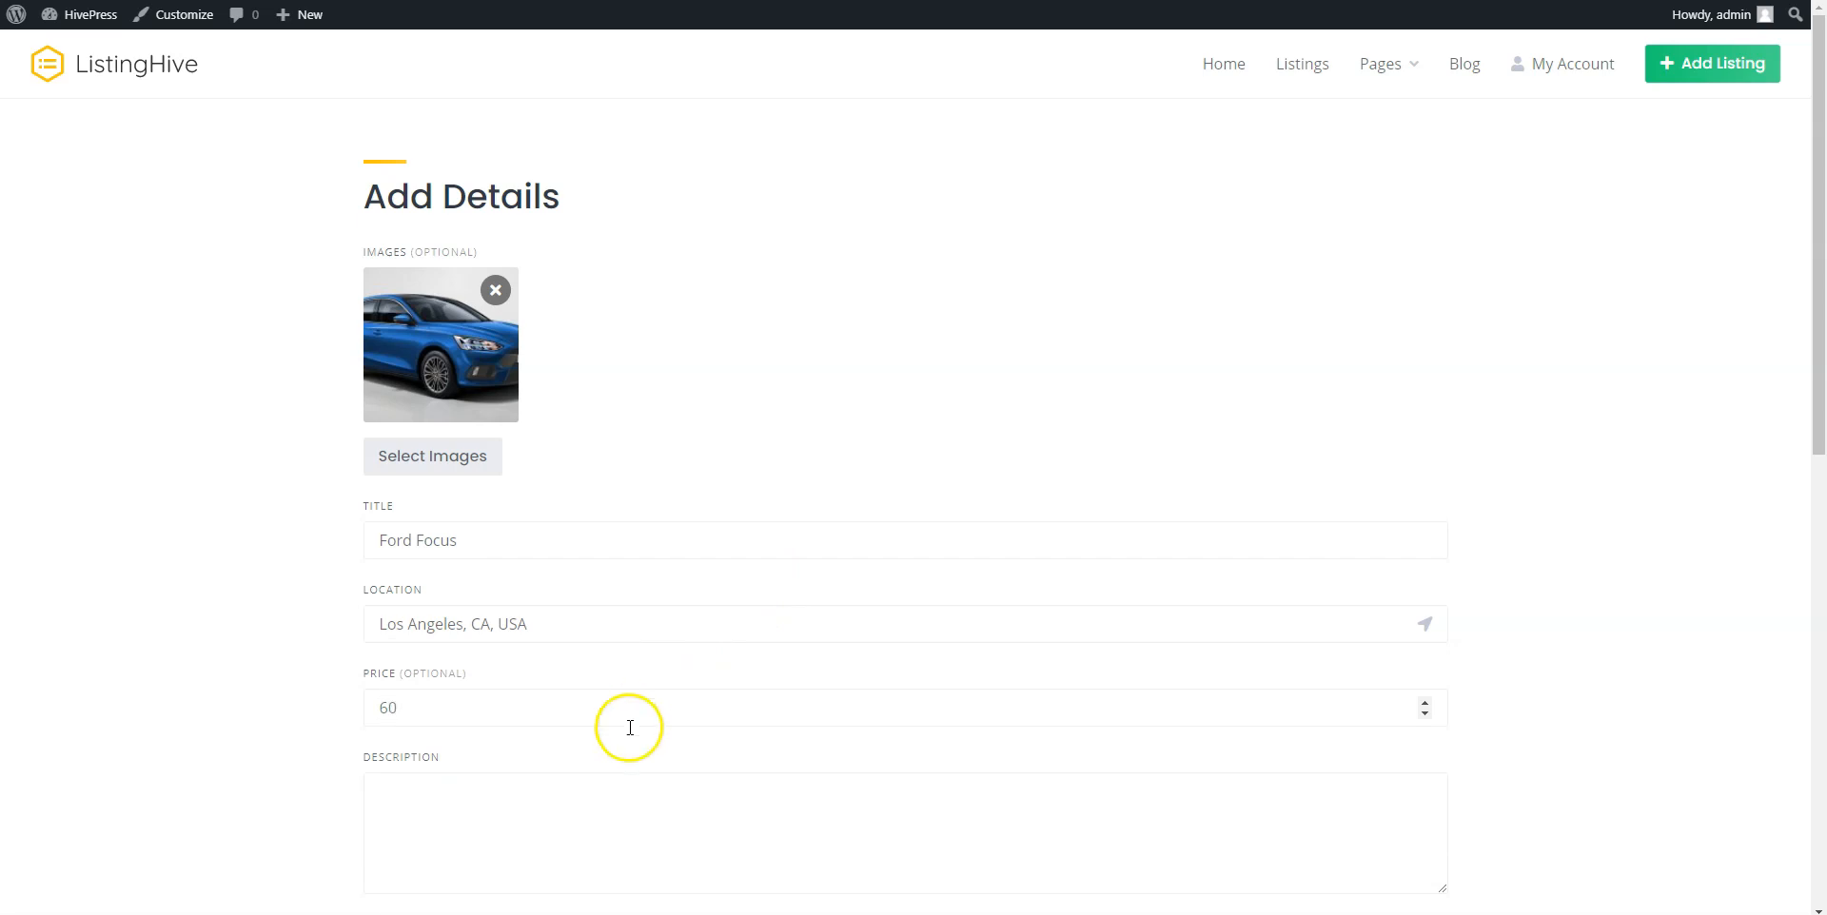
{"action": "type", "text": "Ex"}
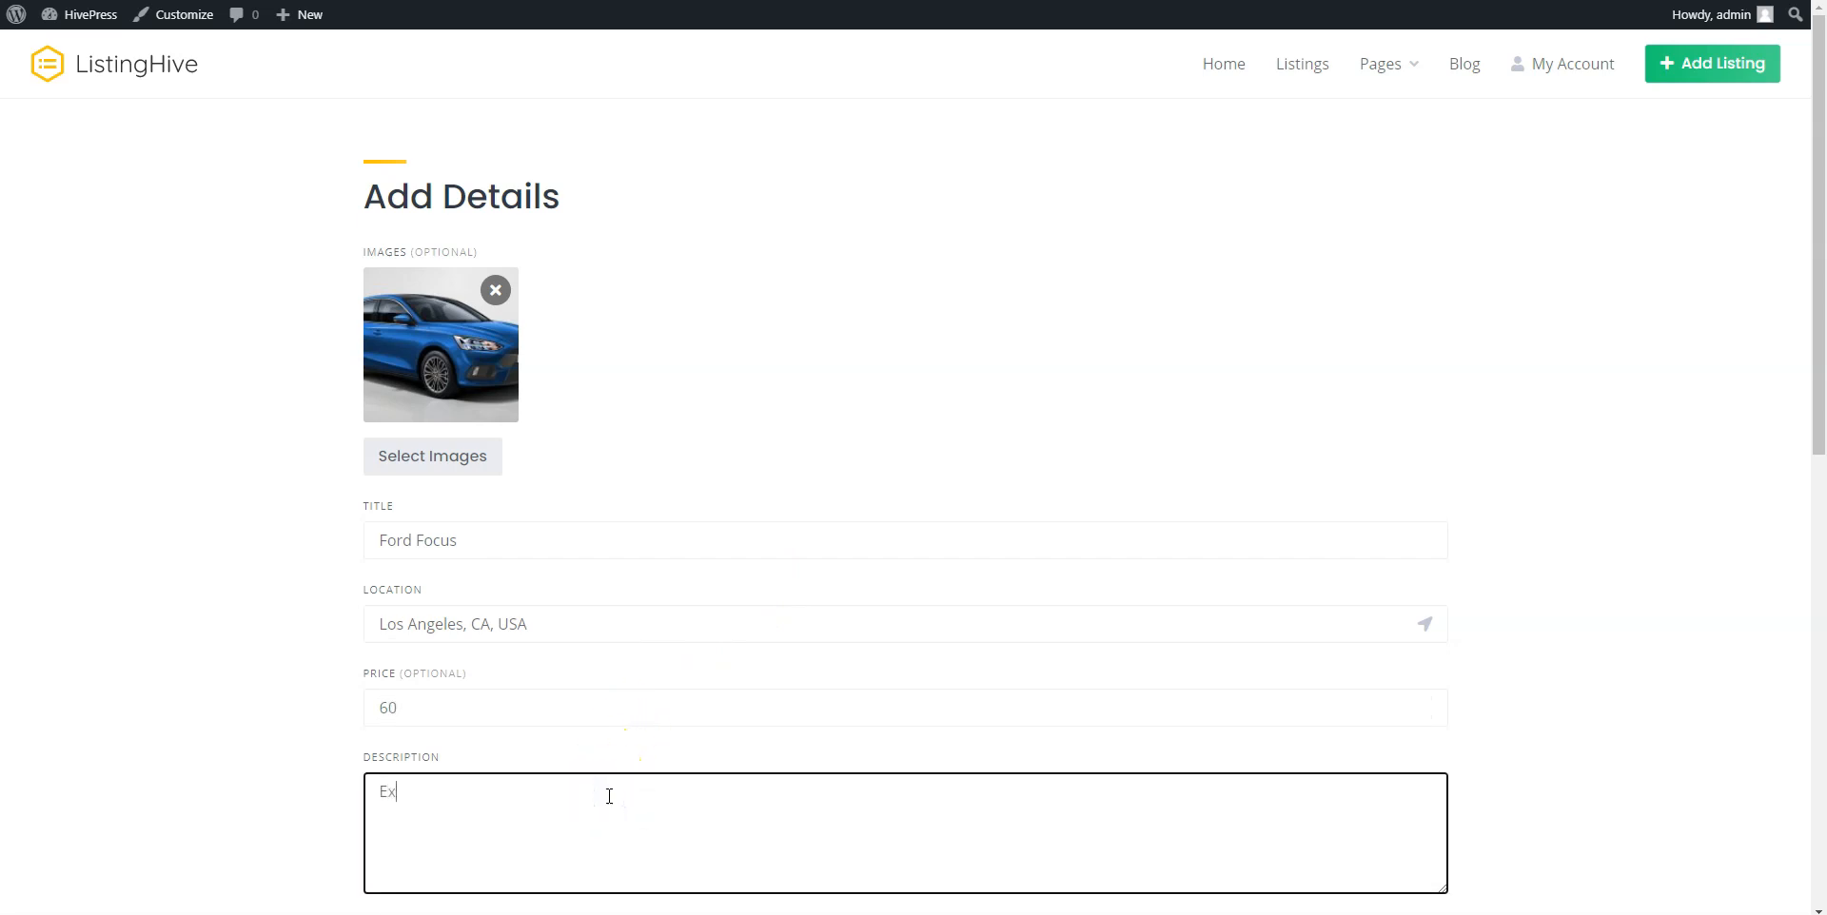
{"action": "type", "text": "ample"}
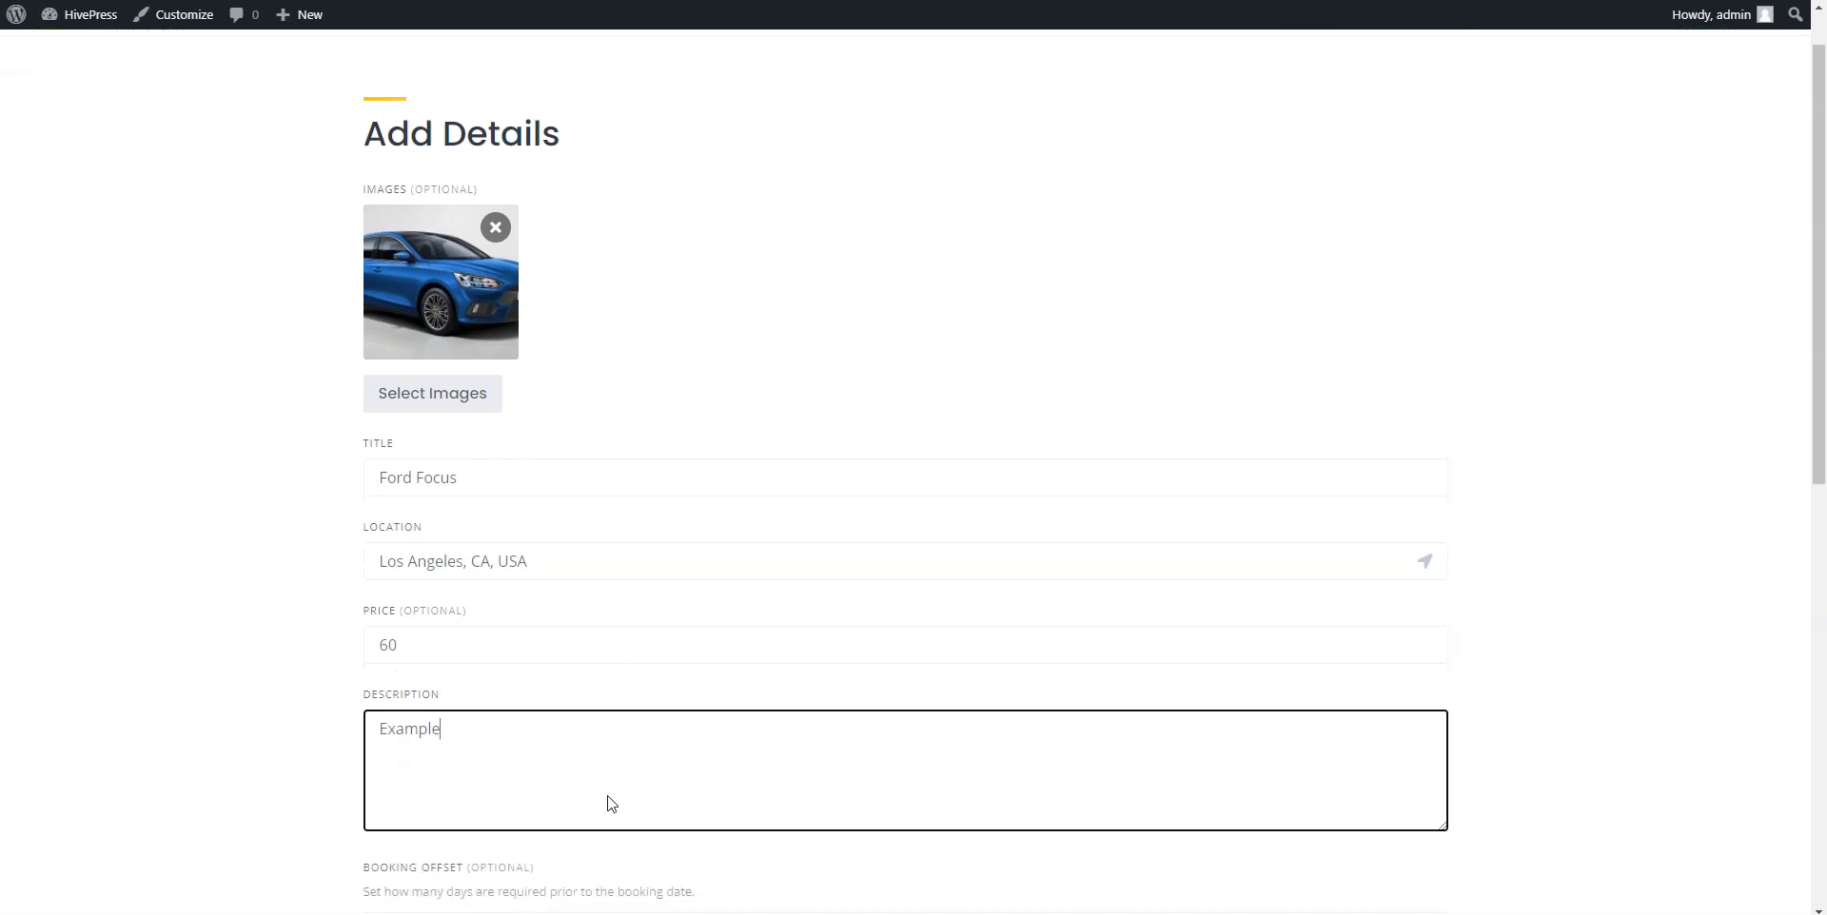
Step: Set Ford Focus booking offset 1, minimum 2, maximum 21, manual approval, and submit
{"action": "scroll", "scroll_direction": "down", "scroll_amount": 3}
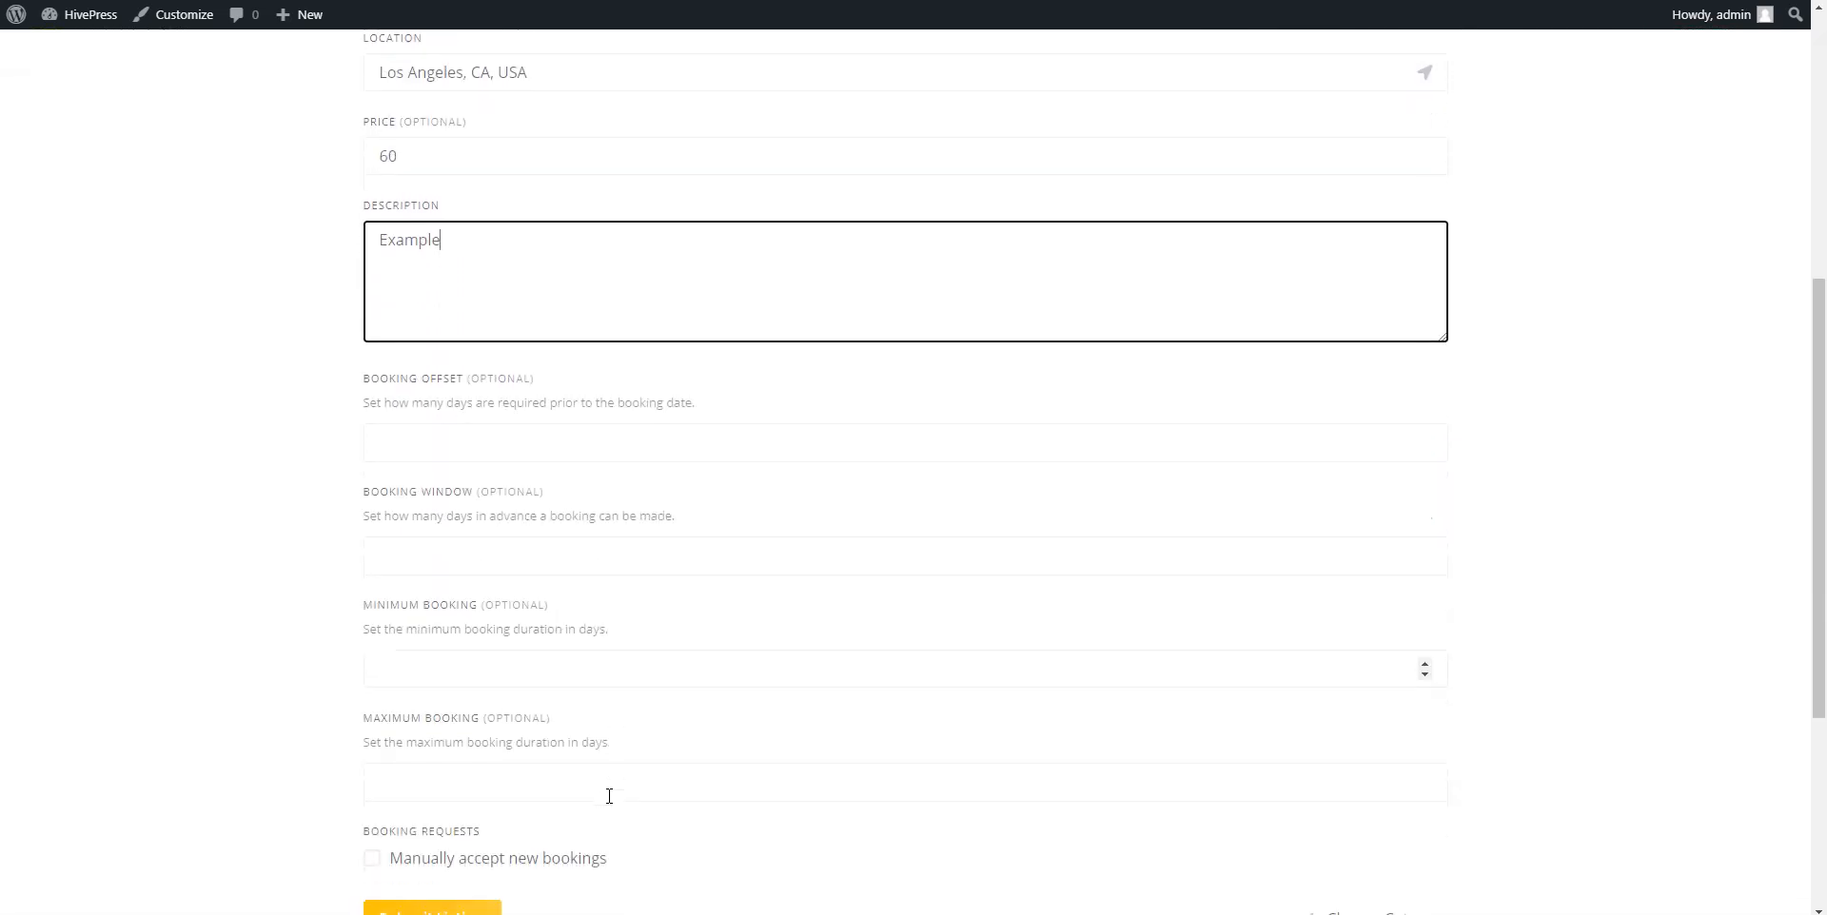
{"action": "scroll", "scroll_direction": "down", "scroll_amount": 3}
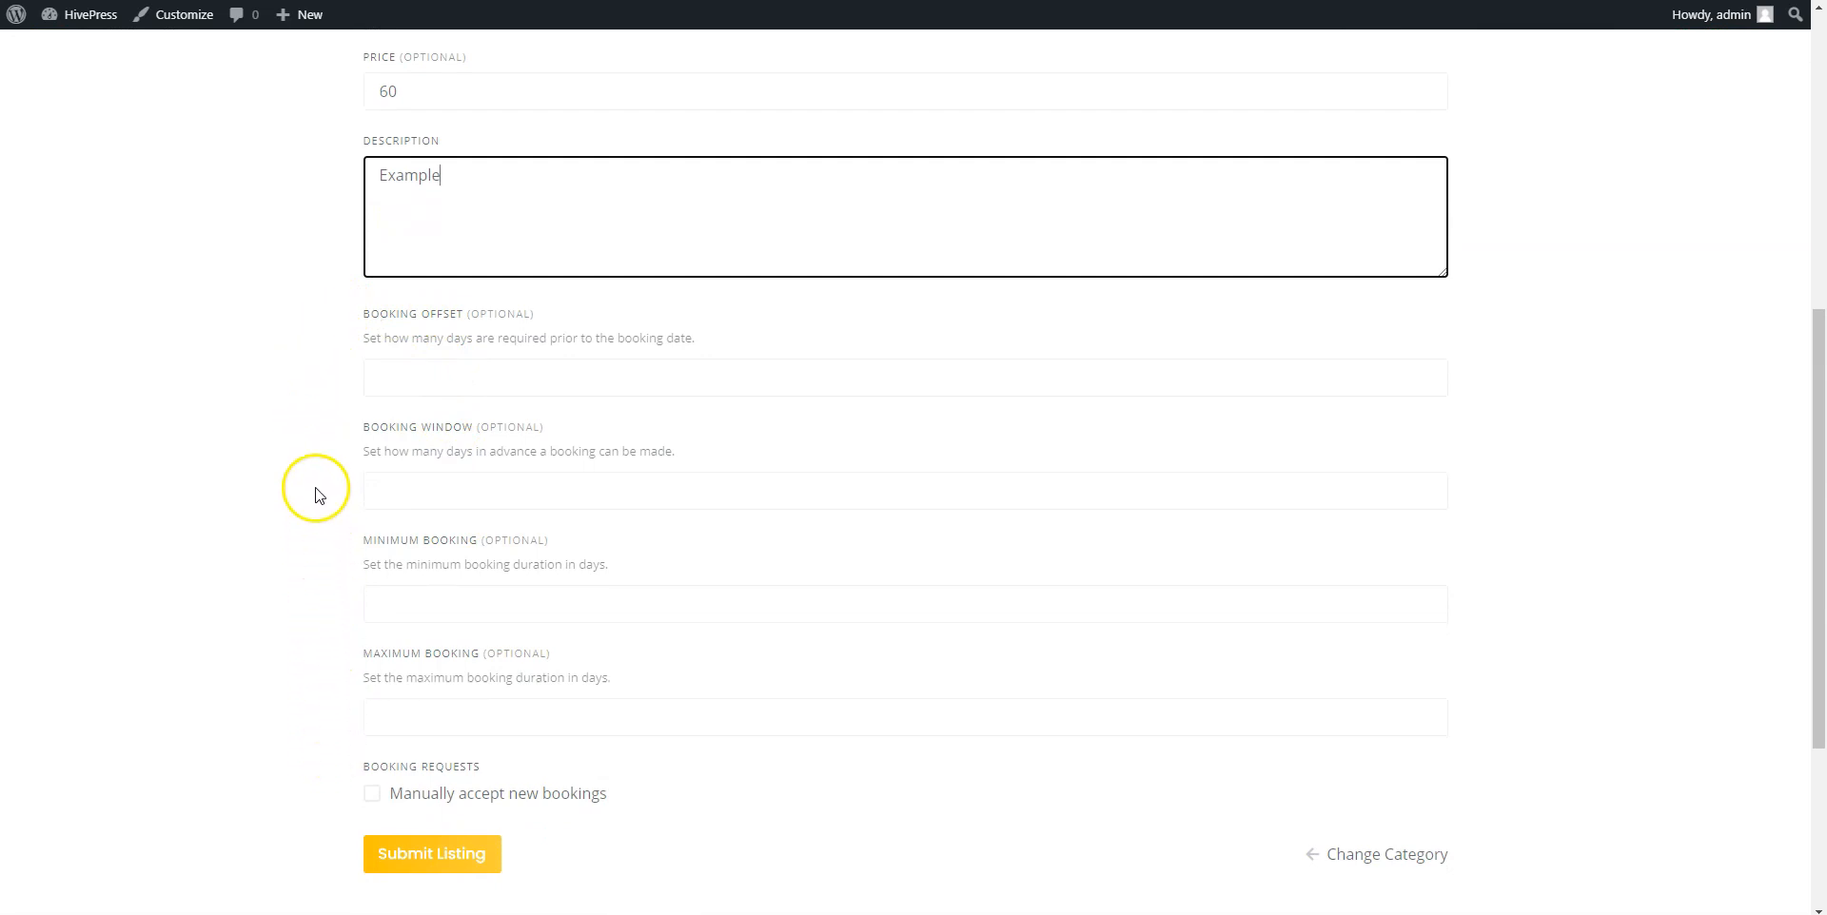
{"action": "mouse_move", "coordinate": [311, 347]}
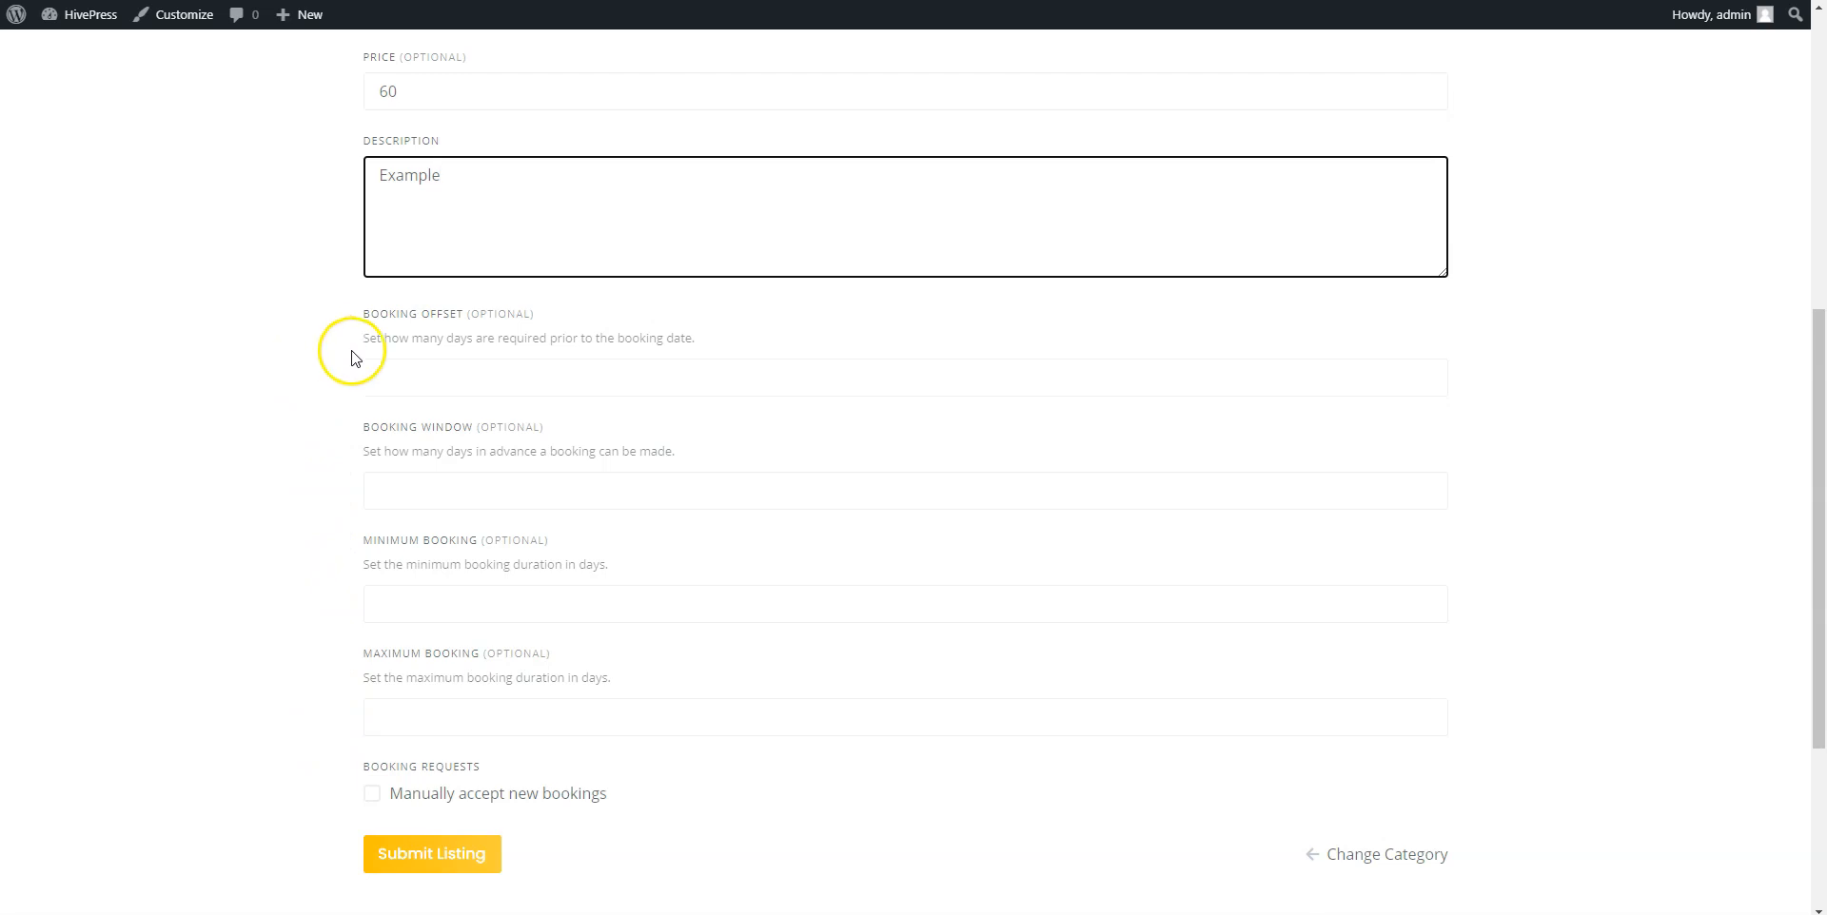
{"action": "type", "text": "1"}
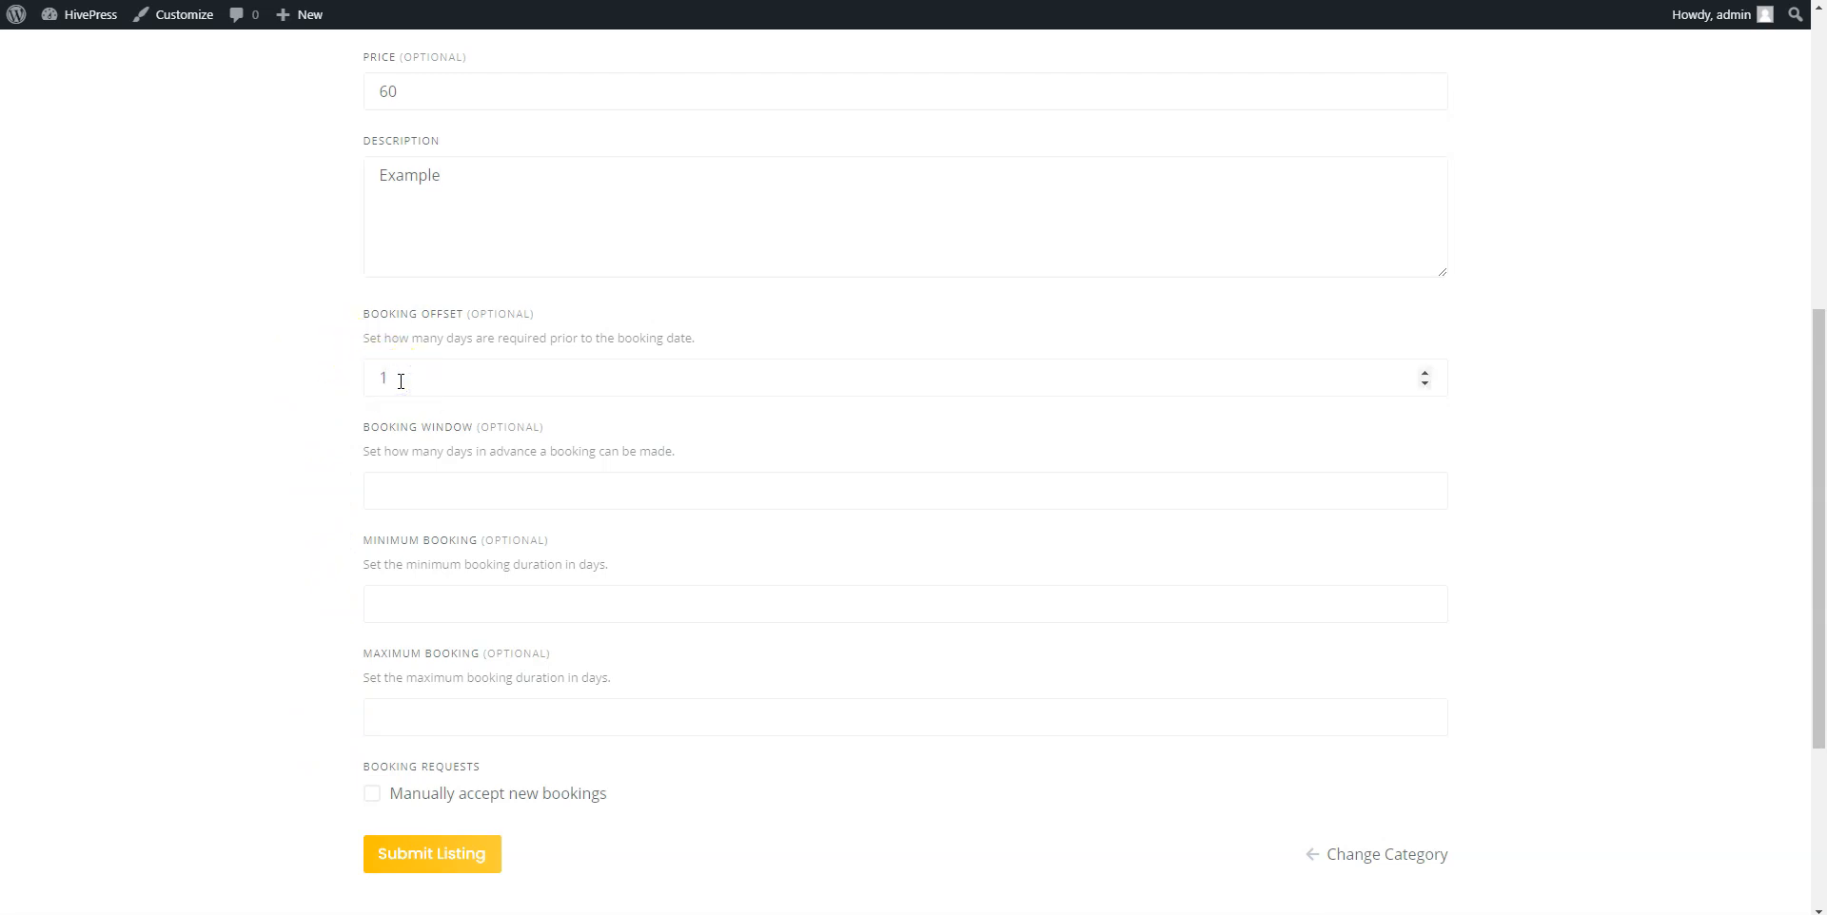
{"action": "mouse_move", "coordinate": [322, 426]}
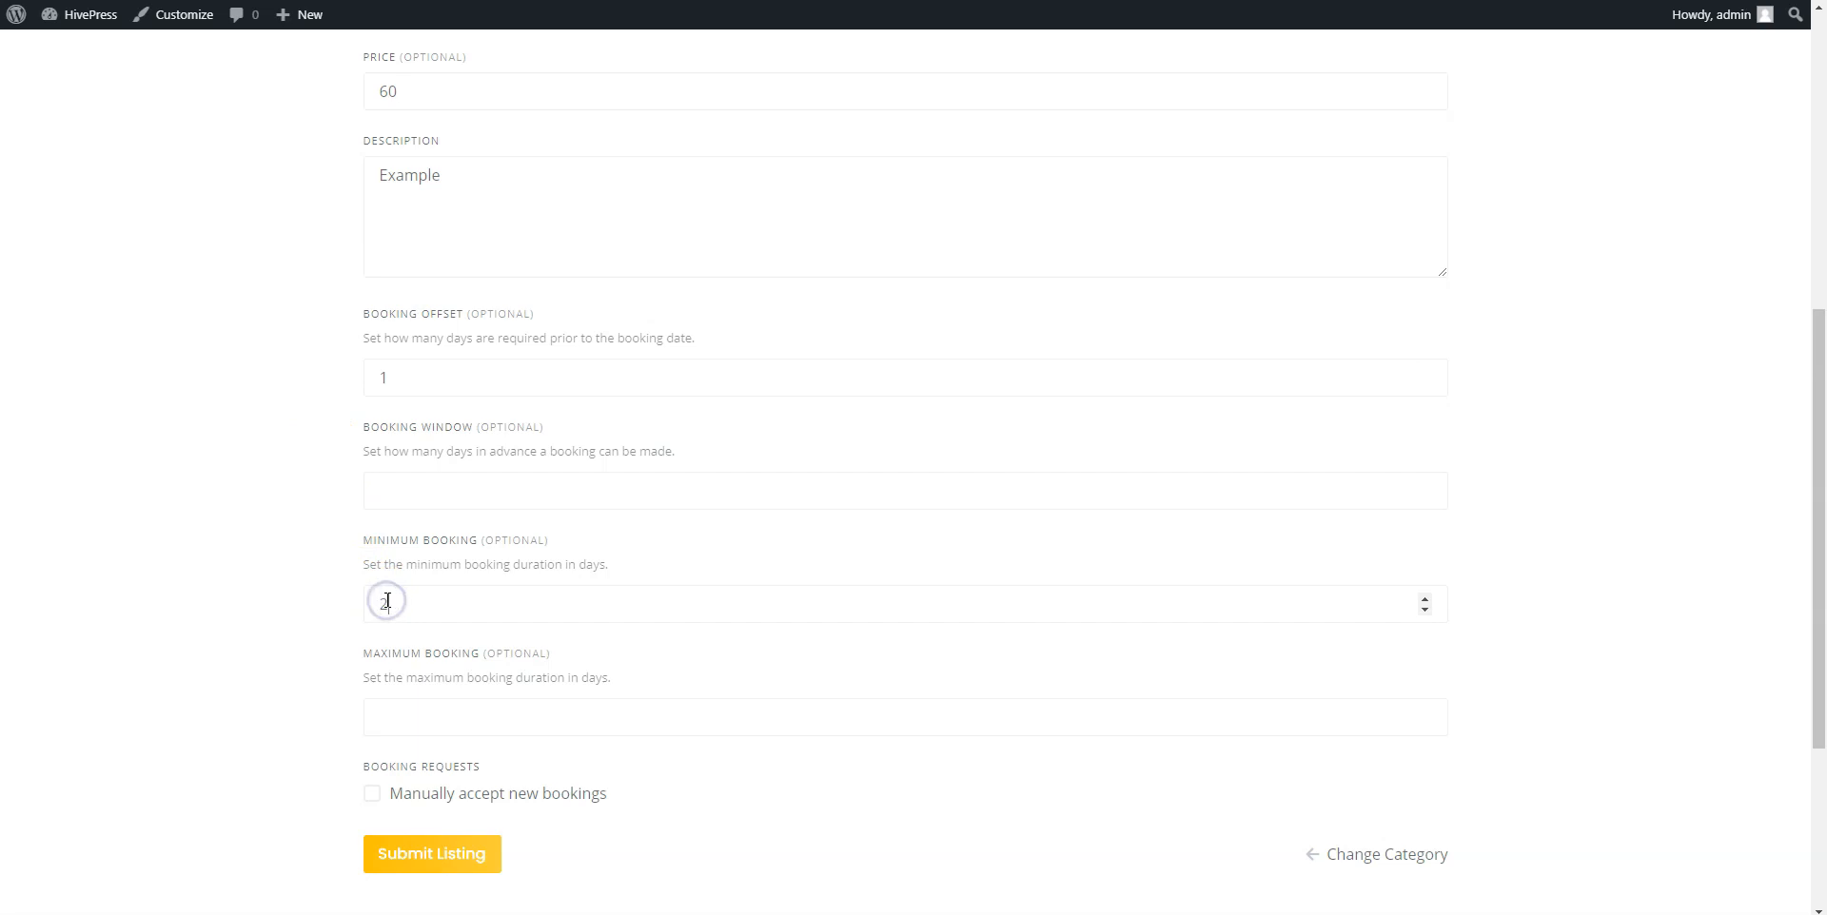
{"action": "type", "text": "2"}
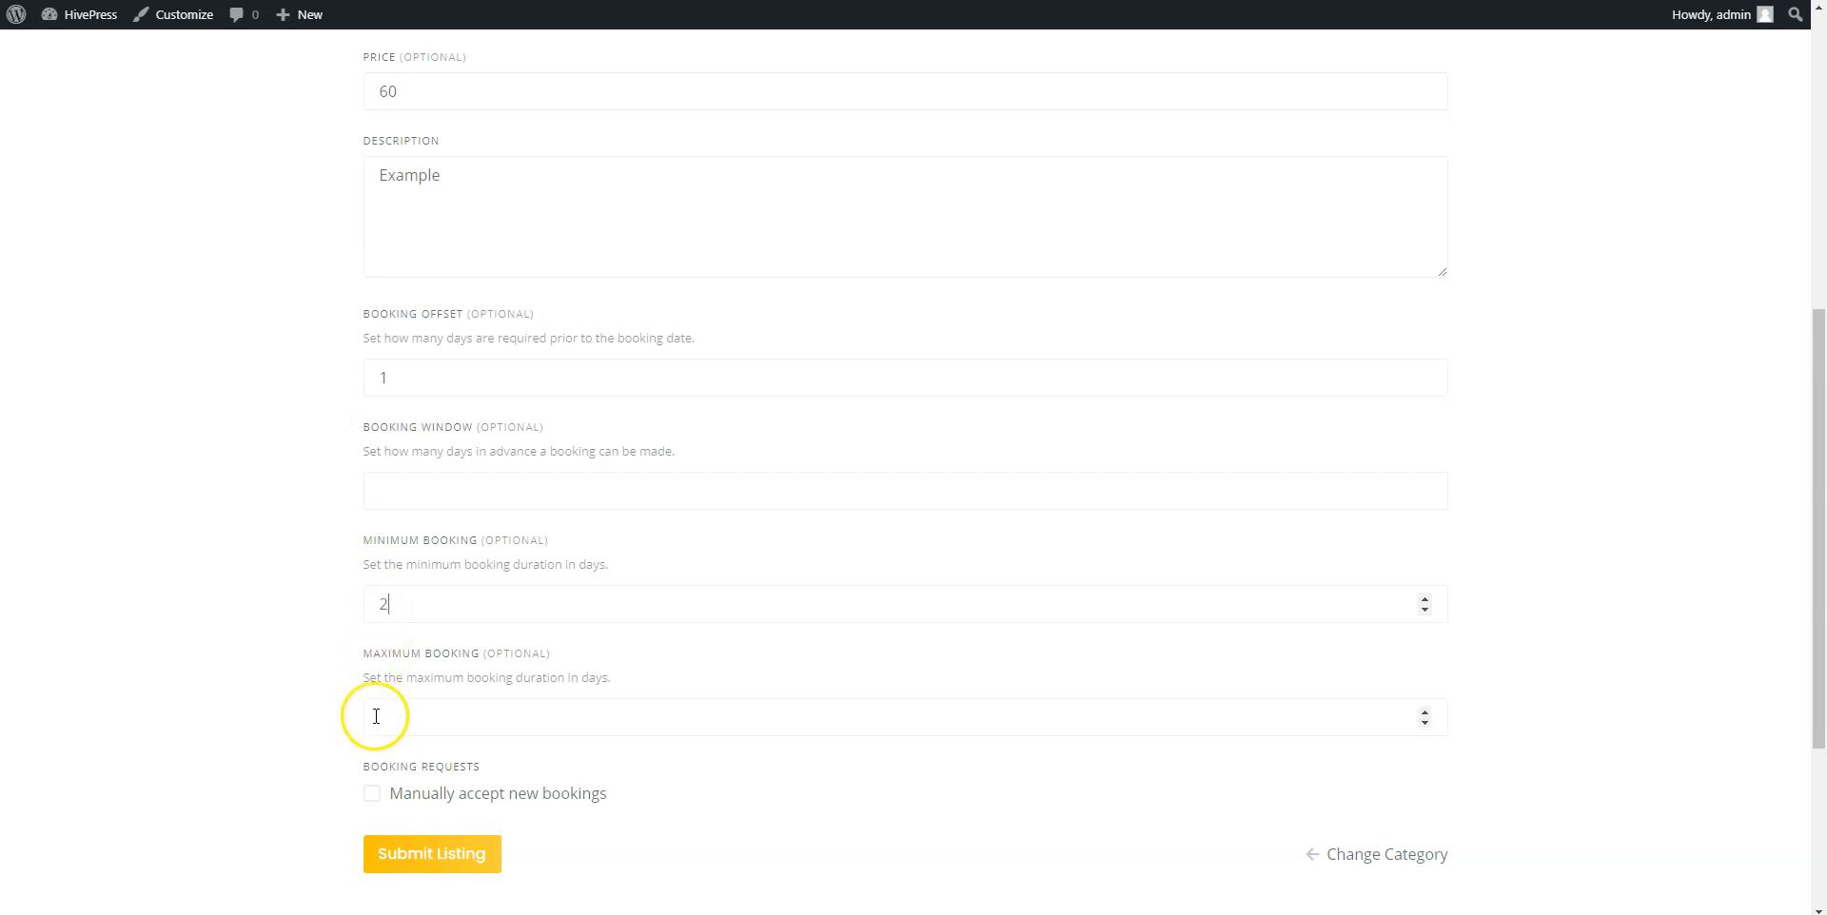
{"action": "type", "text": "2"}
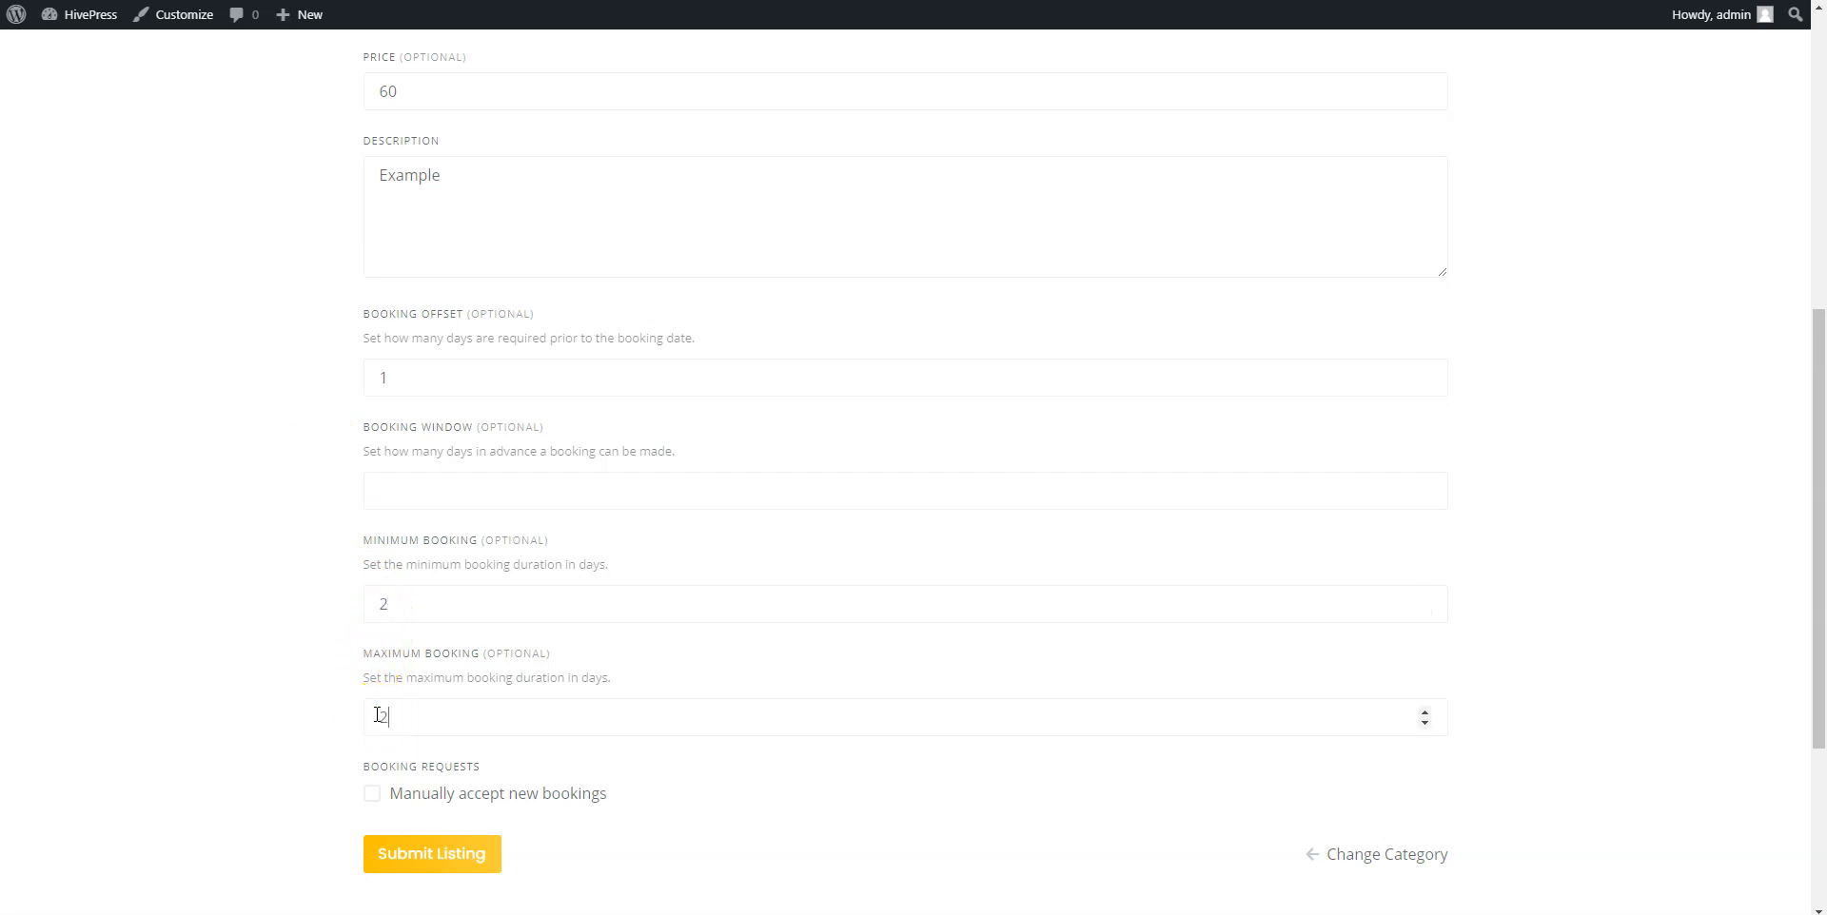
{"action": "type", "text": "1"}
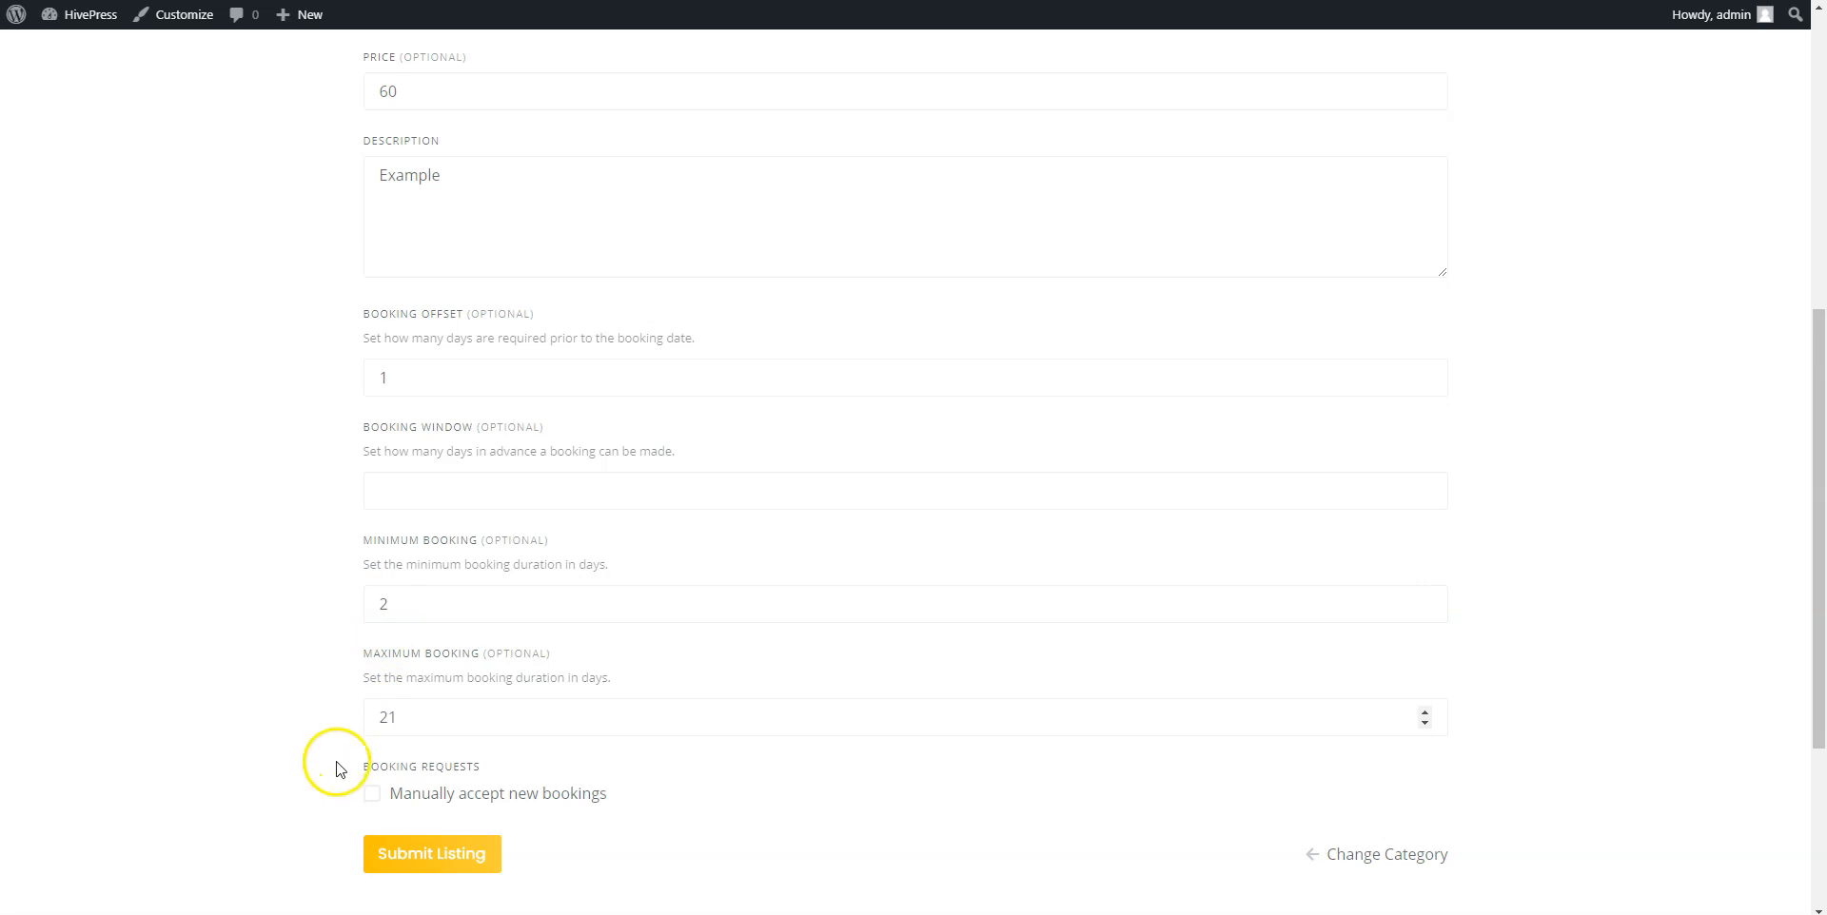
{"action": "left_click", "coordinate": [372, 793]}
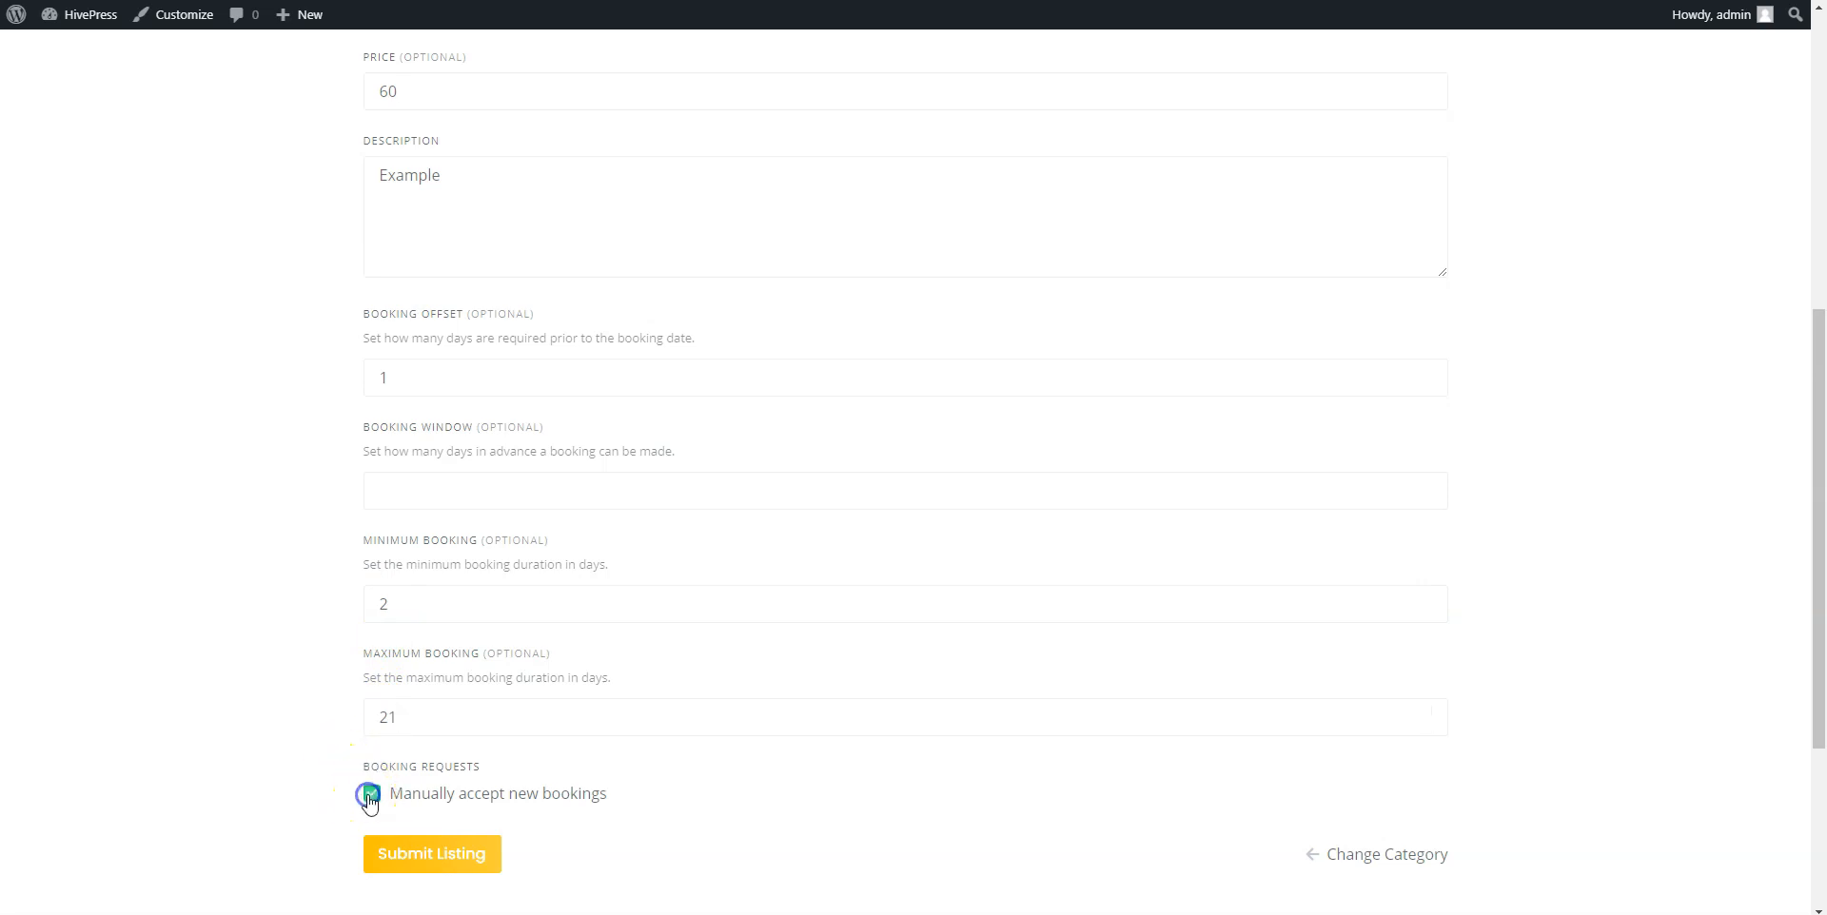
{"action": "left_click", "coordinate": [370, 799]}
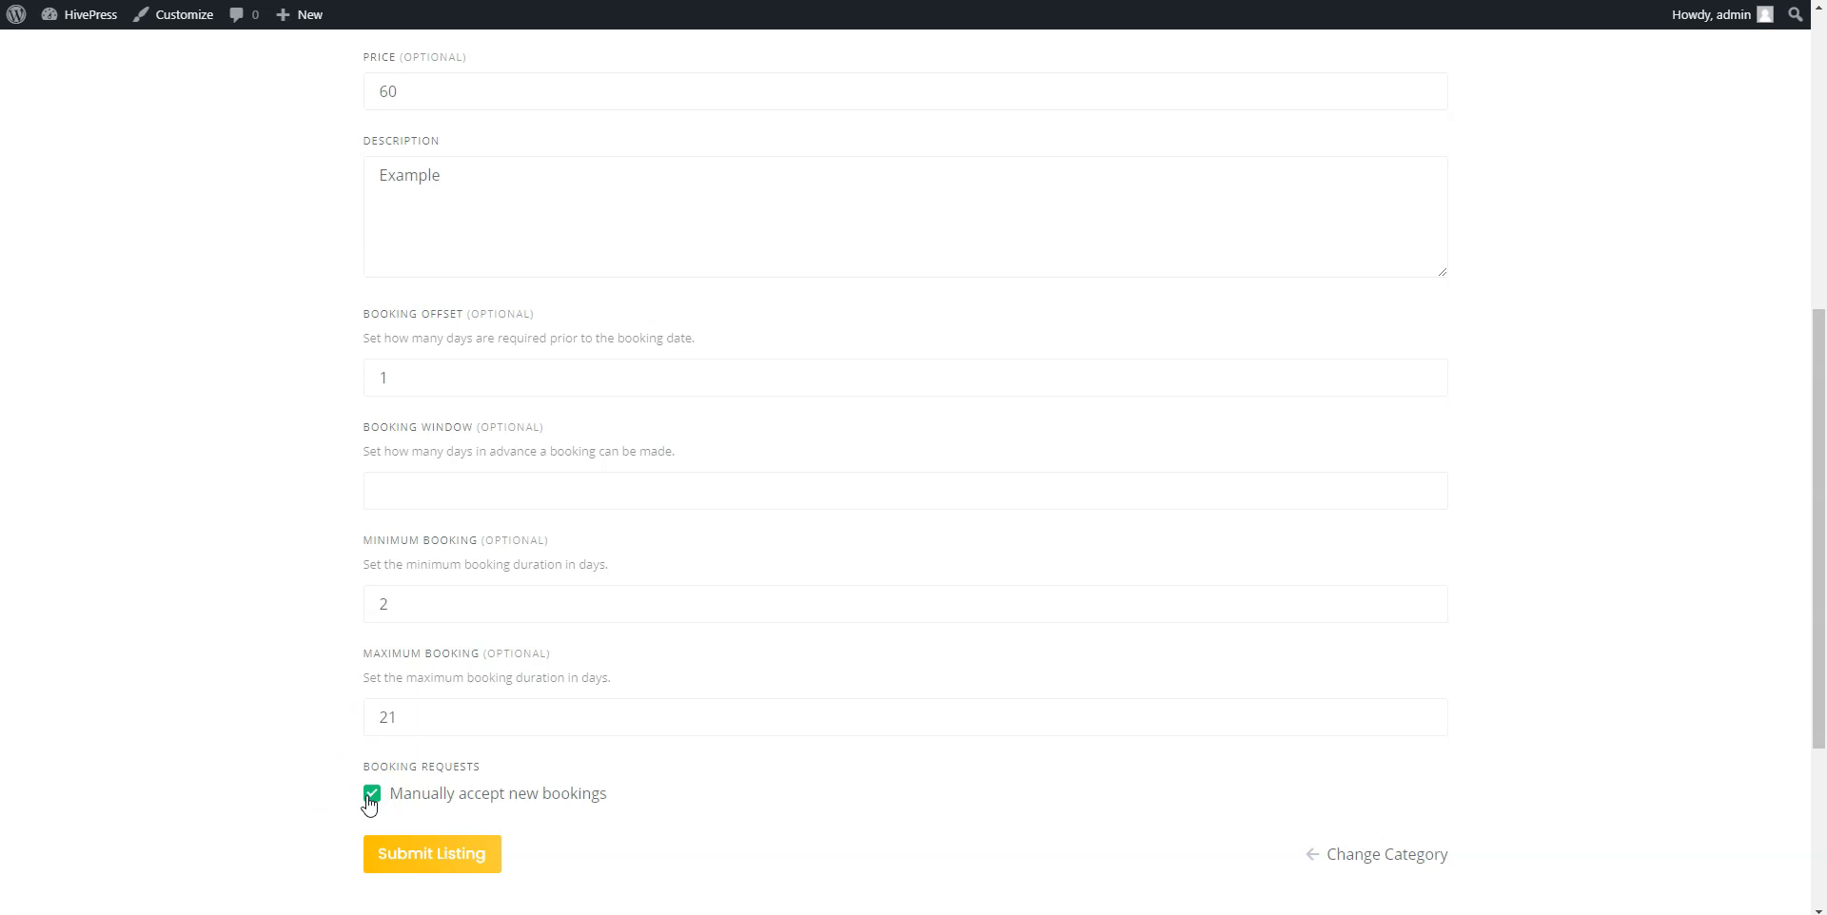
{"action": "mouse_move", "coordinate": [403, 826]}
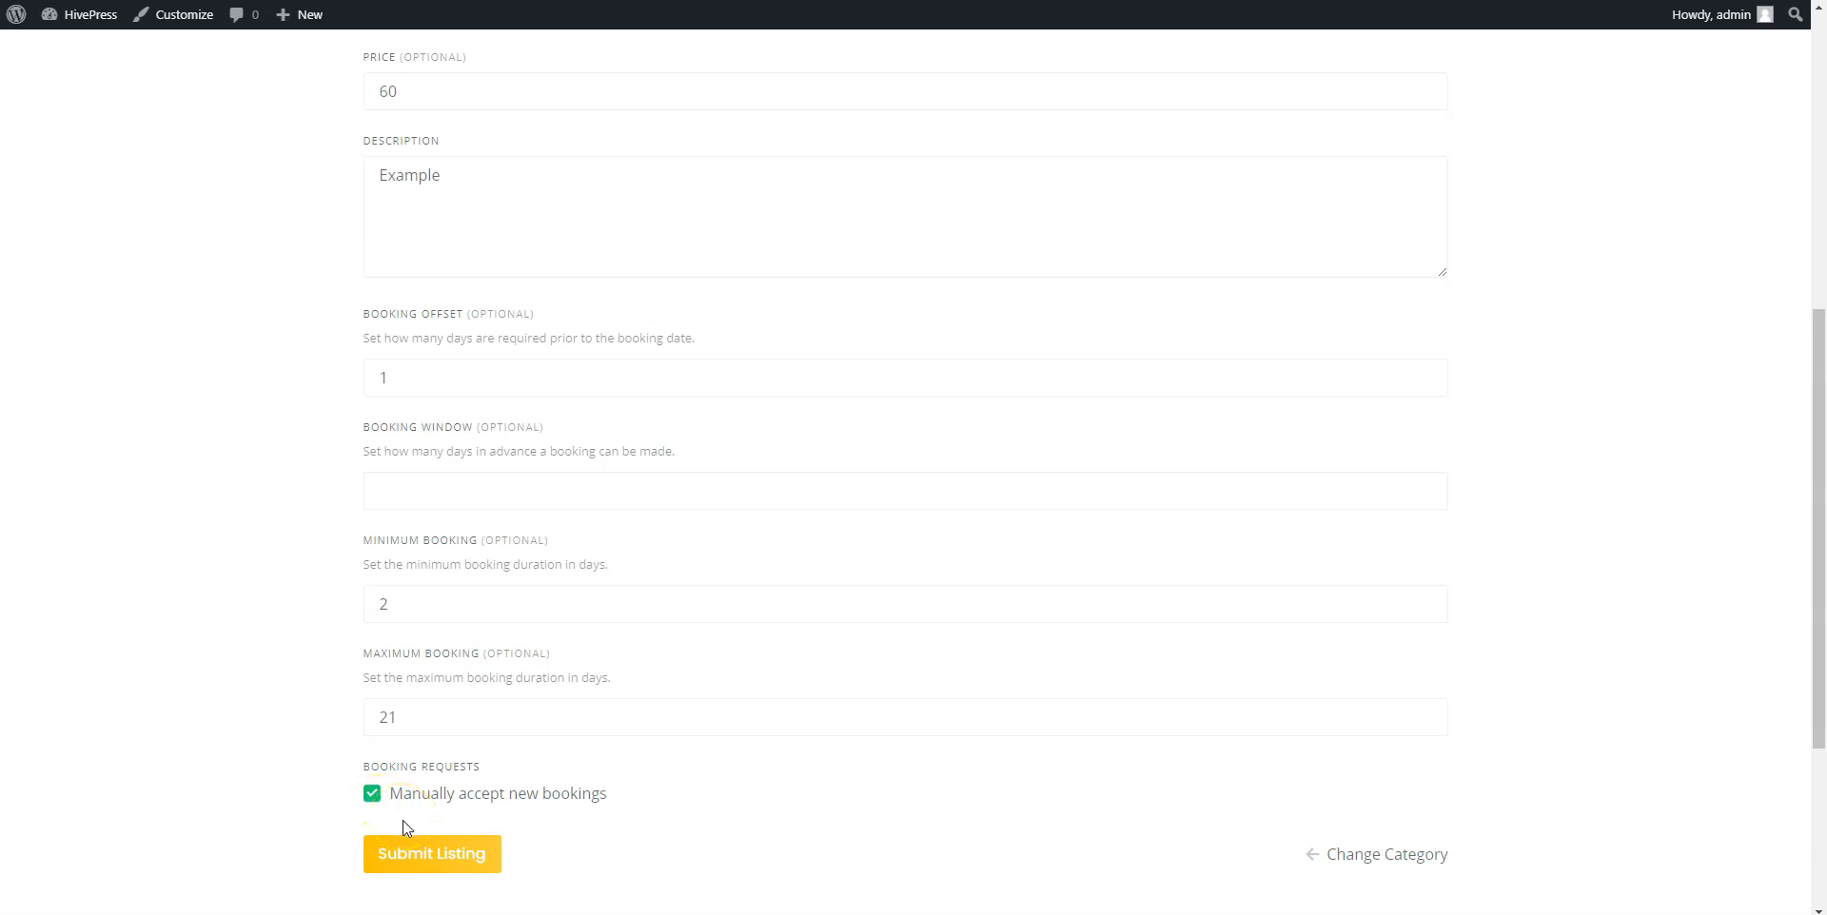
{"action": "left_click", "coordinate": [431, 854]}
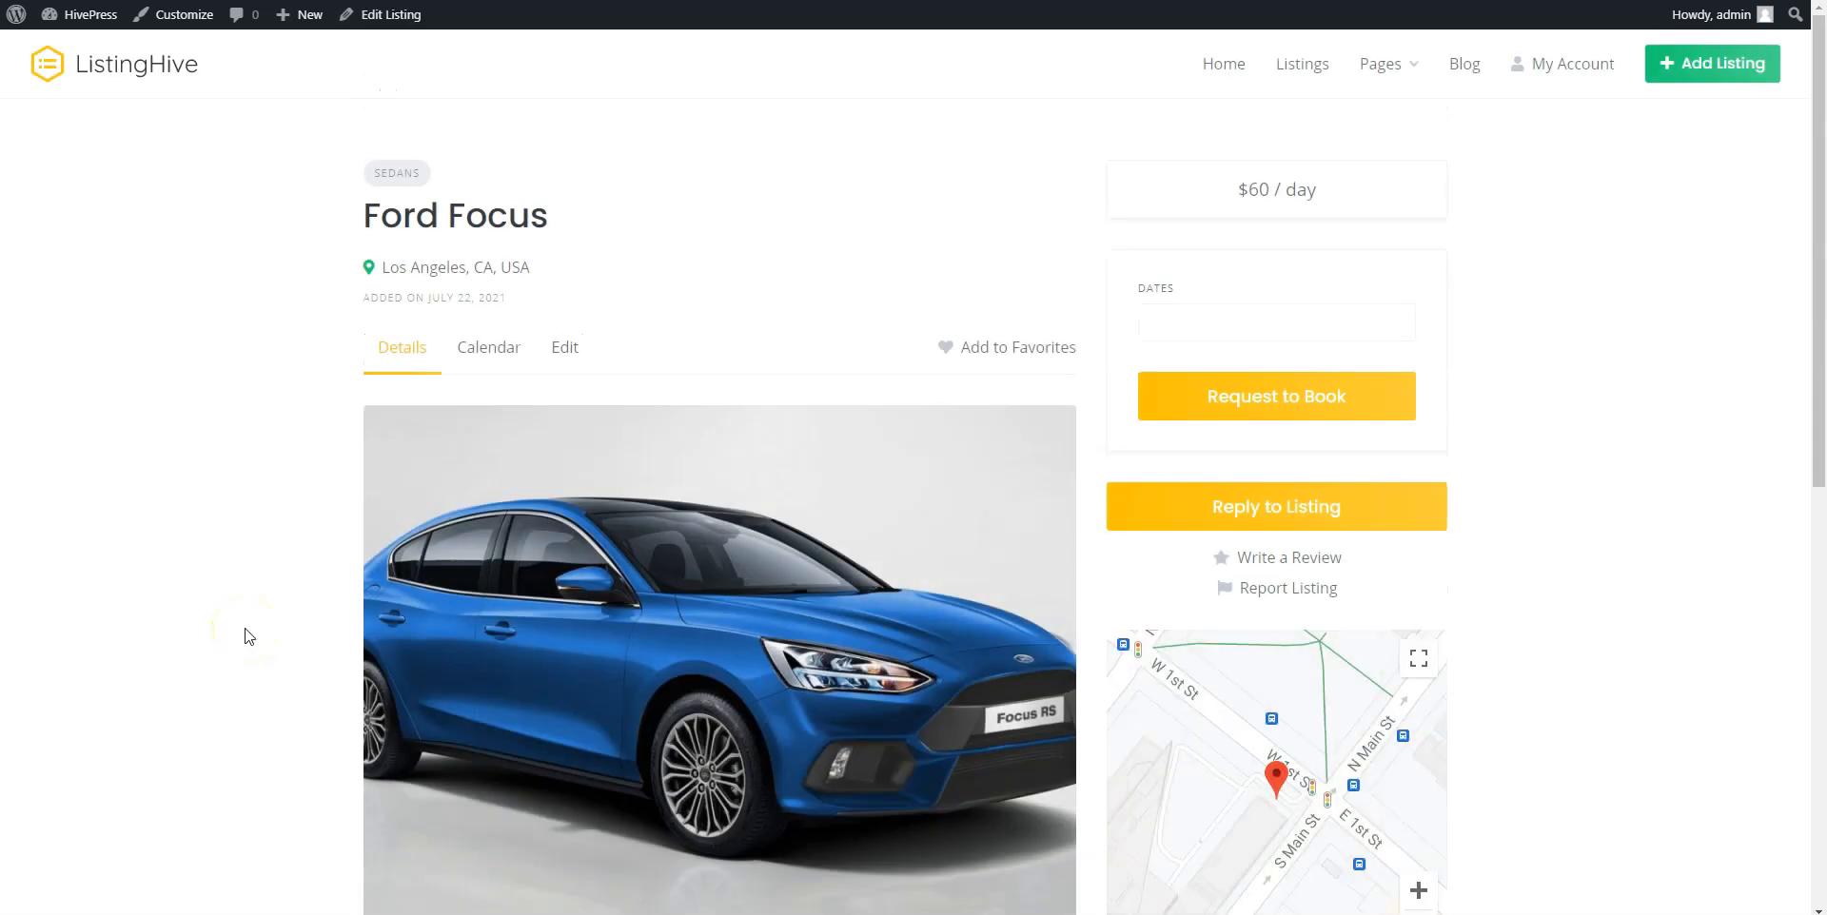
Step: Log out of the admin account from the Howdy, admin menu
{"action": "scroll", "scroll_direction": "down", "scroll_amount": 3}
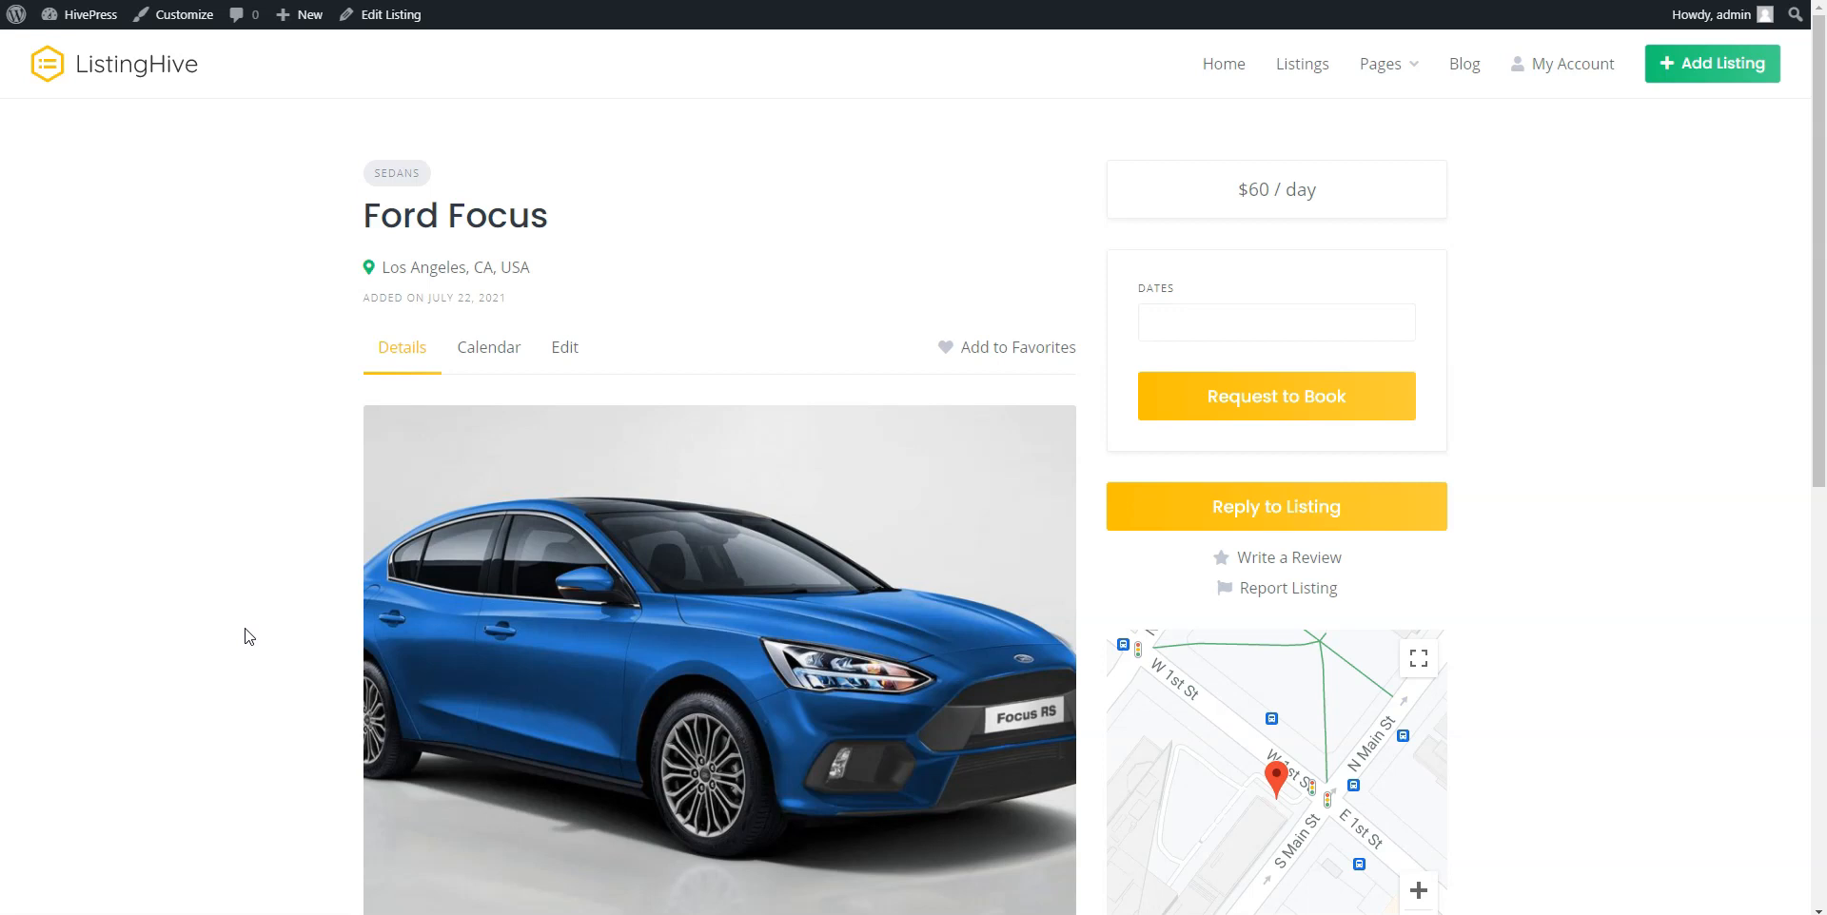
{"action": "left_click", "coordinate": [1572, 63]}
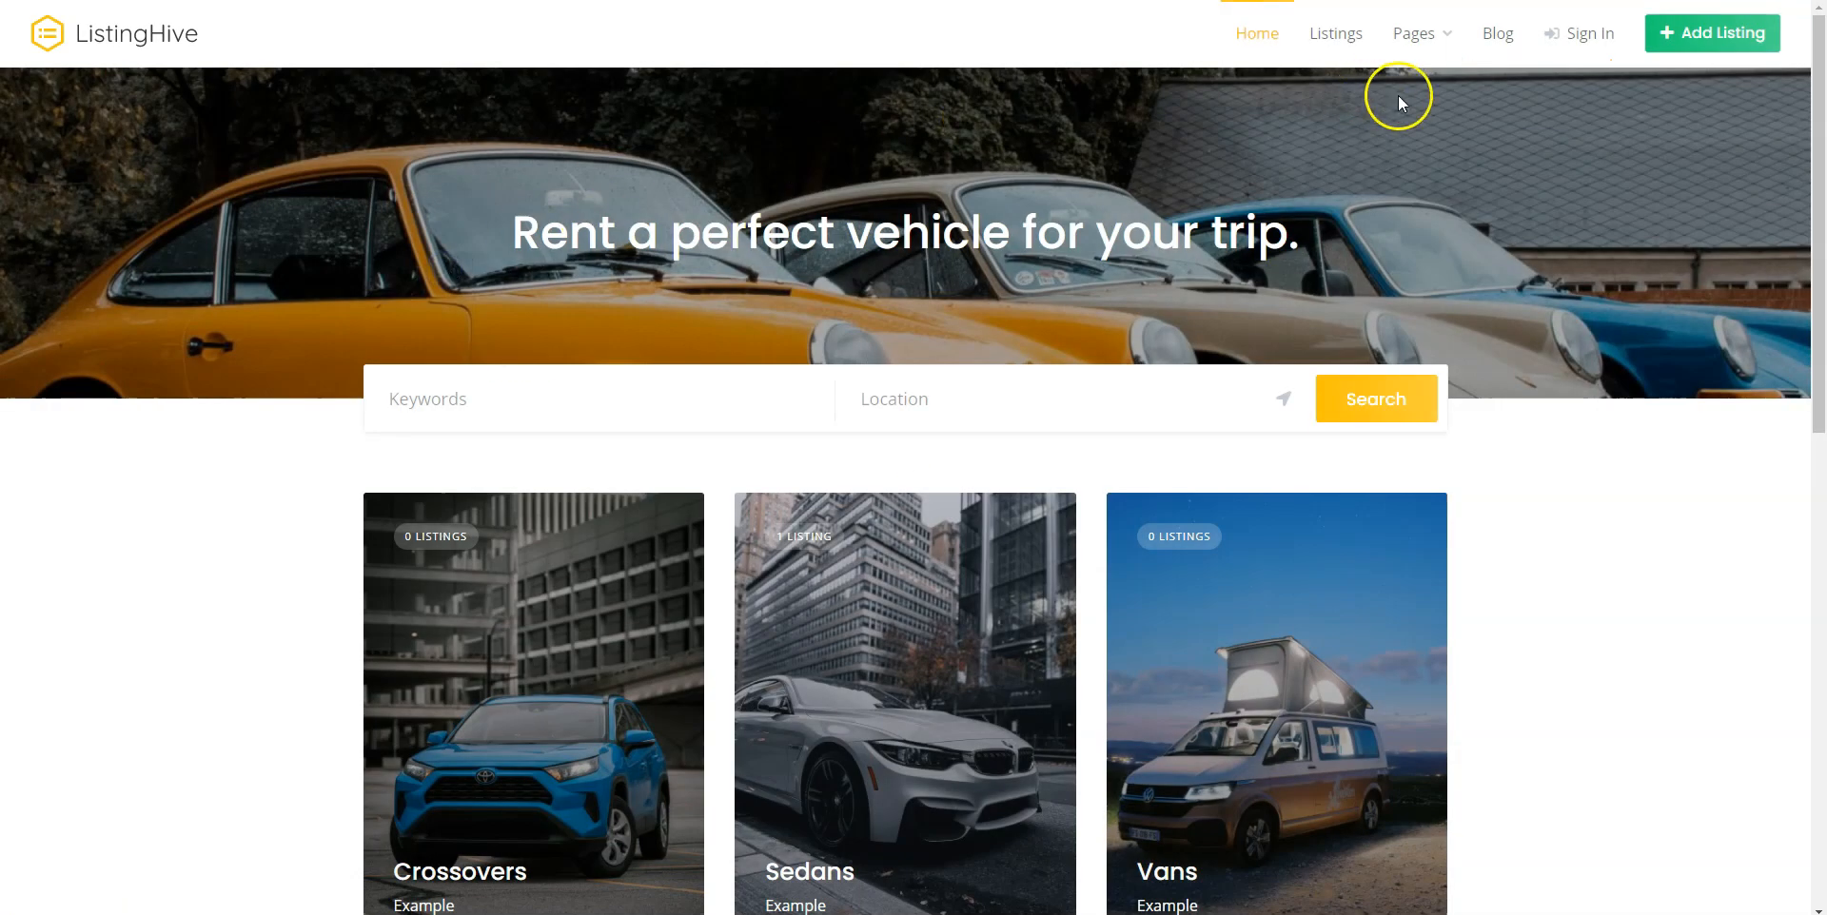
Step: Register a new customer account with an email and password via Sign In
{"action": "left_click", "coordinate": [1587, 32]}
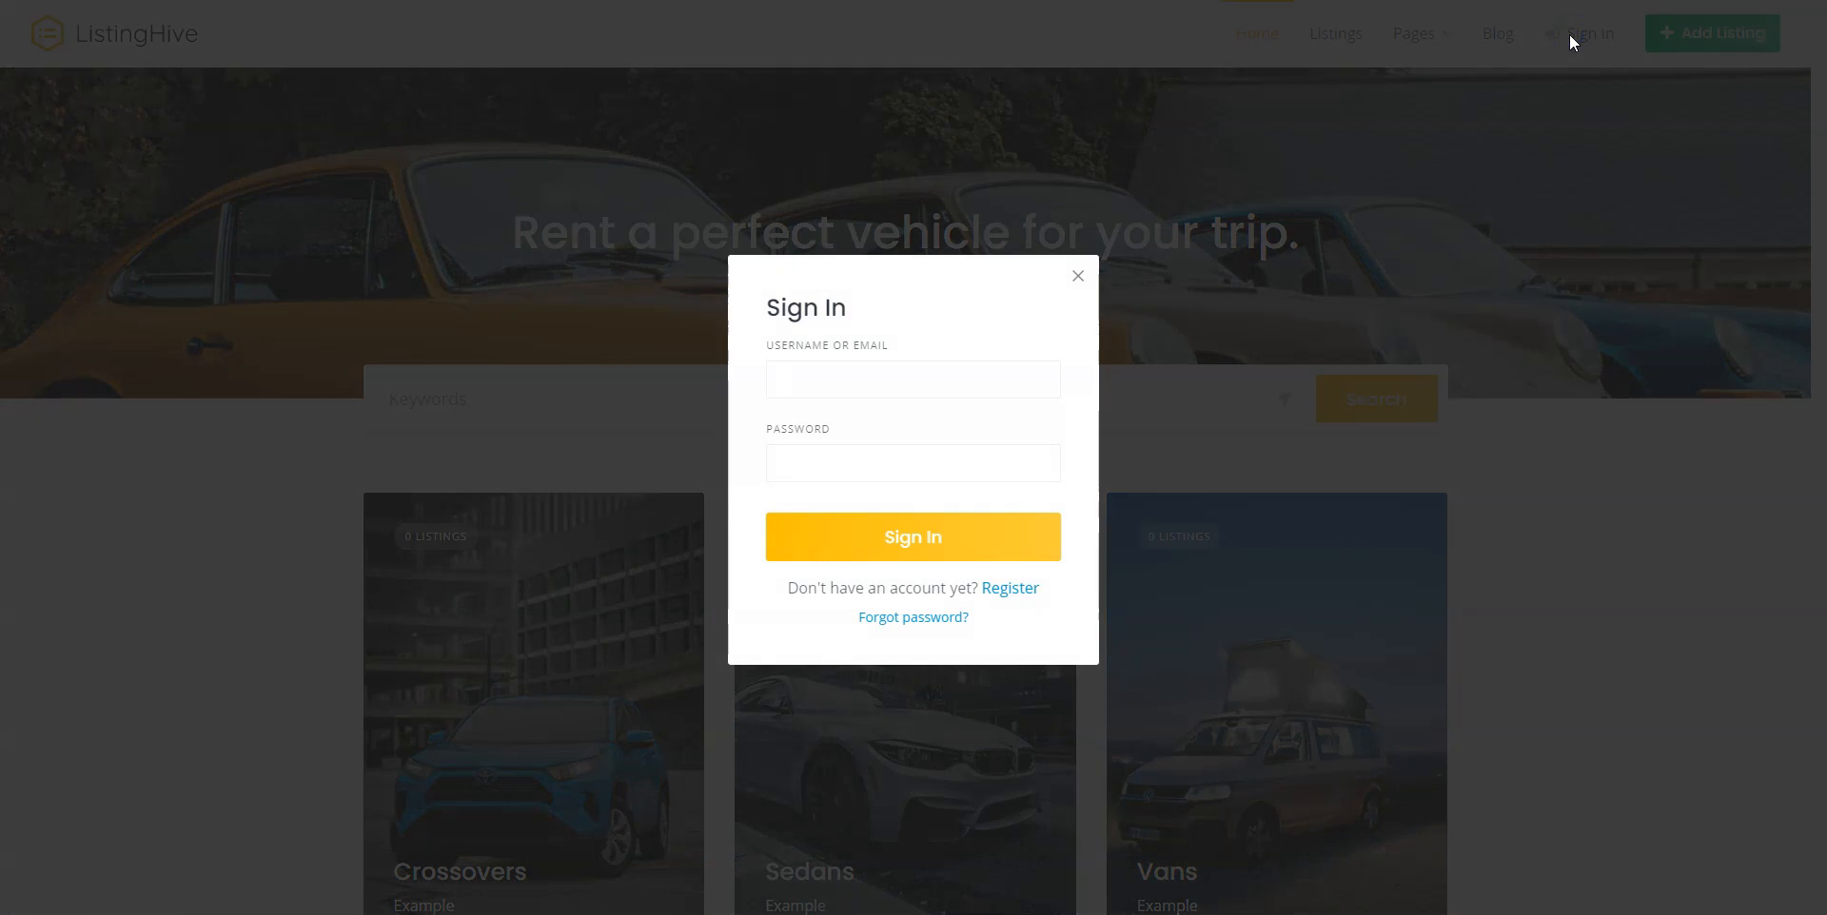
{"action": "left_click", "coordinate": [1008, 587]}
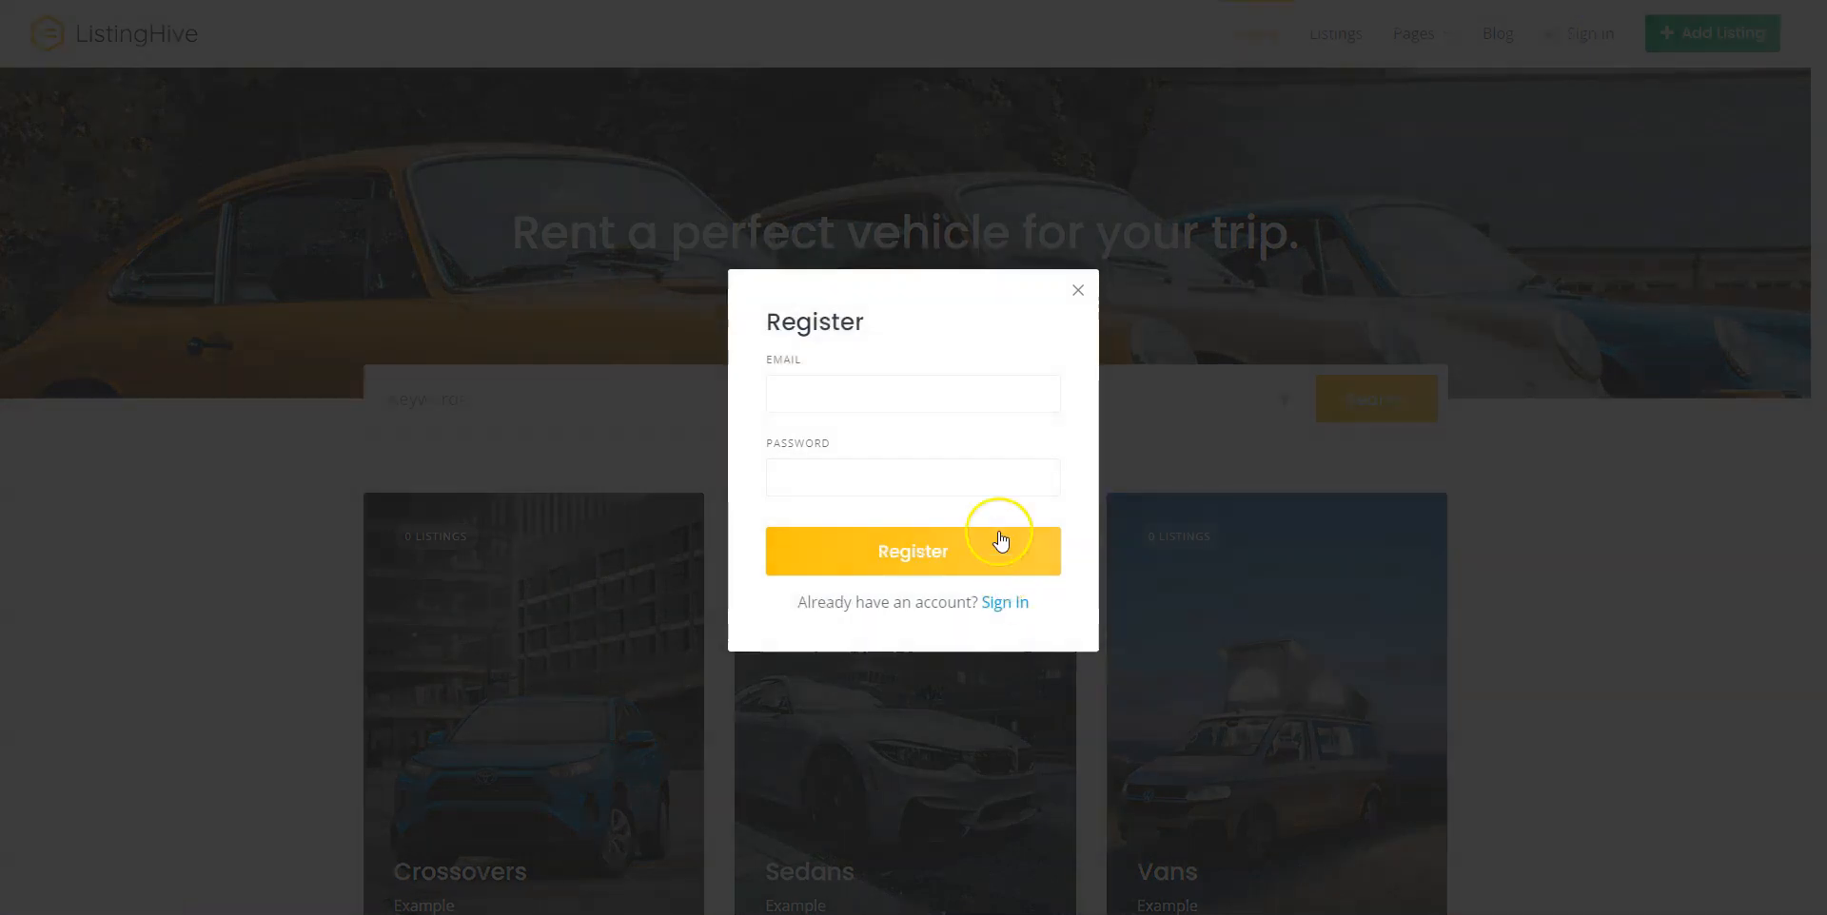
{"action": "type", "text": "example@example.com"}
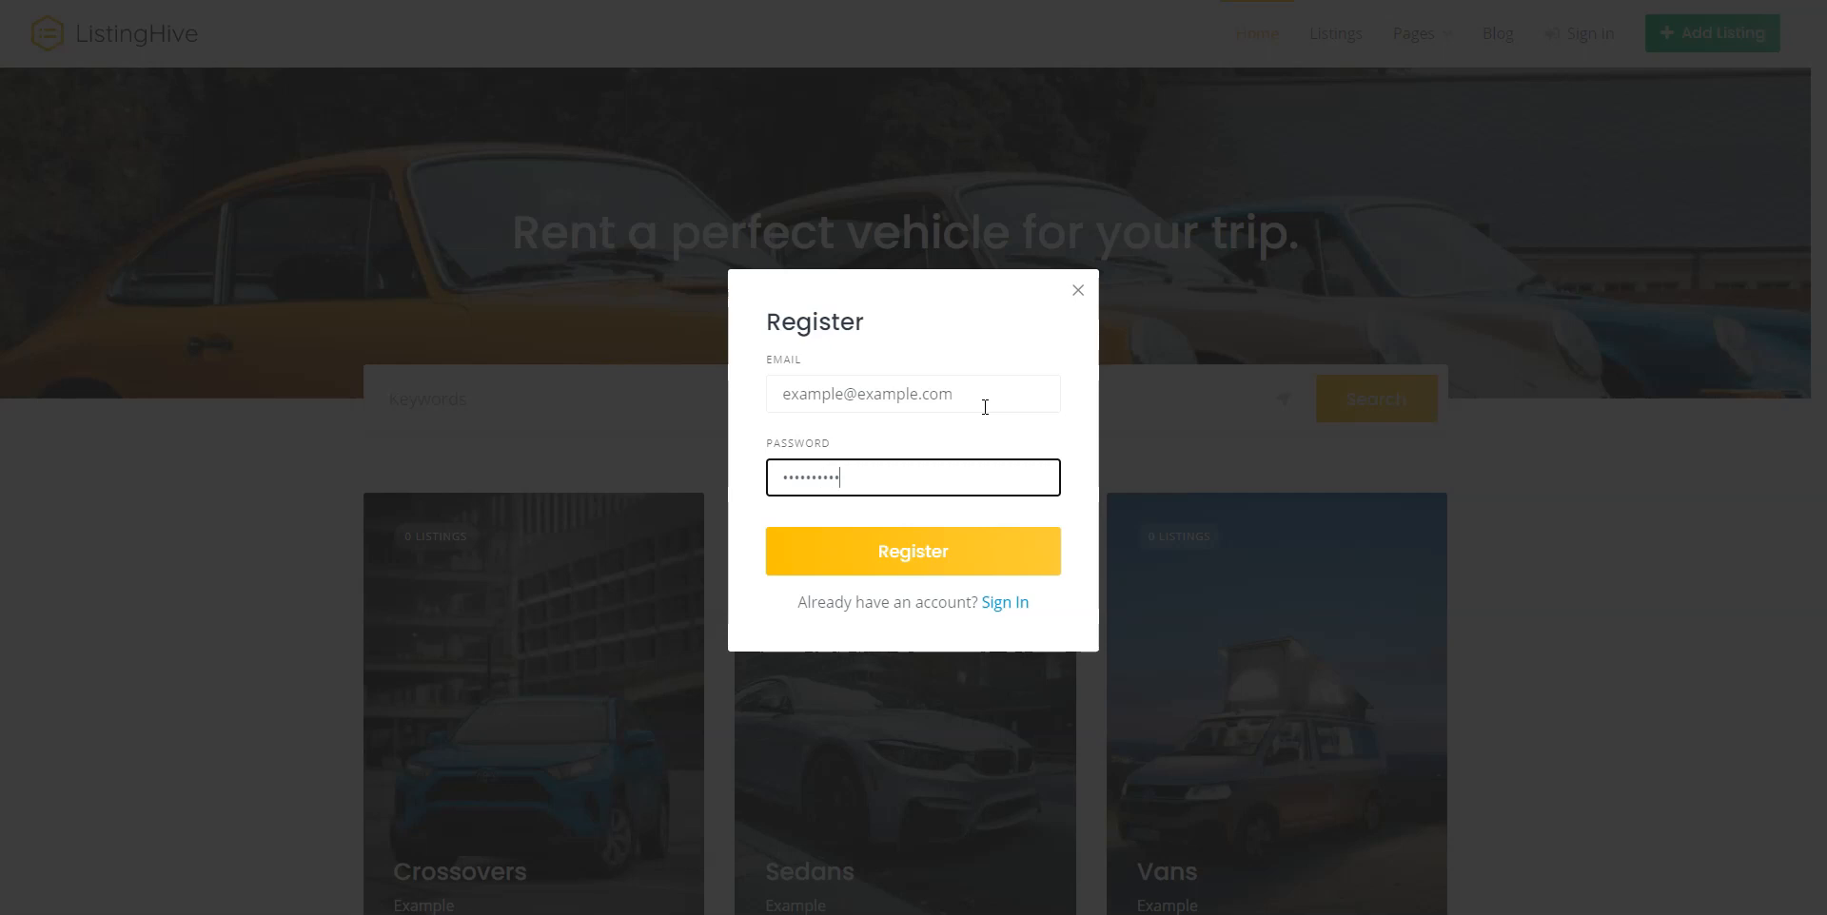
{"action": "left_click", "coordinate": [912, 551]}
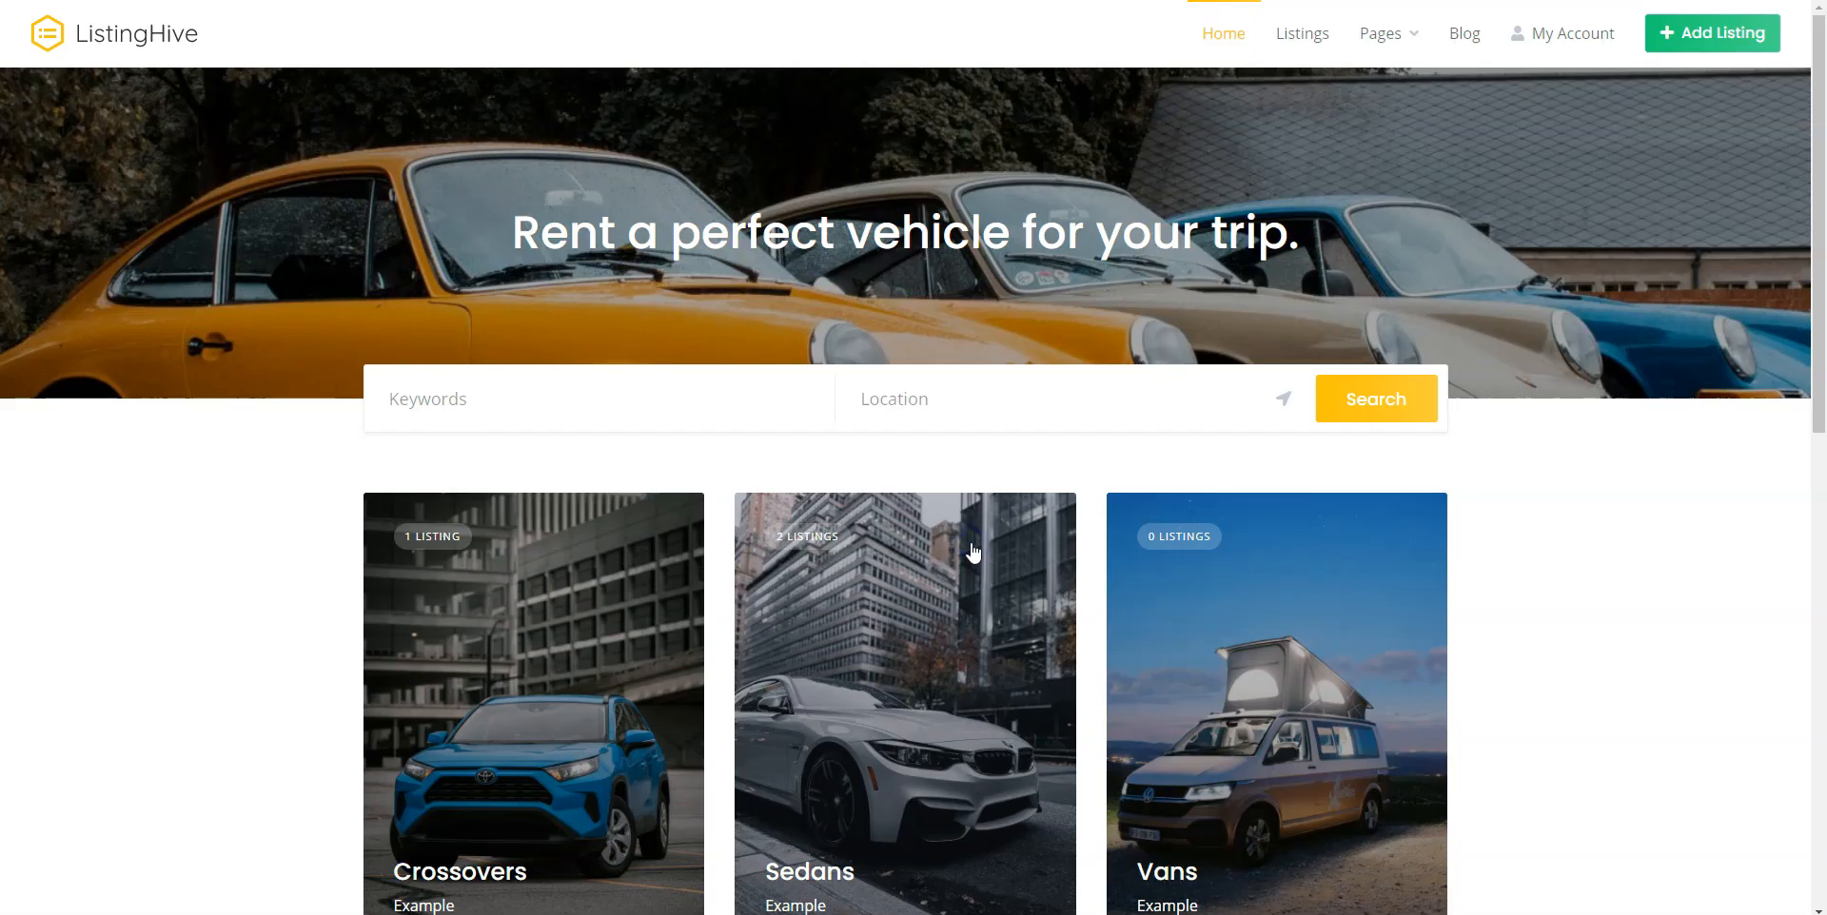
Step: Pick July 23 to July 27 in the Ford Focus Dates picker and request to book
{"action": "scroll", "scroll_direction": "down", "scroll_amount": 3}
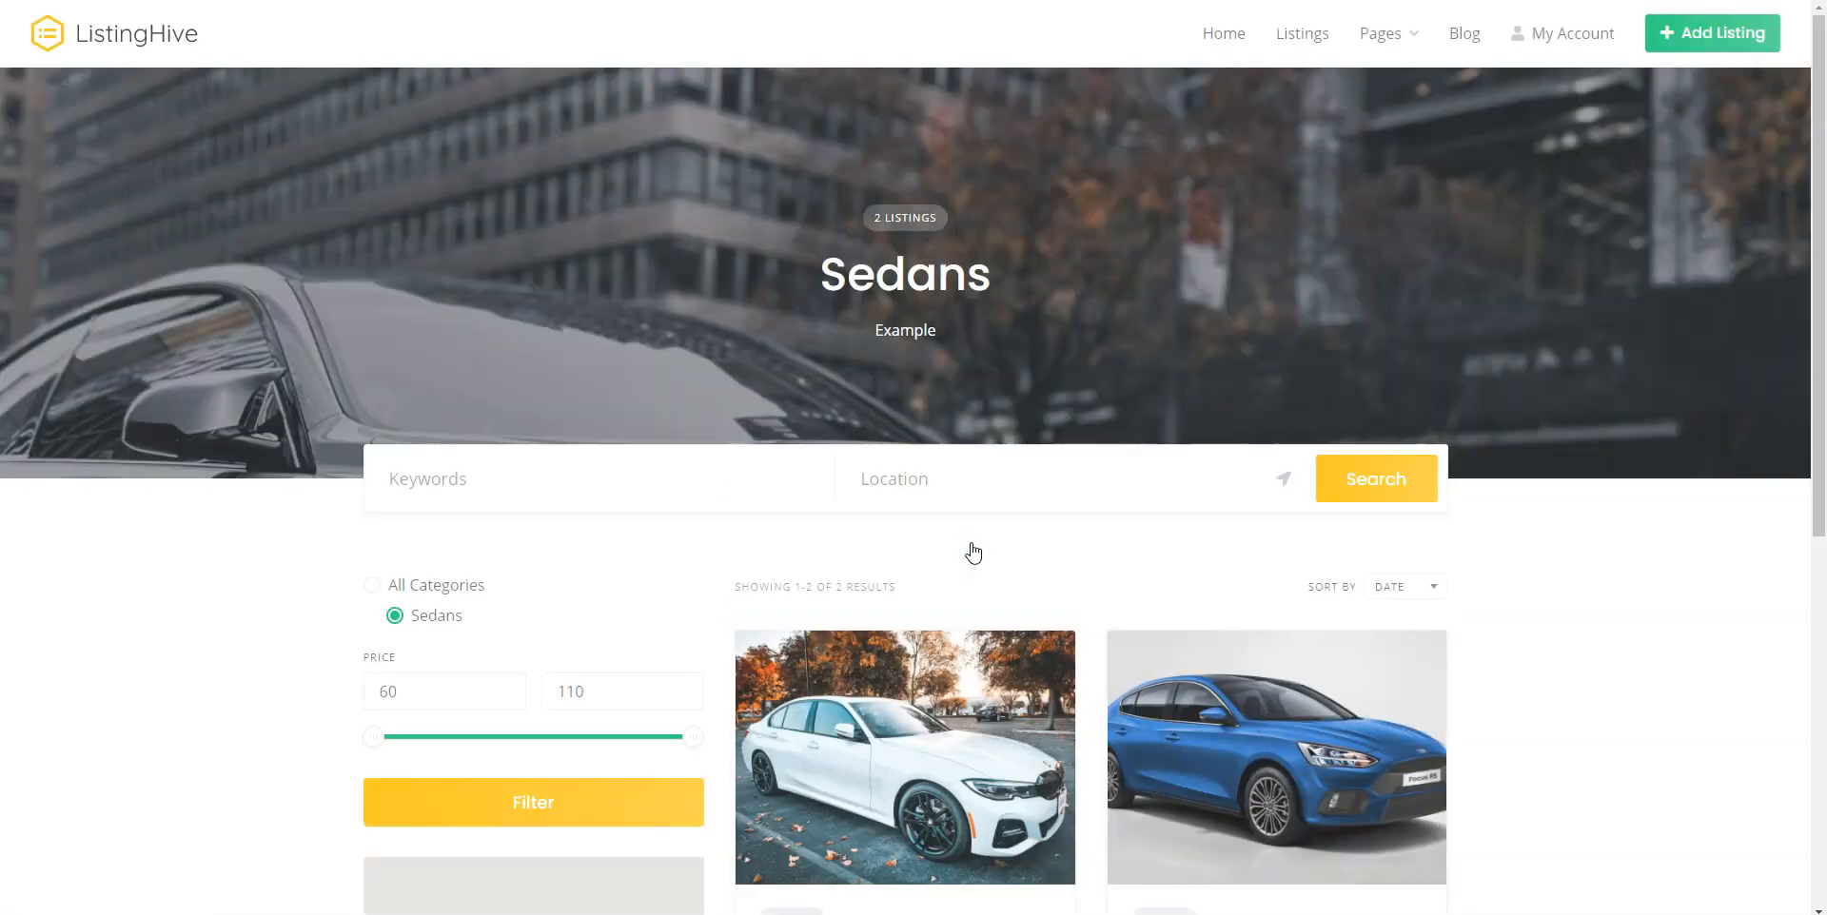
{"action": "scroll", "scroll_direction": "down", "scroll_amount": 3}
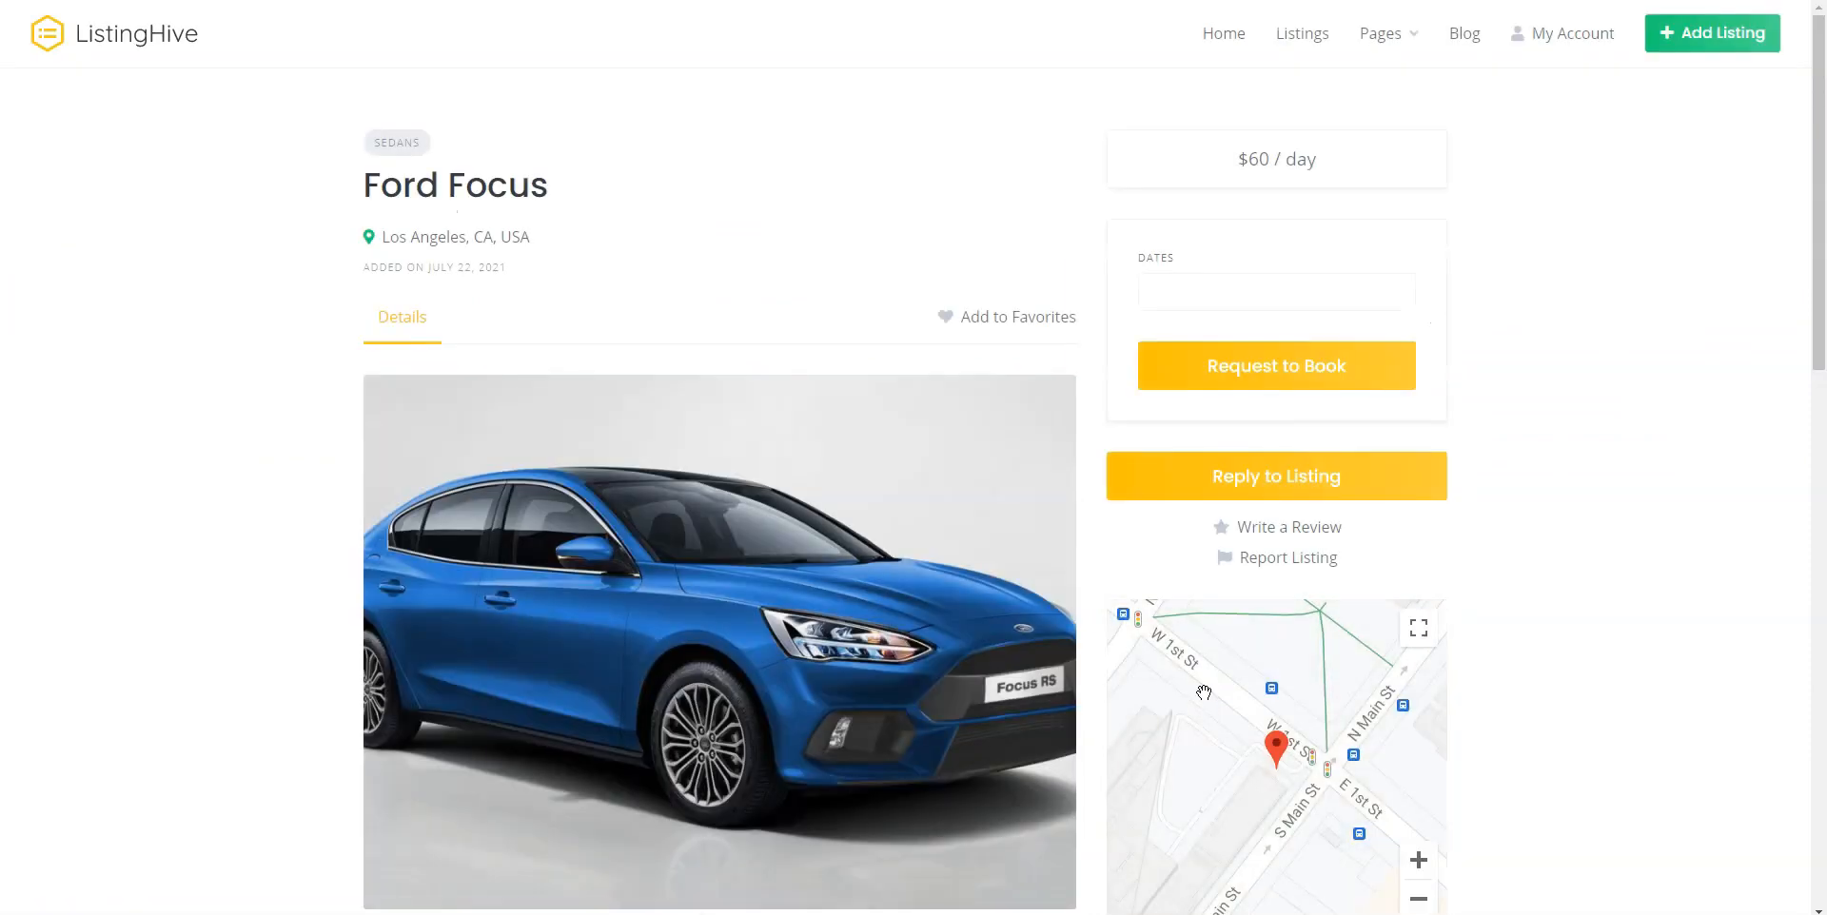
{"action": "left_click", "coordinate": [1275, 291]}
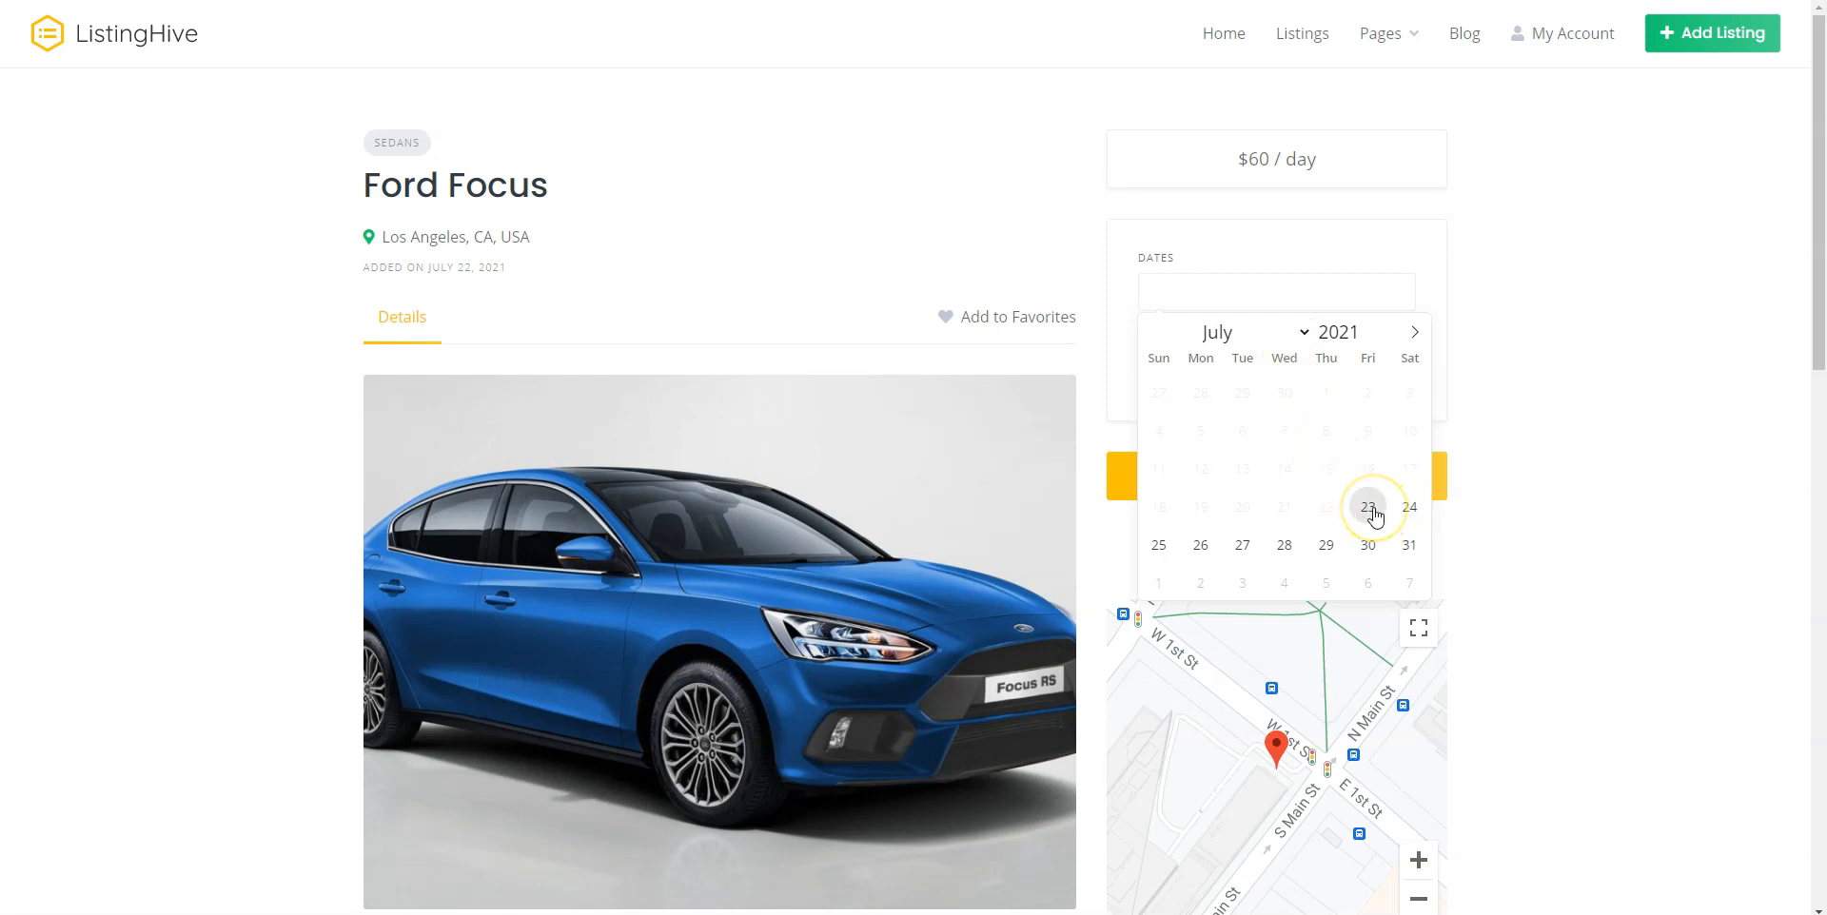
{"action": "left_click", "coordinate": [1366, 508]}
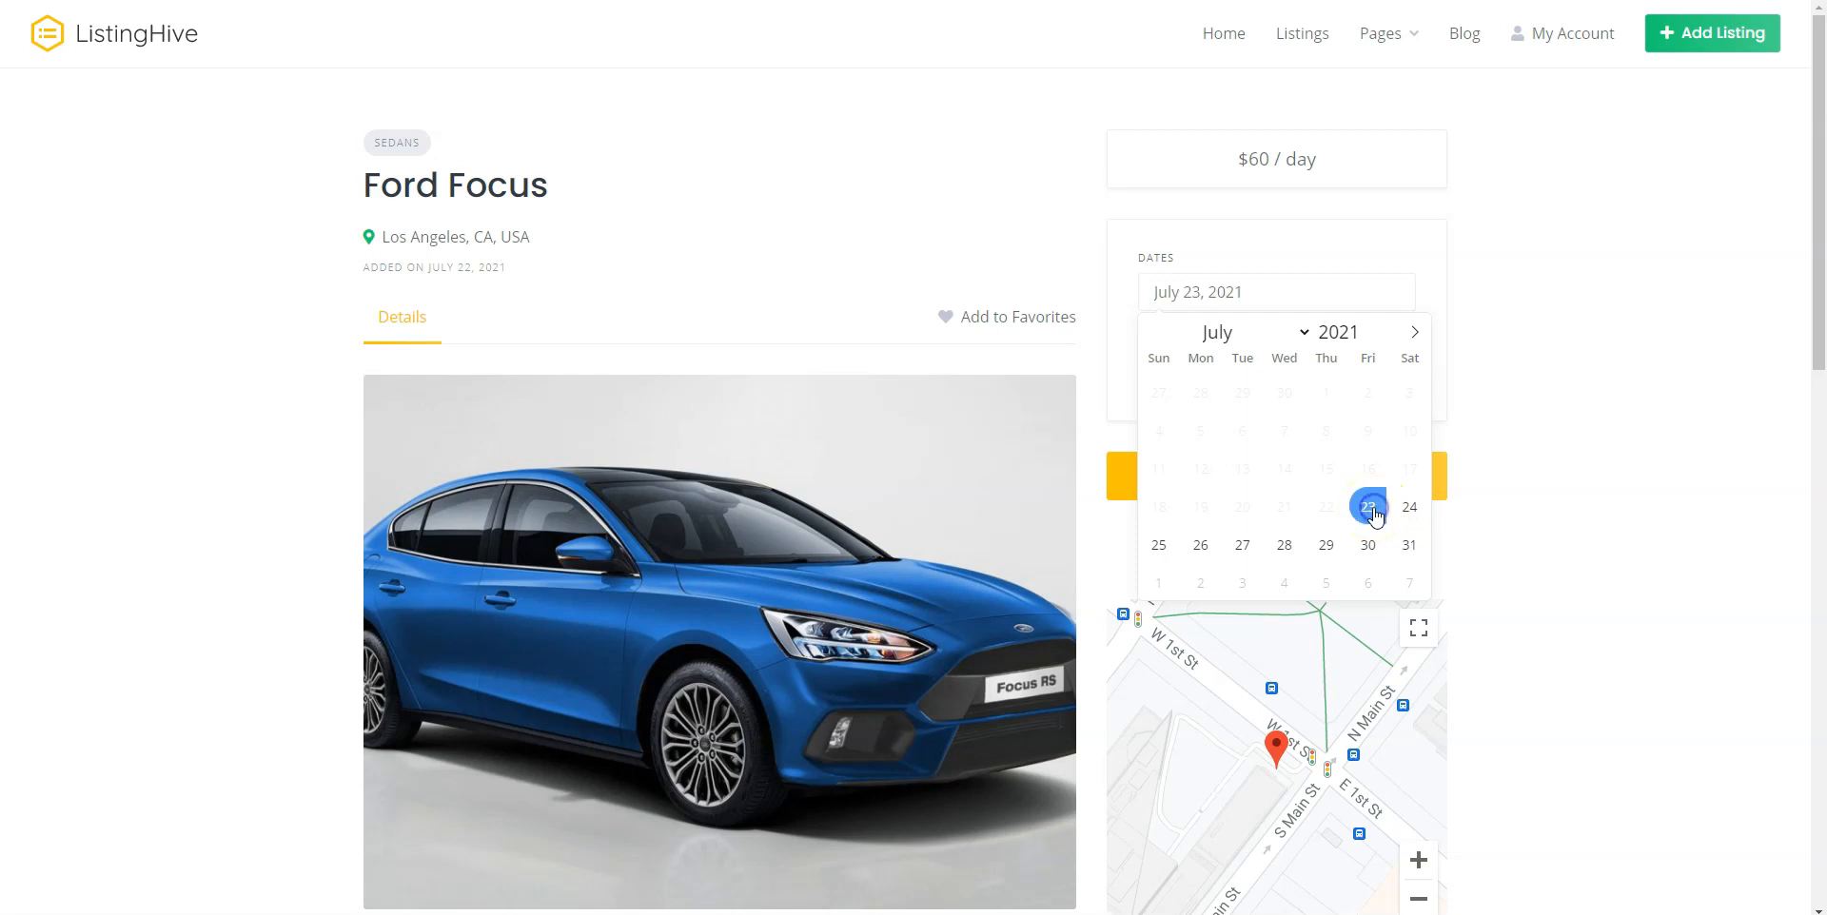
{"action": "left_click", "coordinate": [1240, 545]}
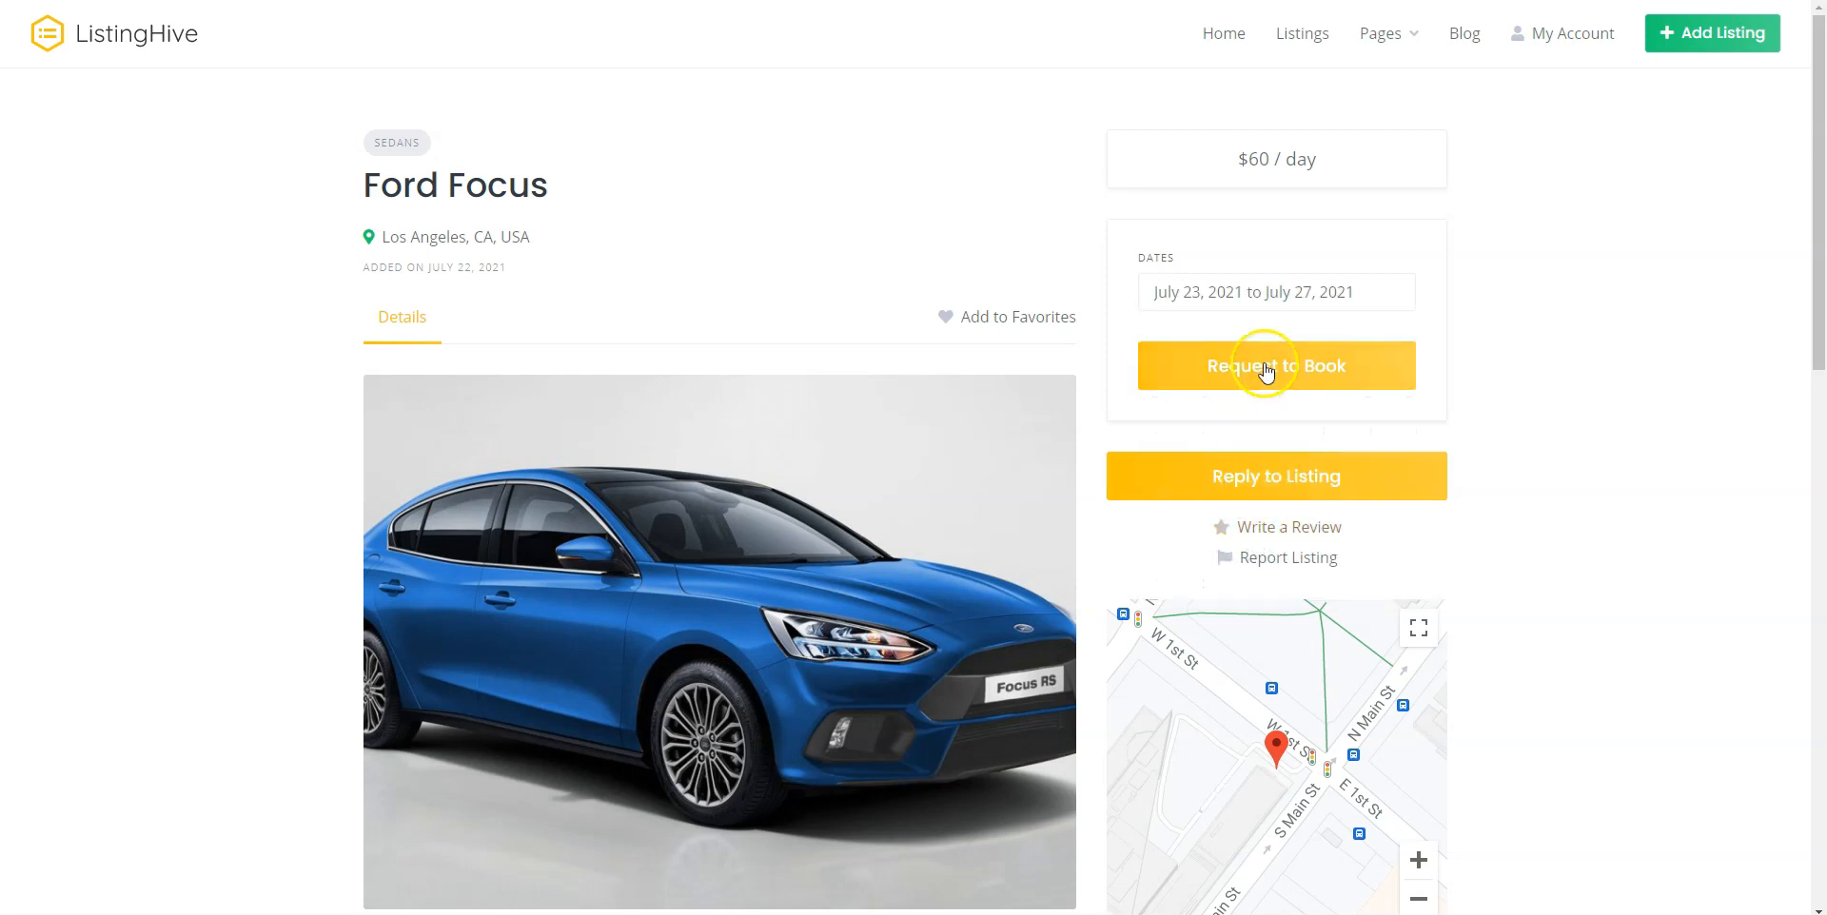
{"action": "left_click", "coordinate": [1275, 365]}
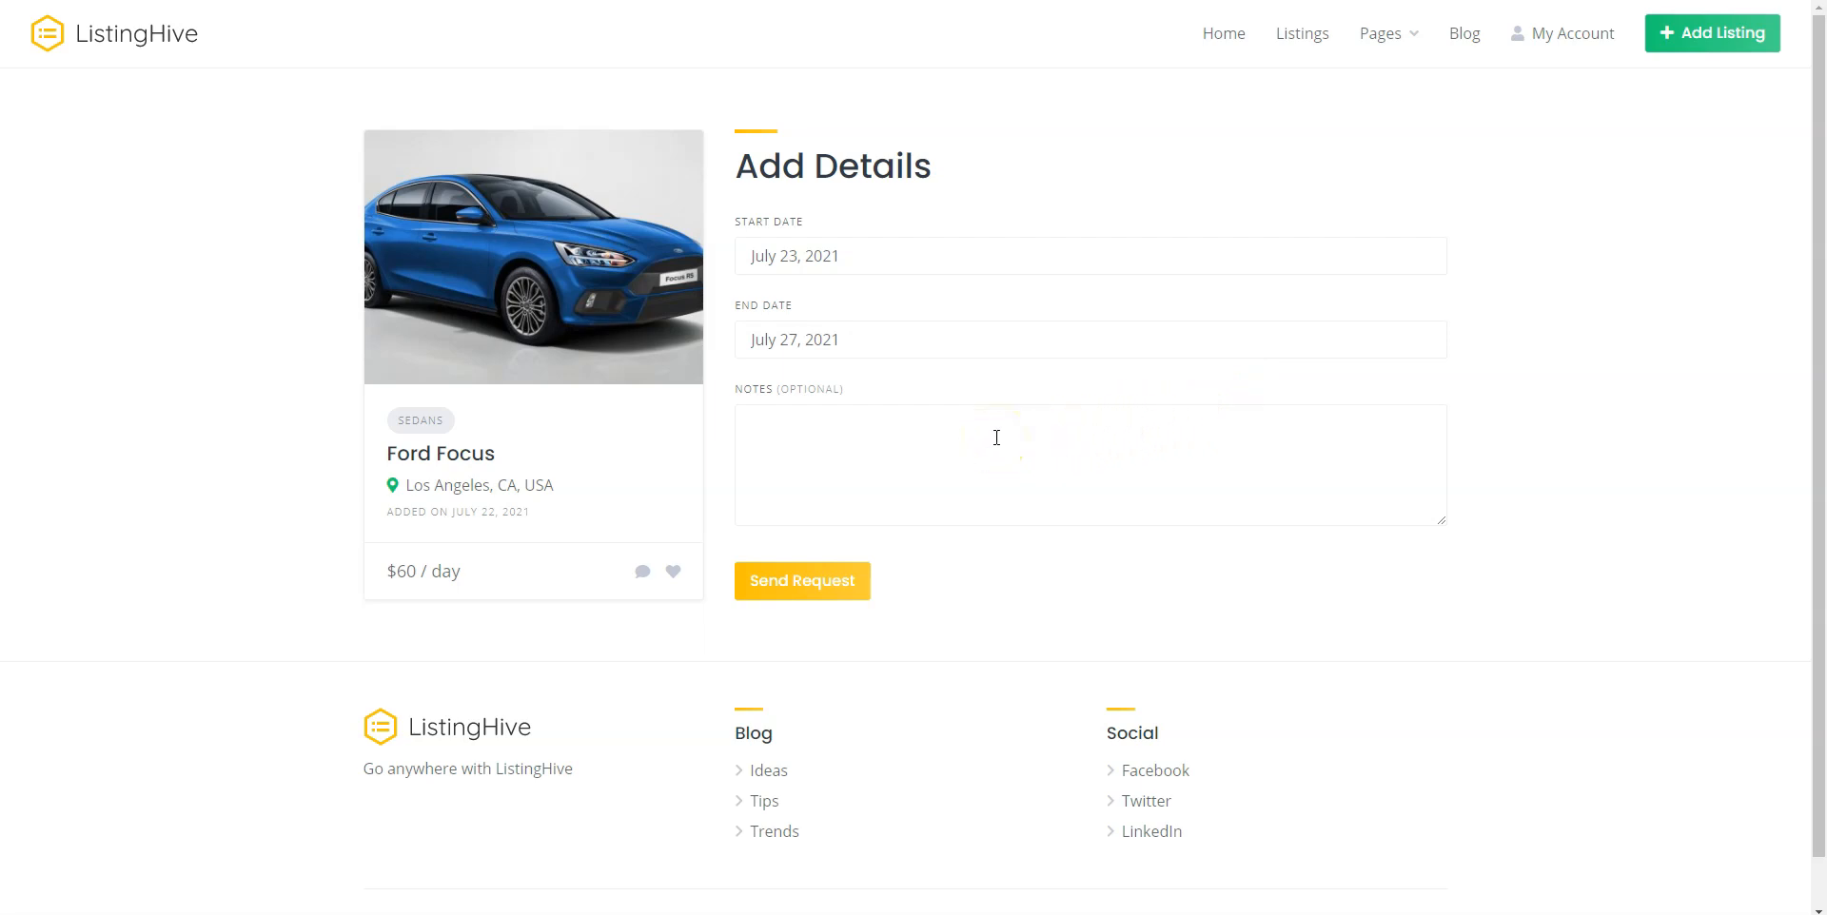
Step: Enter the note 'Example' and send the booking request
{"action": "type", "text": "Examp"}
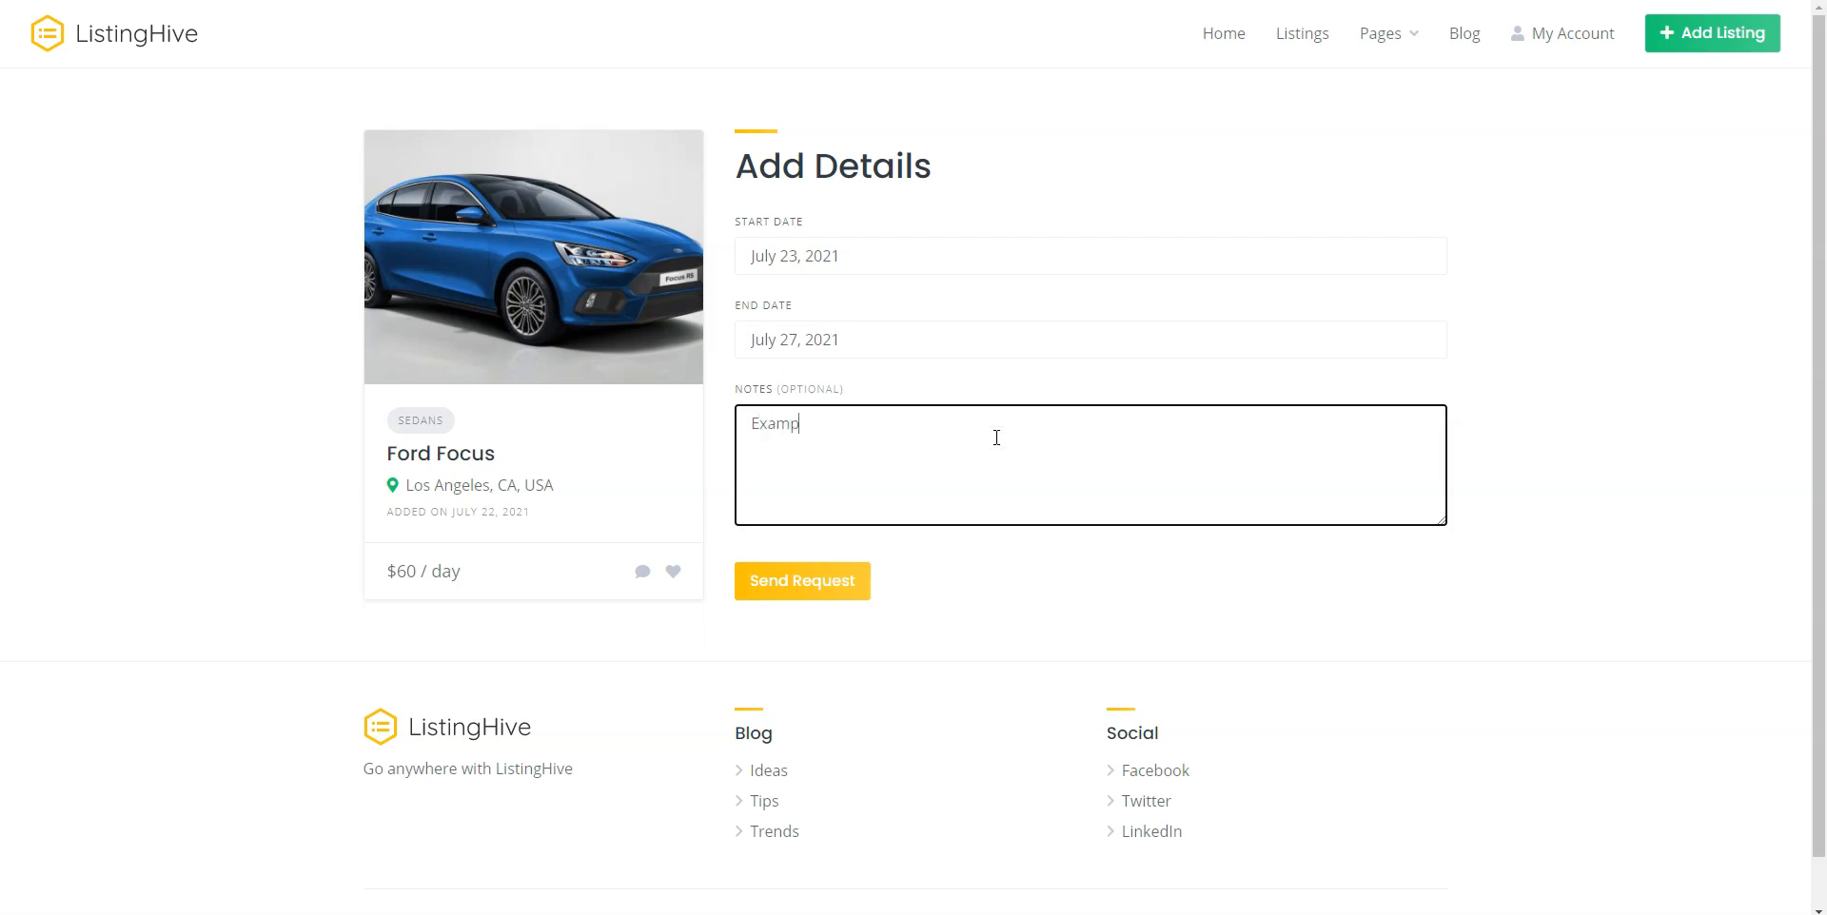
{"action": "type", "text": "le"}
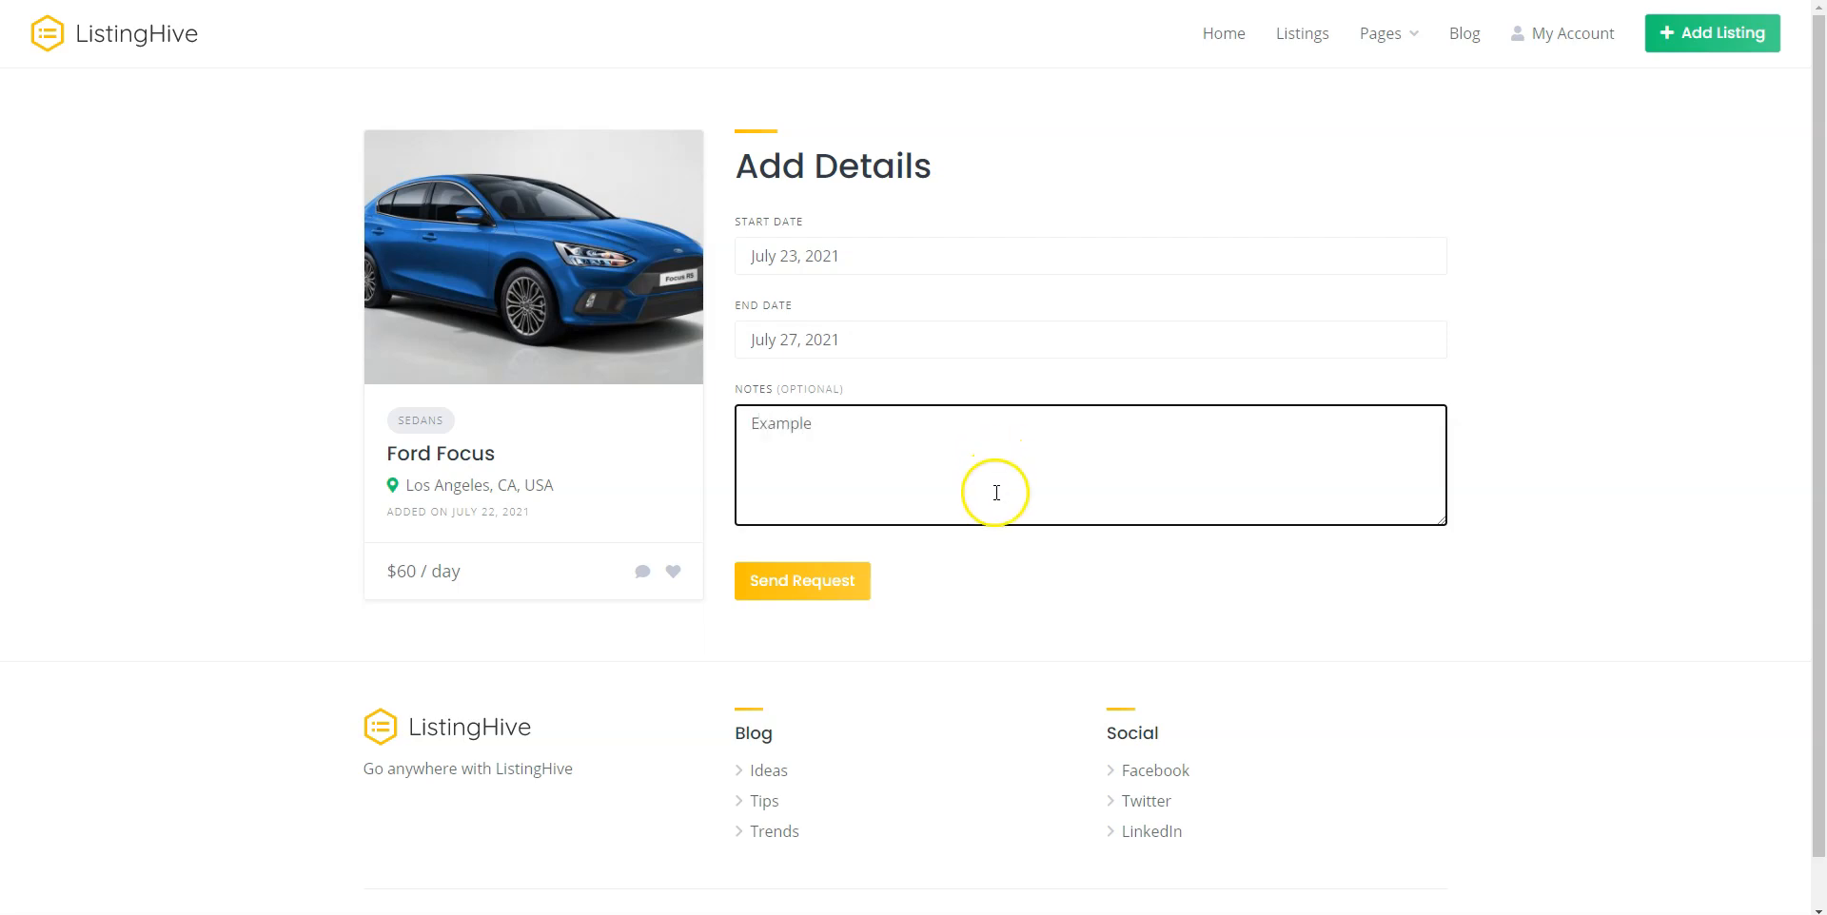
{"action": "mouse_move", "coordinate": [1015, 553]}
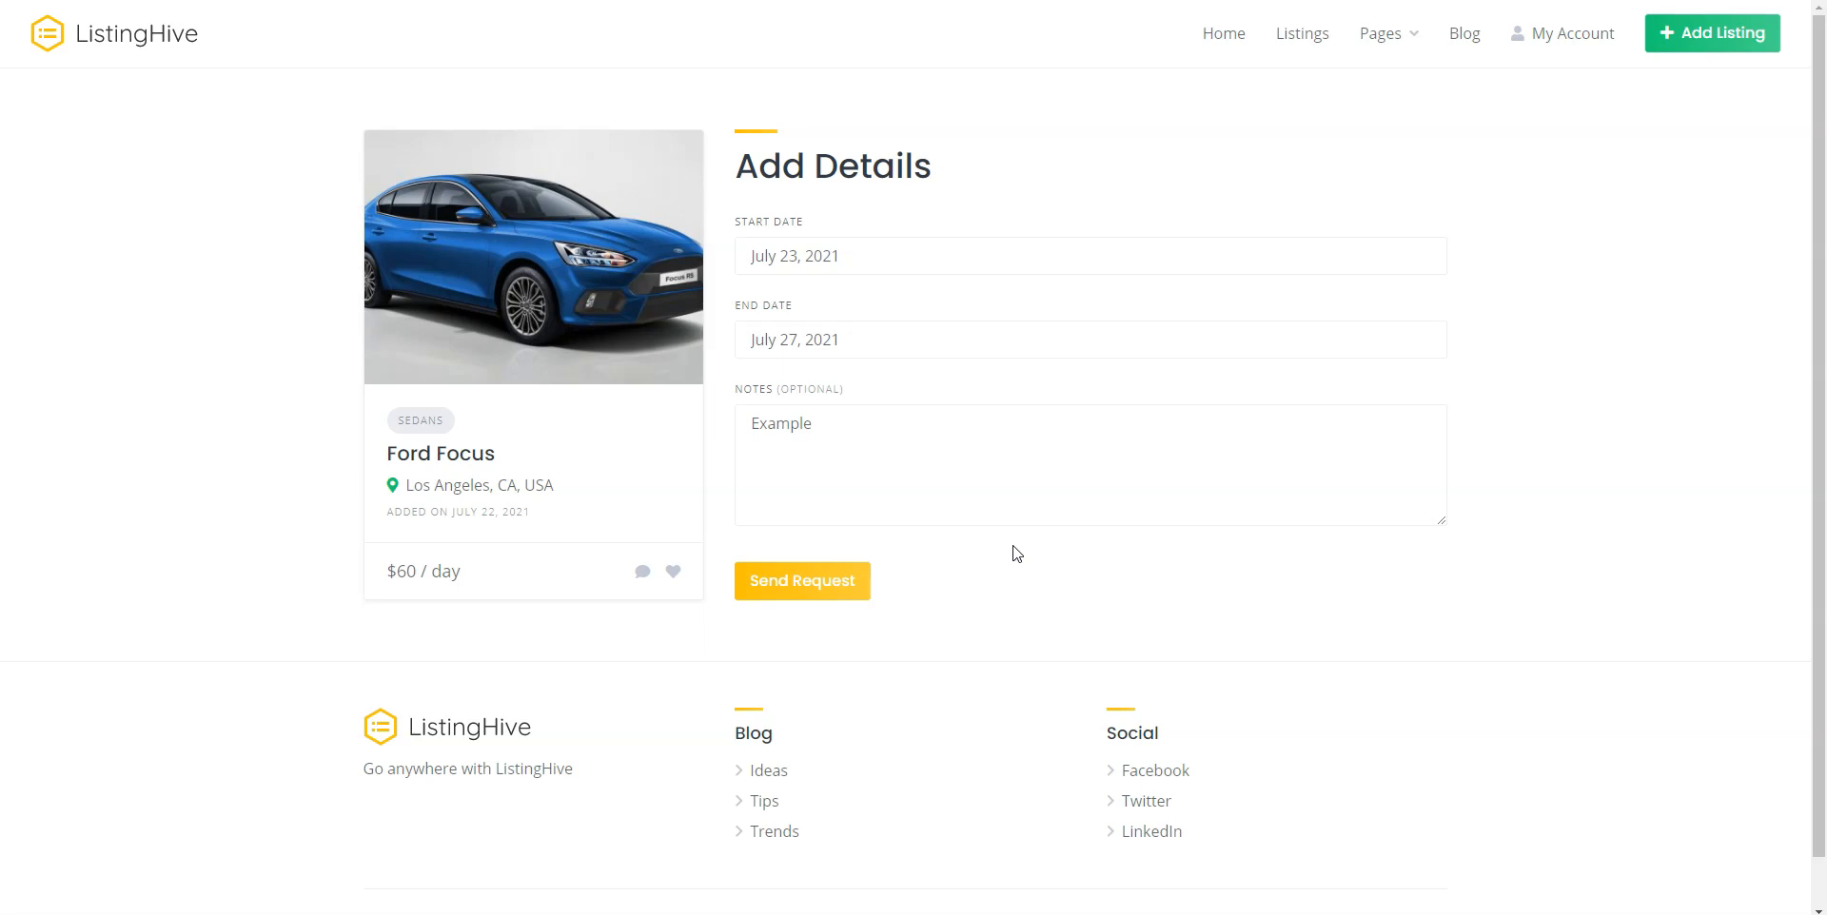
{"action": "left_click", "coordinate": [801, 581]}
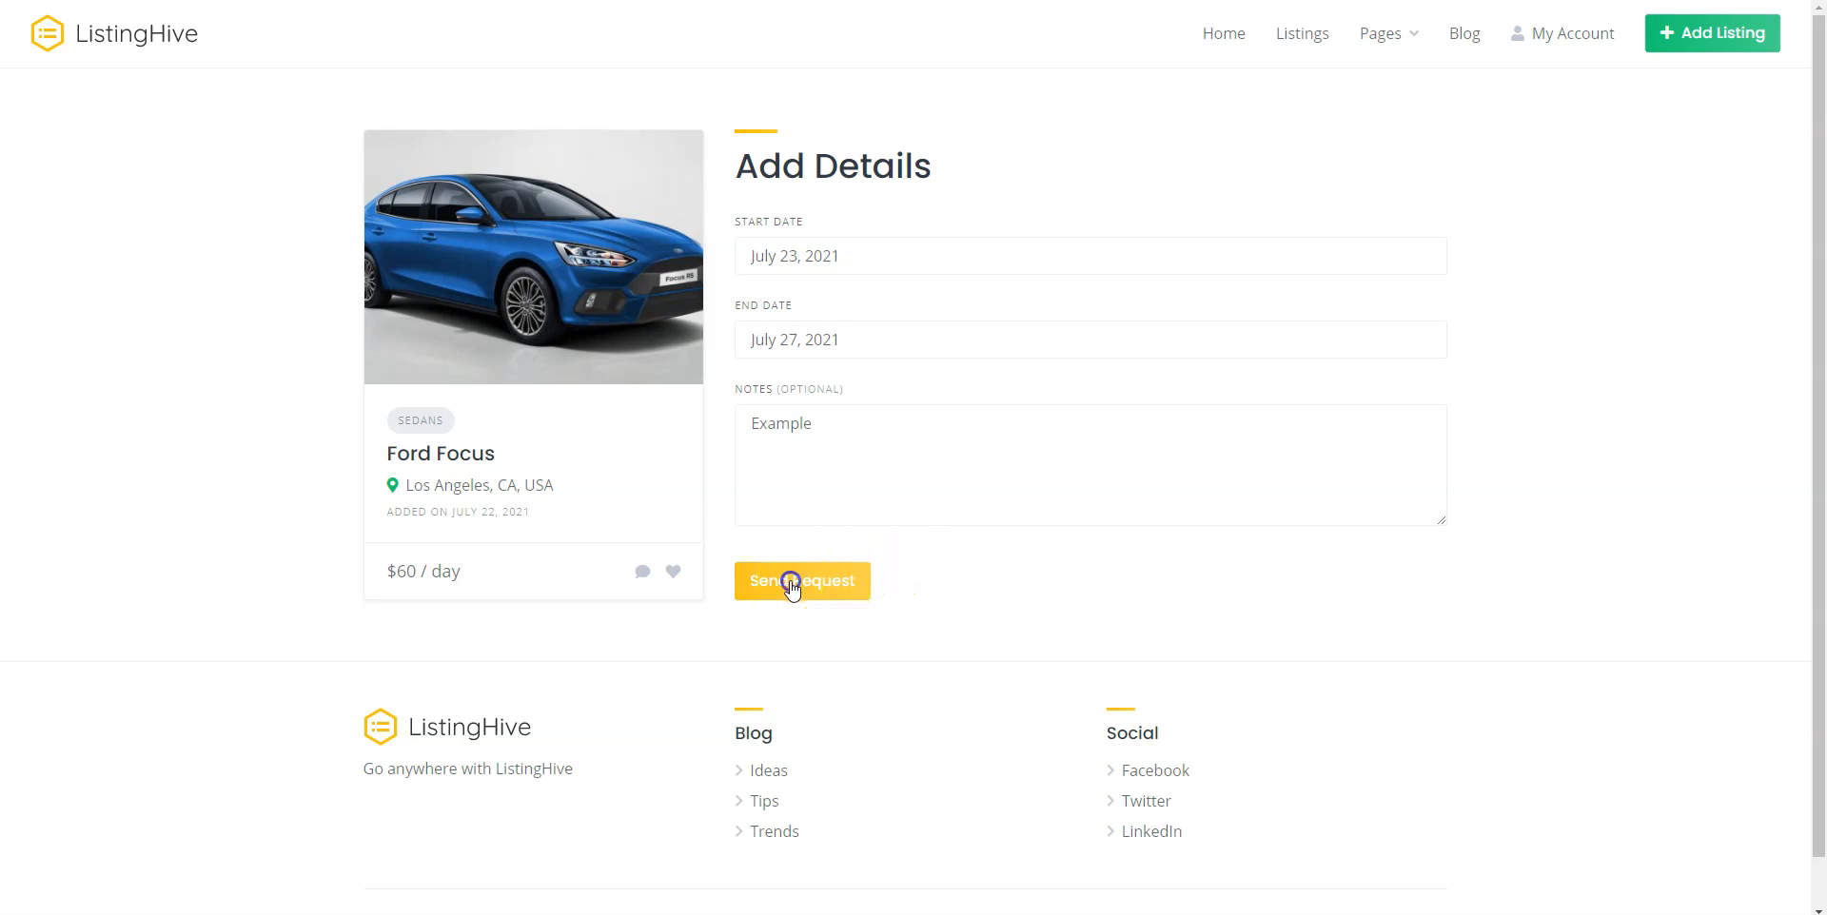
{"action": "left_click", "coordinate": [801, 581]}
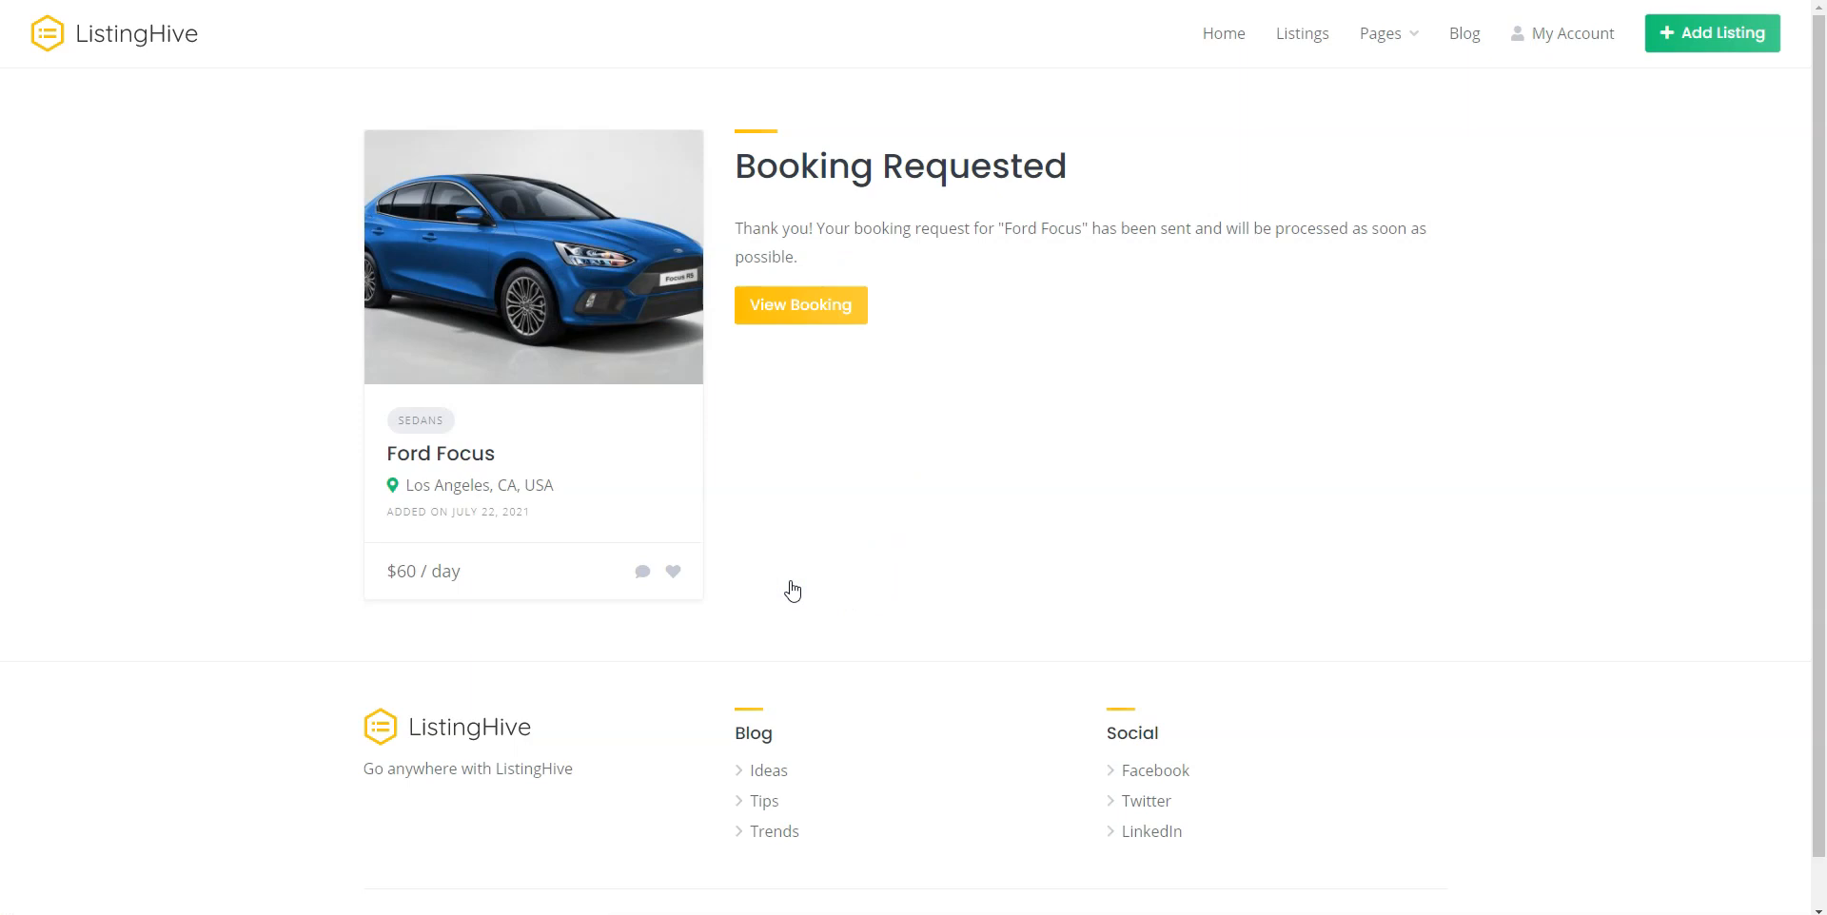
{"action": "mouse_move", "coordinate": [1531, 131]}
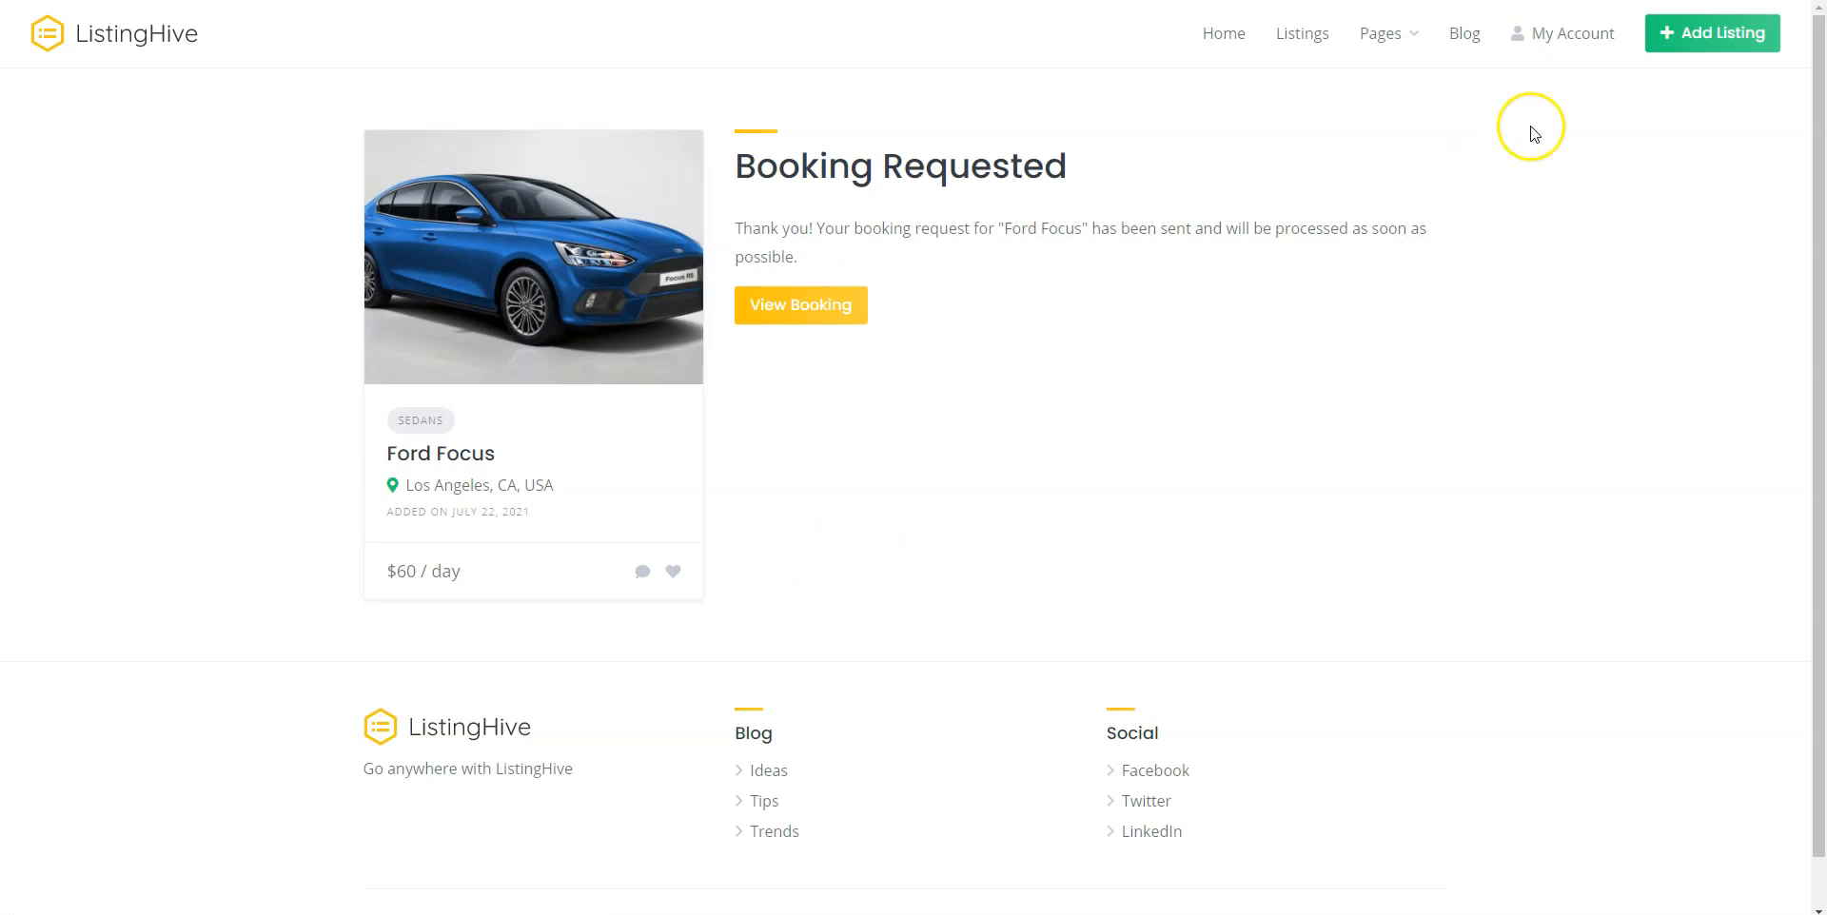
Step: View pending Booking #253 for the Ford Focus, July 23–27, 2021
{"action": "left_click", "coordinate": [800, 305]}
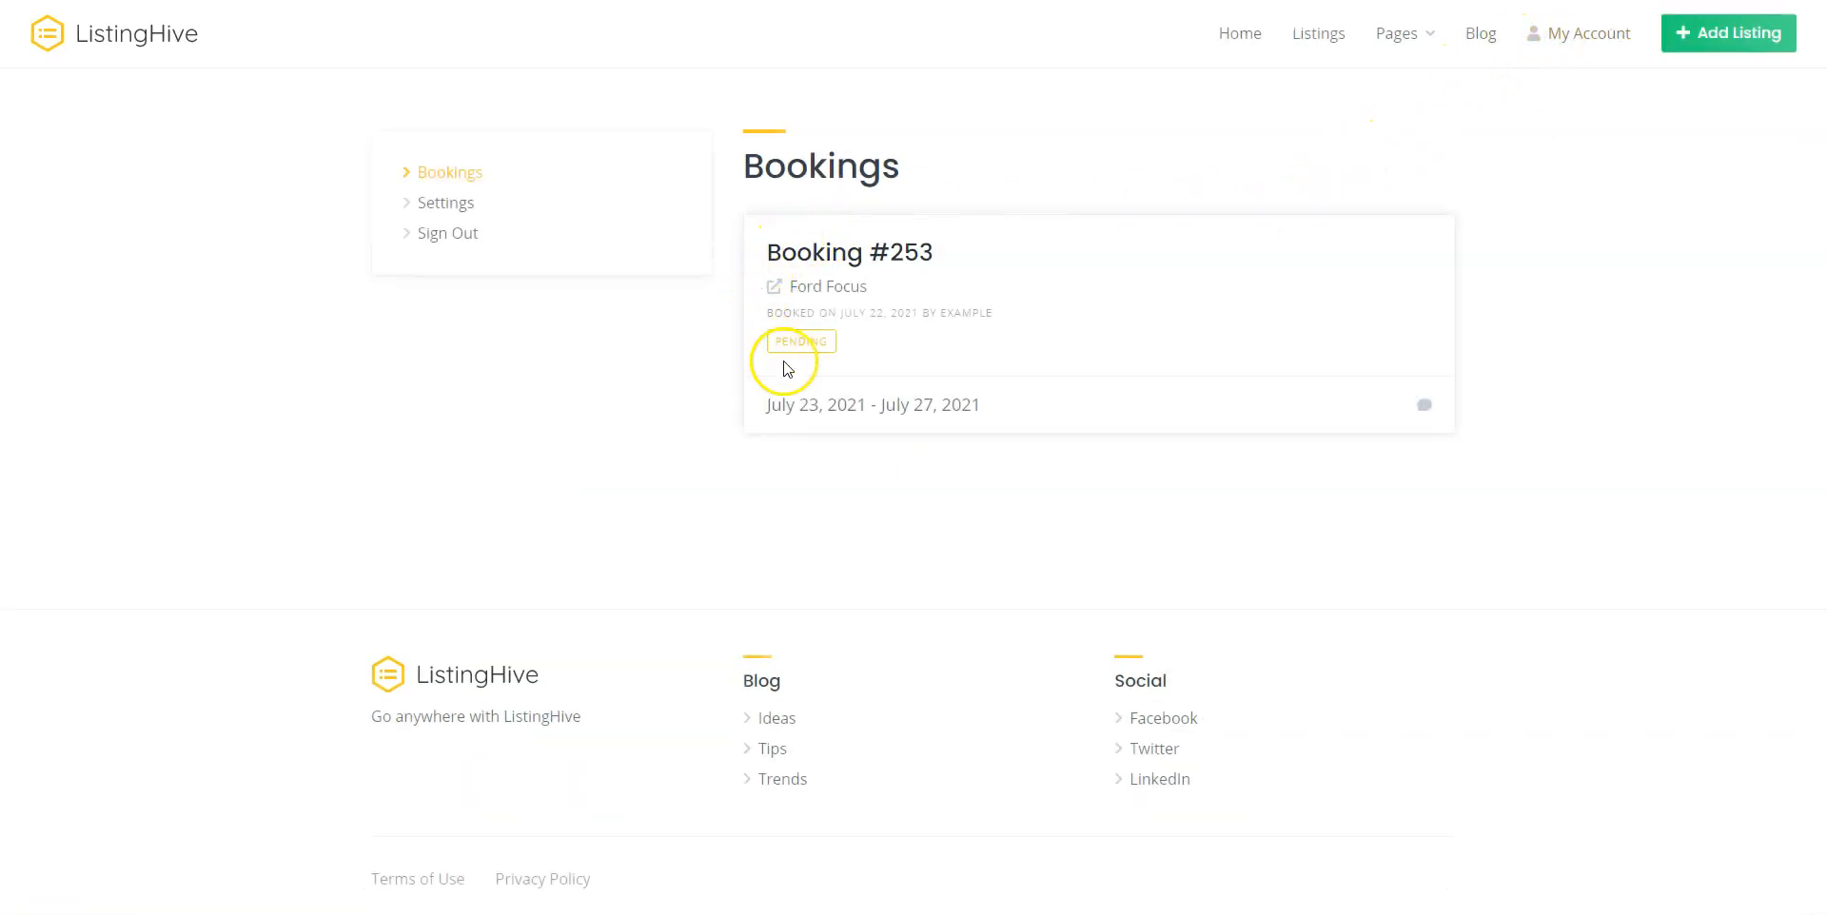
{"action": "mouse_move", "coordinate": [930, 357]}
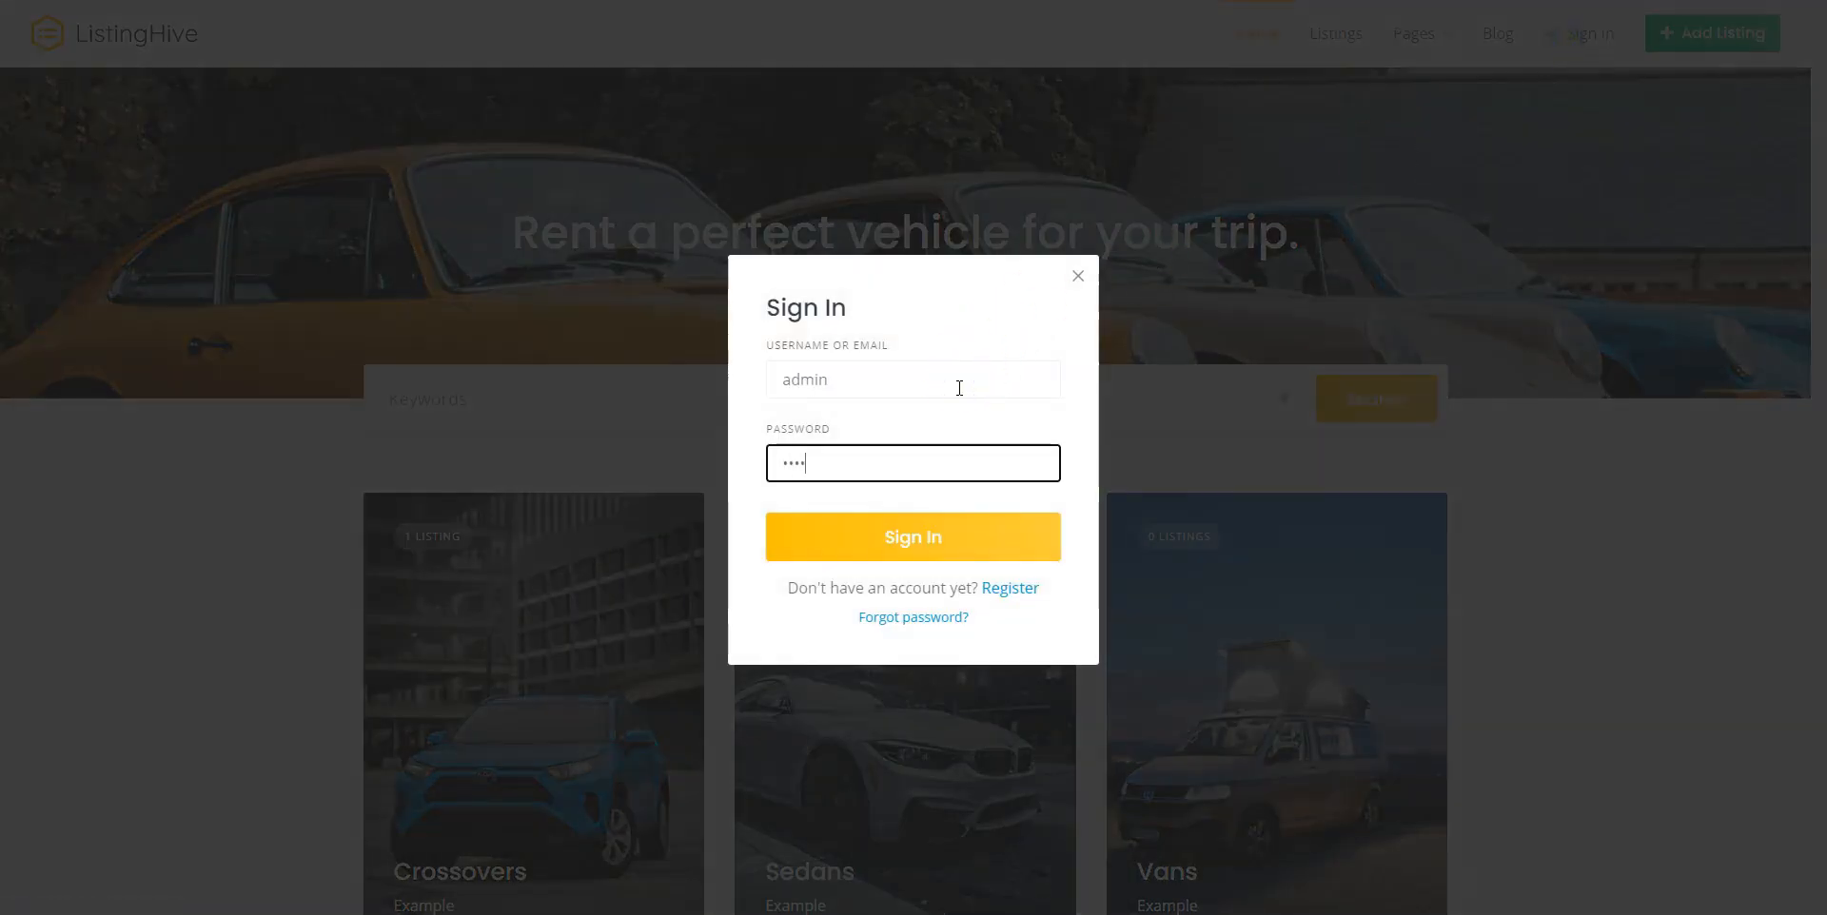
Step: Sign in as admin and accept Booking #253 from My Account's Bookings list
{"action": "left_click", "coordinate": [912, 537]}
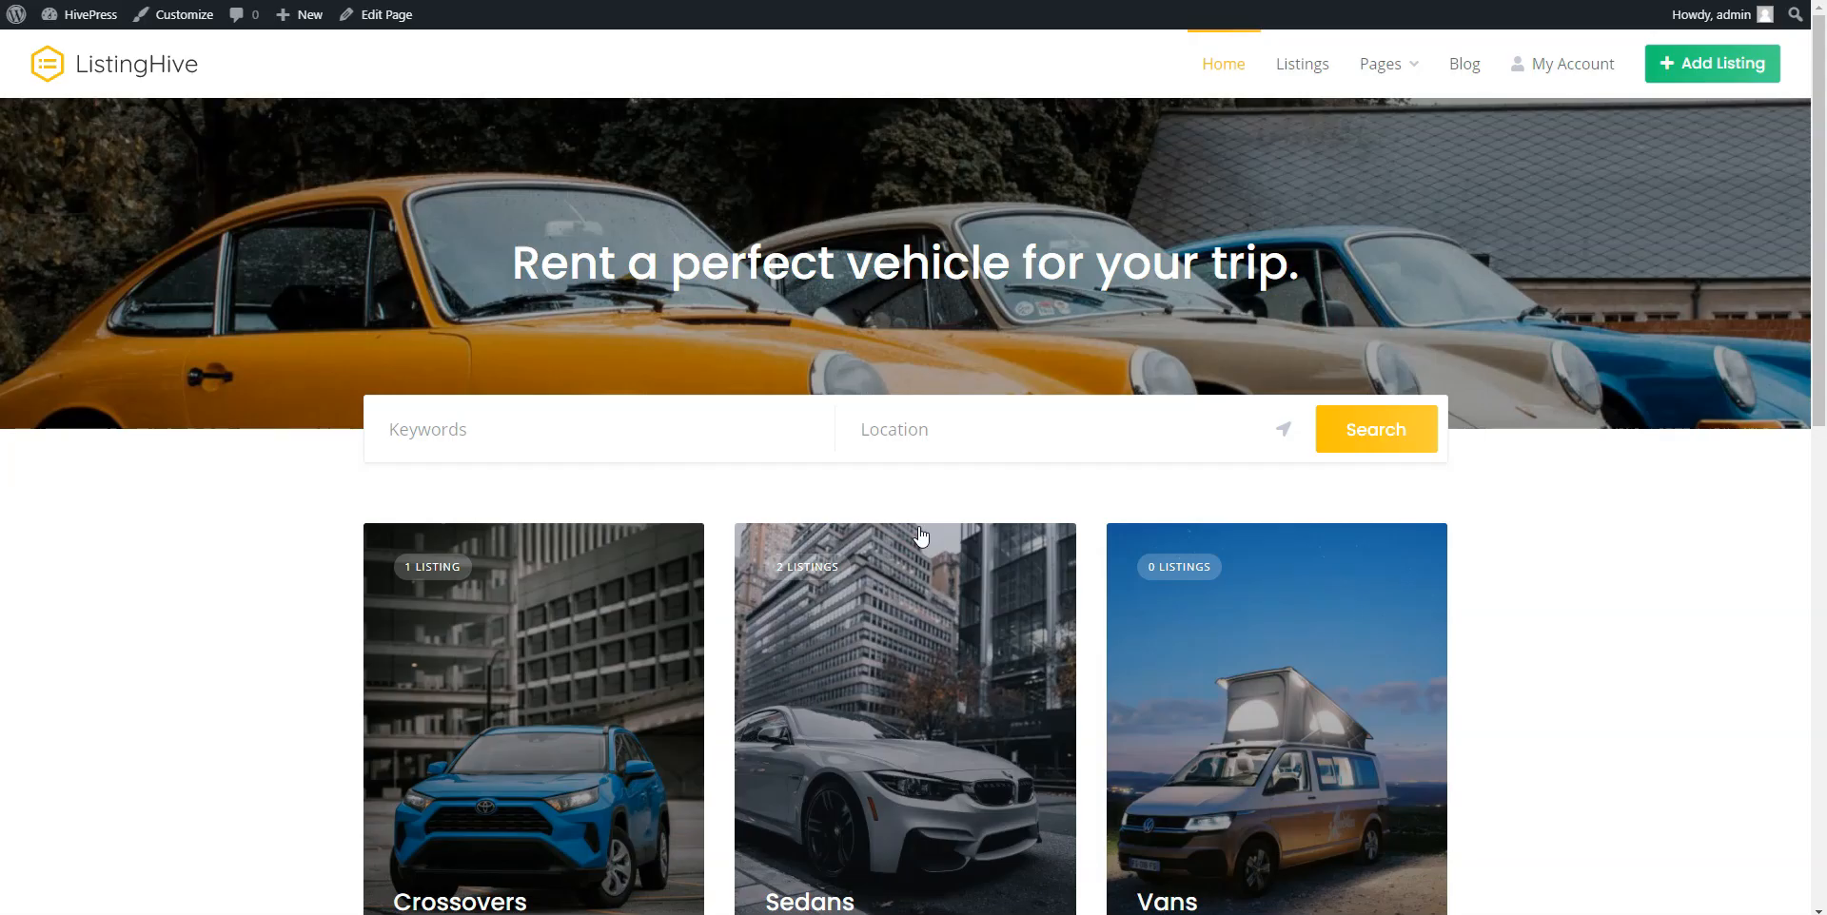
{"action": "mouse_move", "coordinate": [1540, 69]}
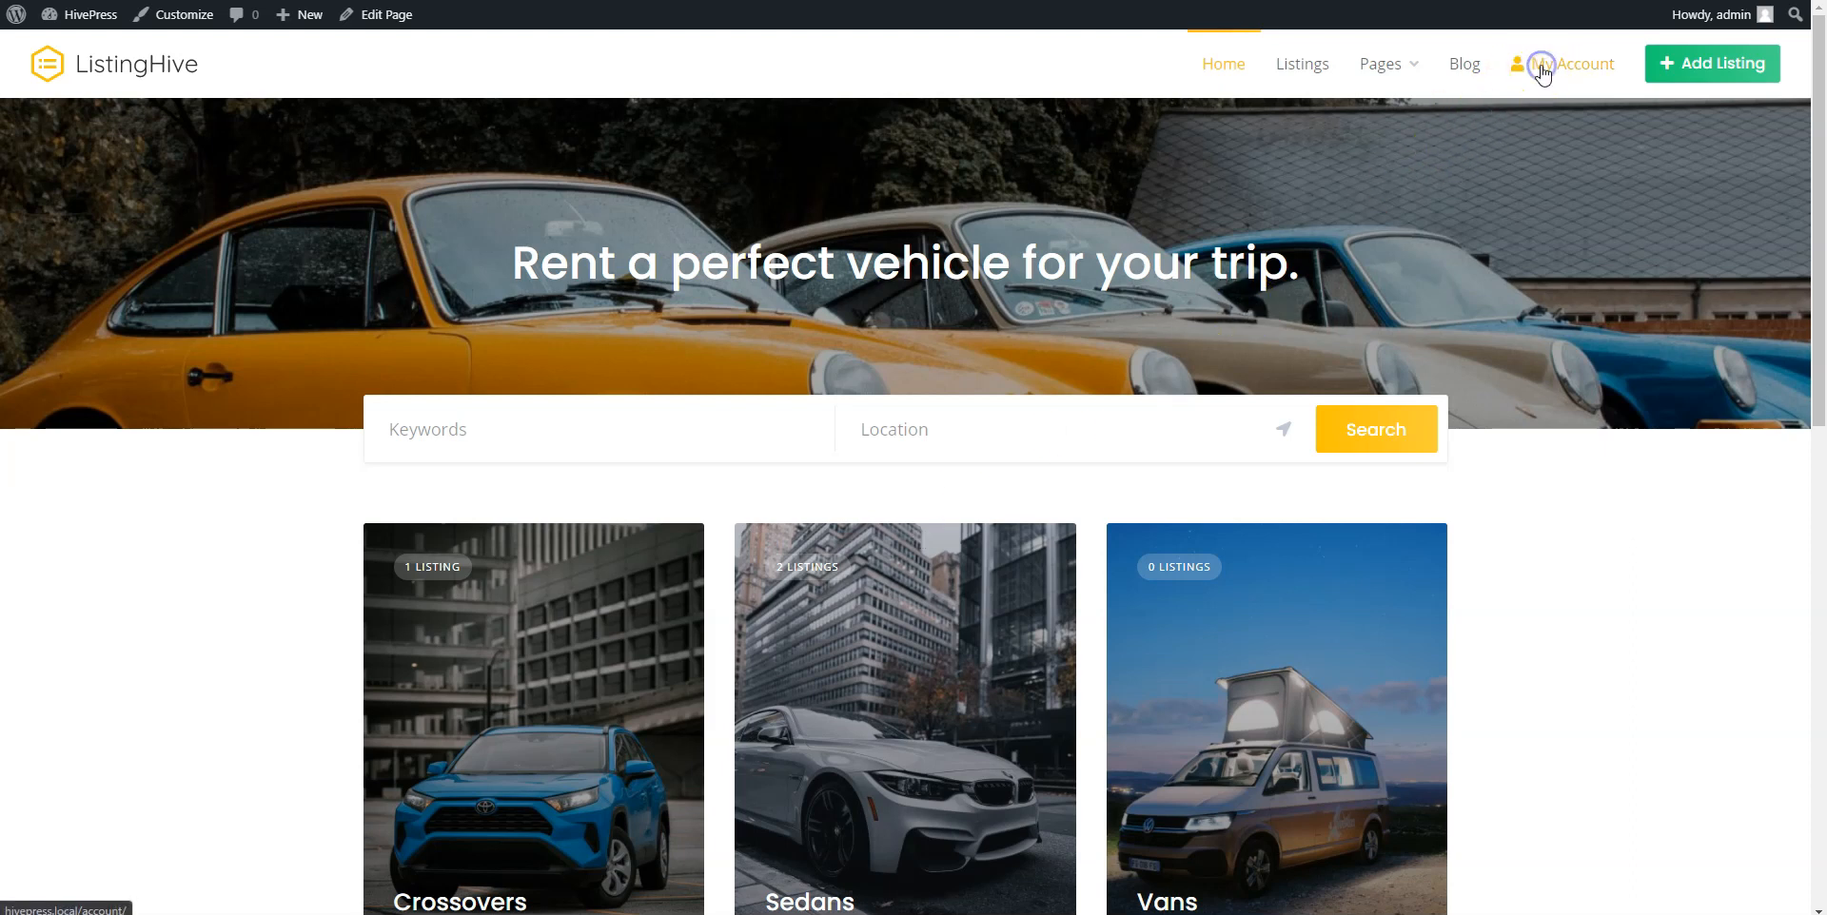
{"action": "left_click", "coordinate": [1577, 63]}
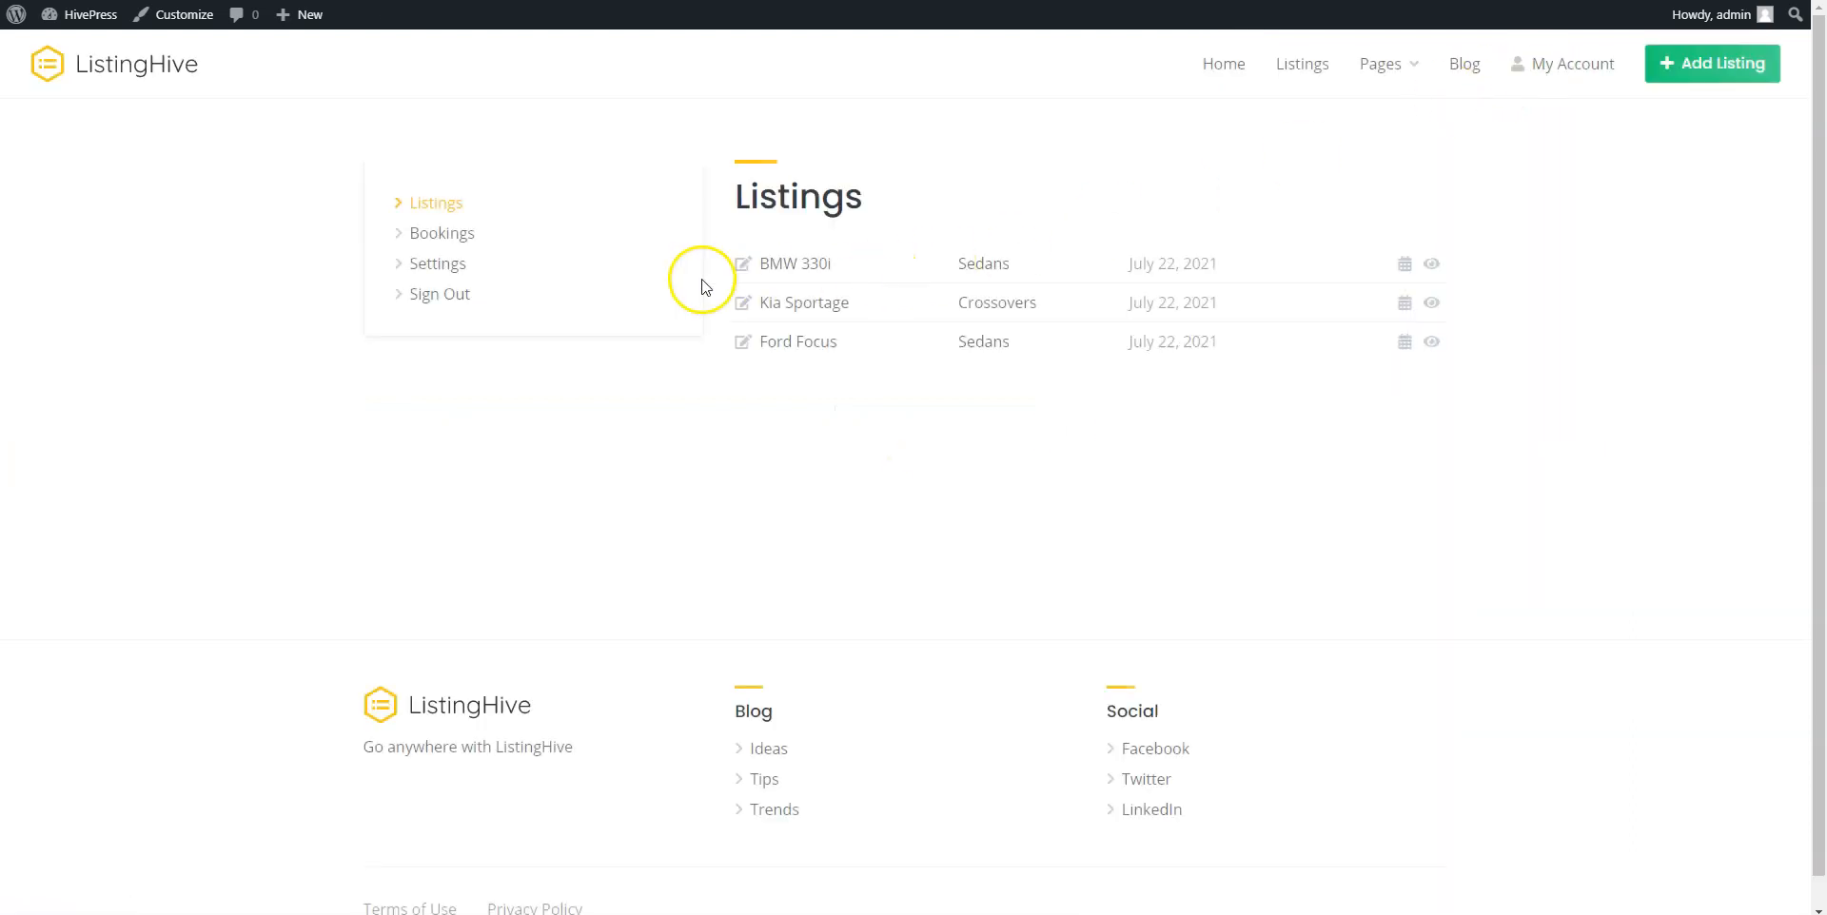
{"action": "left_click", "coordinate": [441, 233]}
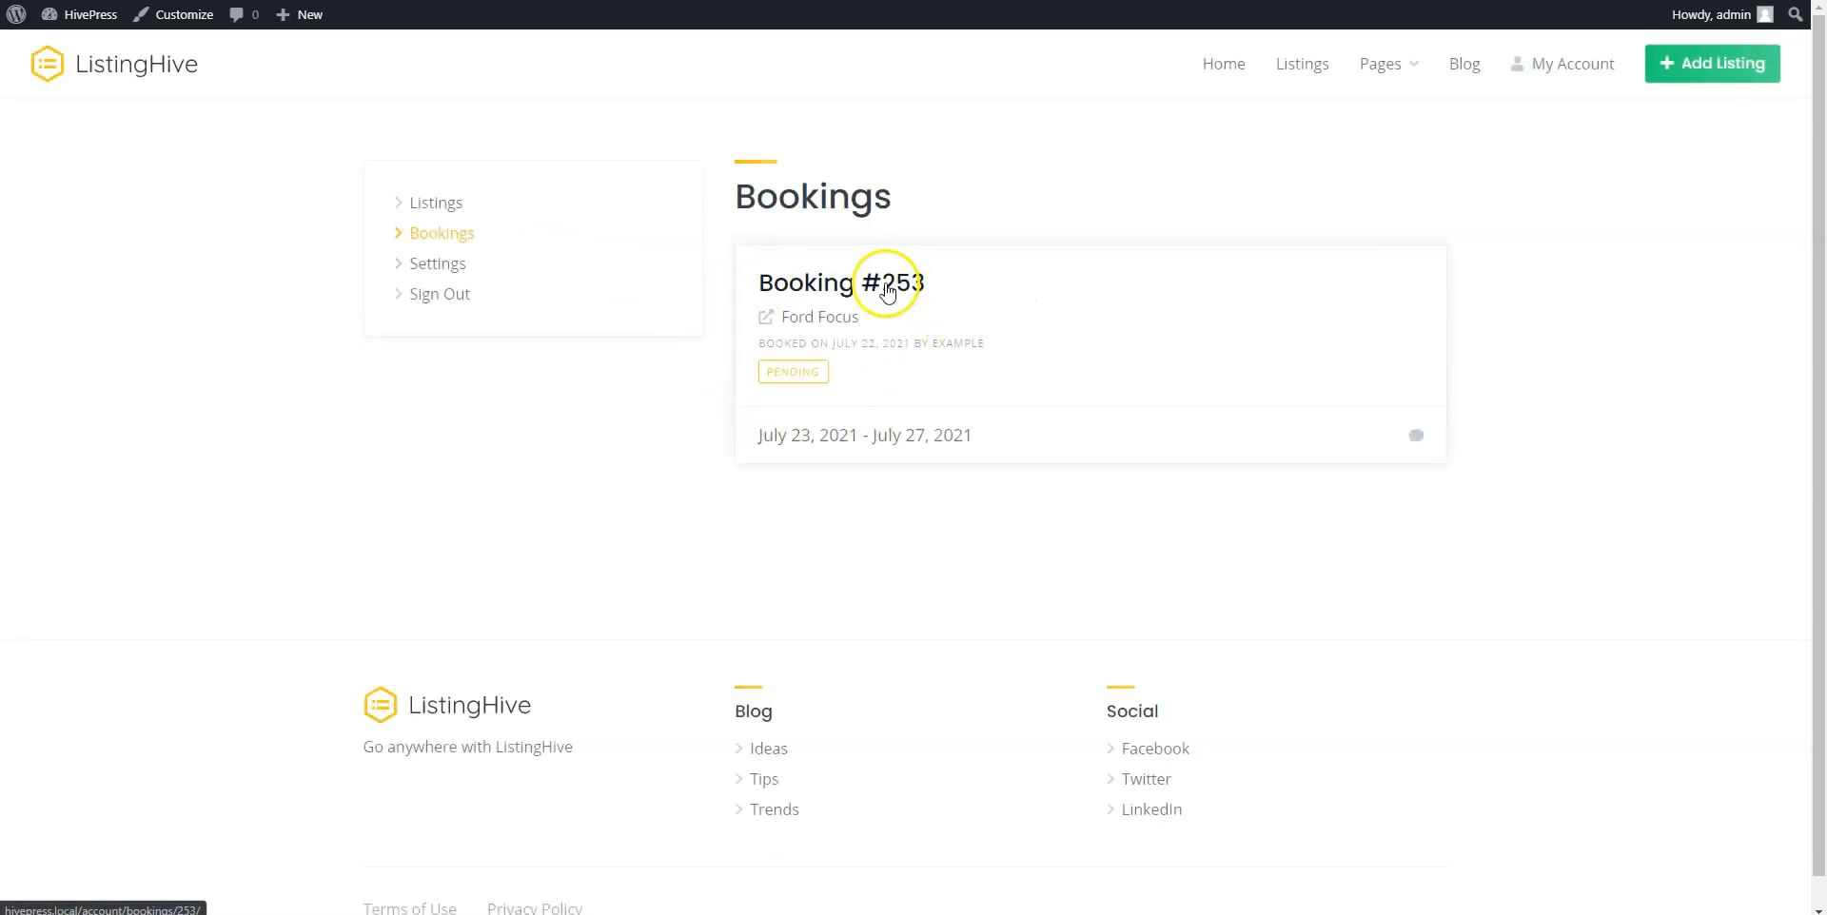
{"action": "left_click", "coordinate": [886, 285]}
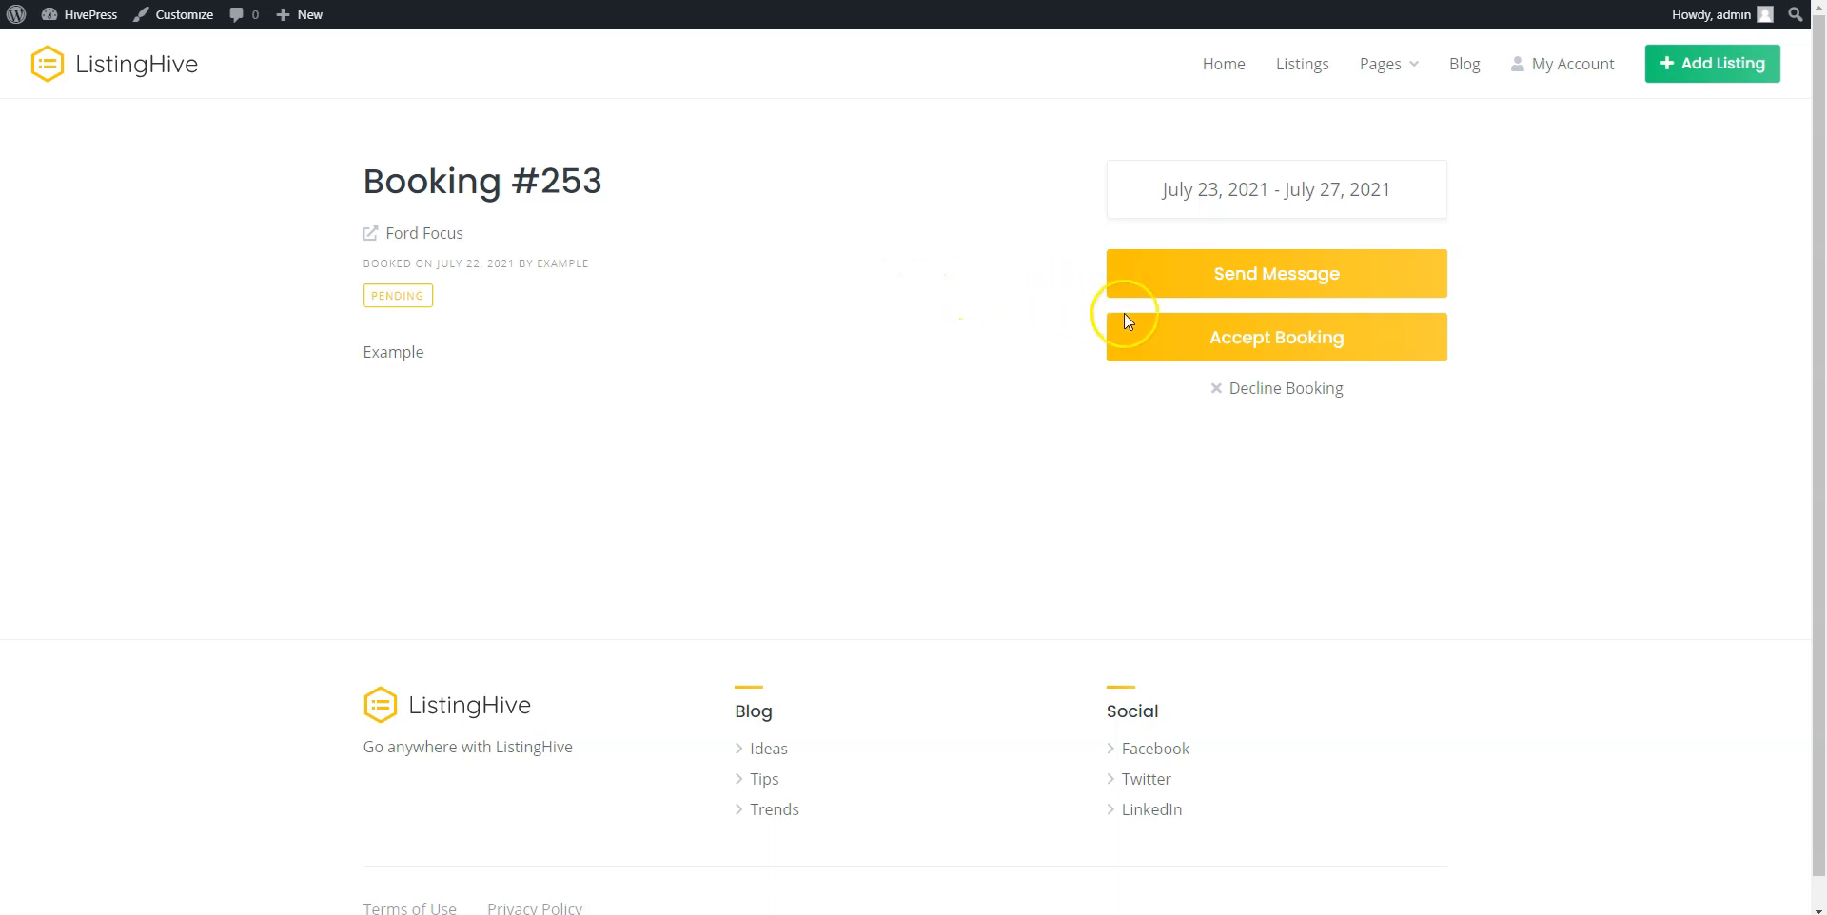
{"action": "left_click", "coordinate": [1275, 338]}
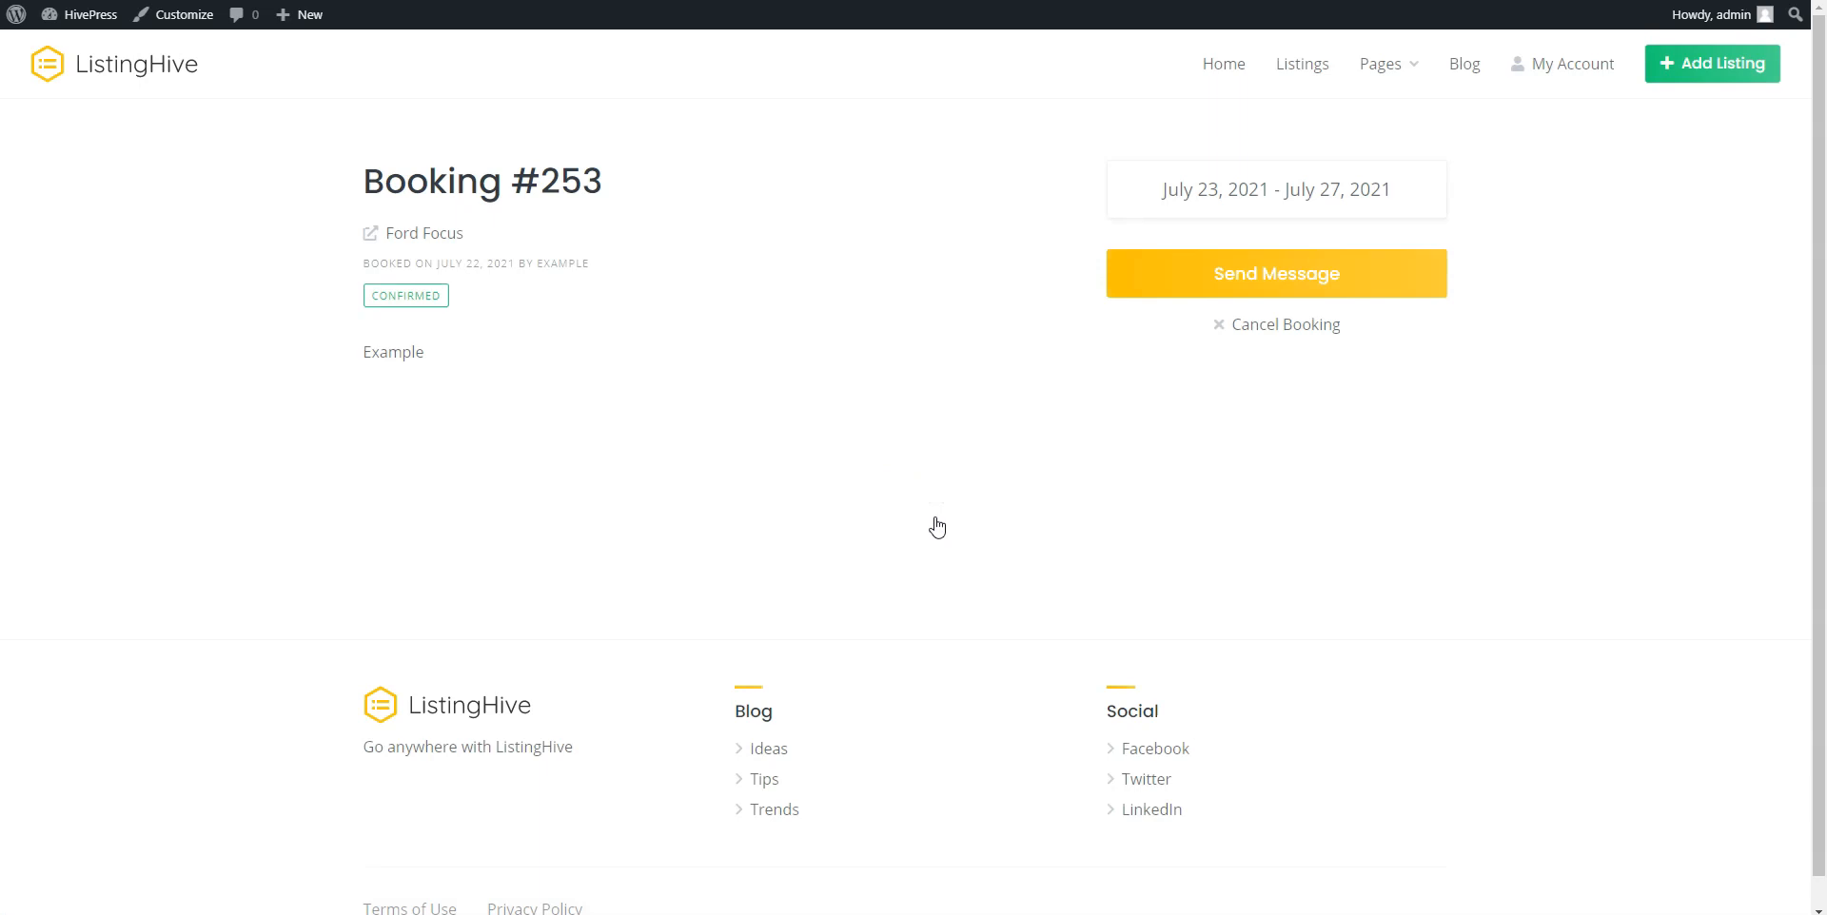
{"action": "left_click", "coordinate": [422, 233]}
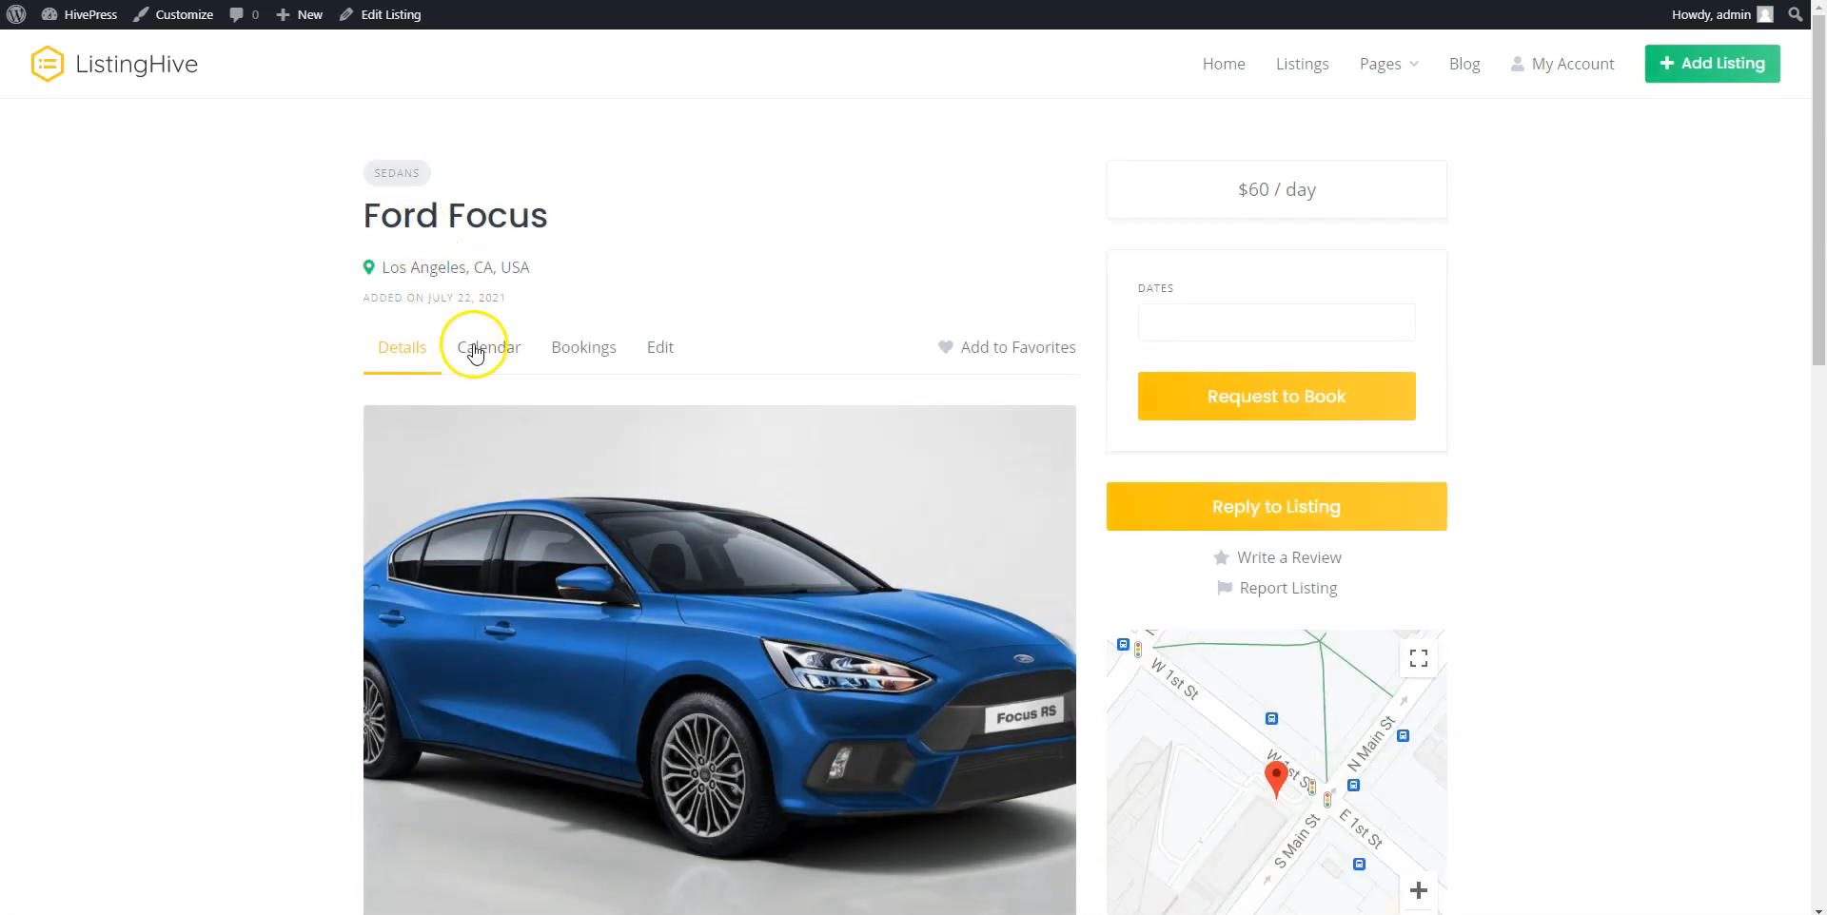
Step: Check Booking #253 on the Ford Focus calendar, block July 28, and return home
{"action": "left_click", "coordinate": [488, 347]}
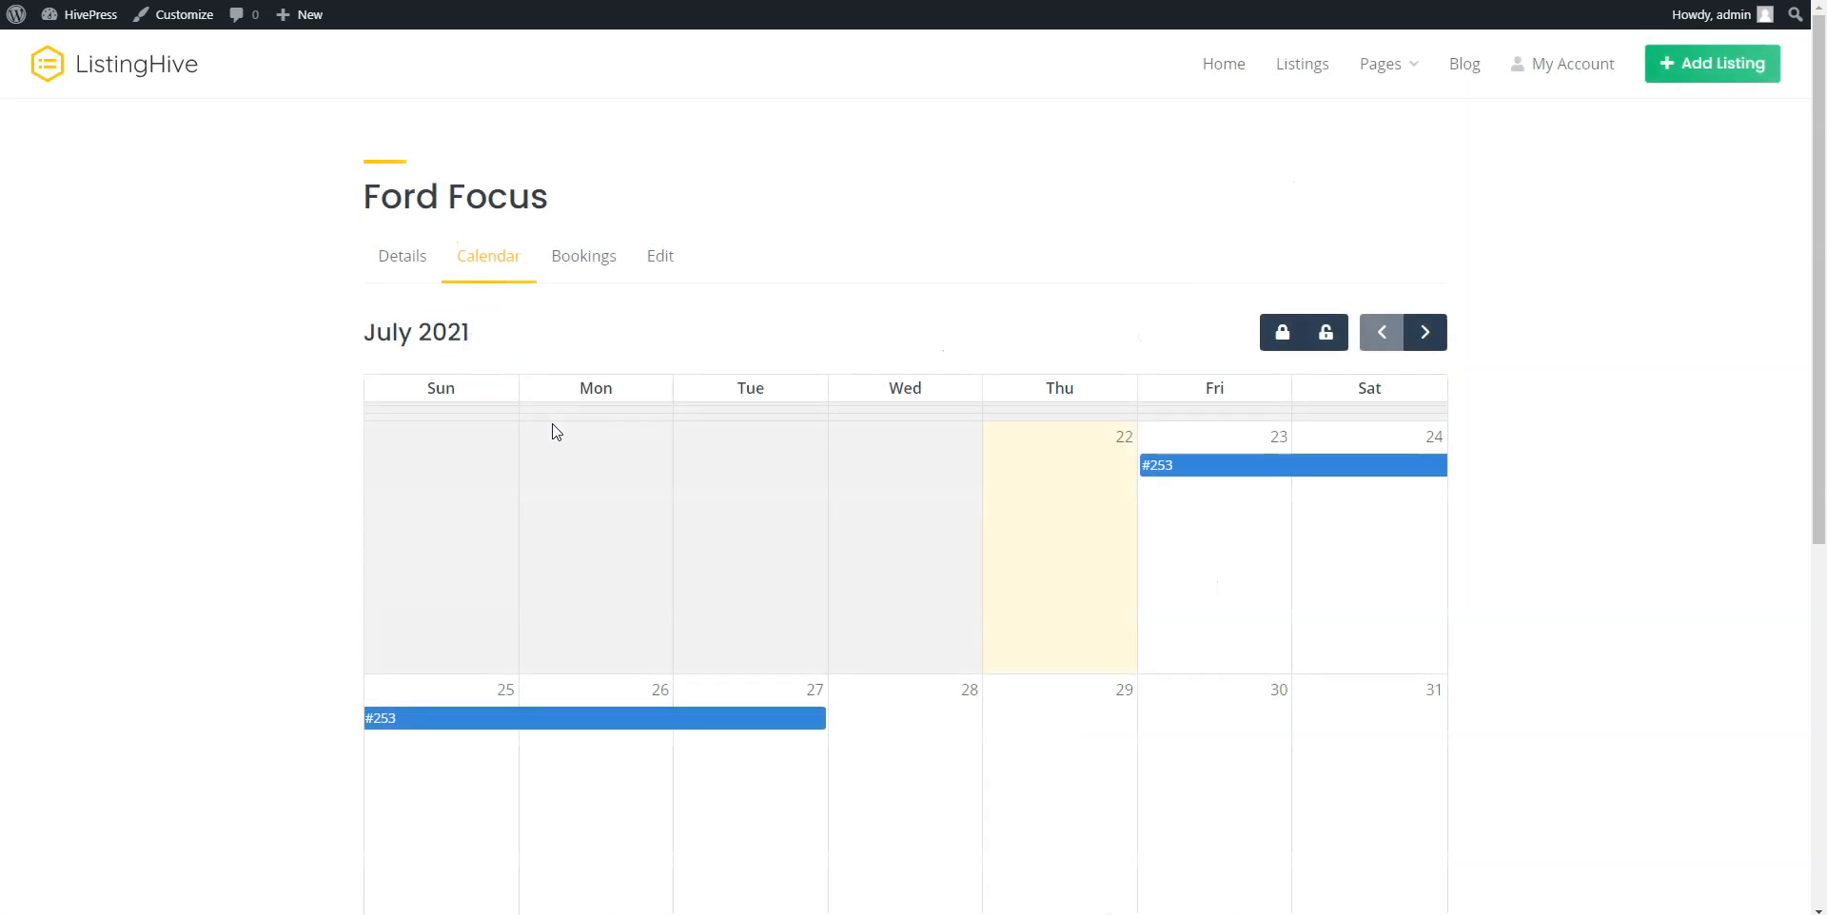
{"action": "scroll", "scroll_direction": "down", "scroll_amount": 3}
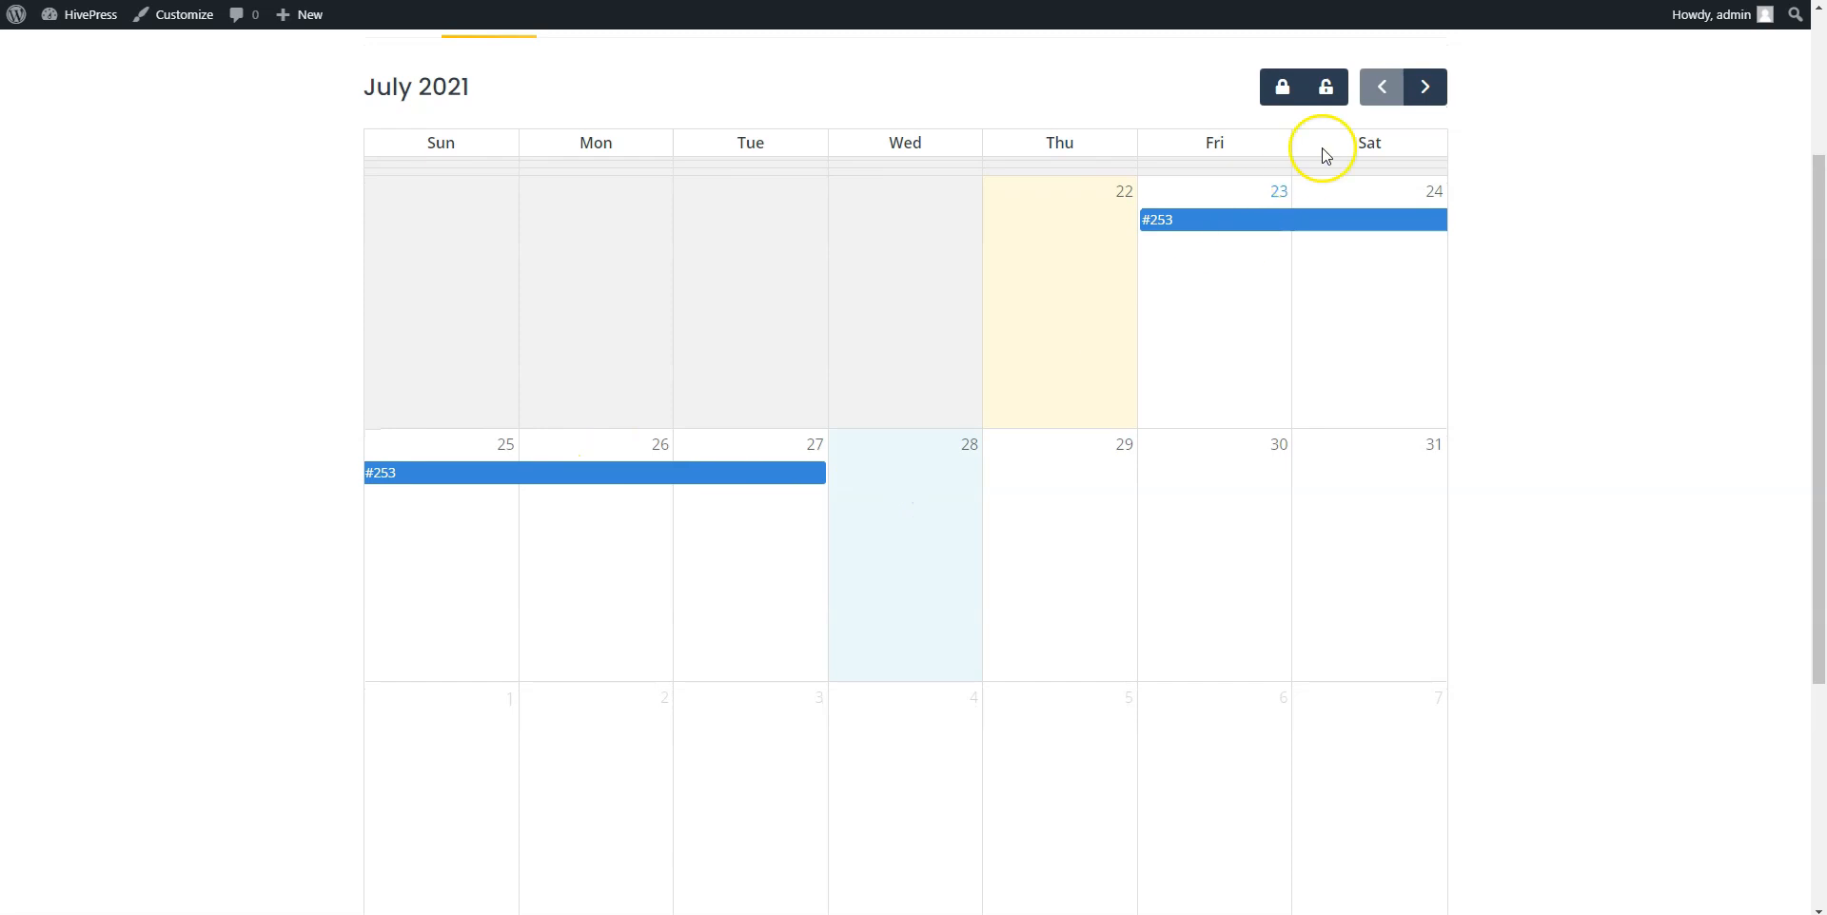
{"action": "left_click", "coordinate": [1282, 88]}
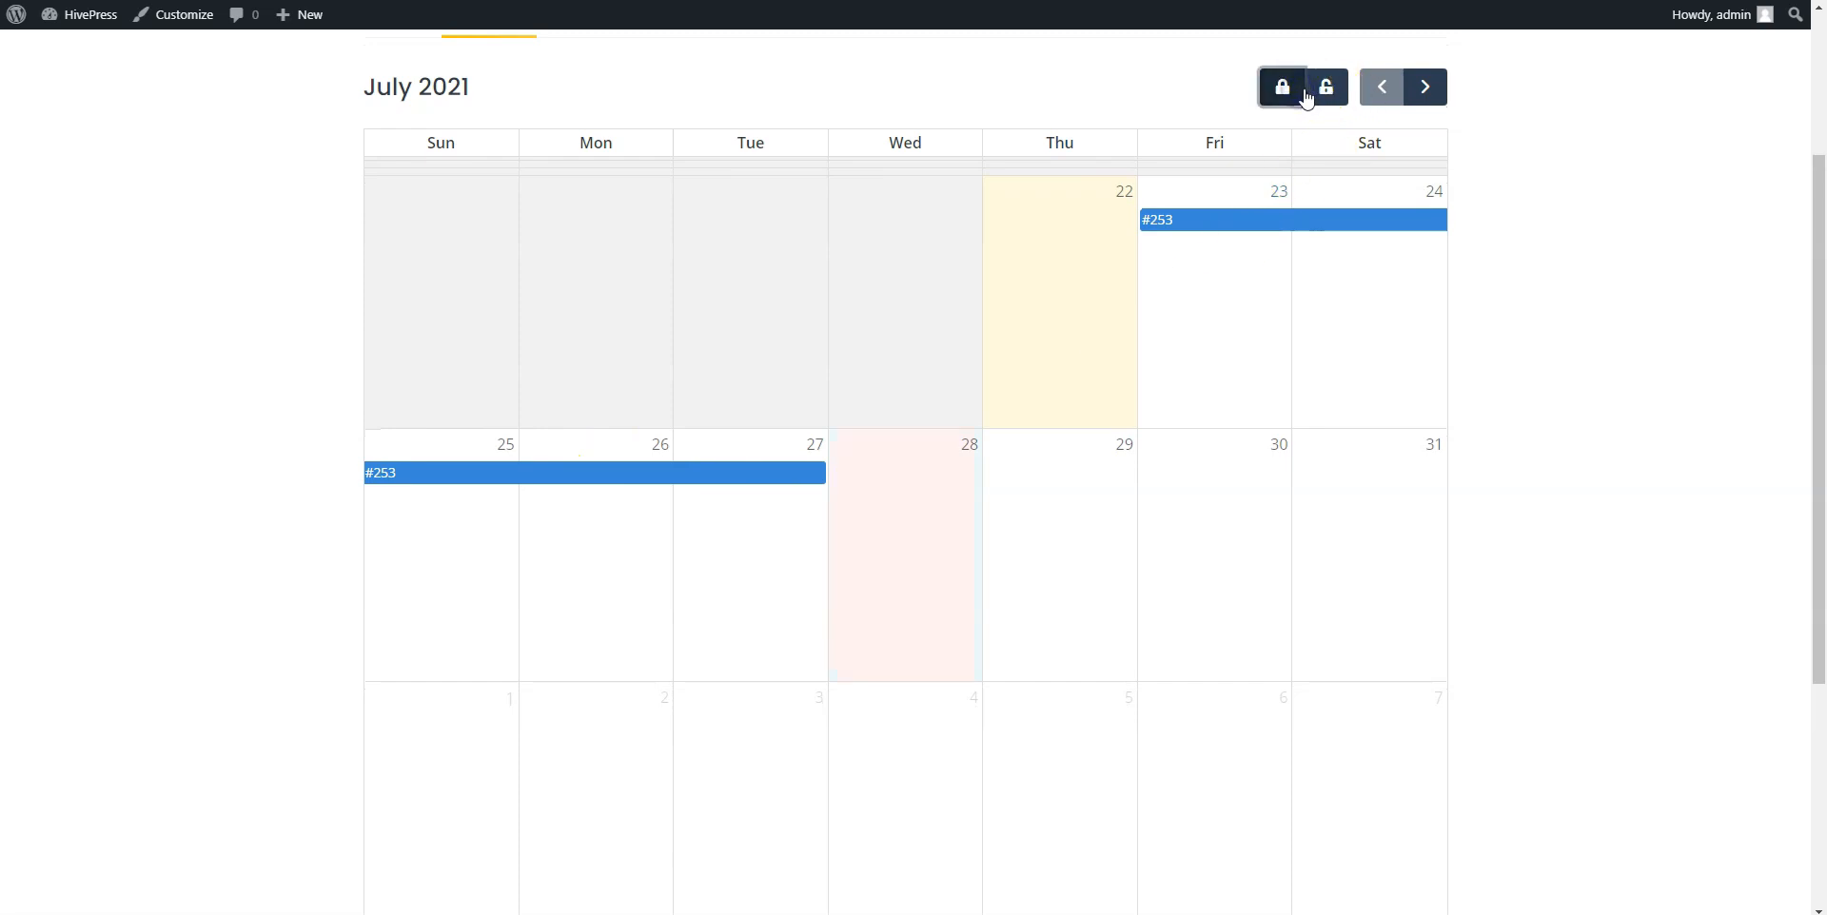
{"action": "scroll", "scroll_direction": "down", "scroll_amount": 3}
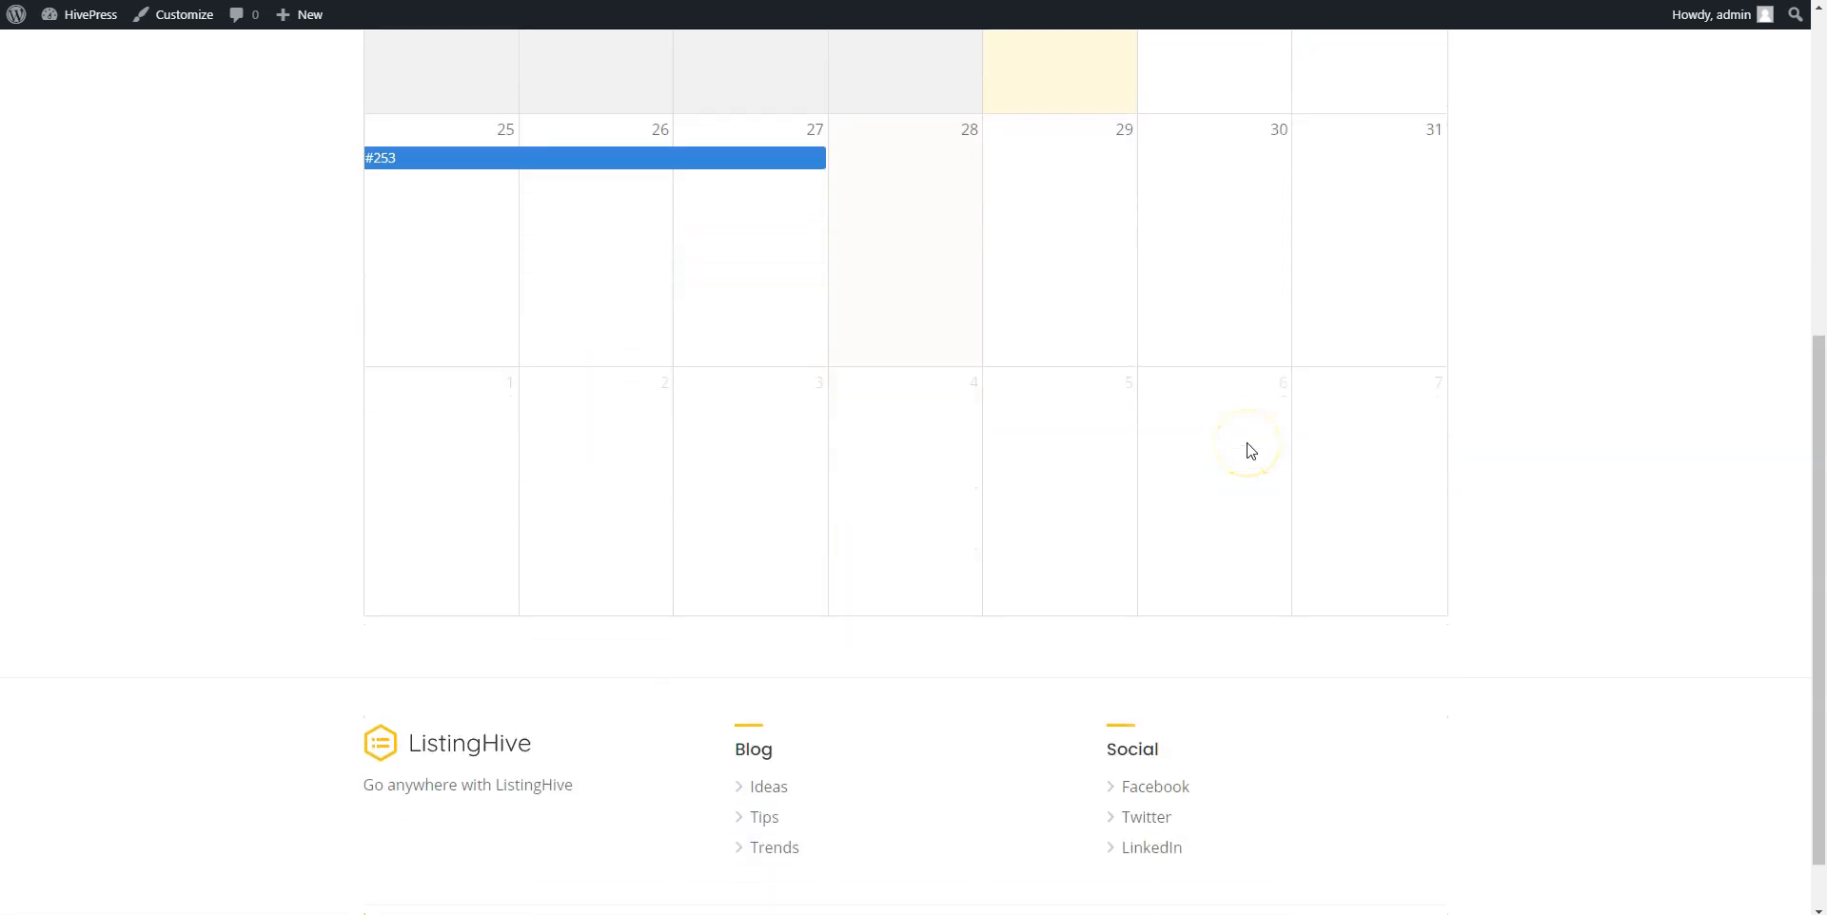
{"action": "scroll", "scroll_direction": "up", "scroll_amount": 3}
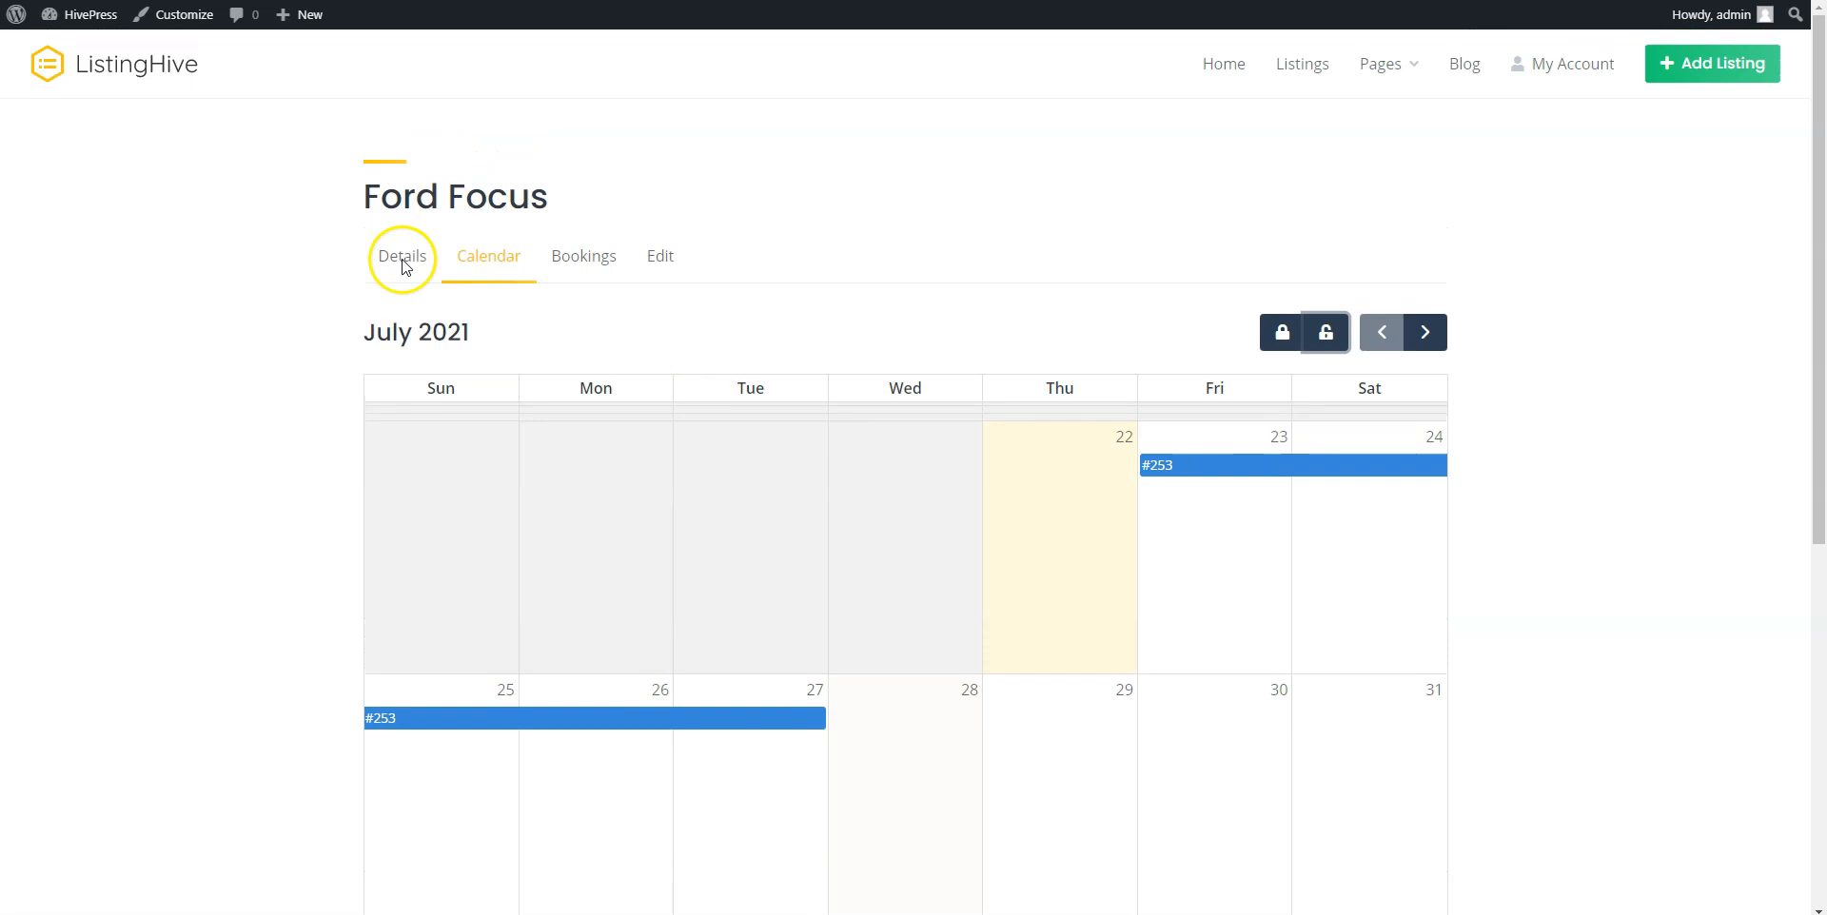
{"action": "left_click", "coordinate": [135, 64]}
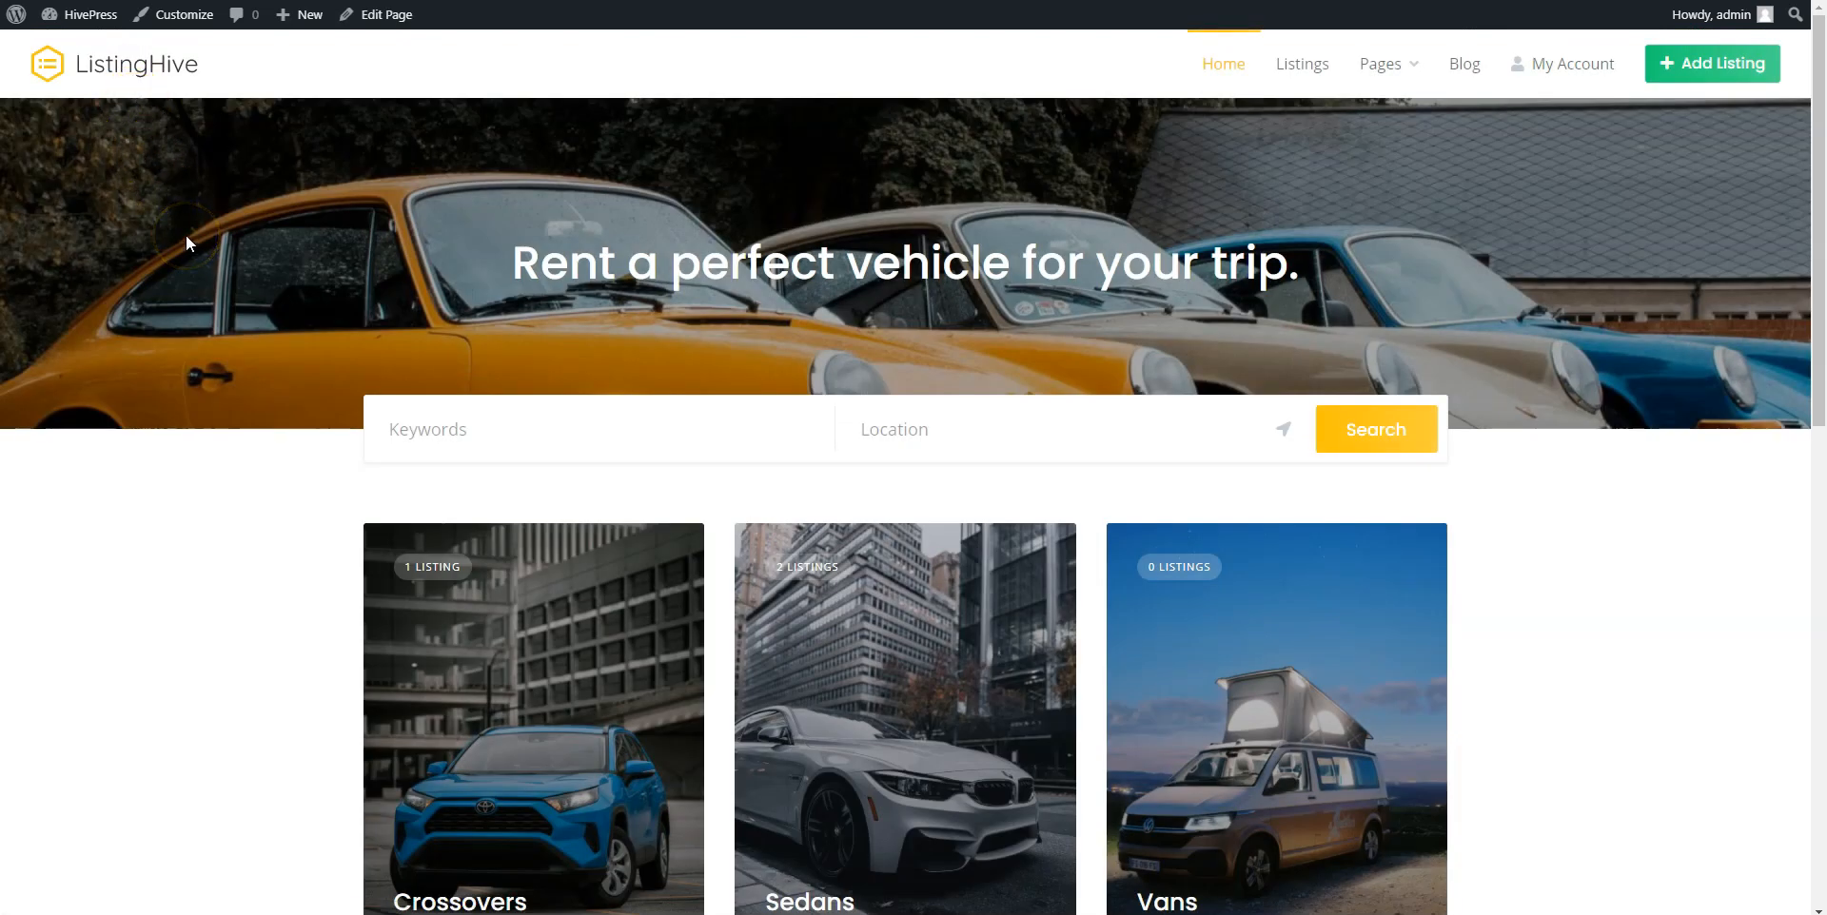
{"action": "scroll", "scroll_direction": "down", "scroll_amount": 3}
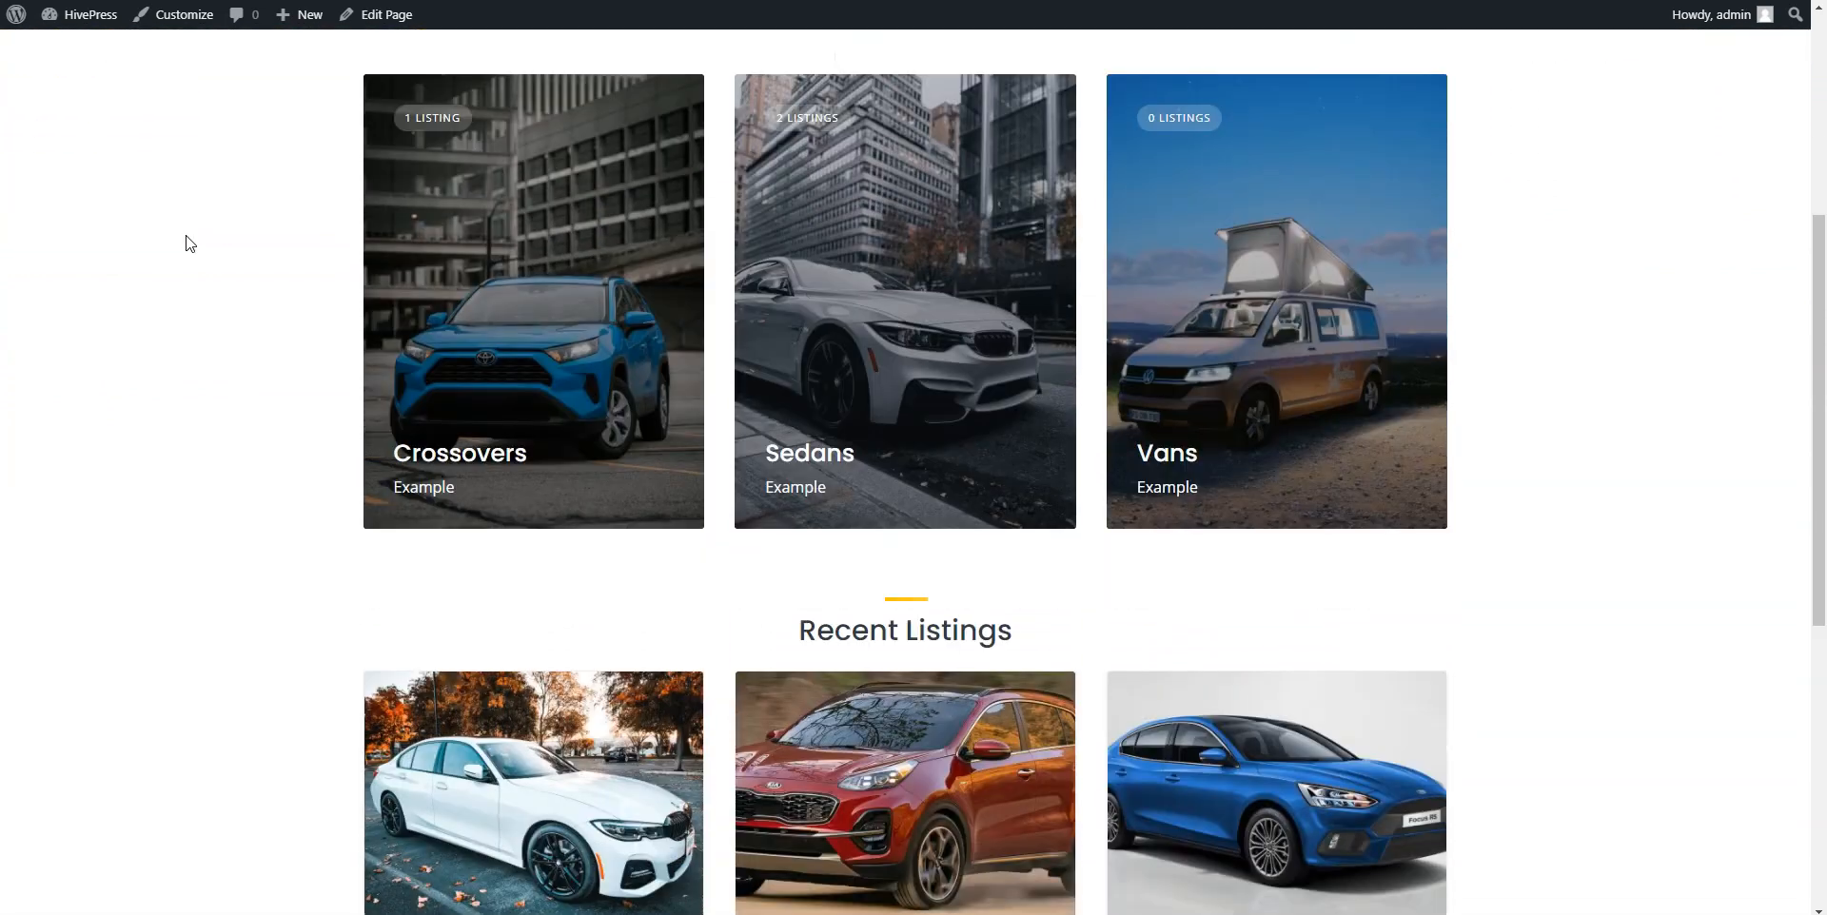
{"action": "scroll", "scroll_direction": "down", "scroll_amount": 3}
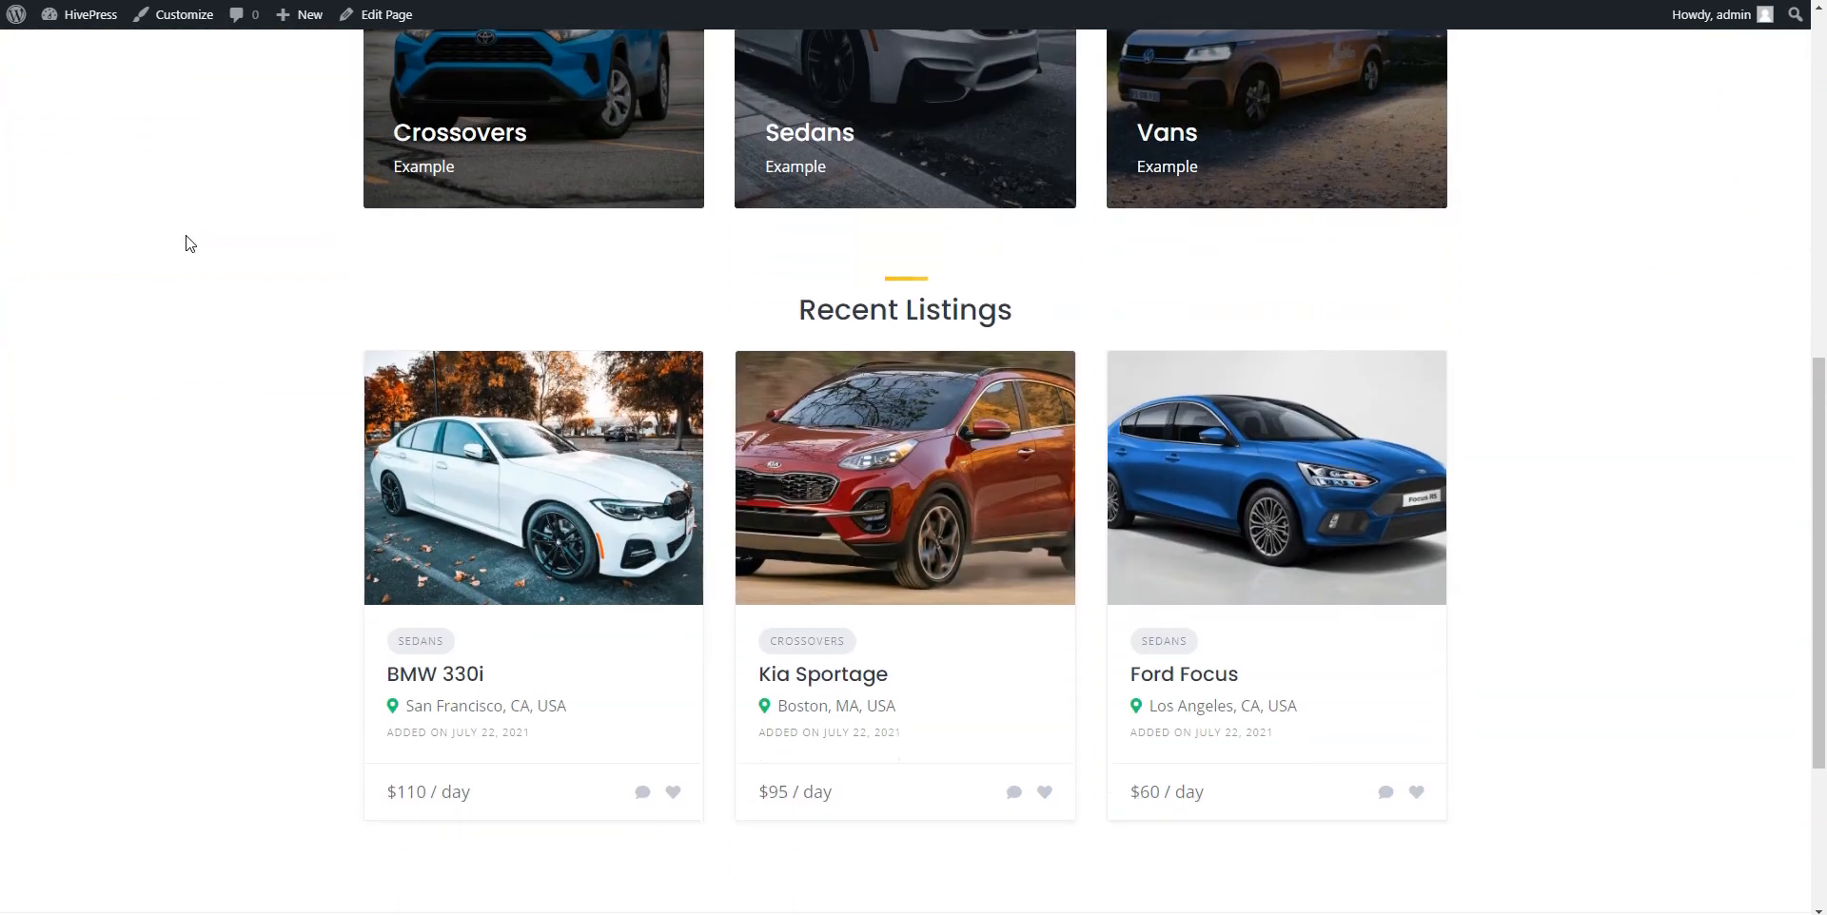
{"action": "scroll", "scroll_direction": "down", "scroll_amount": 3}
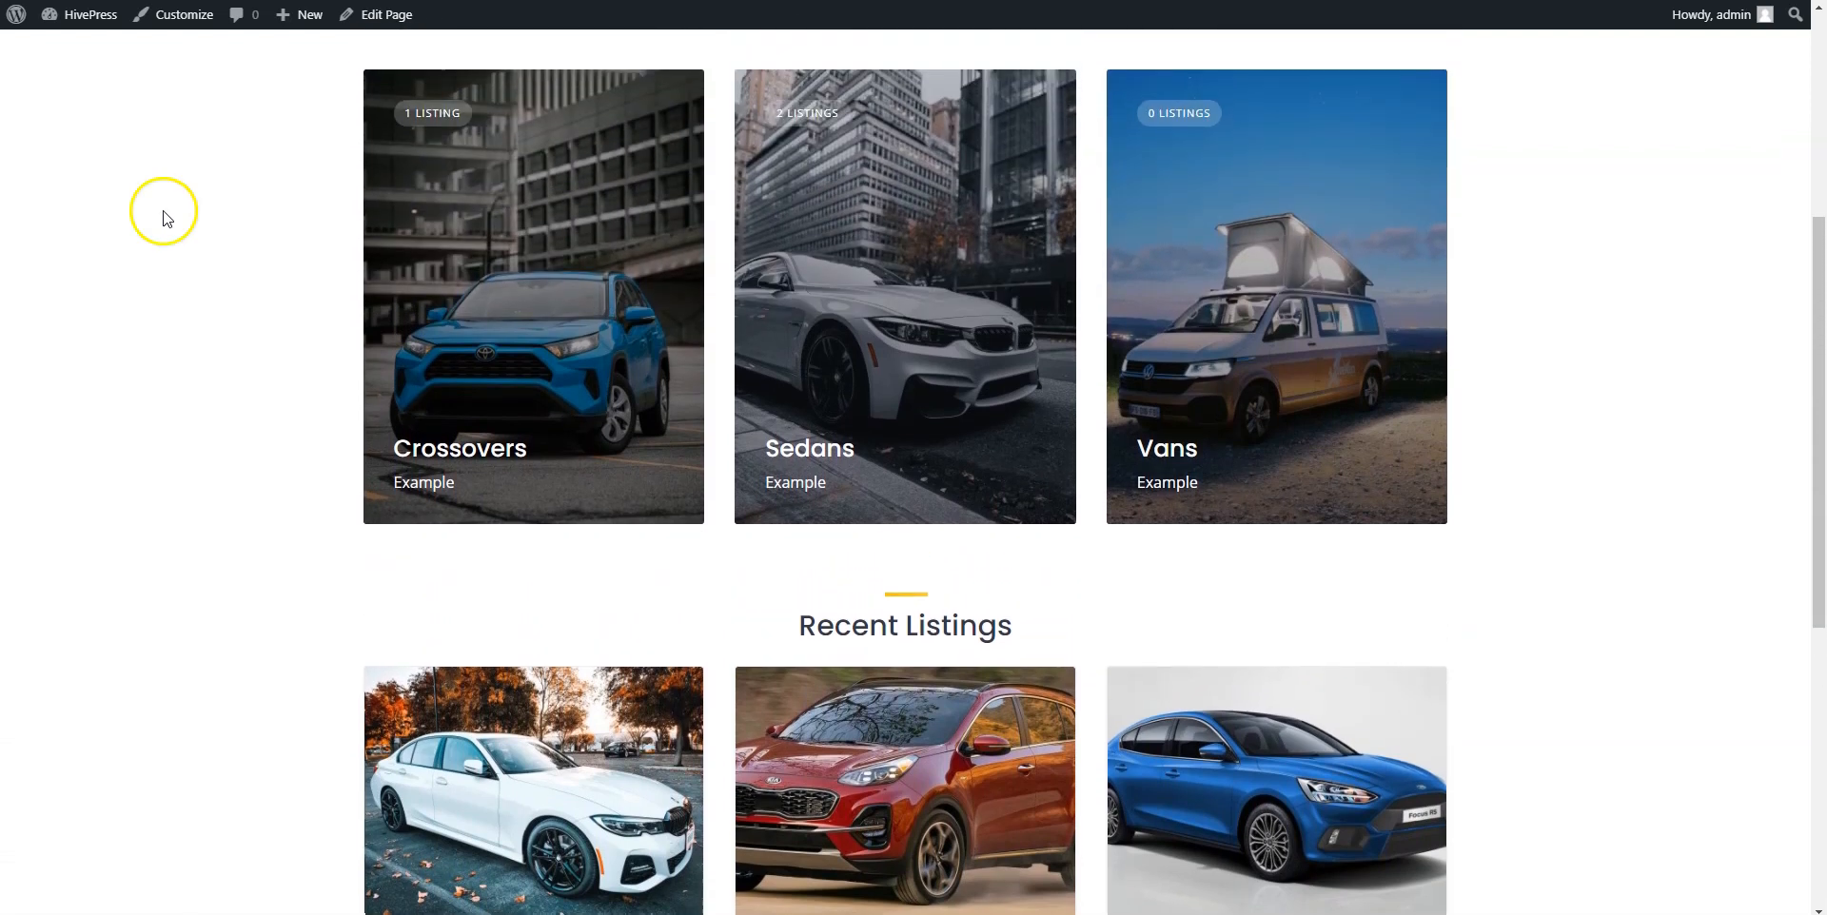
{"action": "scroll", "scroll_direction": "up", "scroll_amount": 3}
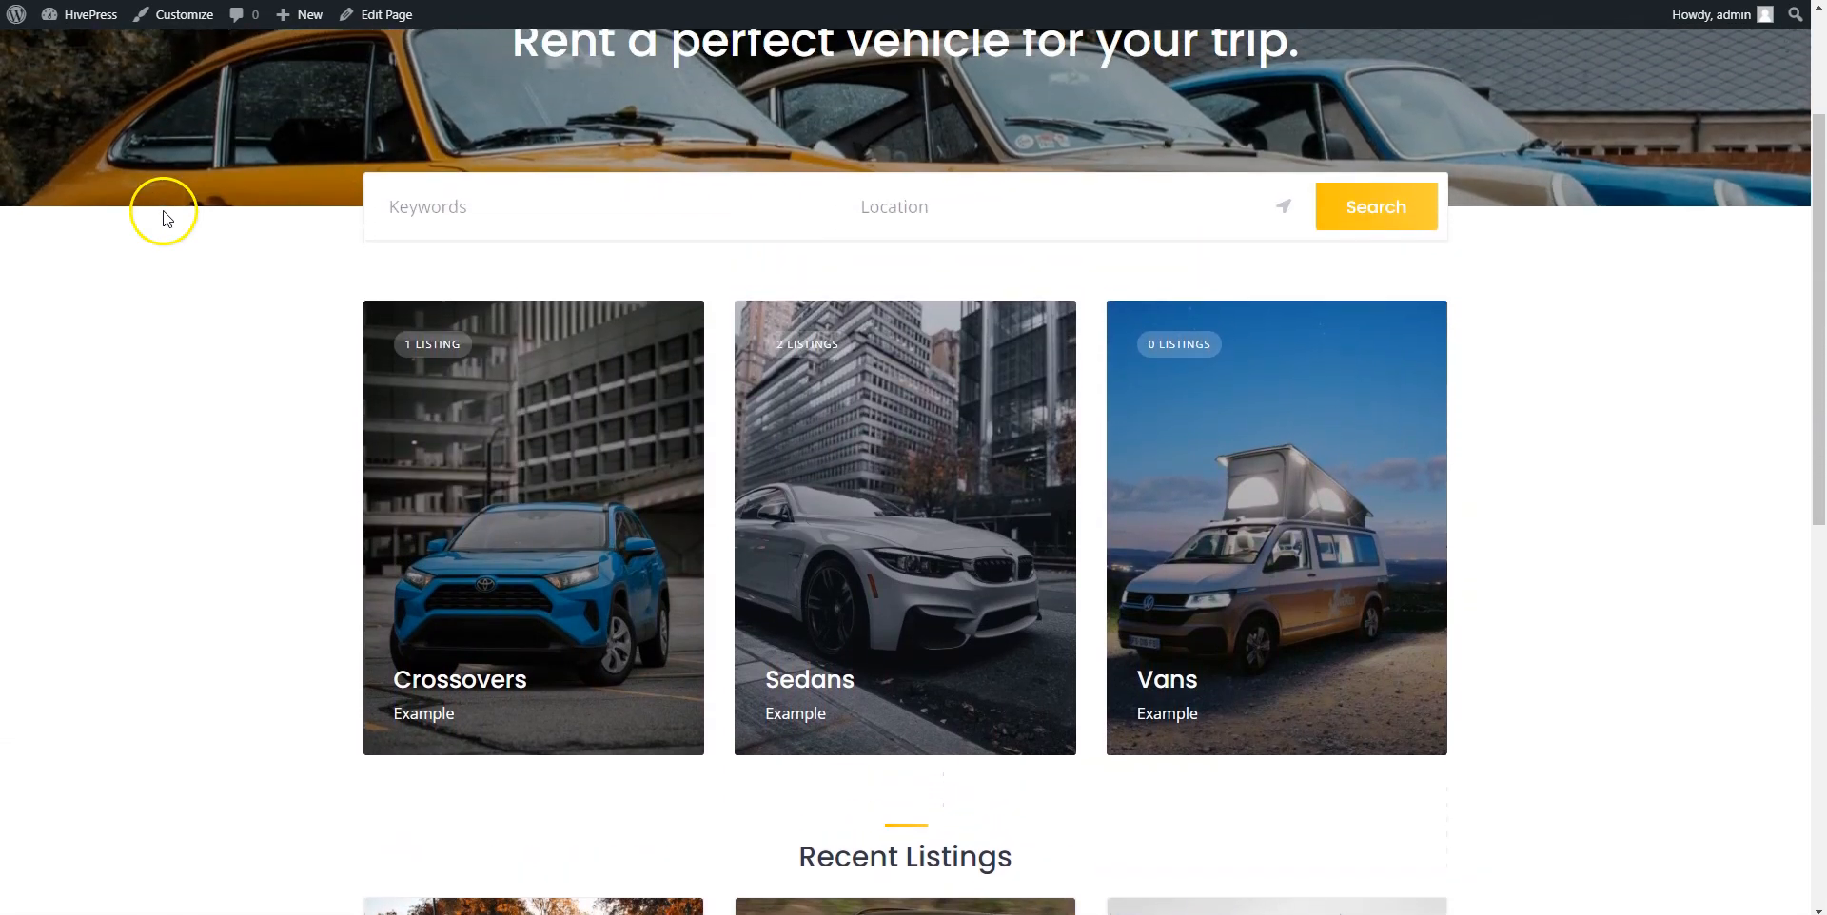